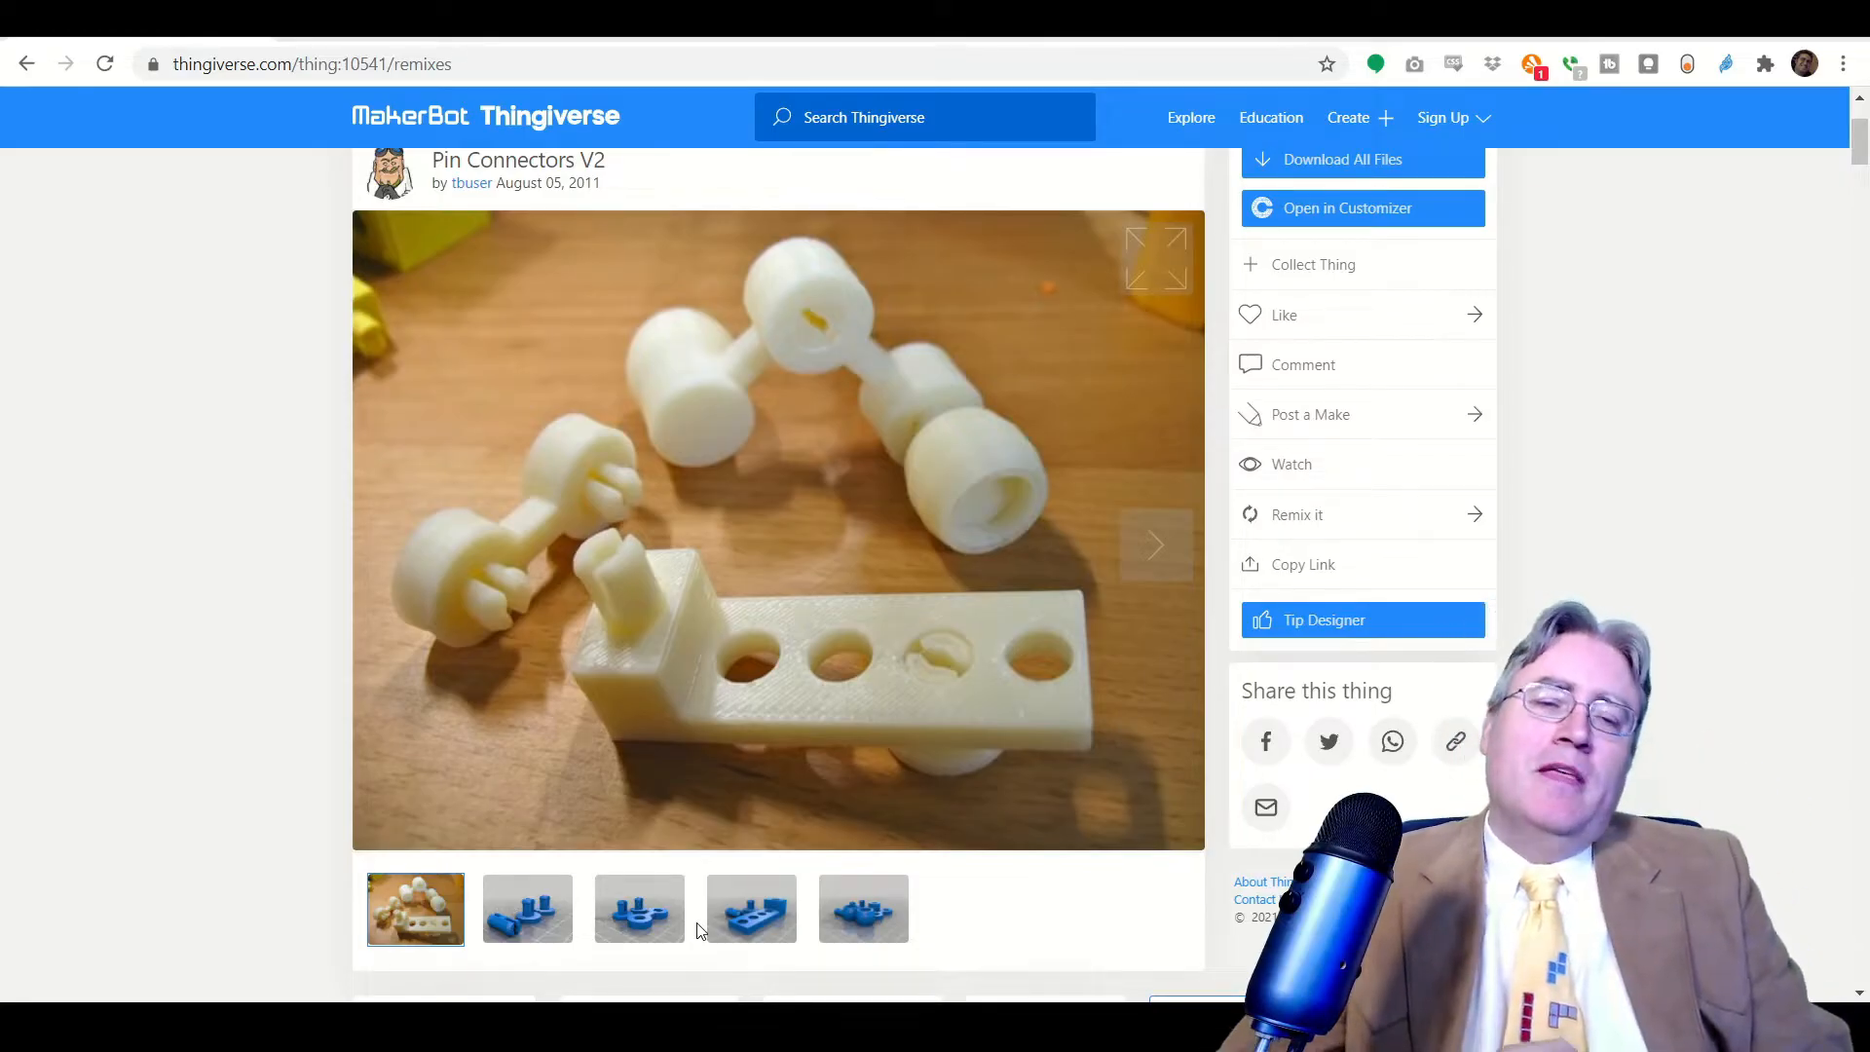
Zoom the viewport out to bring the yellow H-pins and blue block into view
scroll(down, 3)
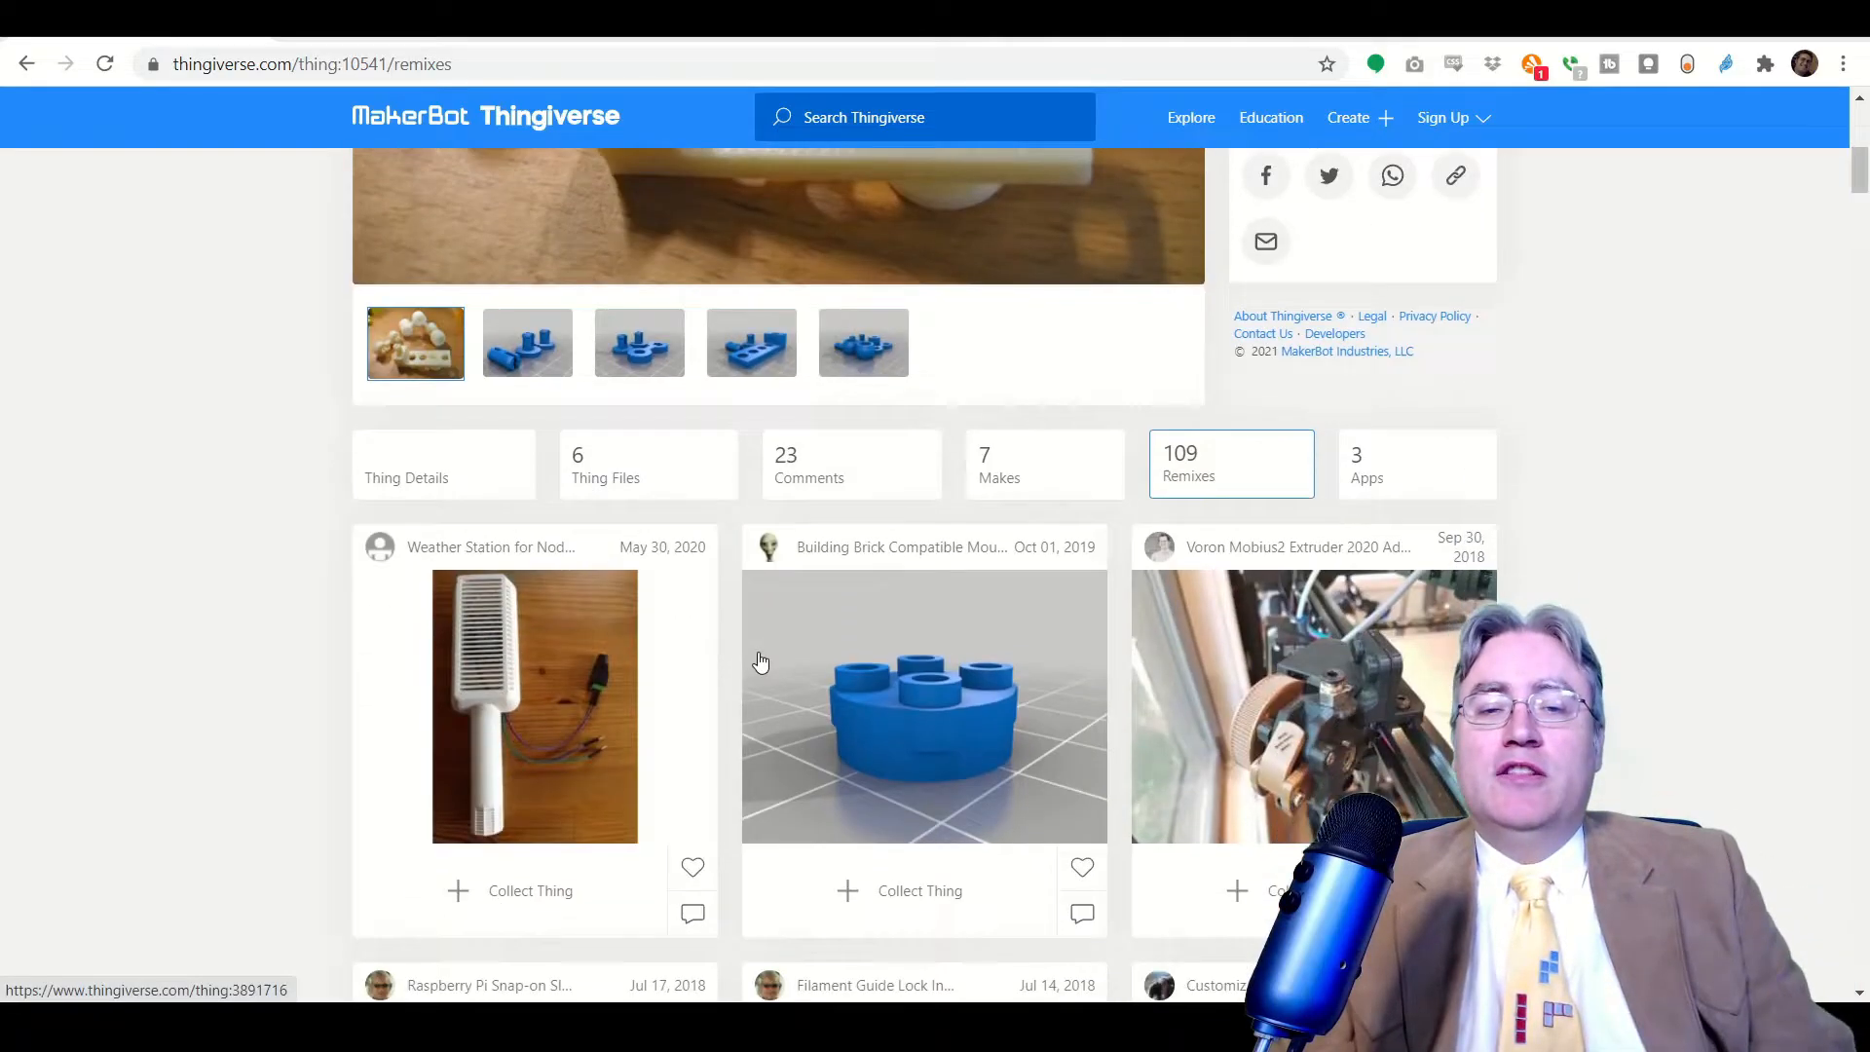
scroll(down, 3)
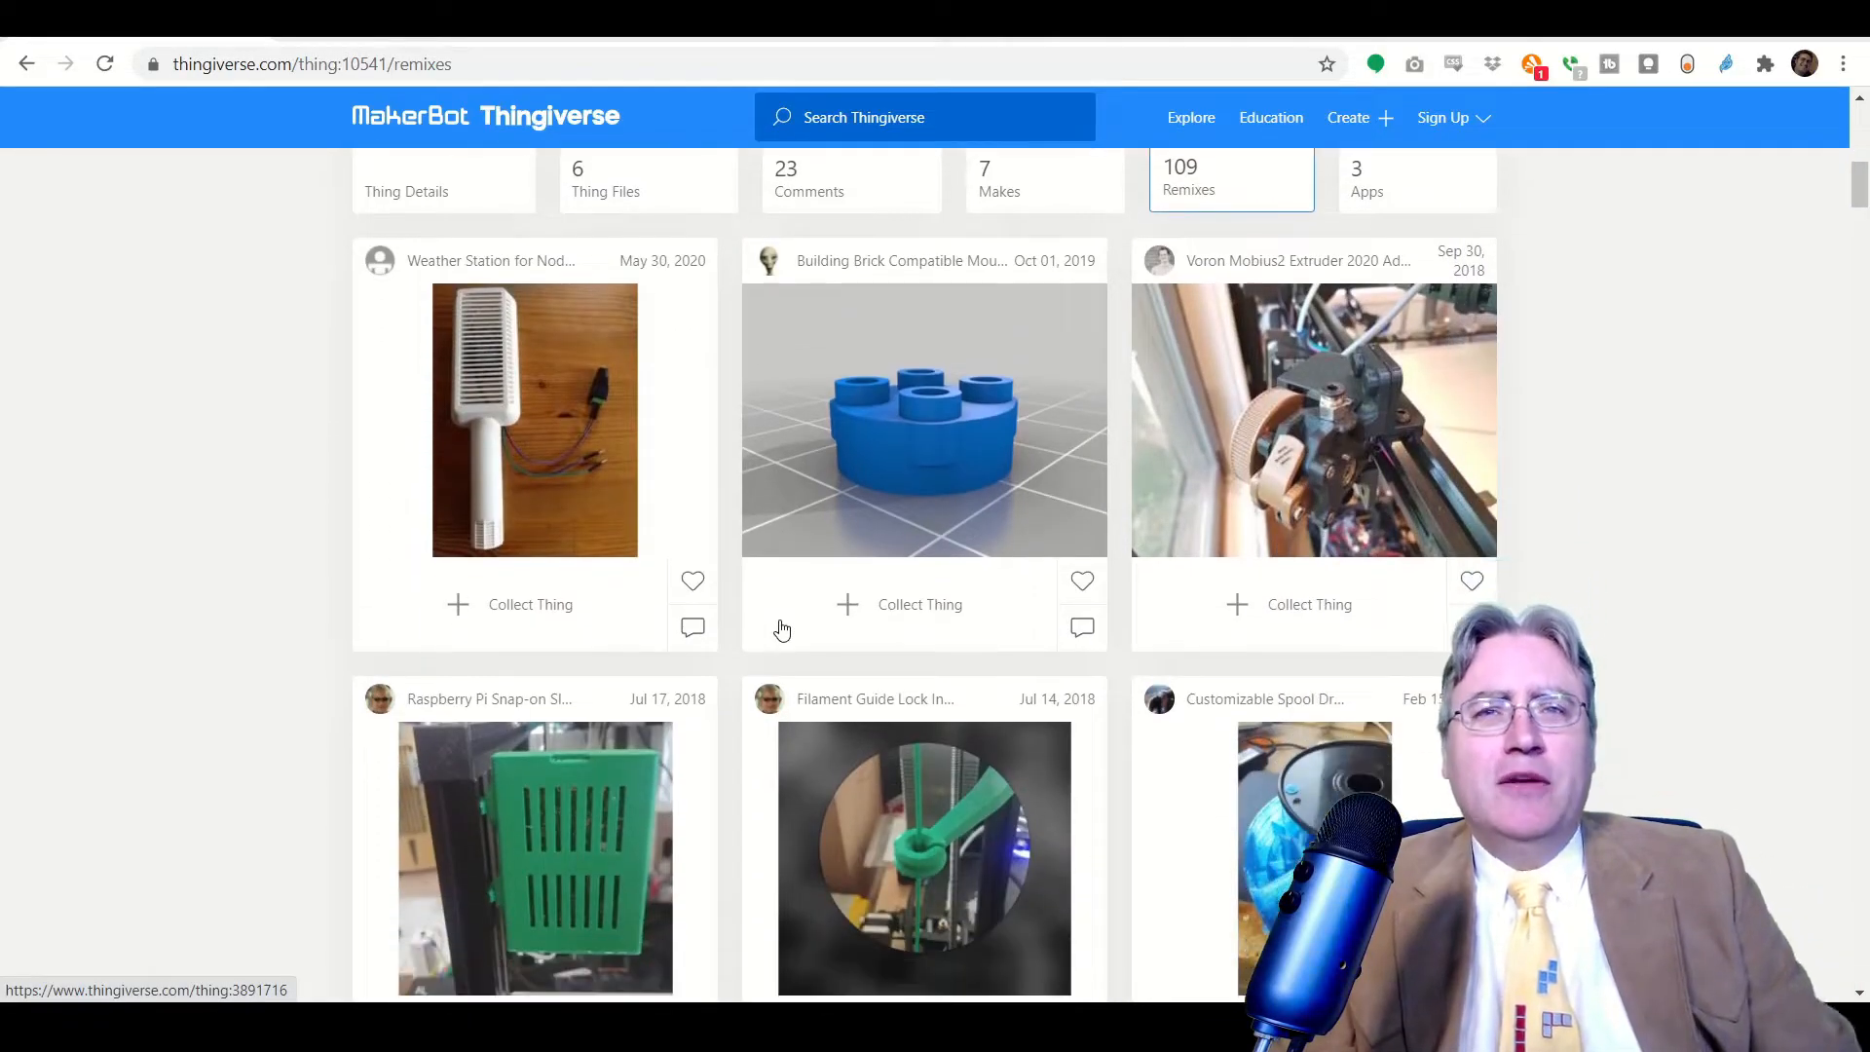
scroll(down, 3)
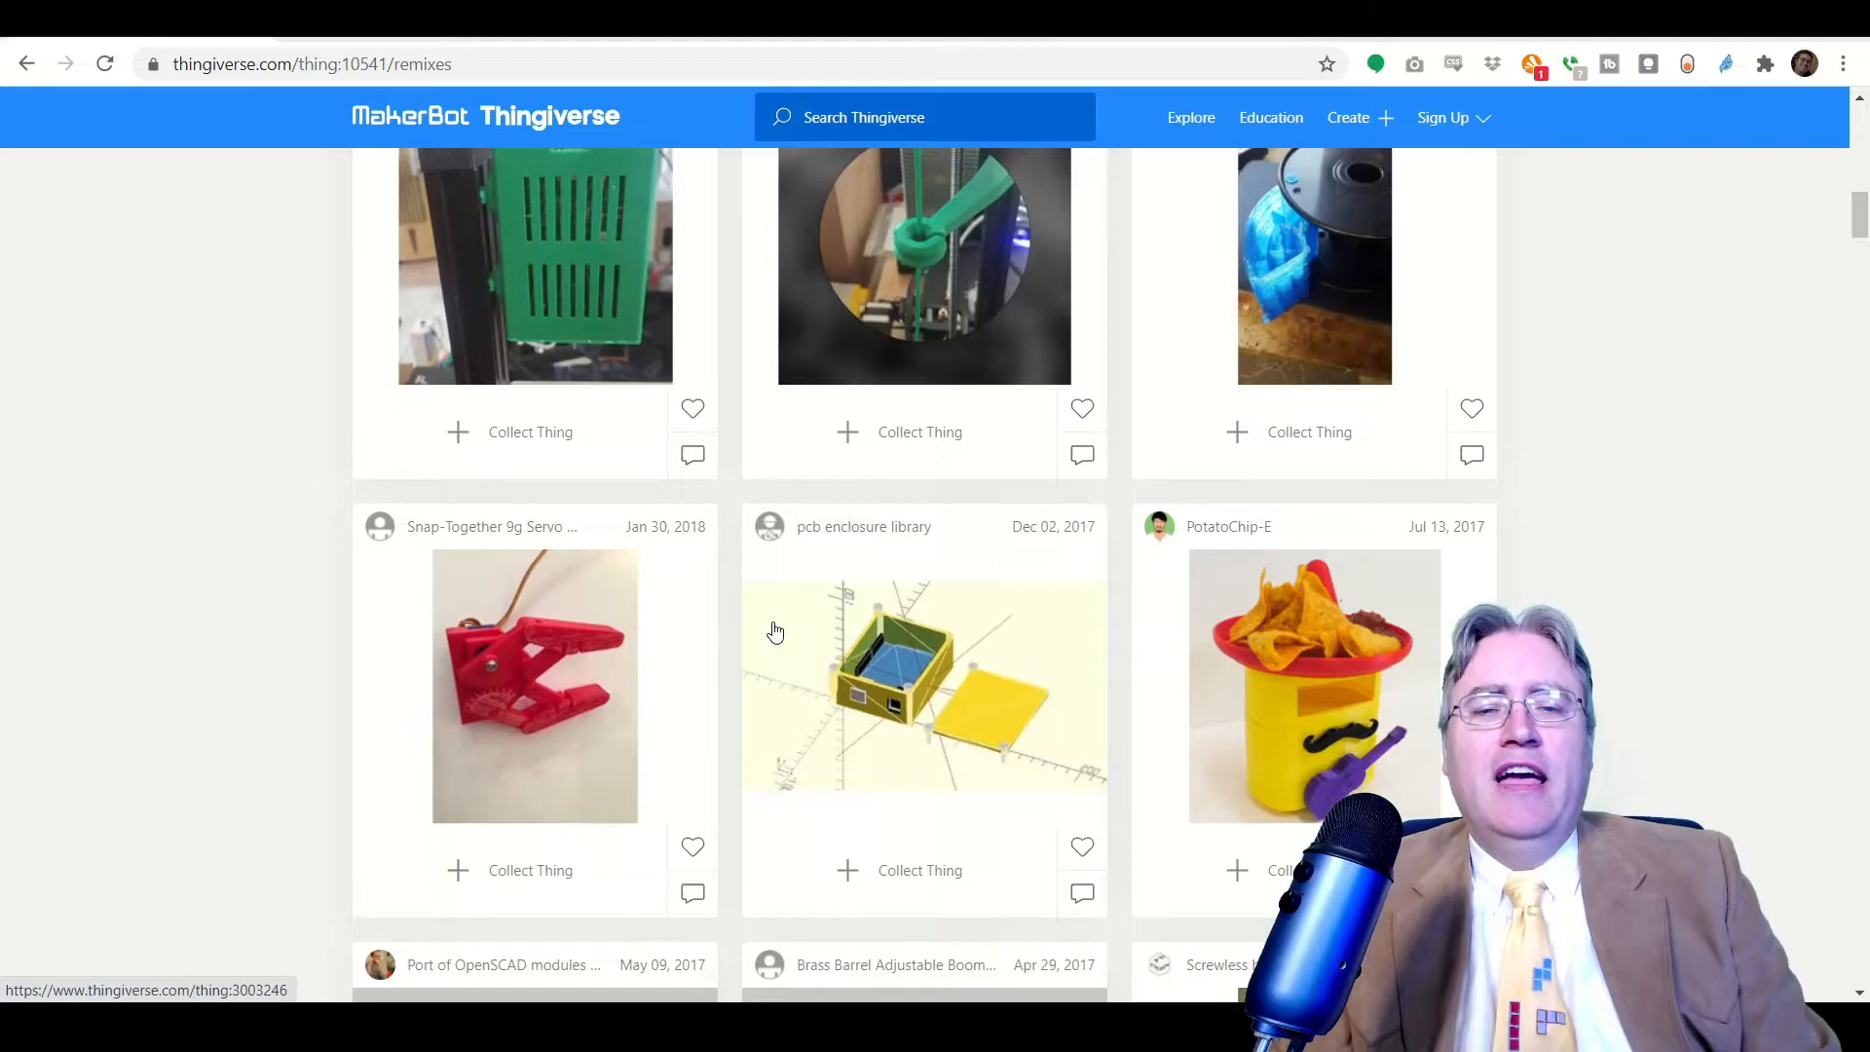
scroll(down, 3)
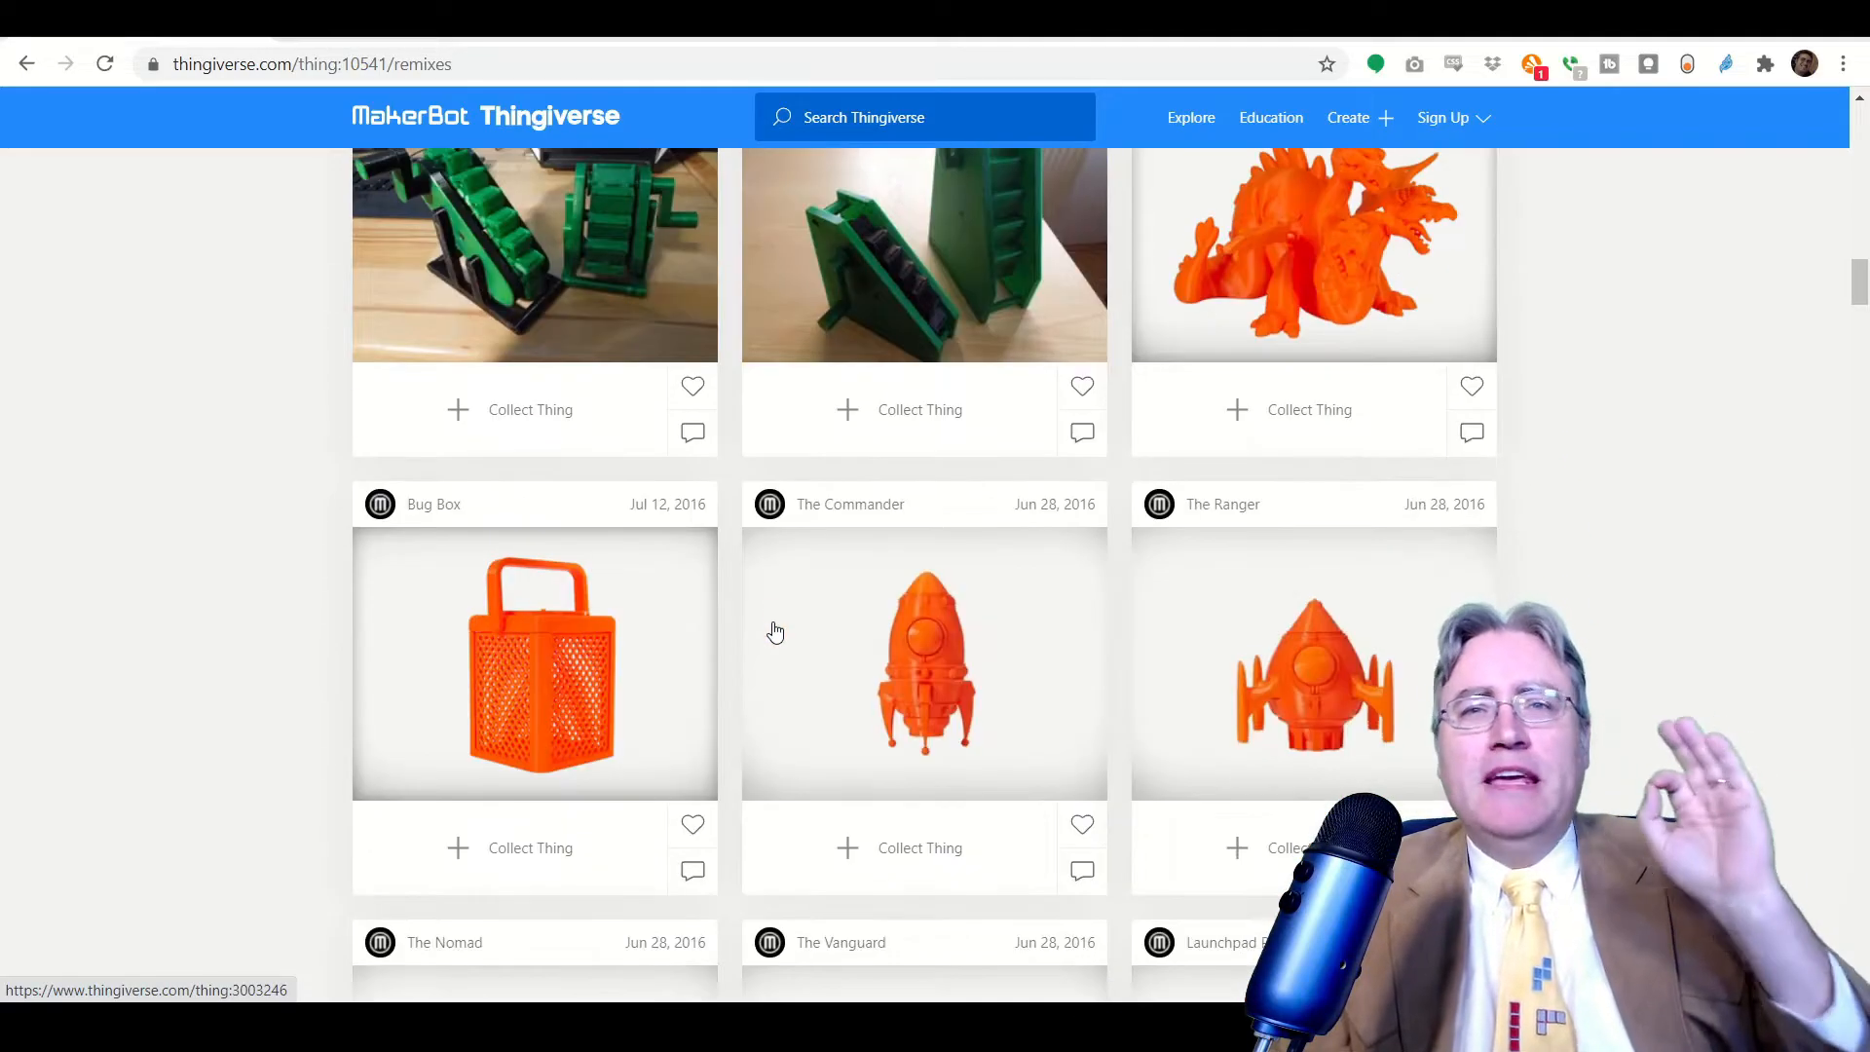
scroll(down, 3)
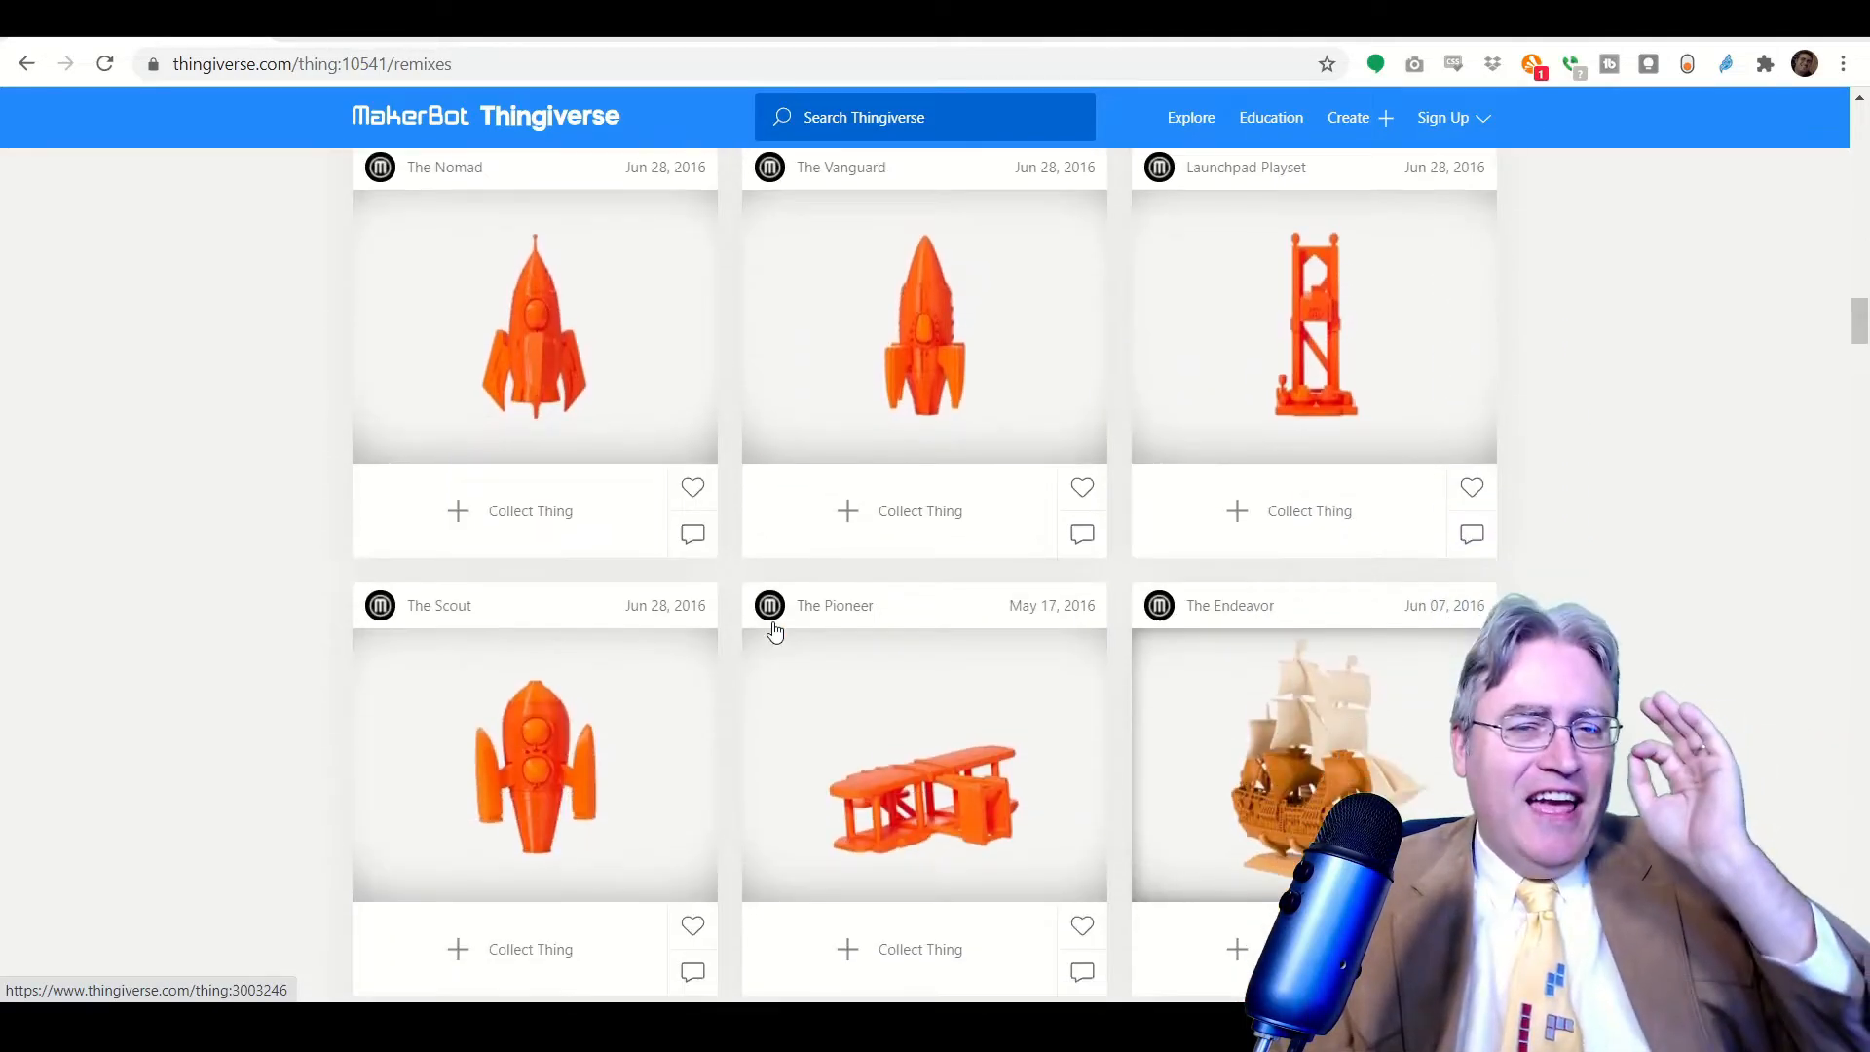
scroll(down, 3)
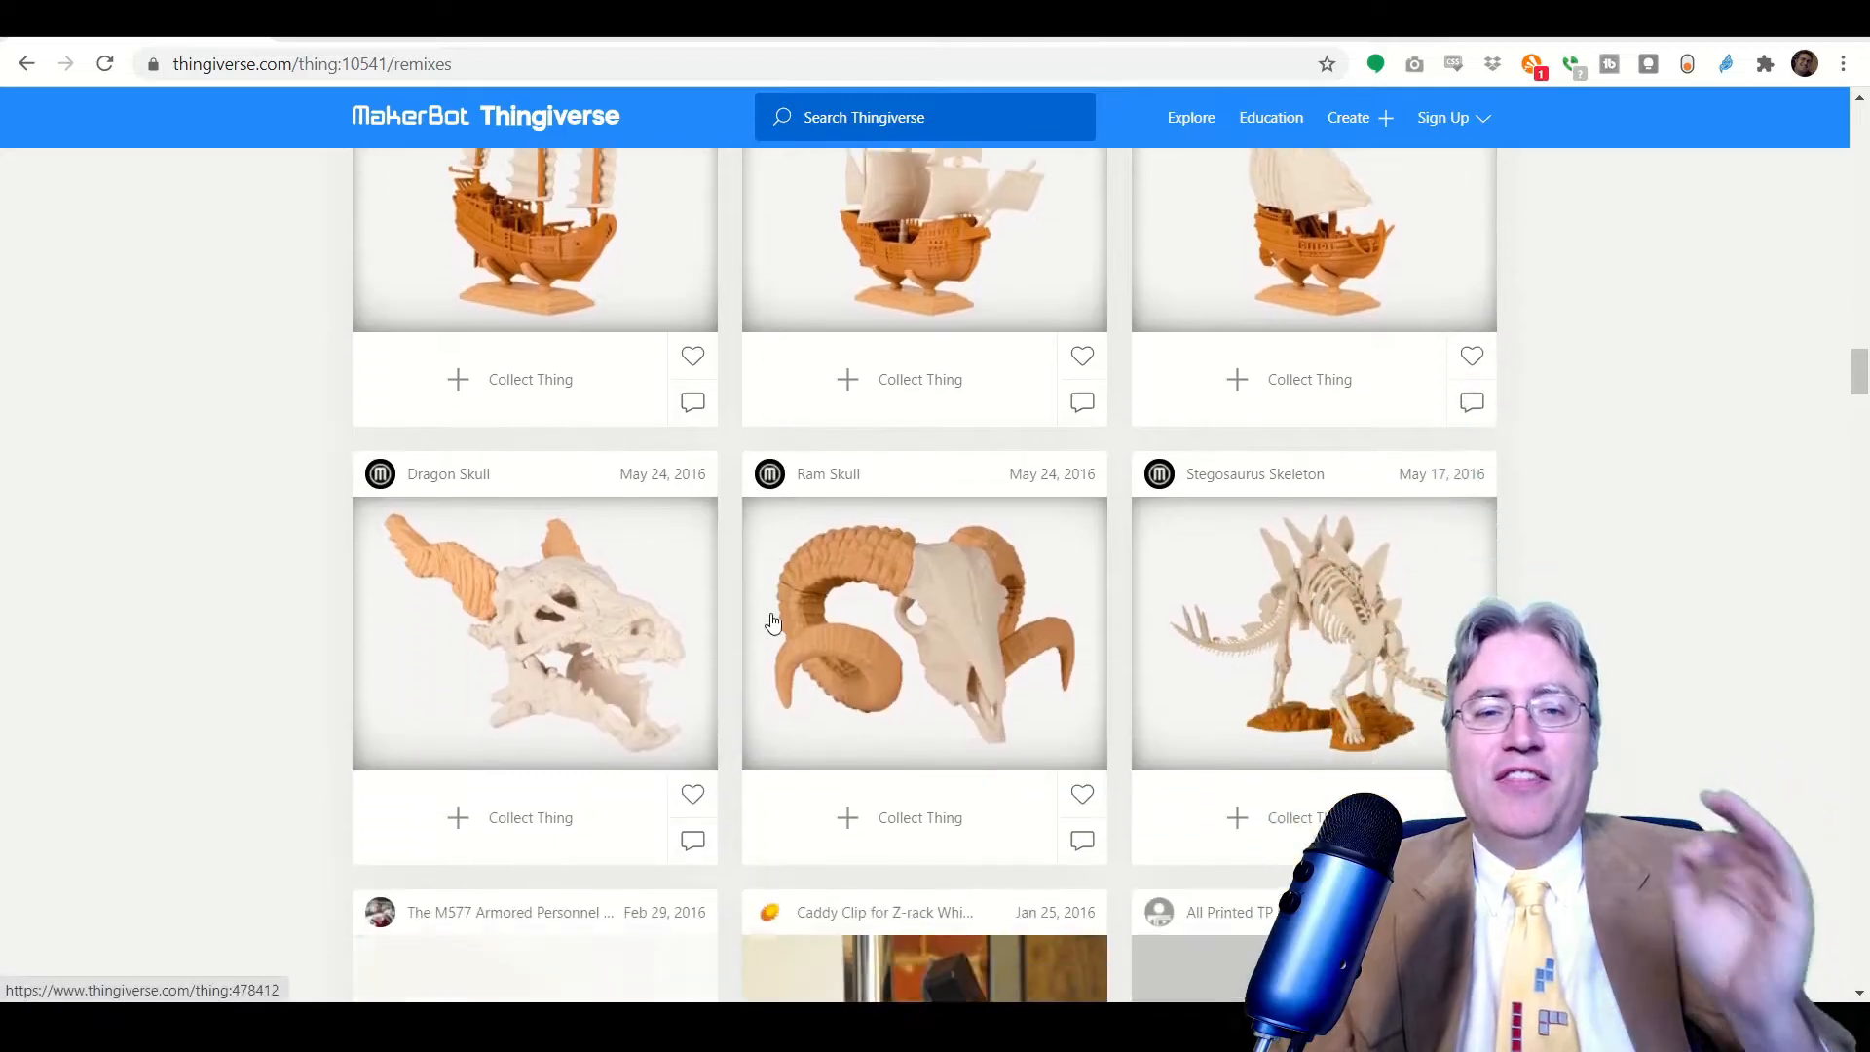
scroll(down, 3)
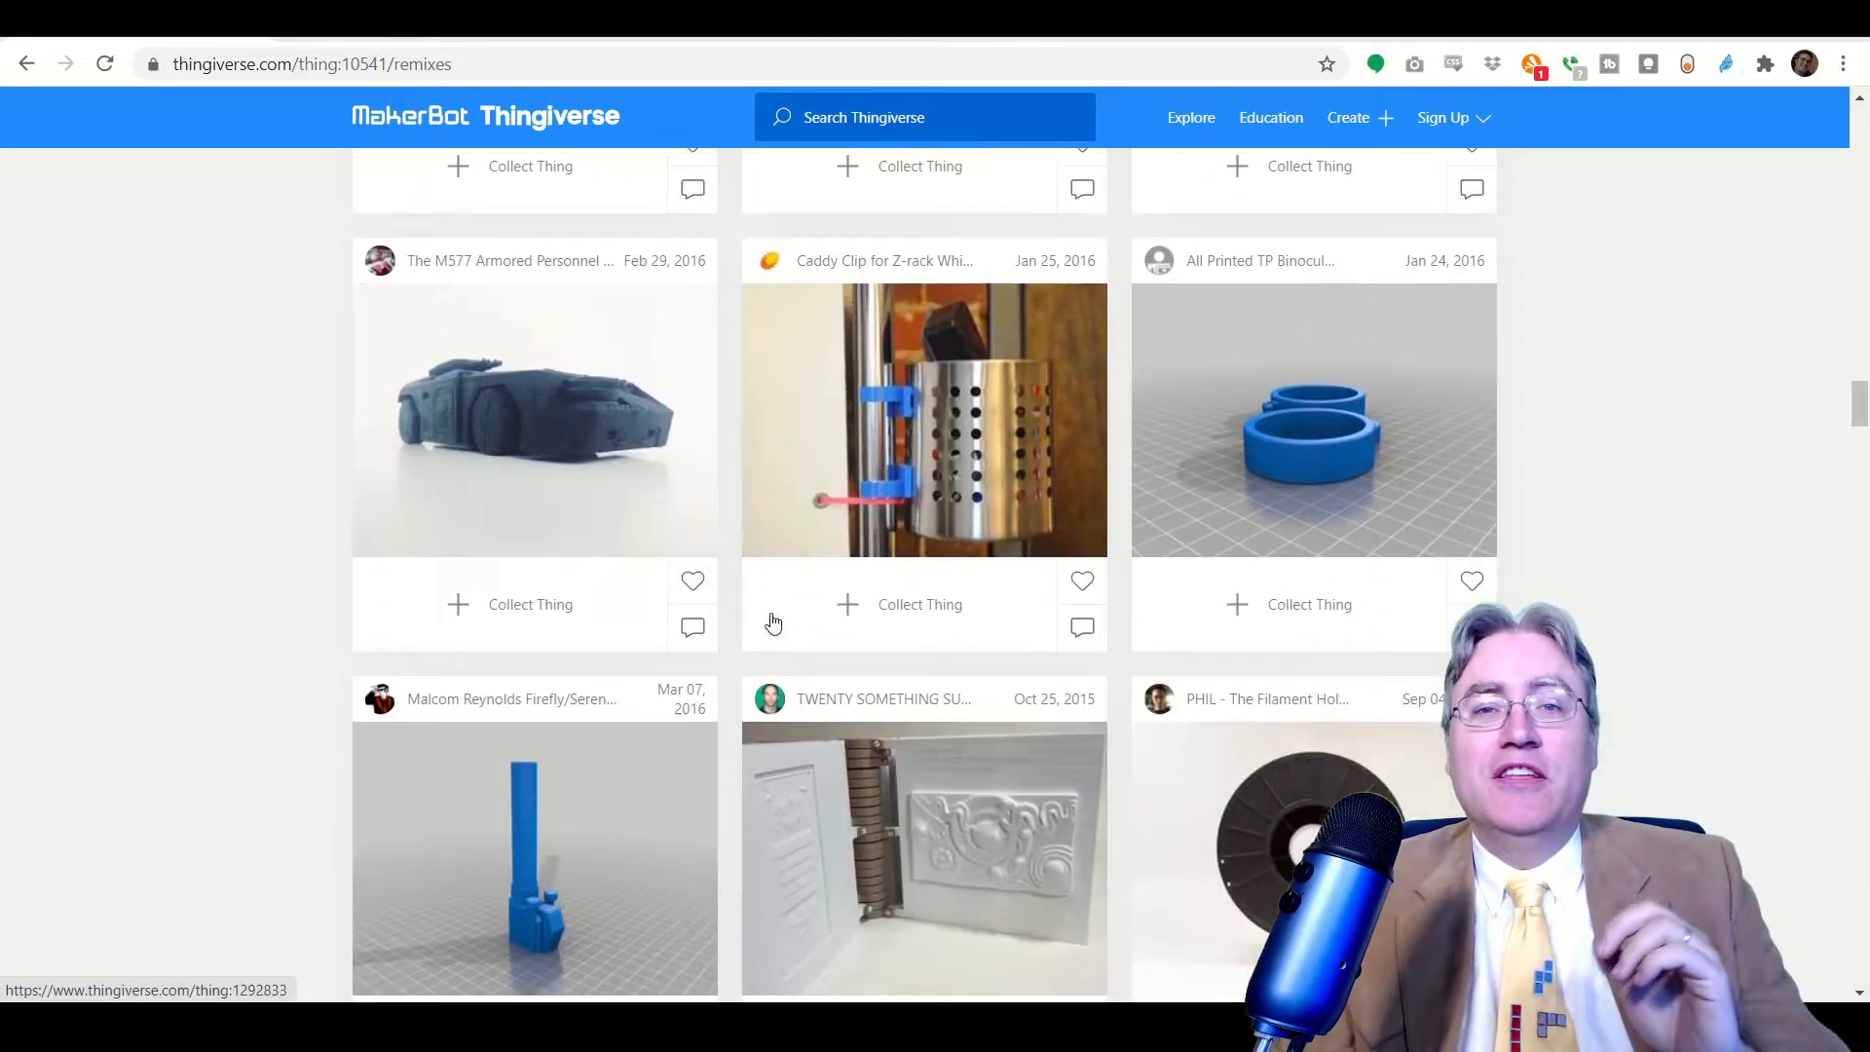
scroll(down, 3)
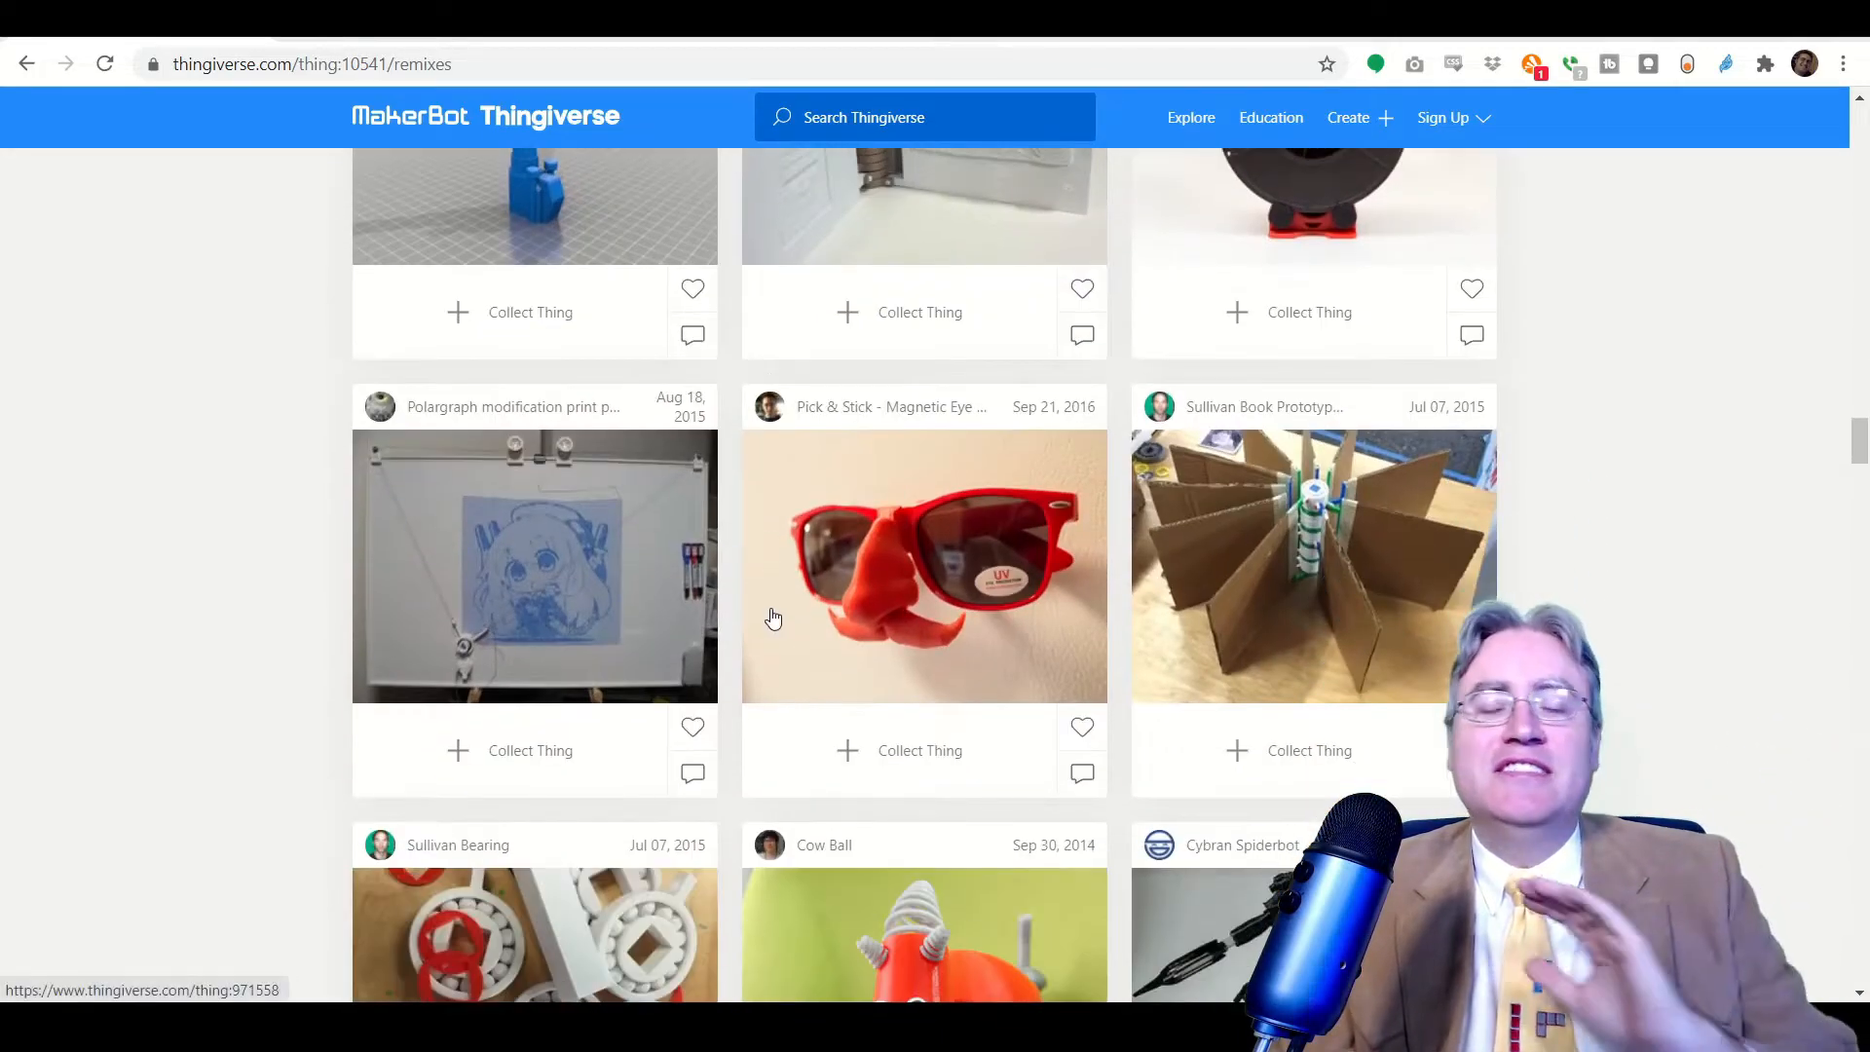
scroll(up, 3)
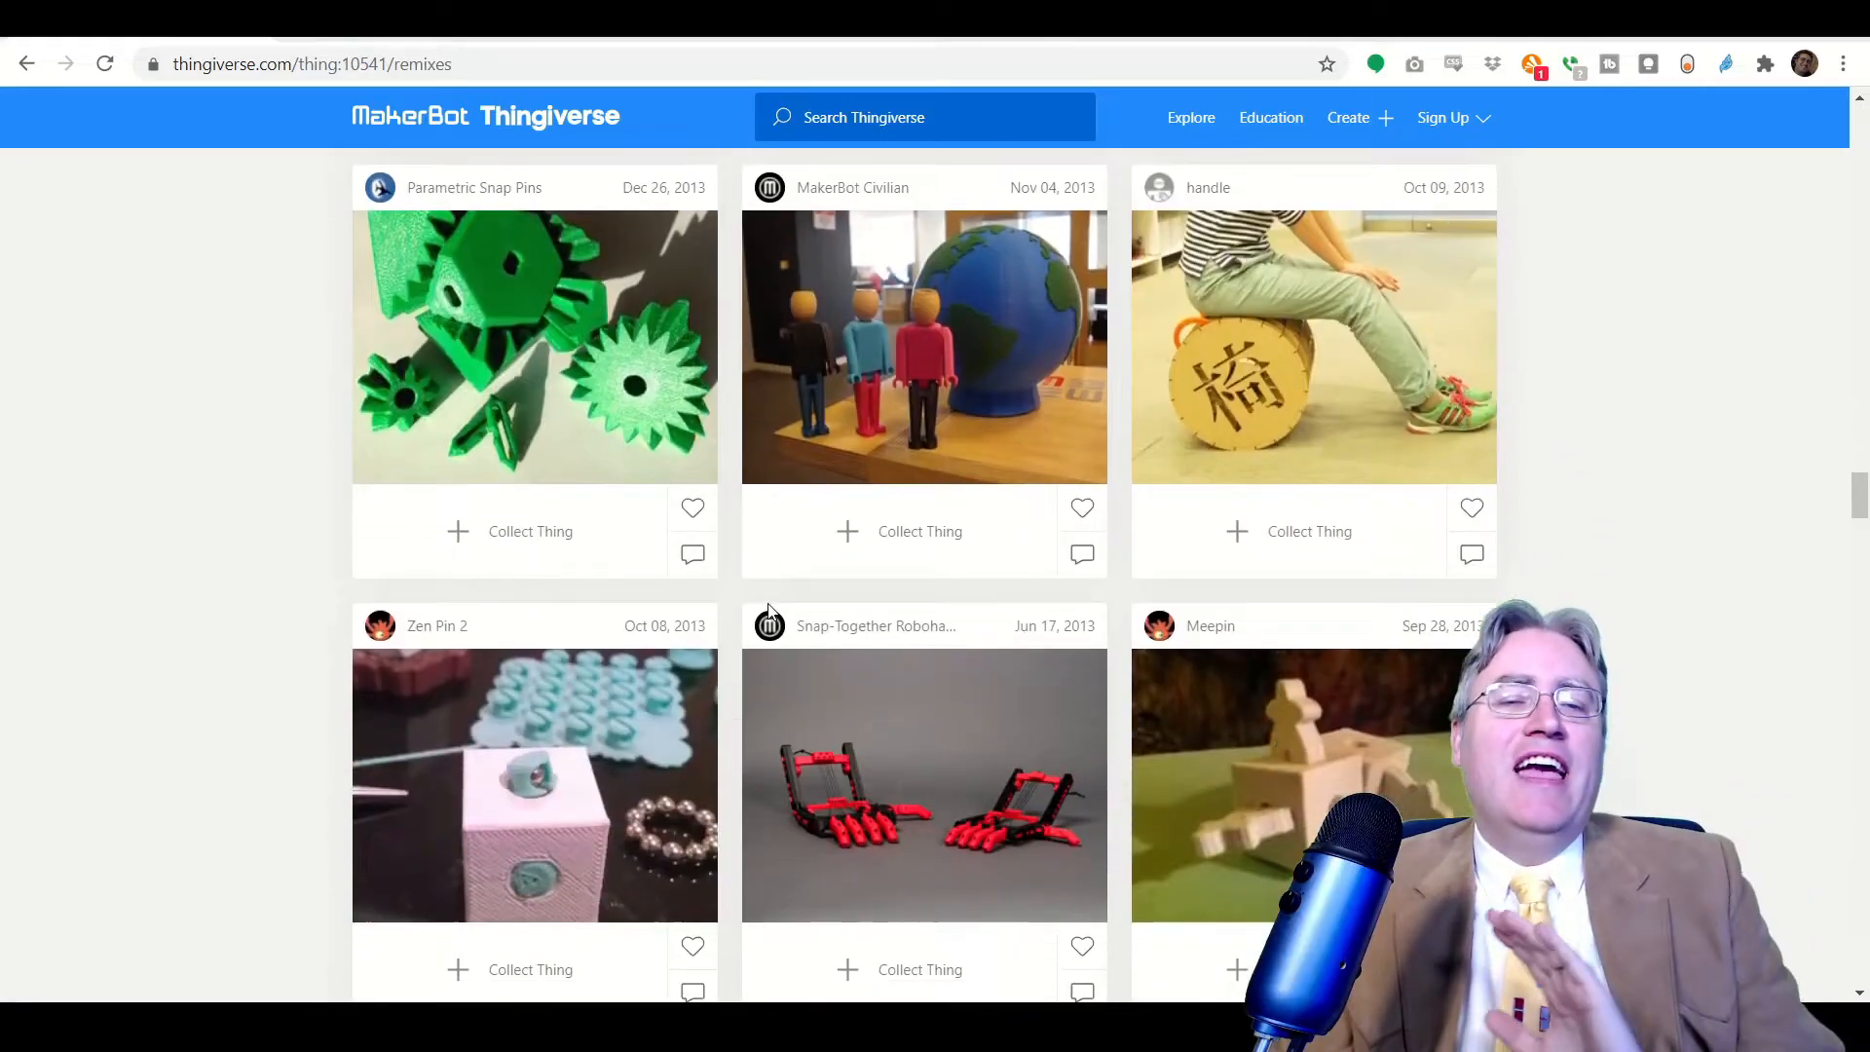
scroll(down, 3)
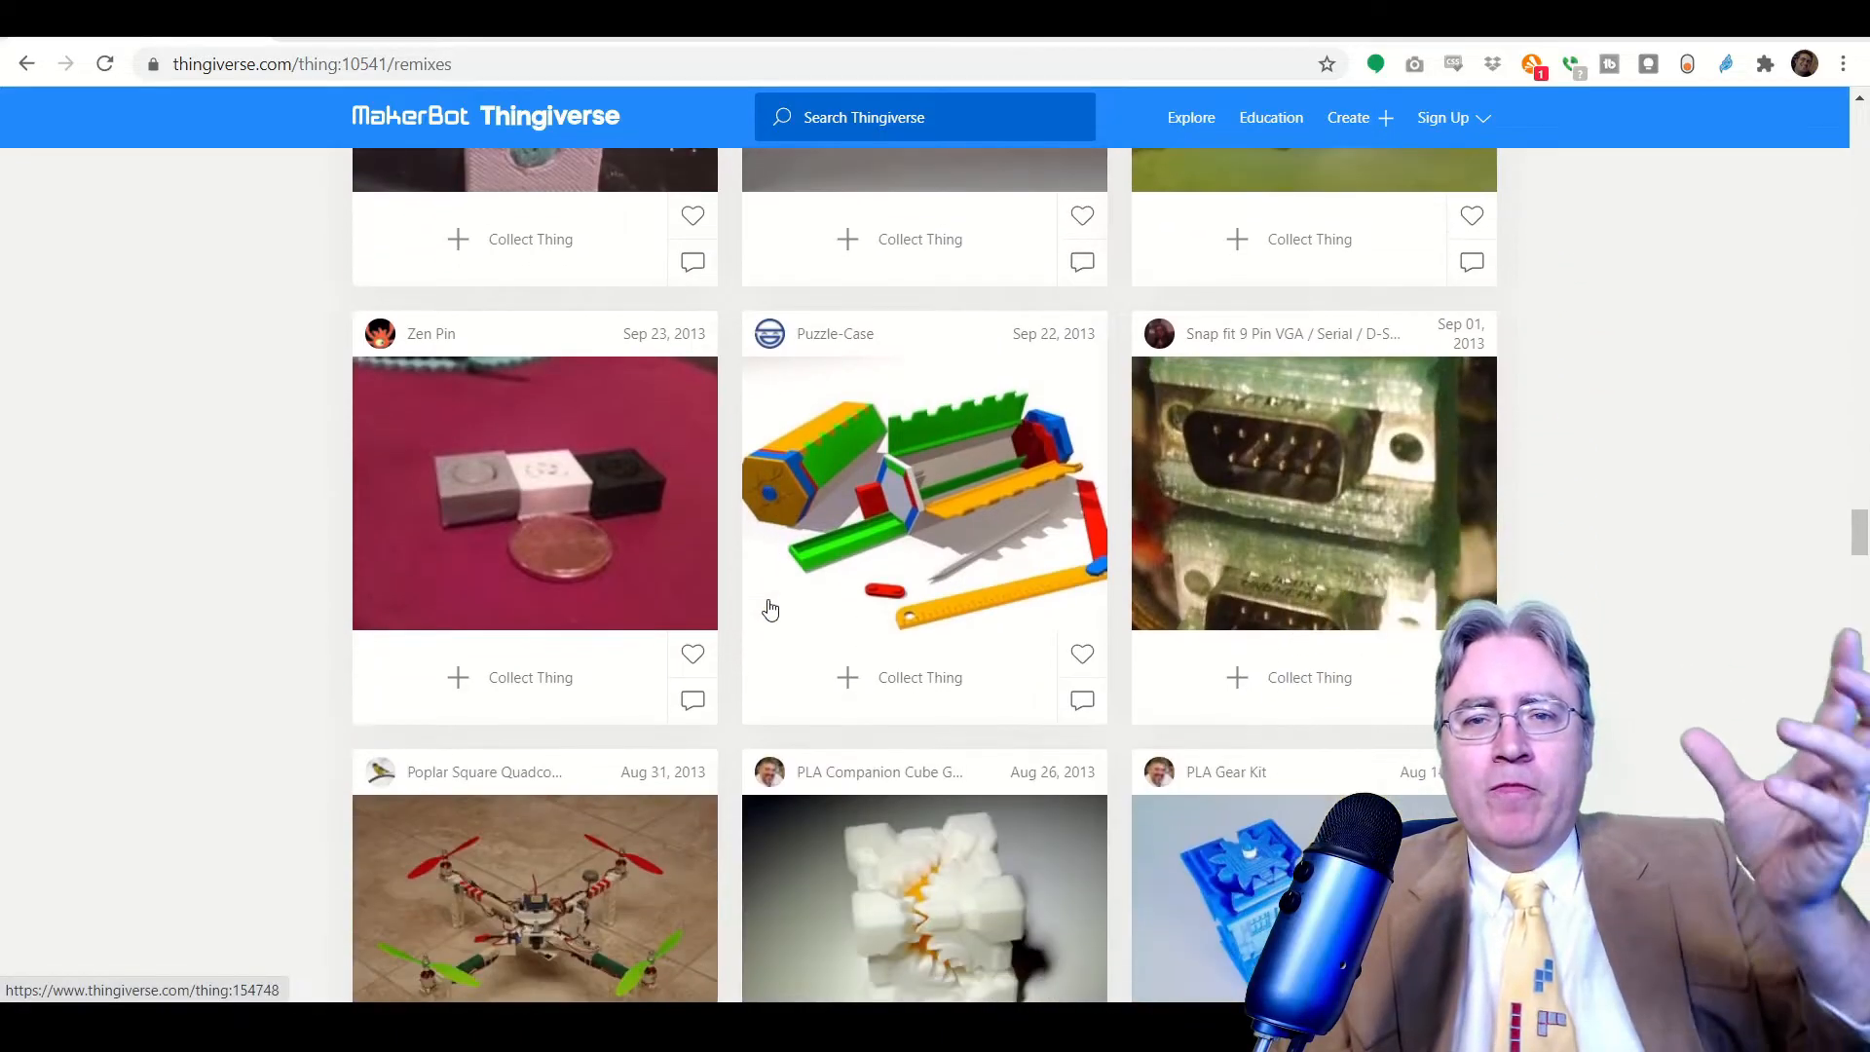
scroll(down, 3)
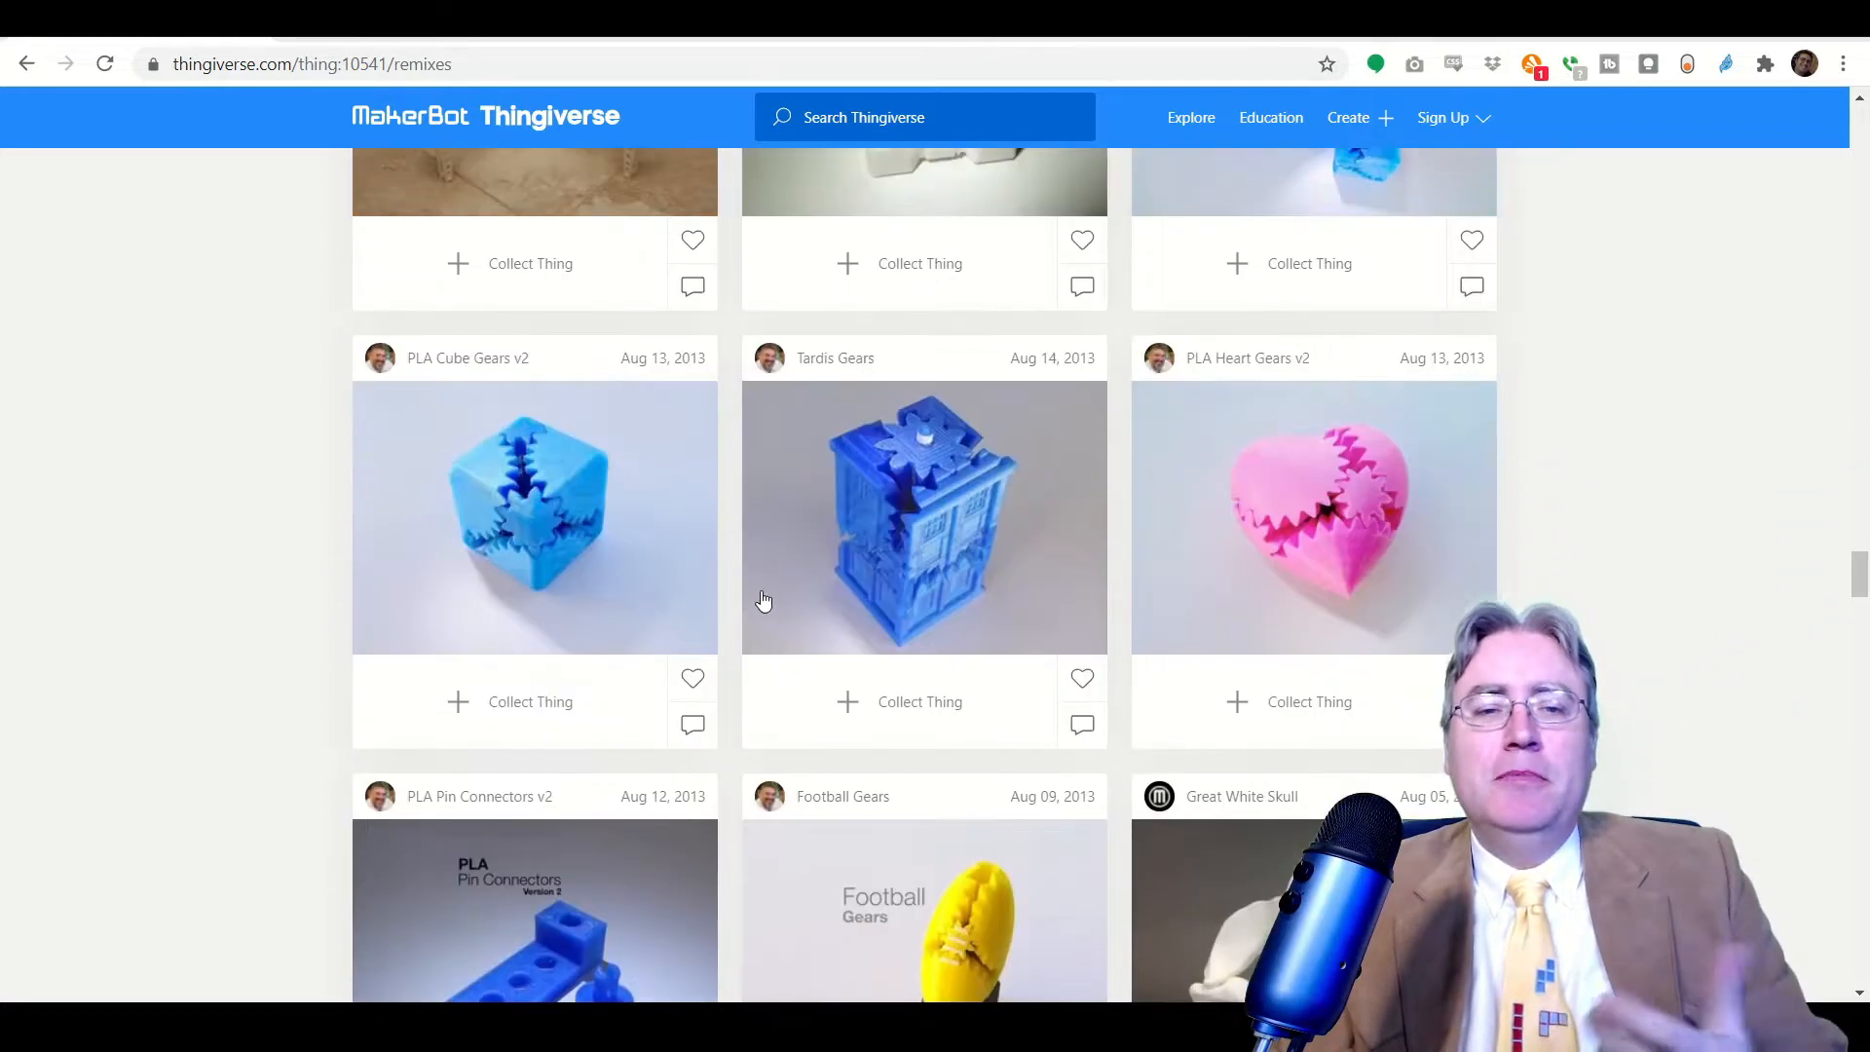
mouse_move(602, 557)
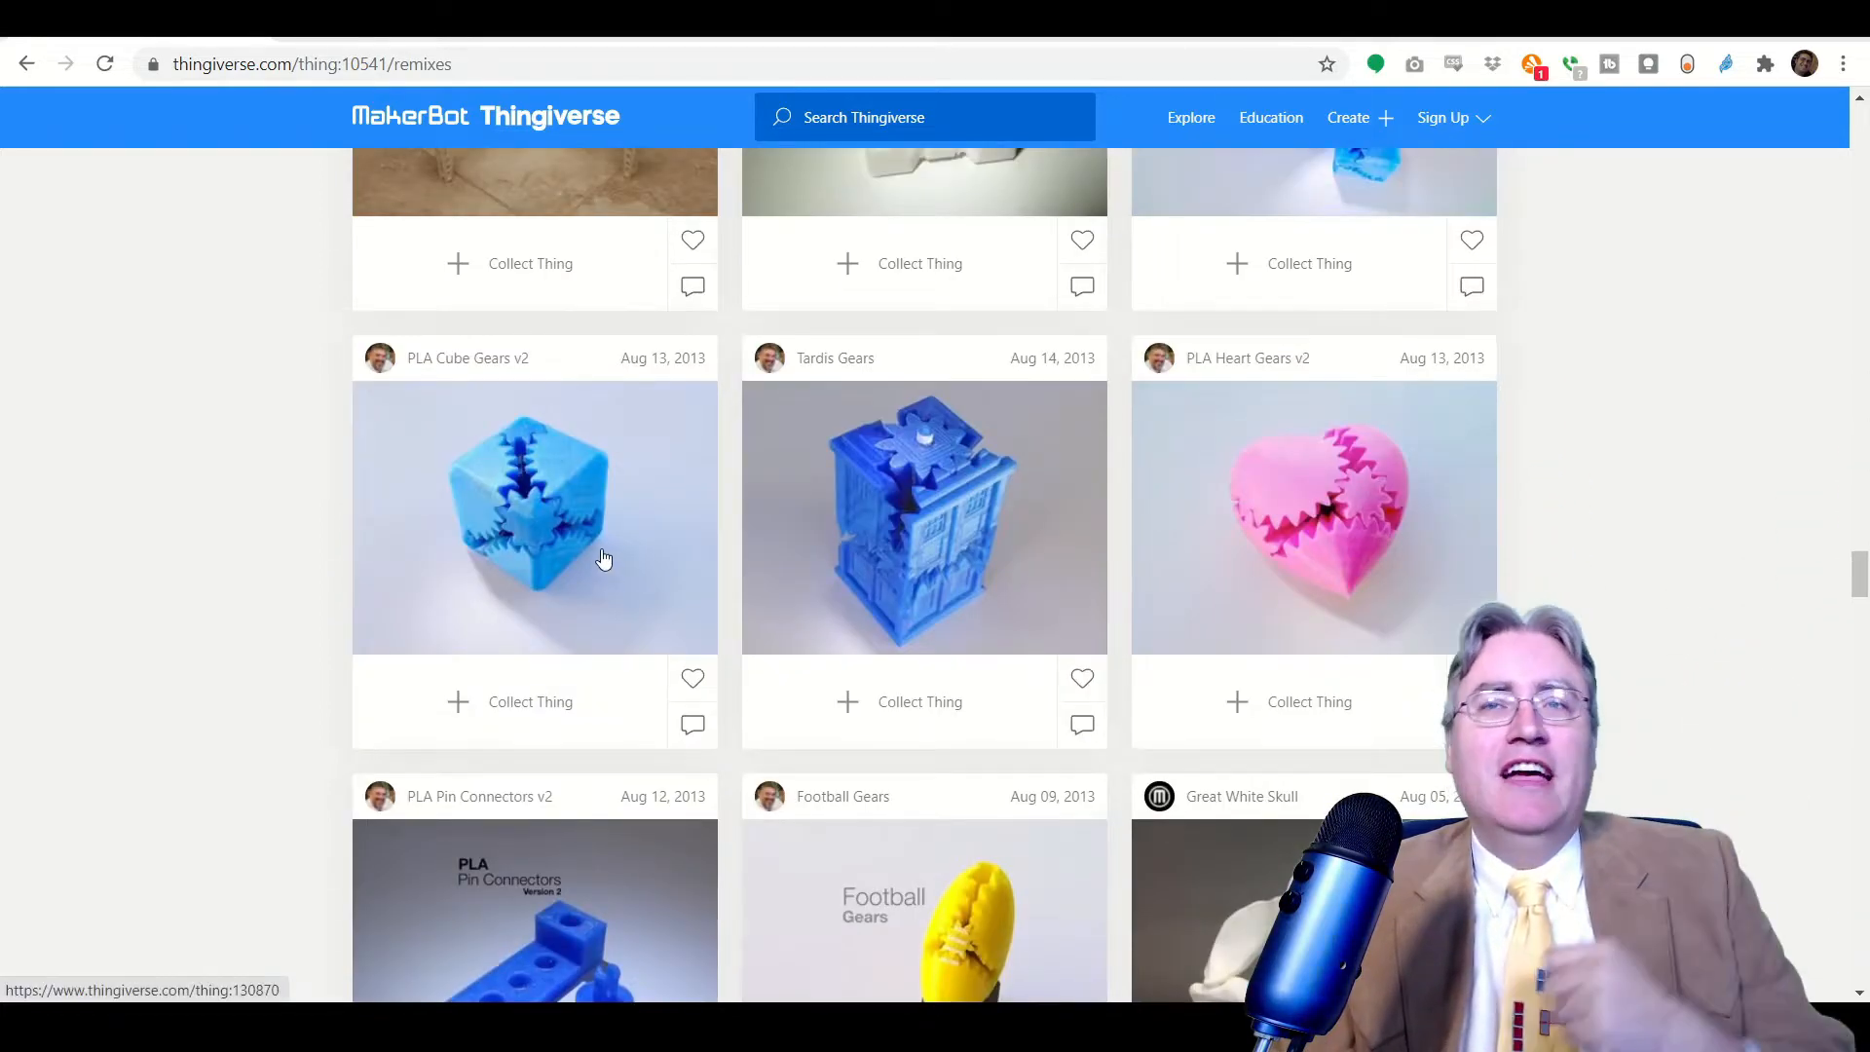
scroll(down, 3)
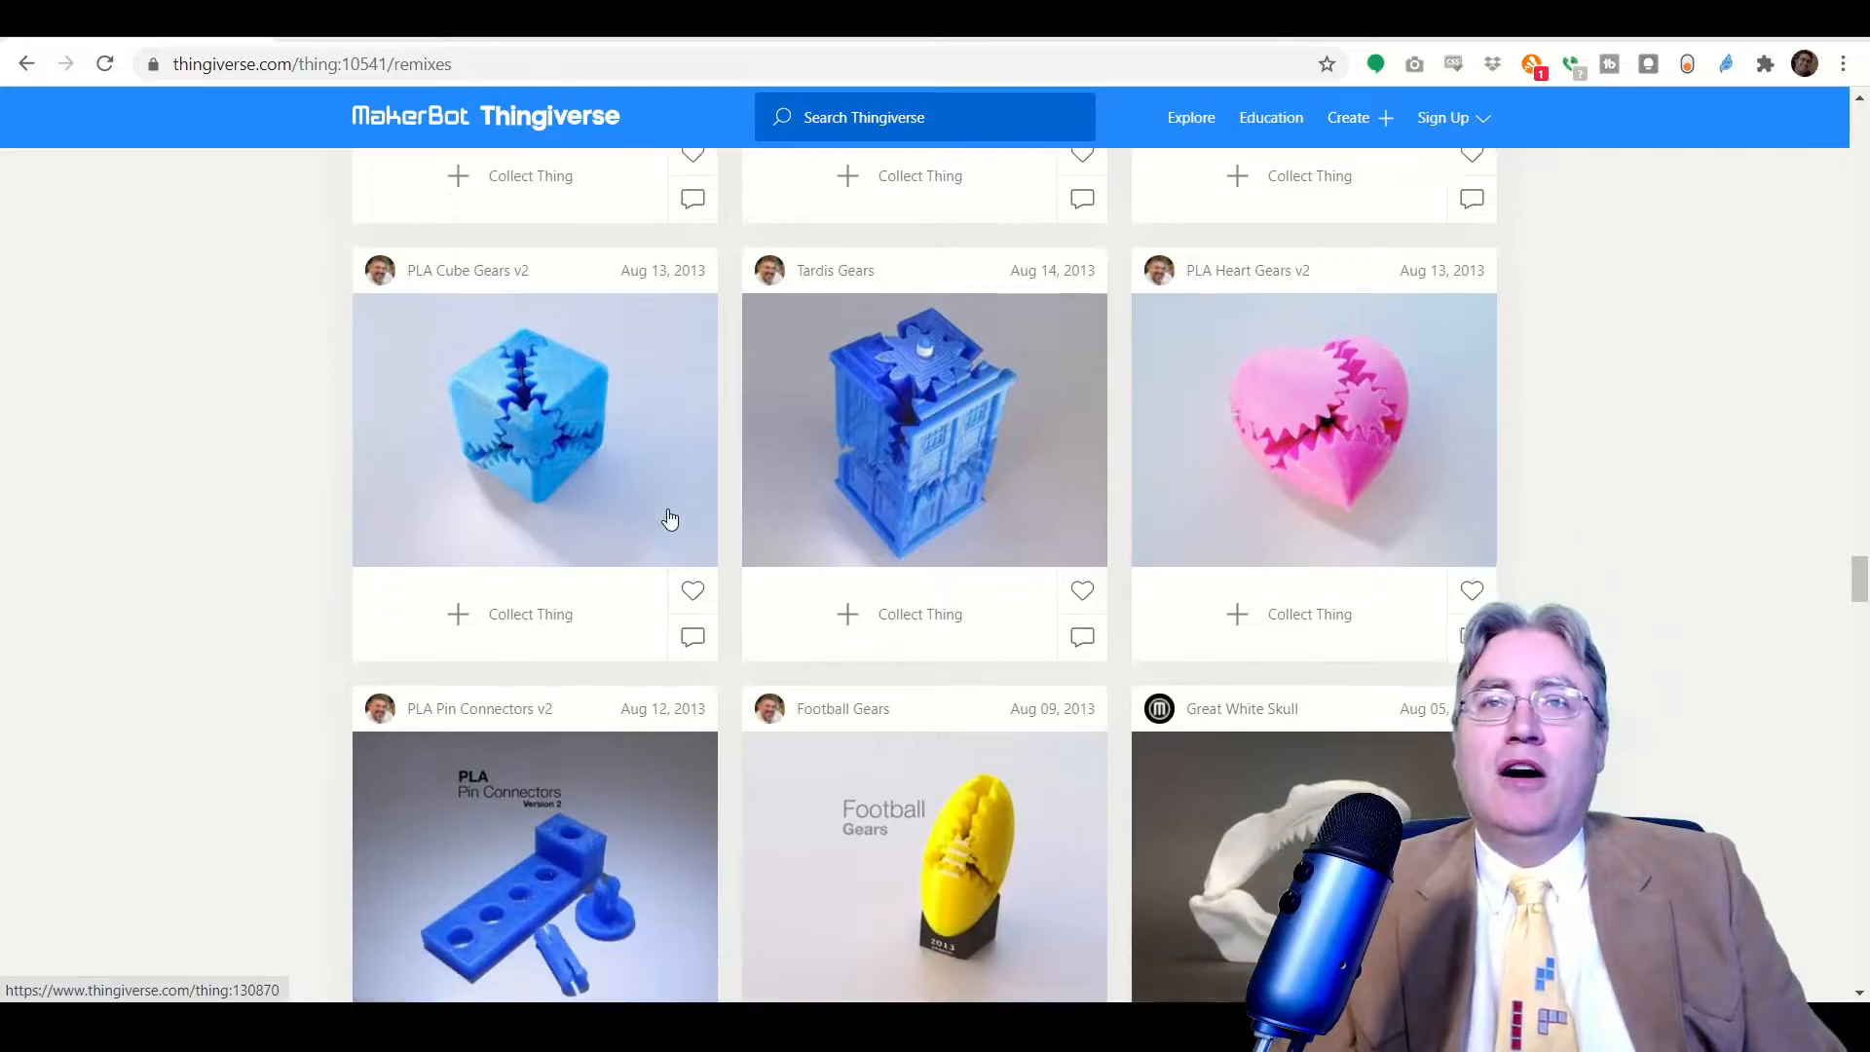
scroll(down, 3)
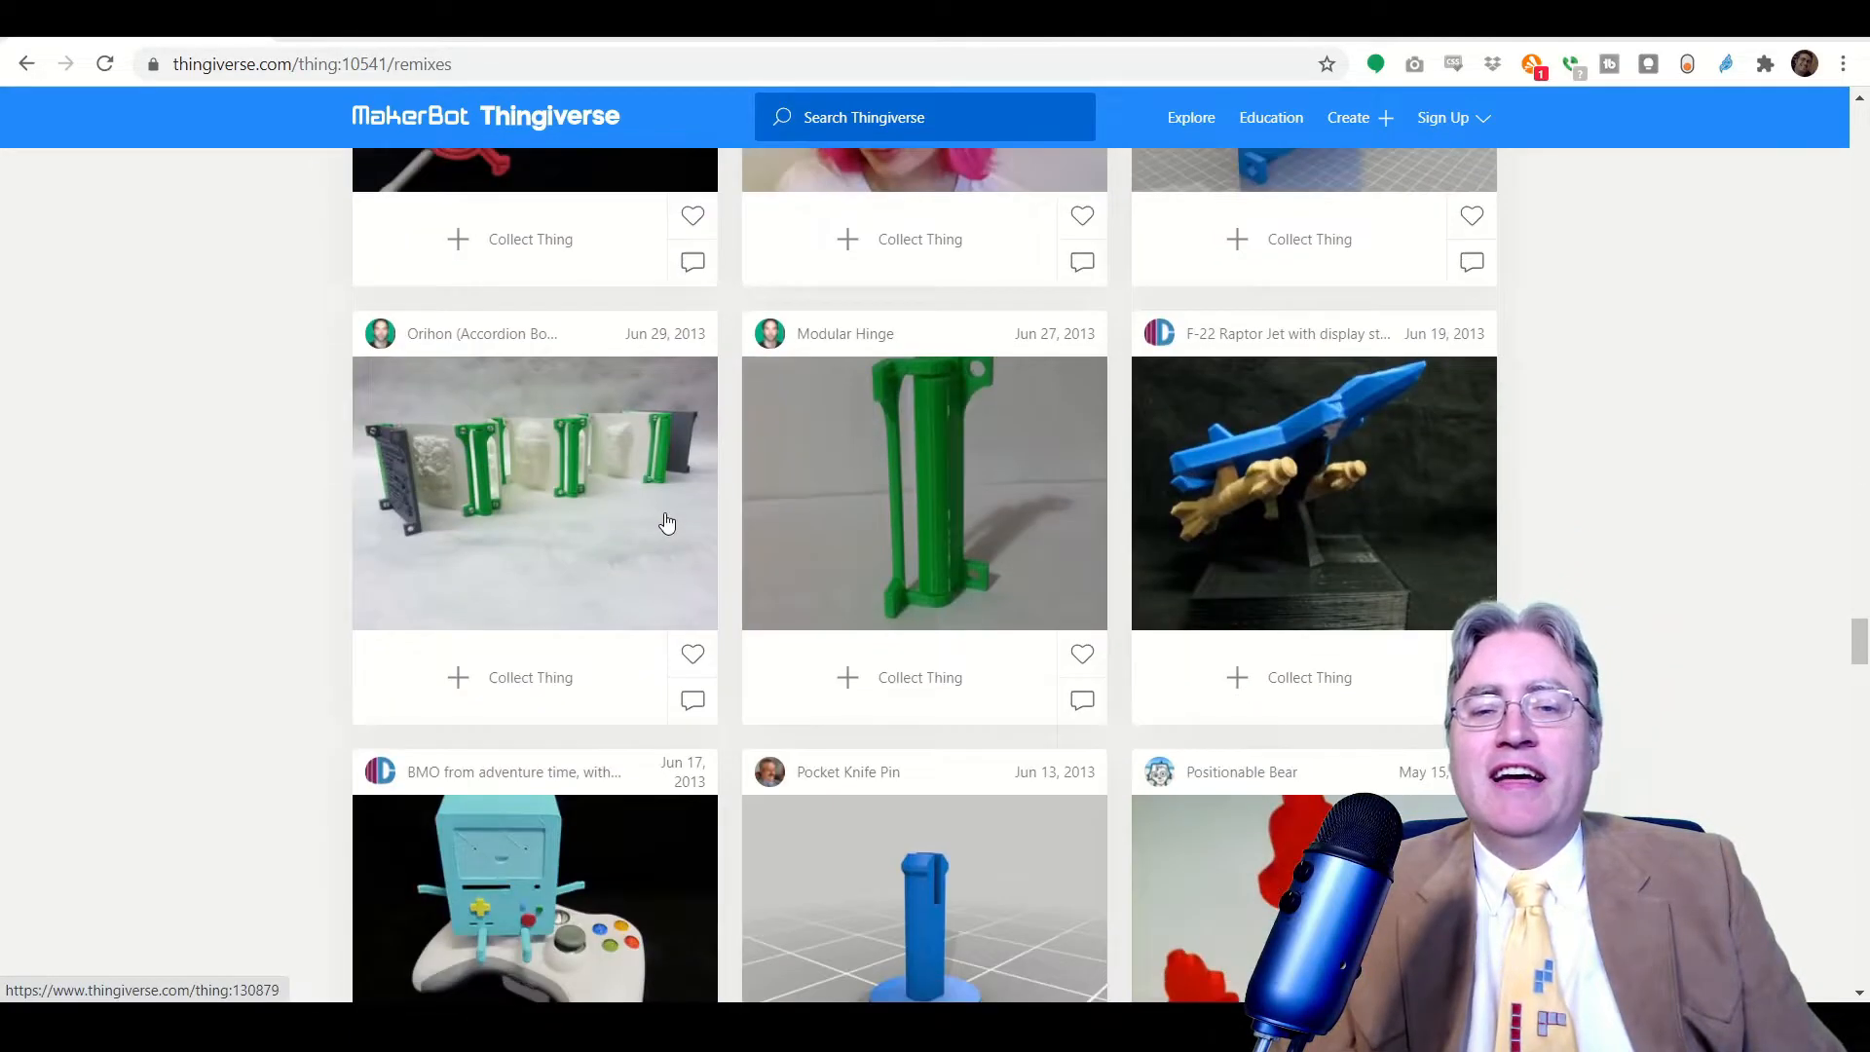
scroll(down, 3)
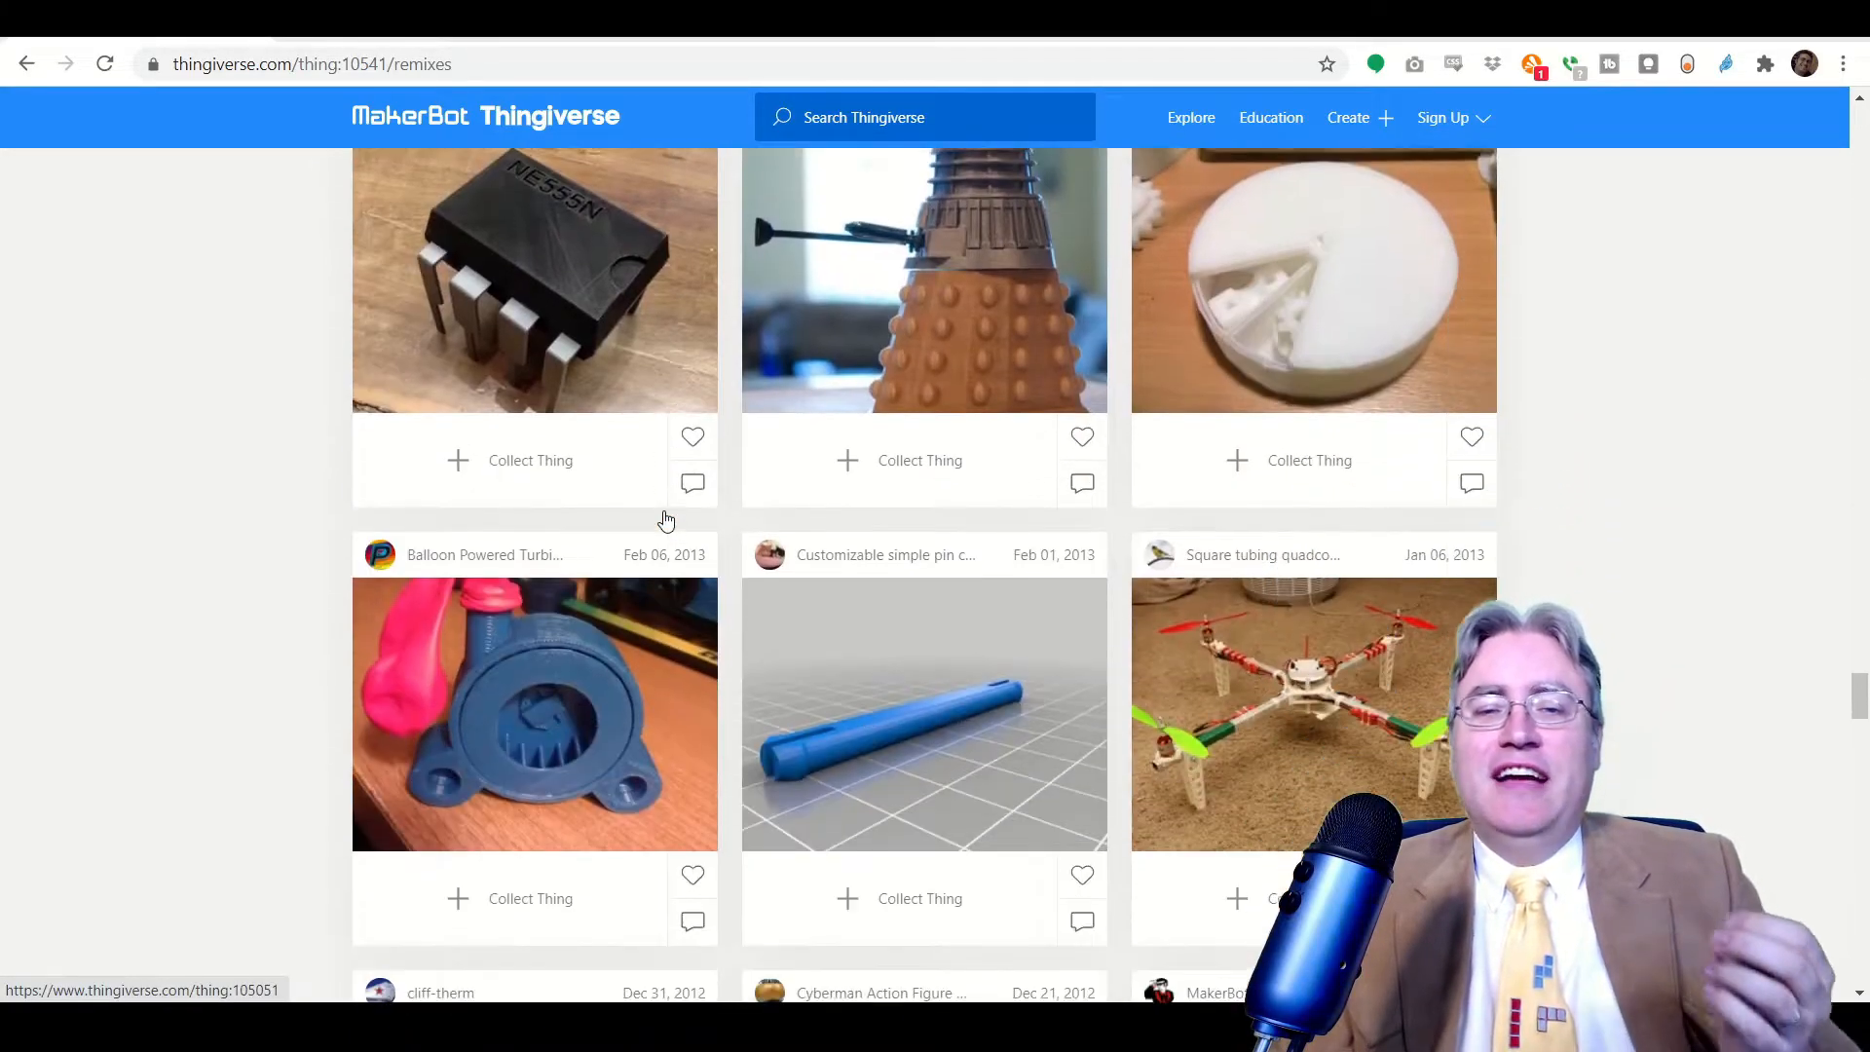
scroll(down, 3)
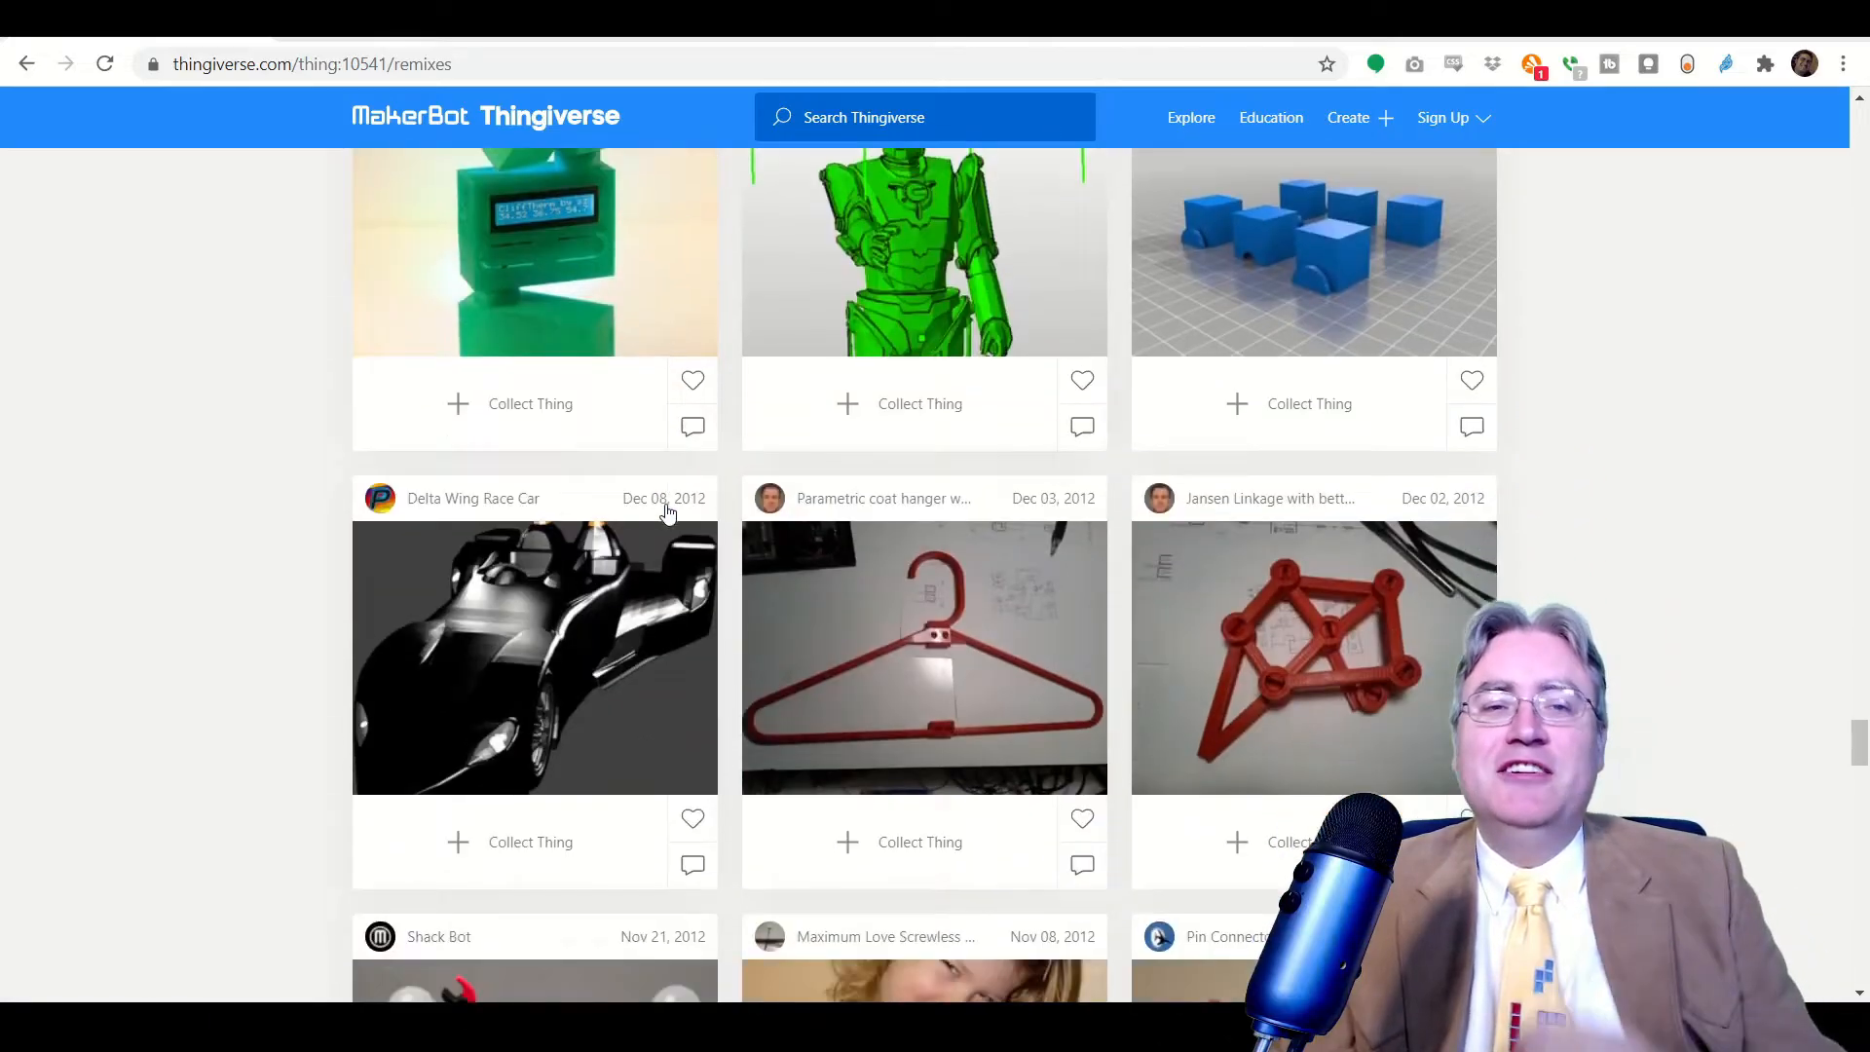
scroll(down, 3)
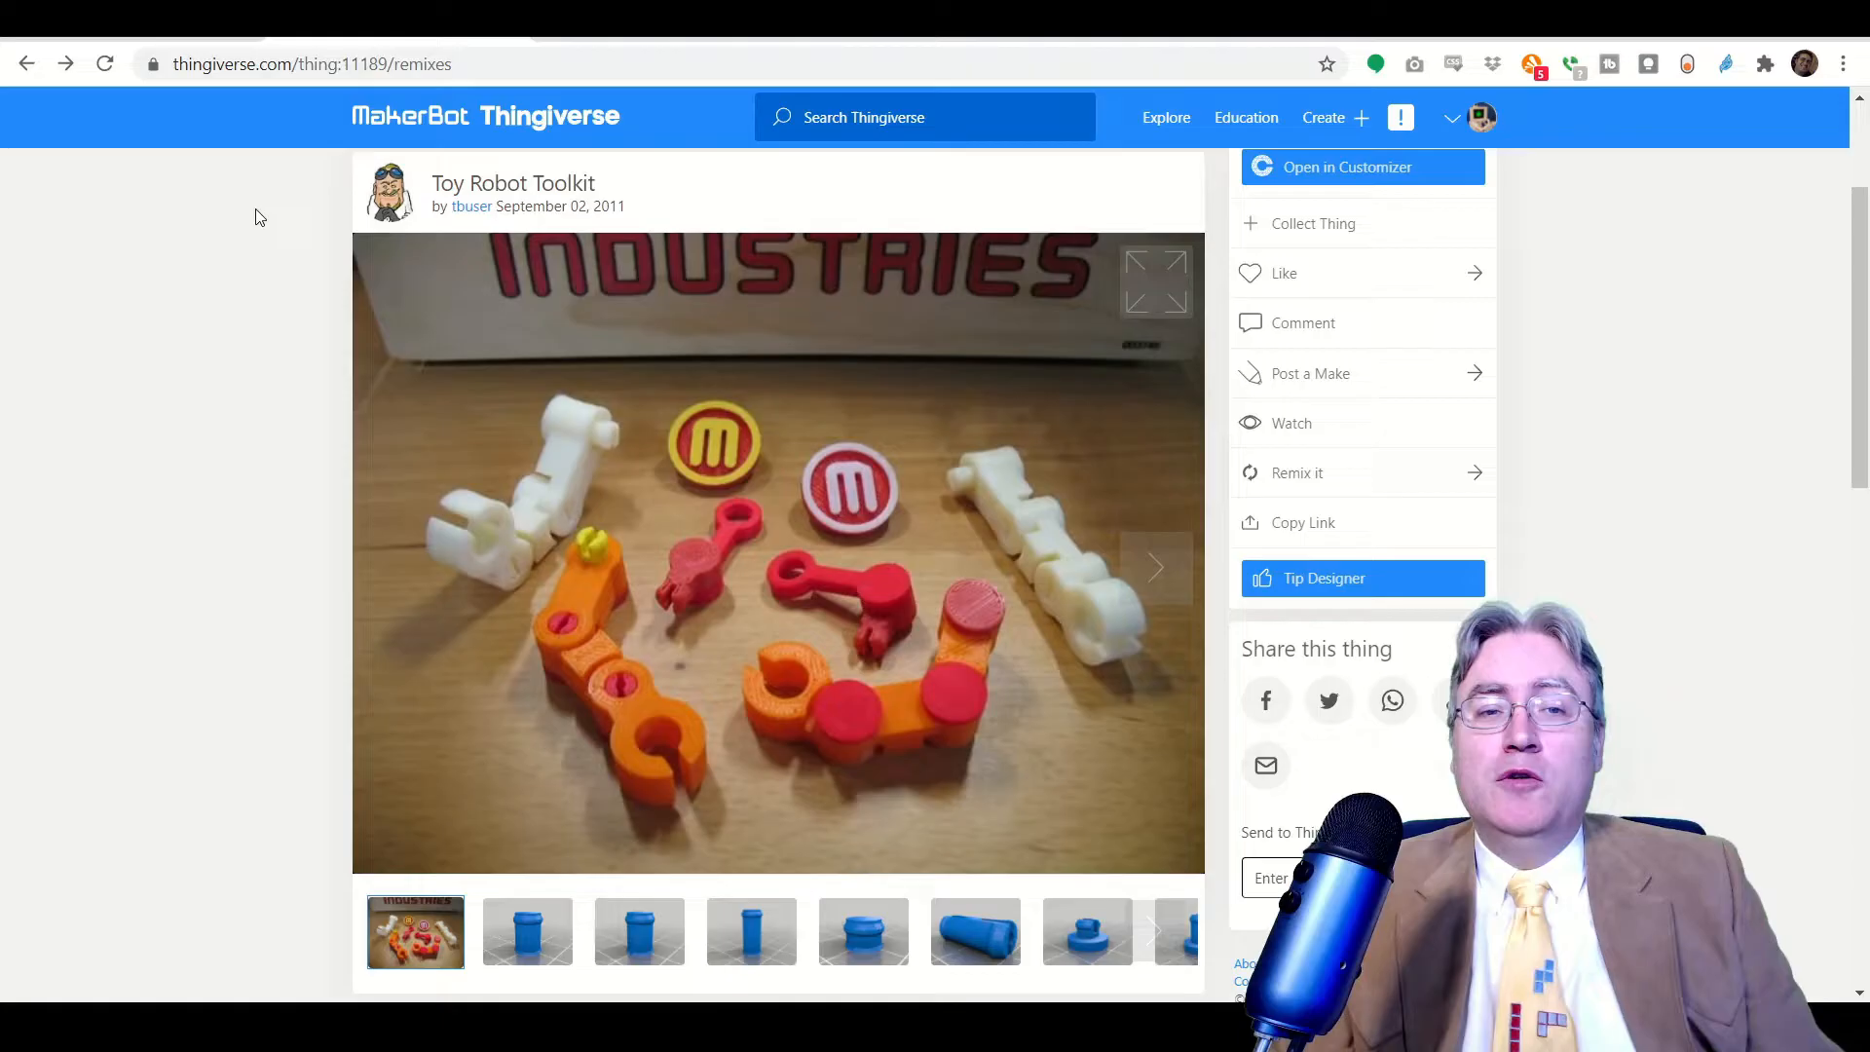
mouse_move(877, 643)
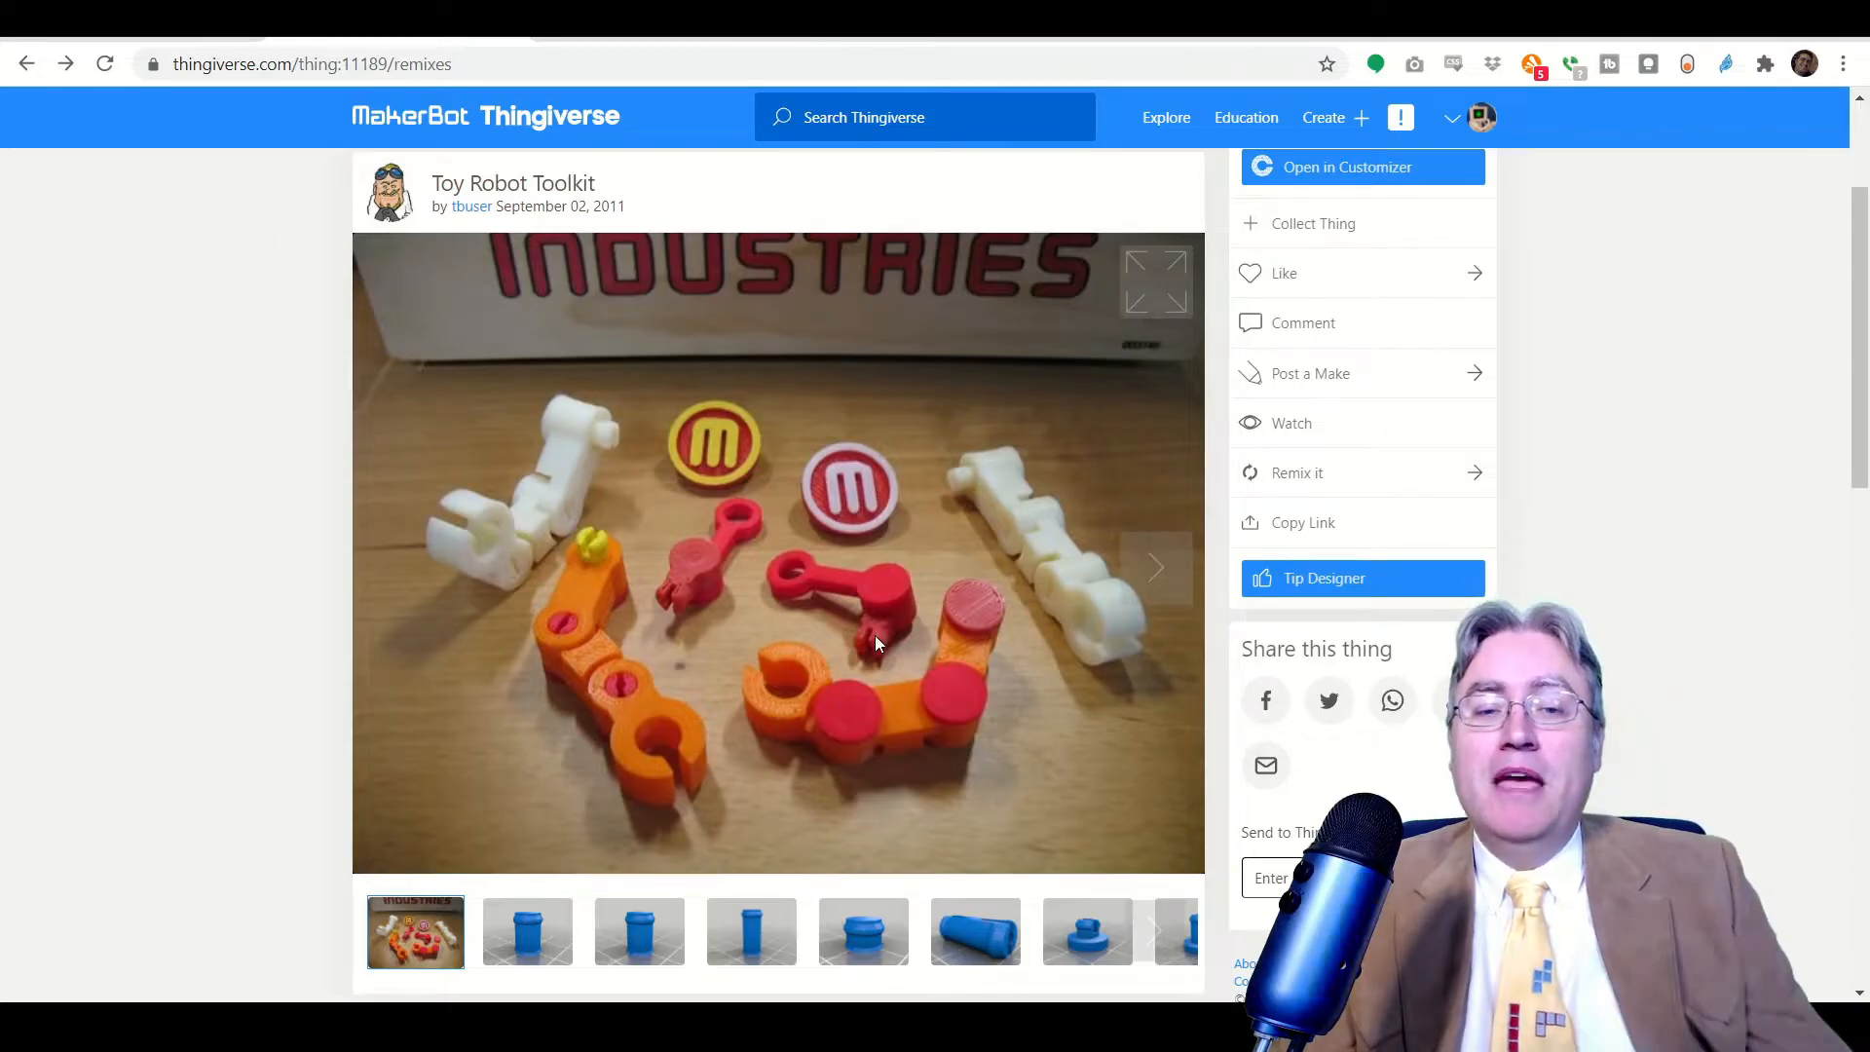
scroll(down, 3)
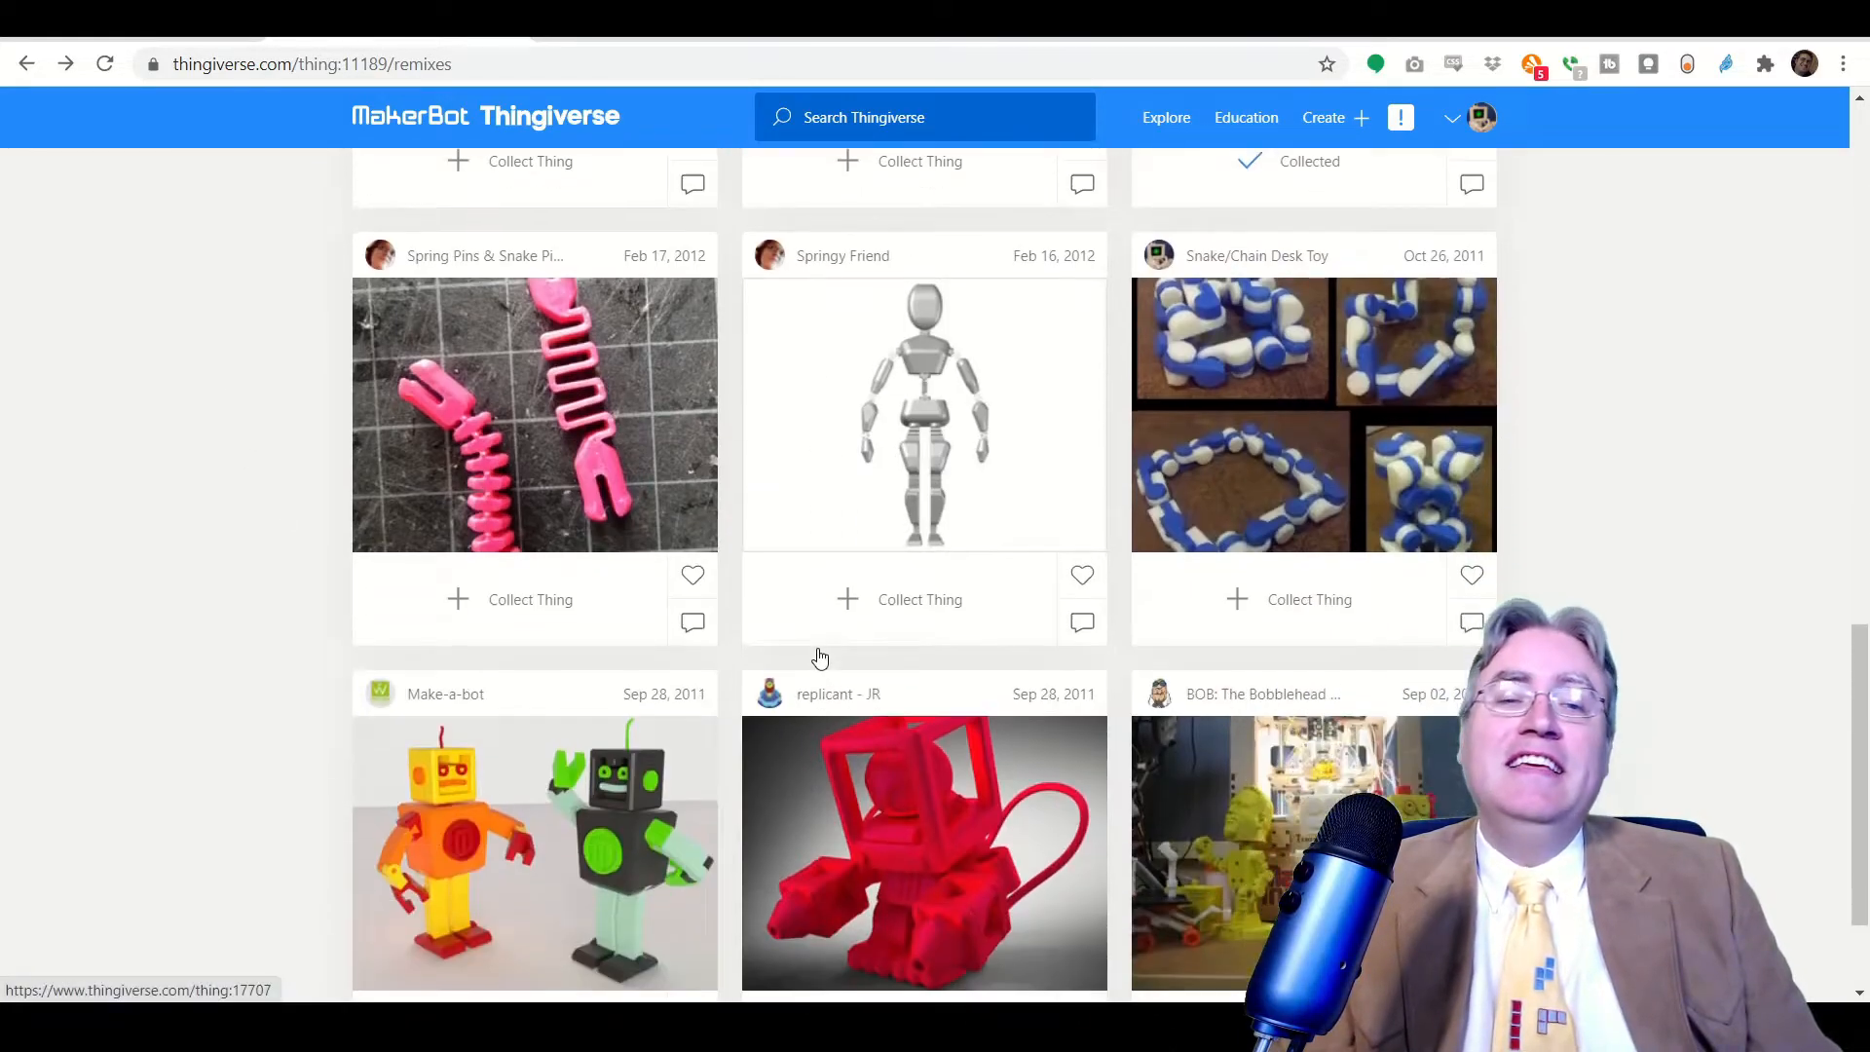
scroll(down, 3)
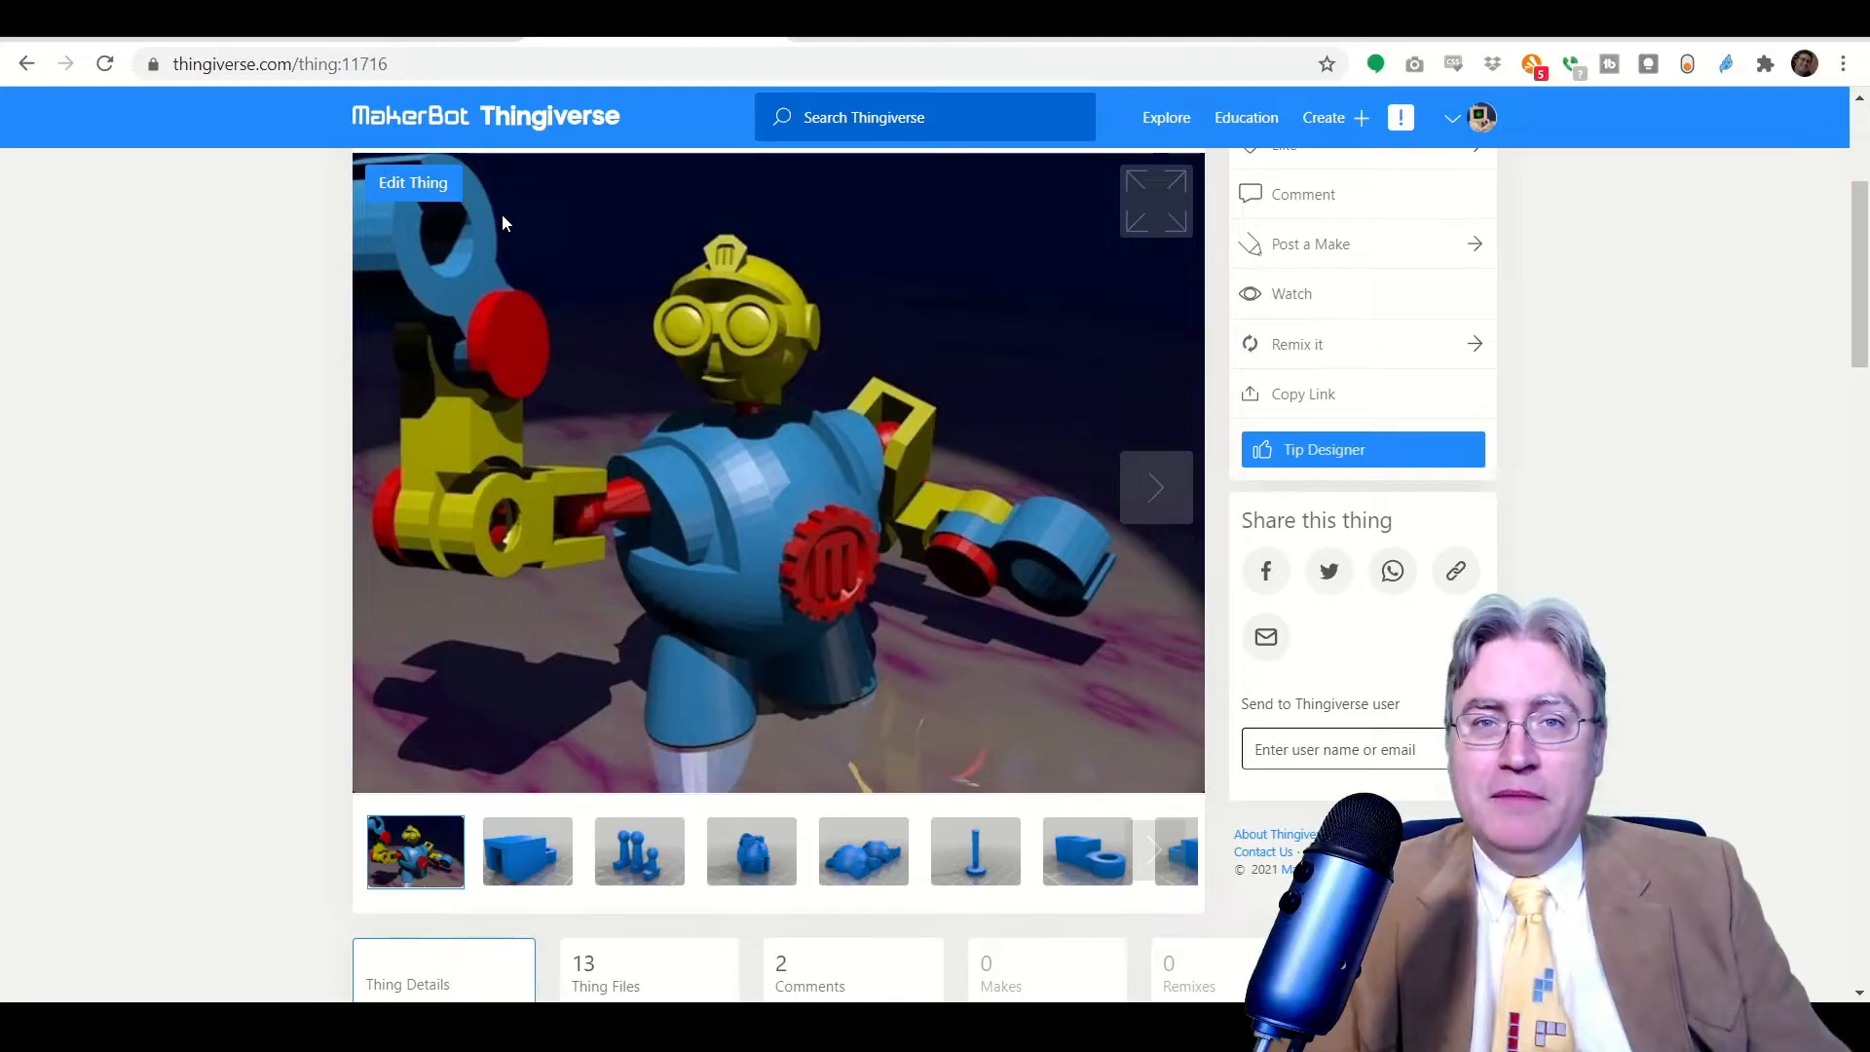
mouse_move(506, 546)
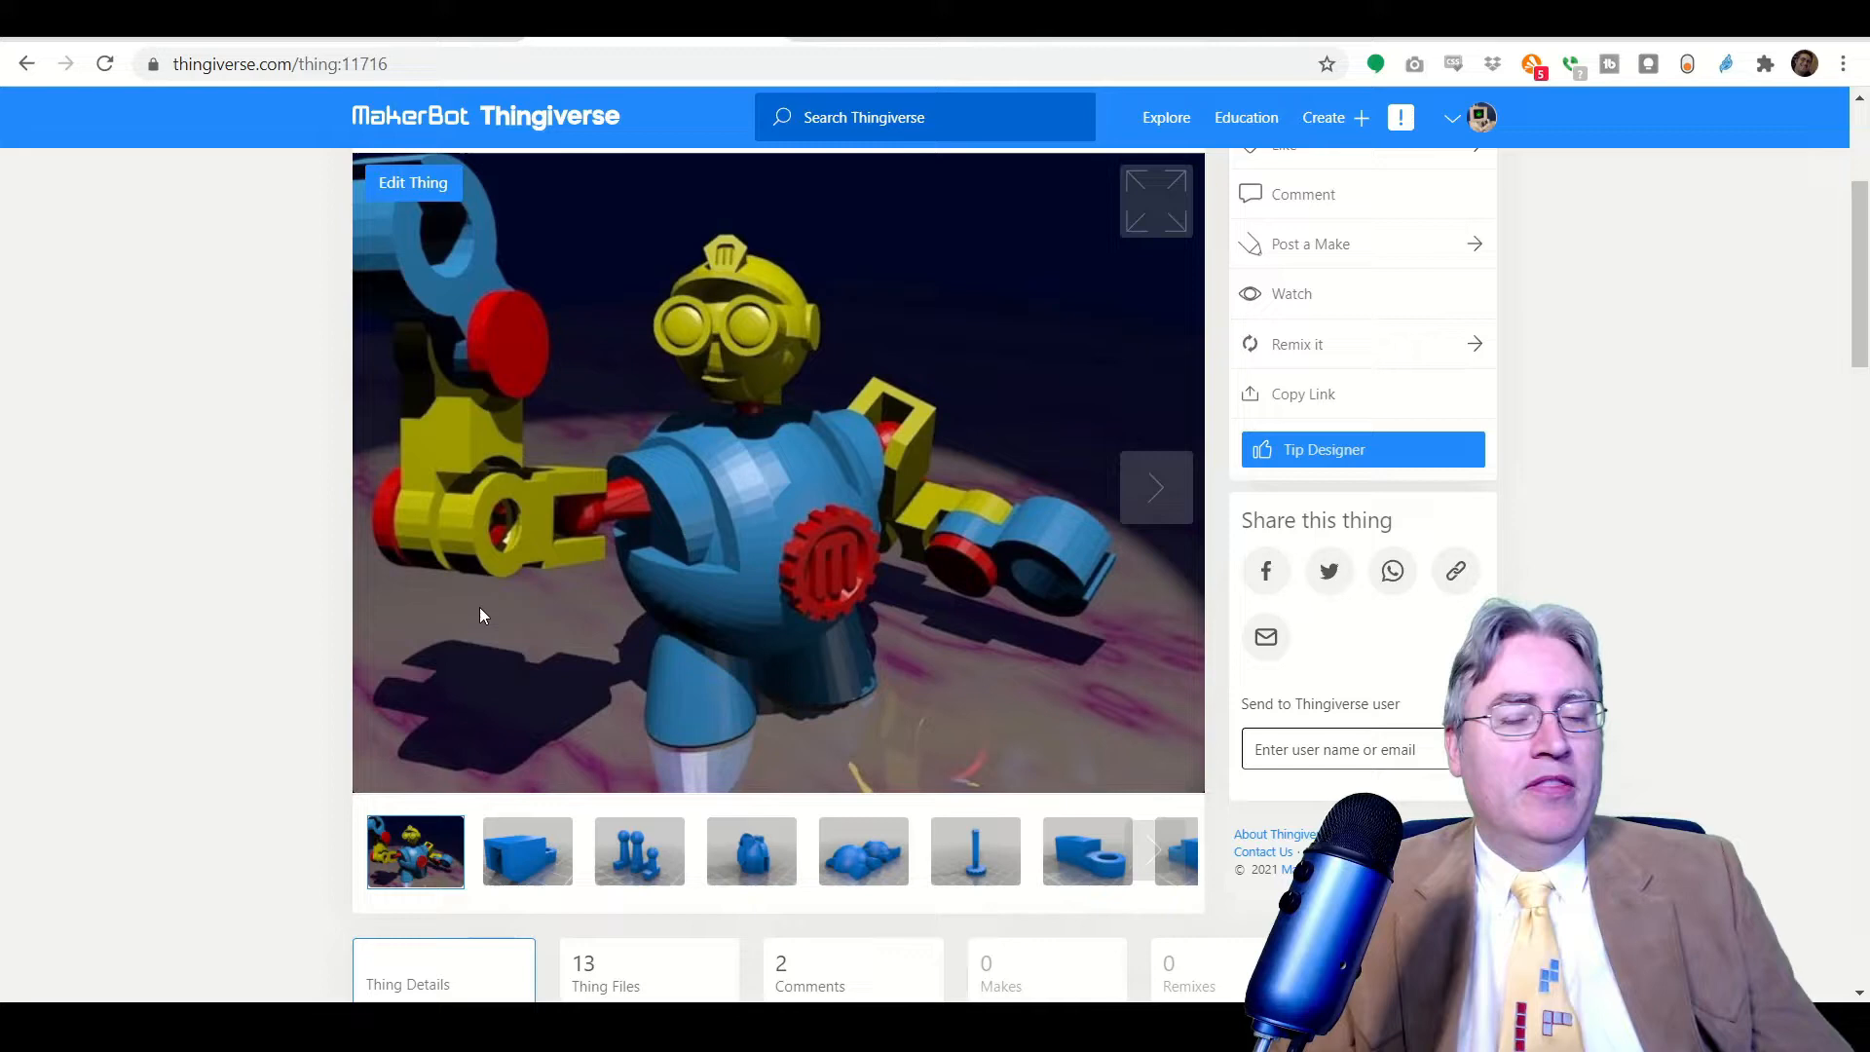
mouse_move(484, 610)
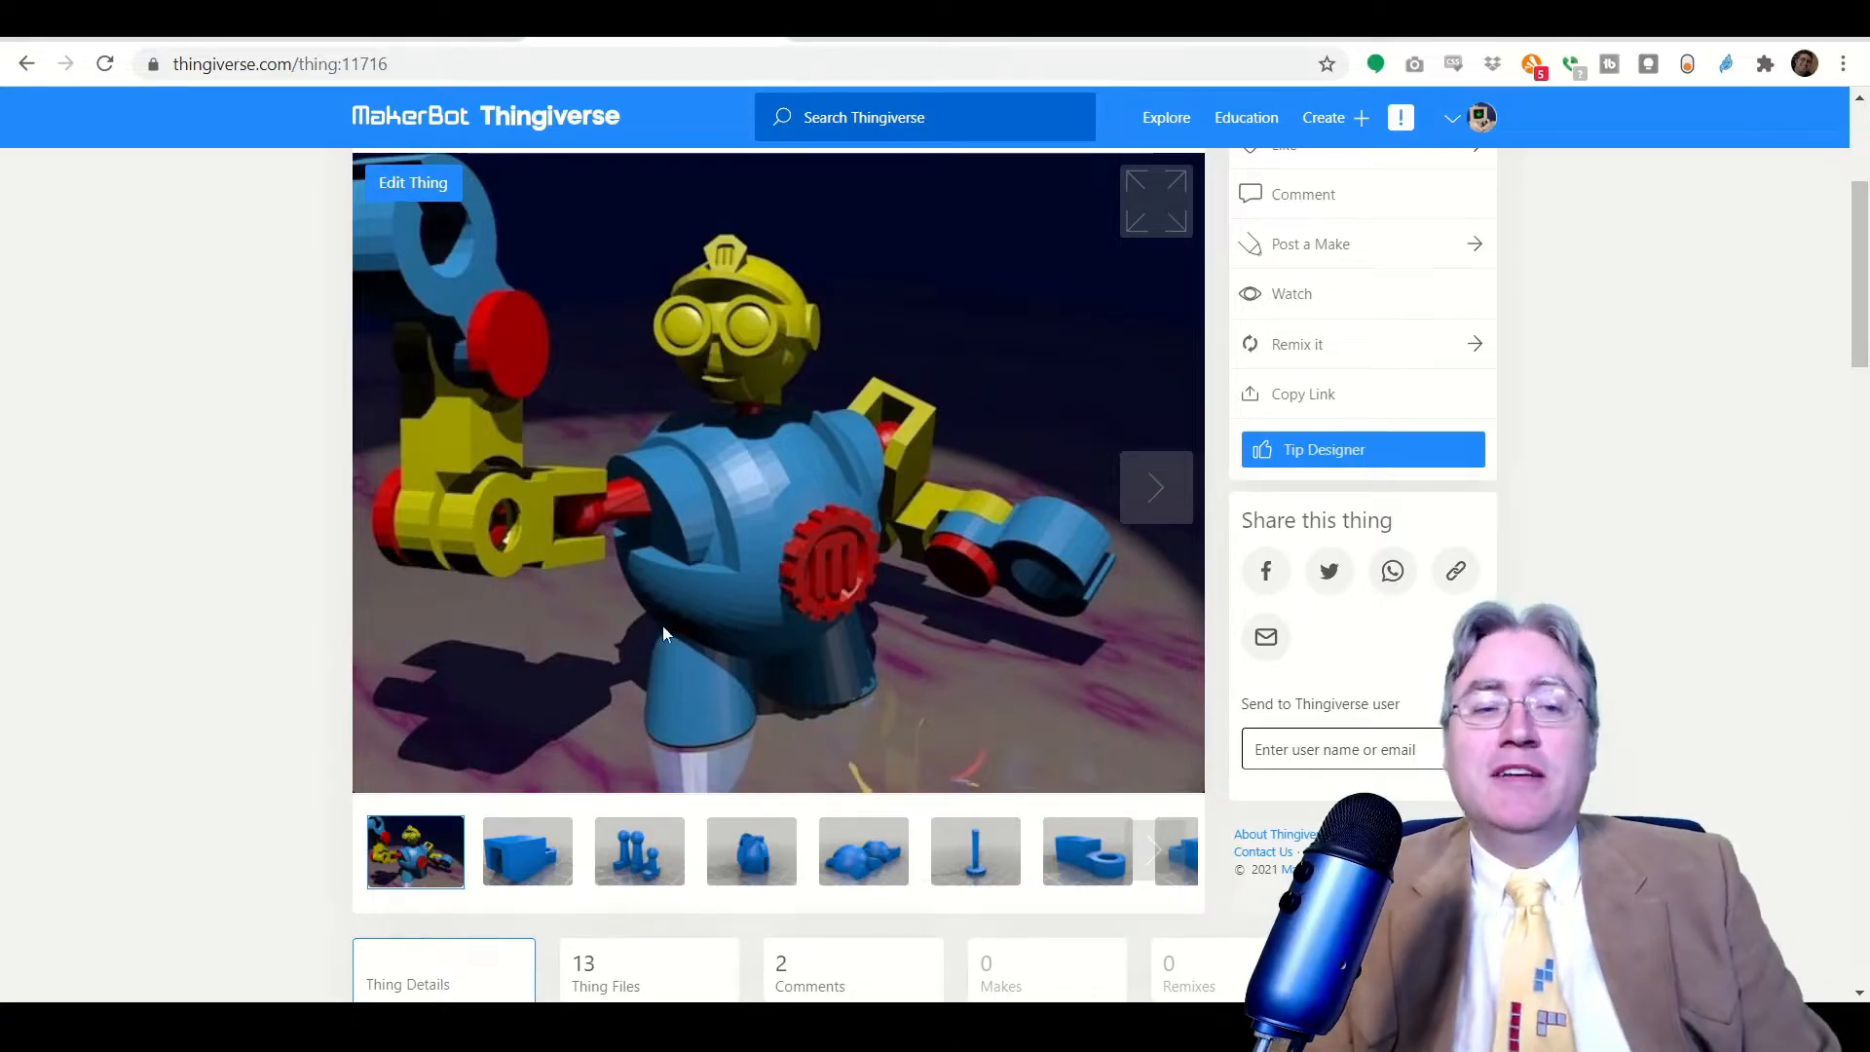
scroll(down, 3)
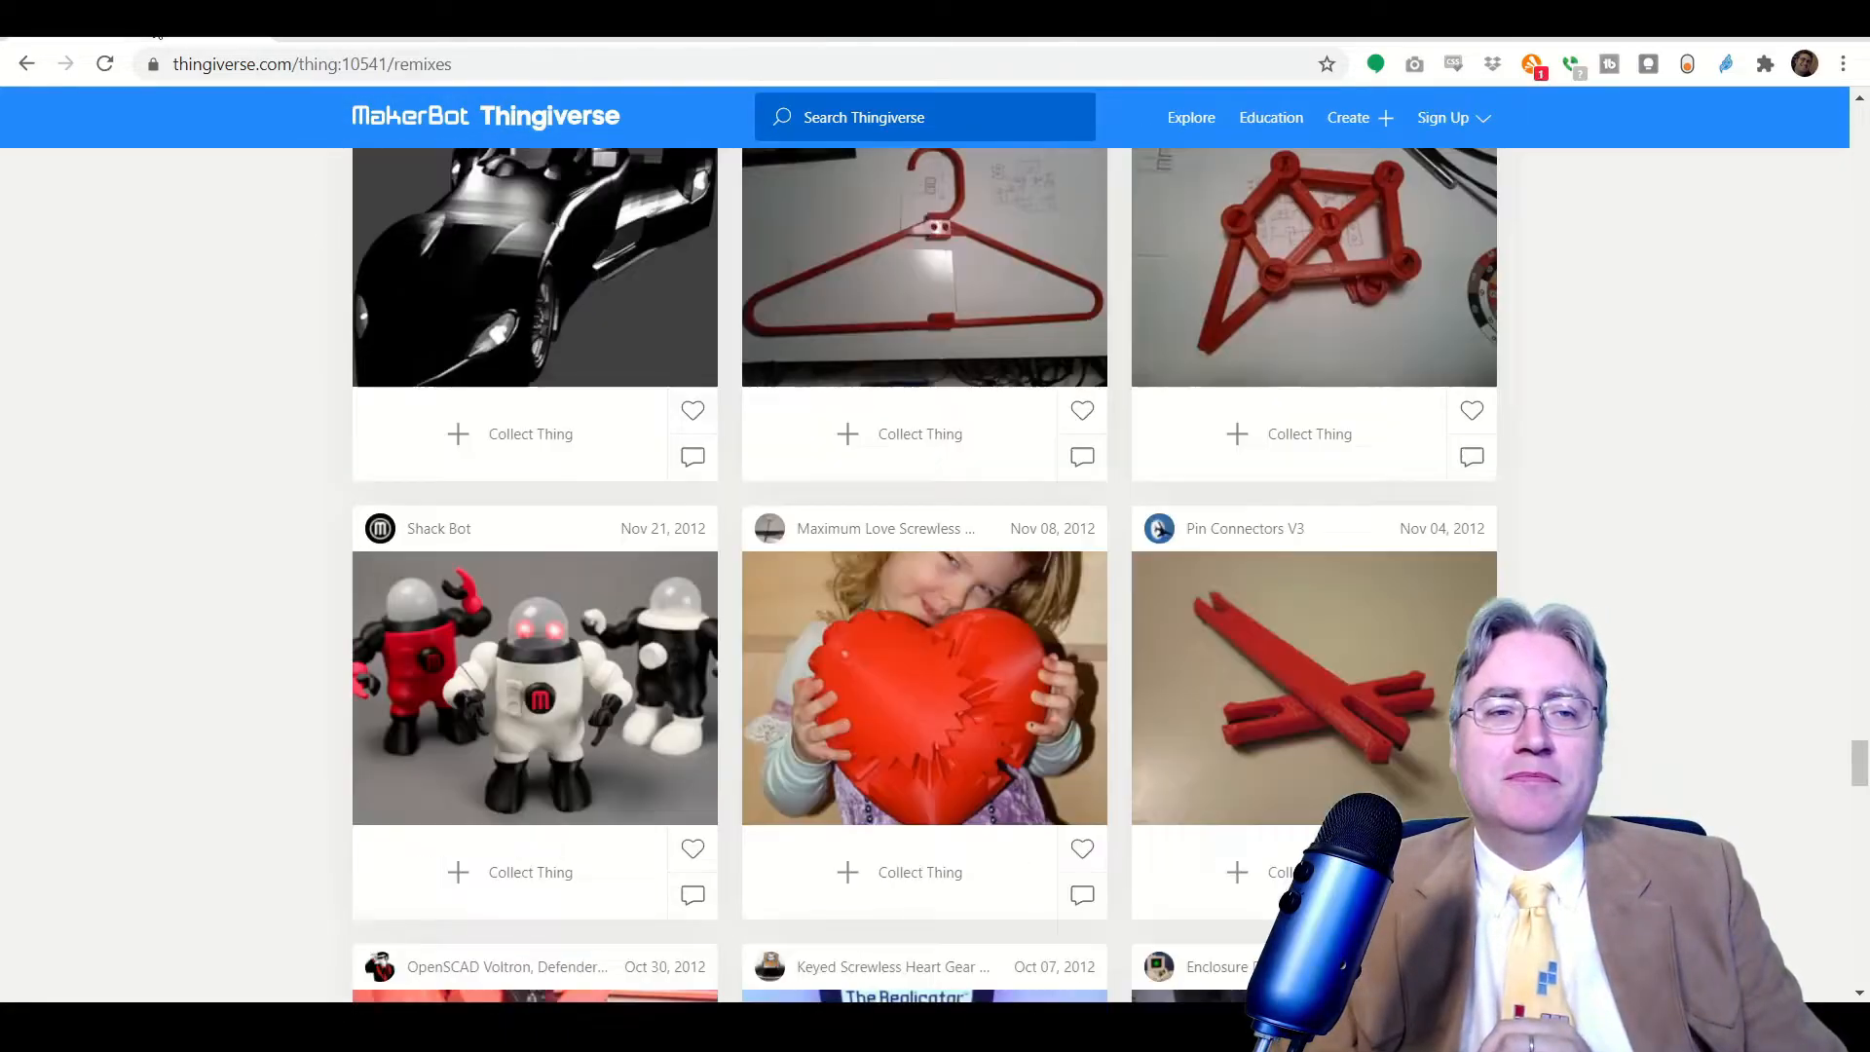
scroll(down, 3)
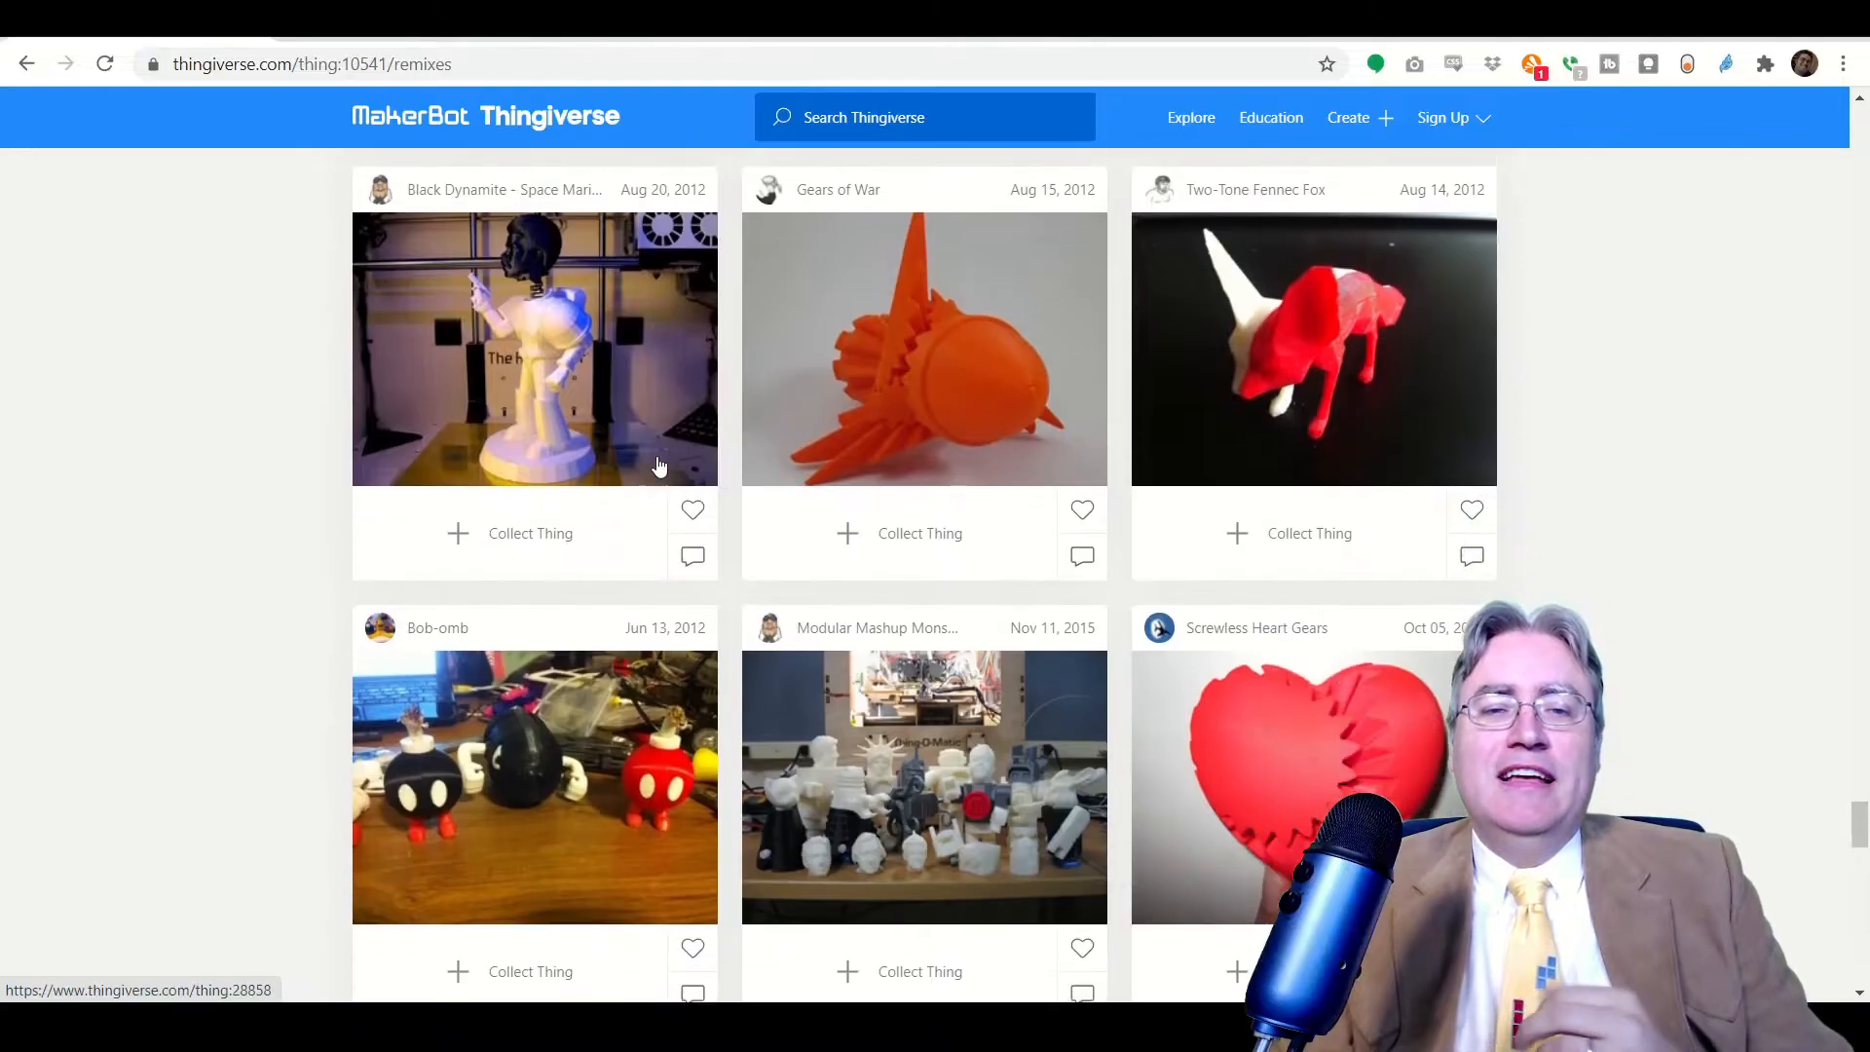
scroll(down, 3)
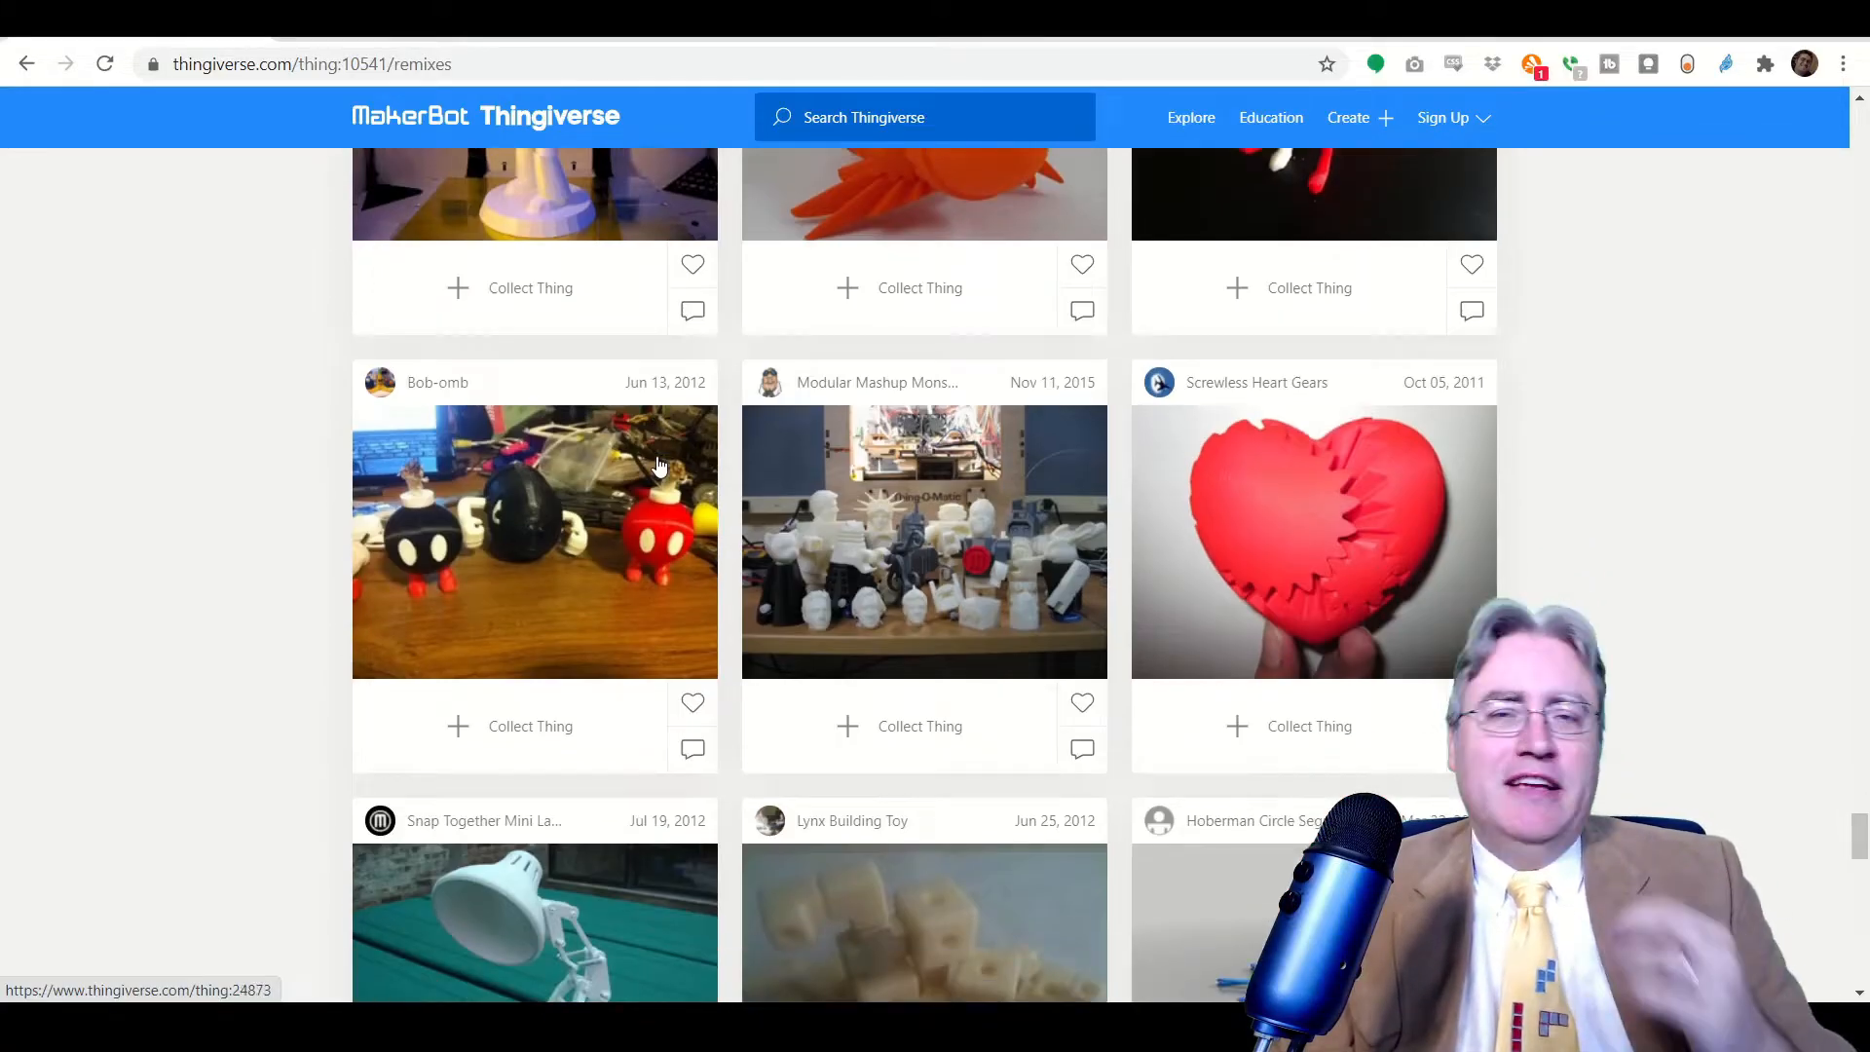
scroll(down, 3)
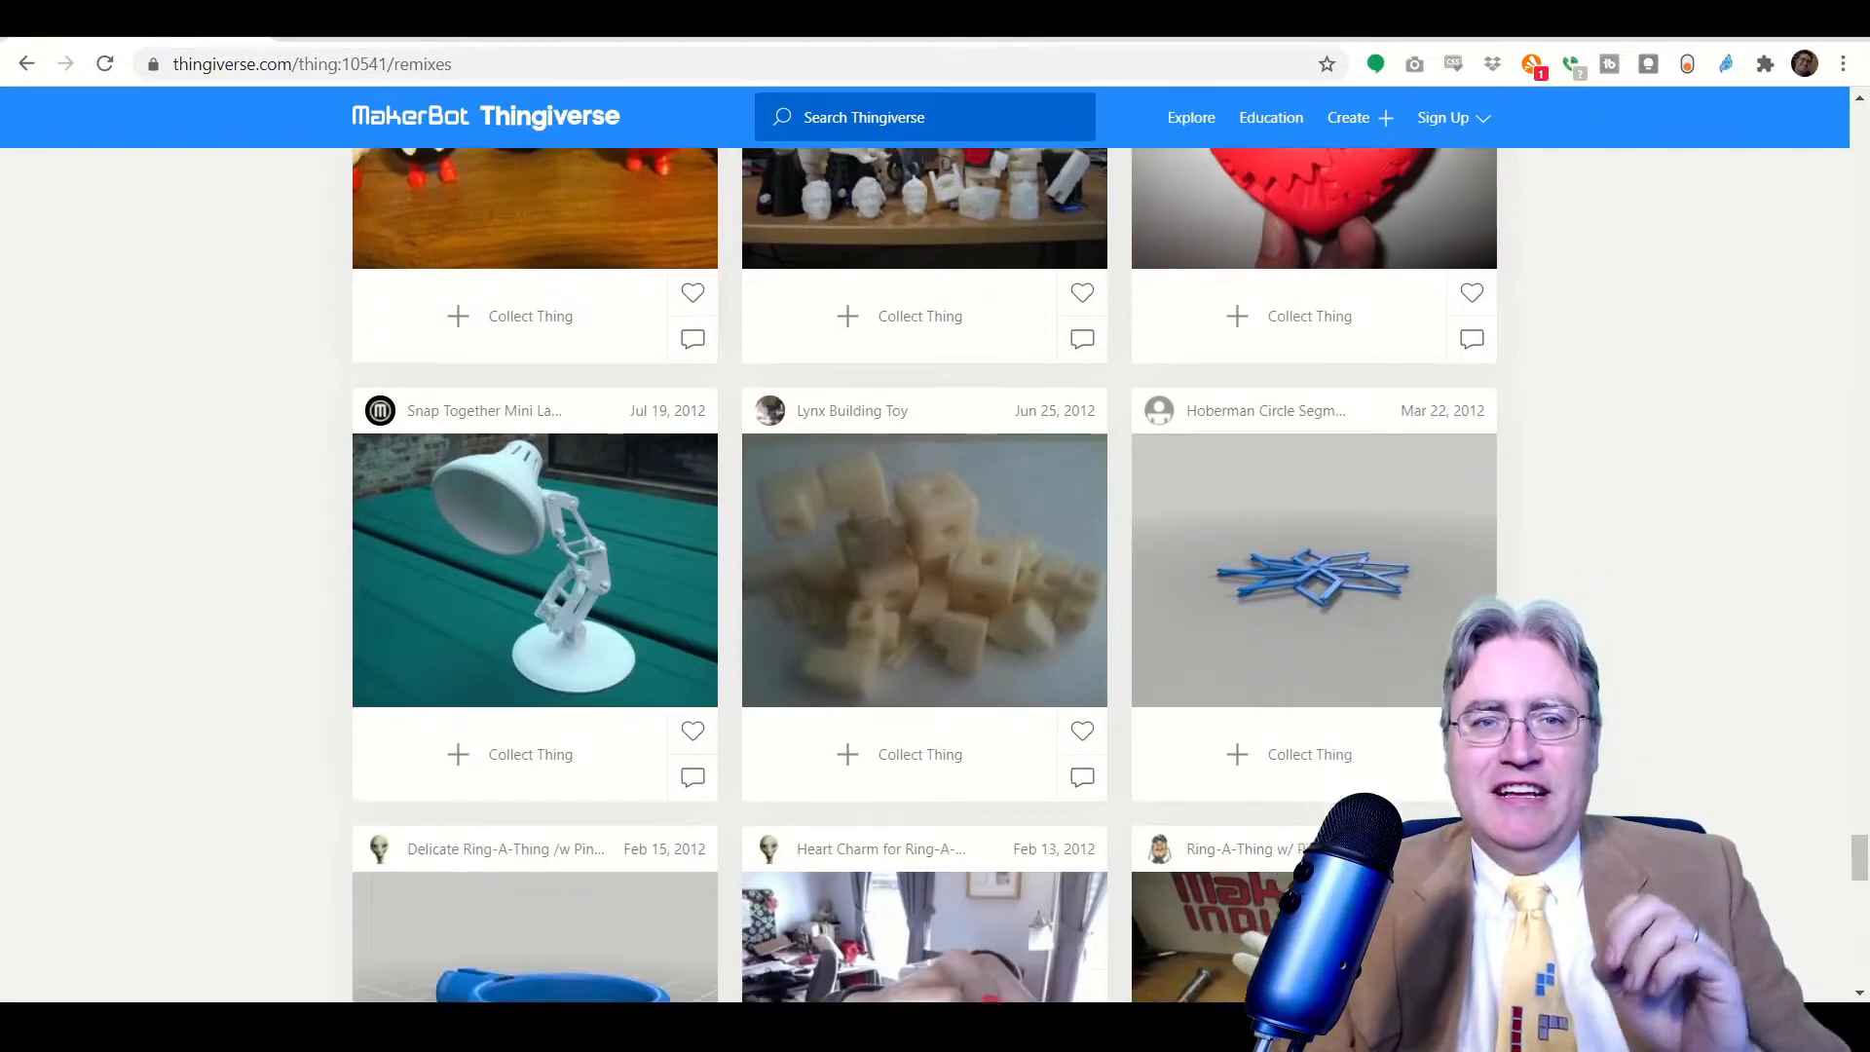
scroll(down, 3)
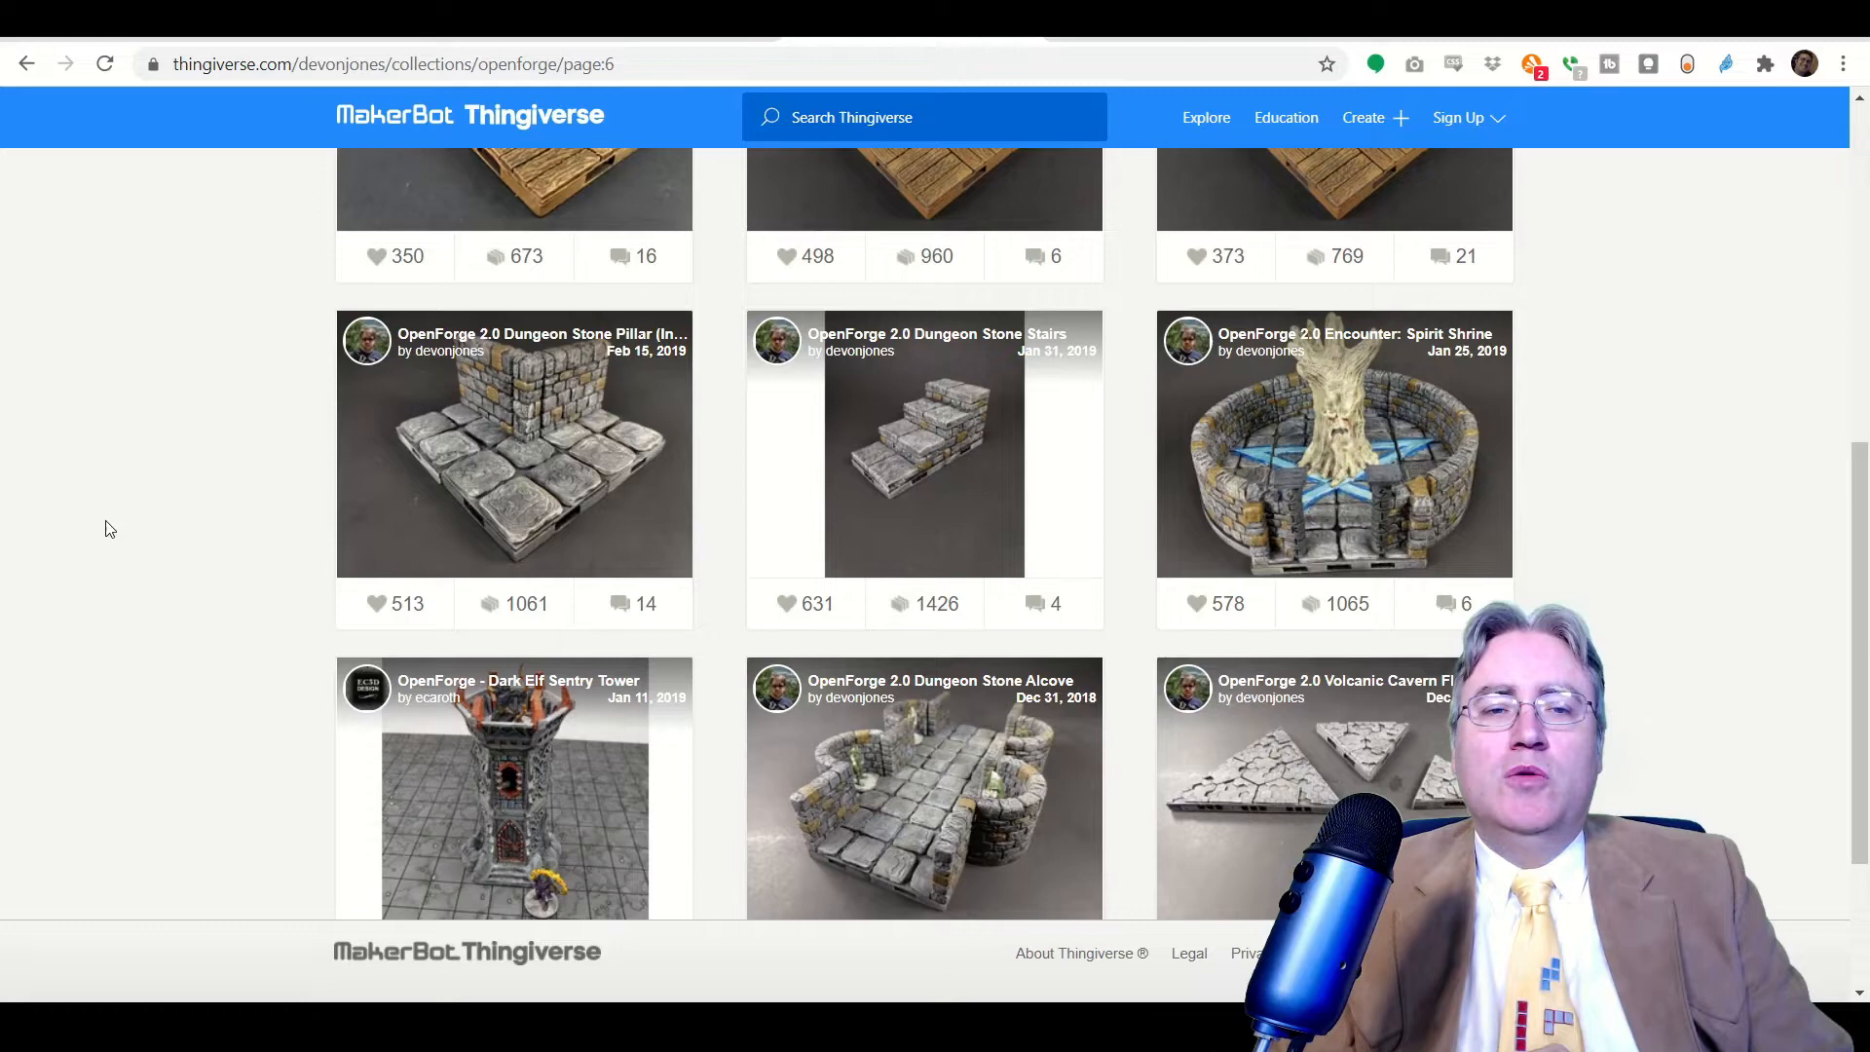
scroll(up, 3)
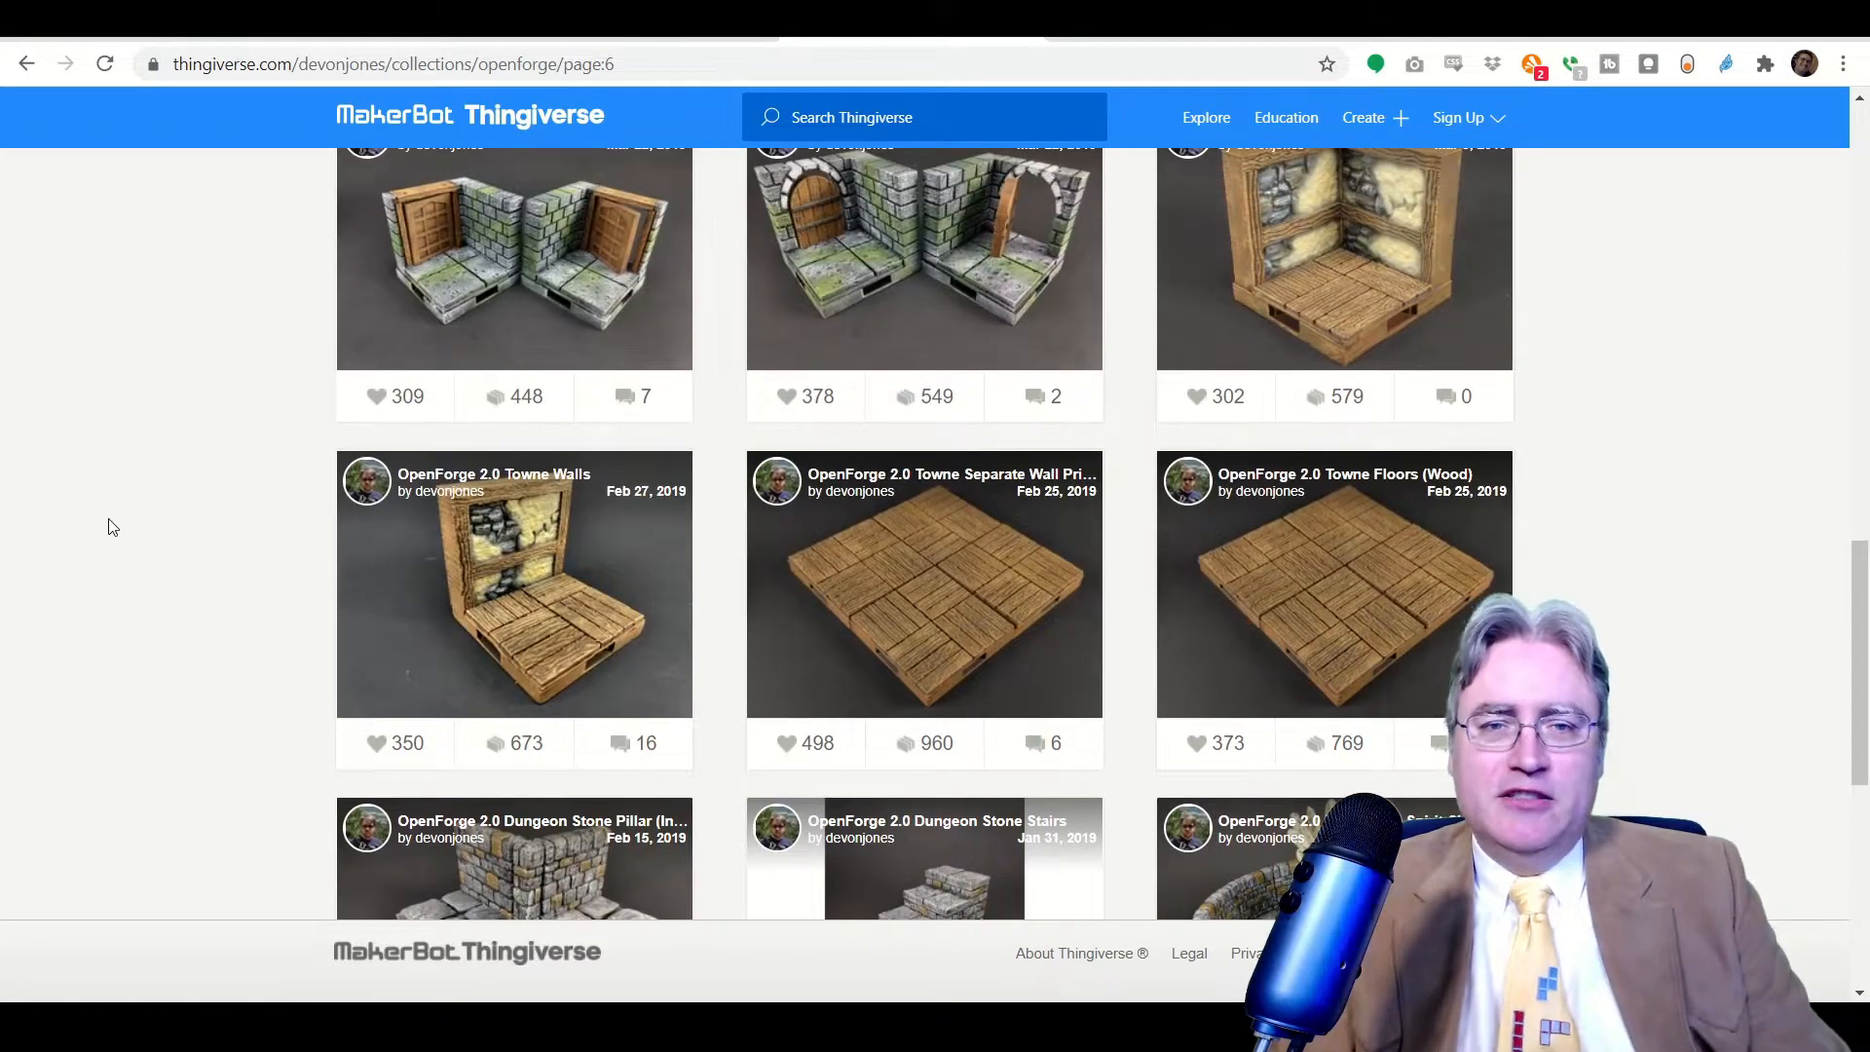
scroll(down, 3)
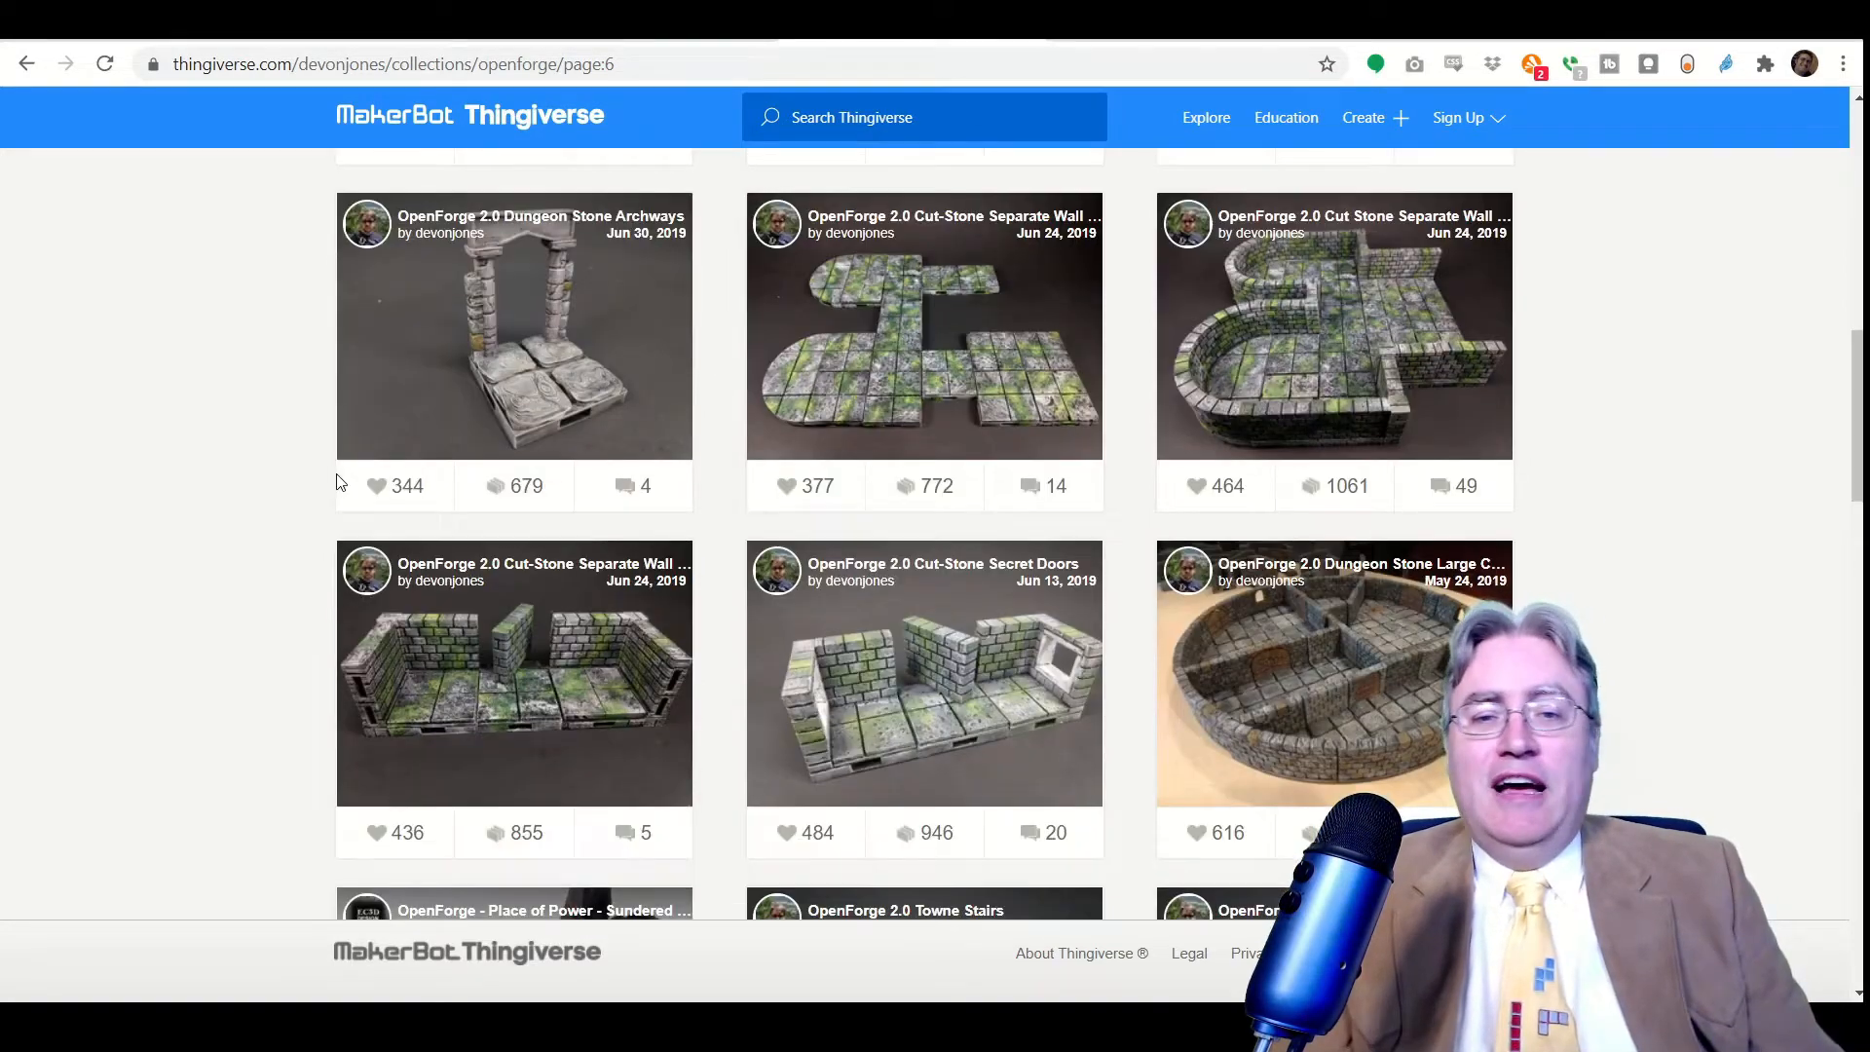
scroll(down, 3)
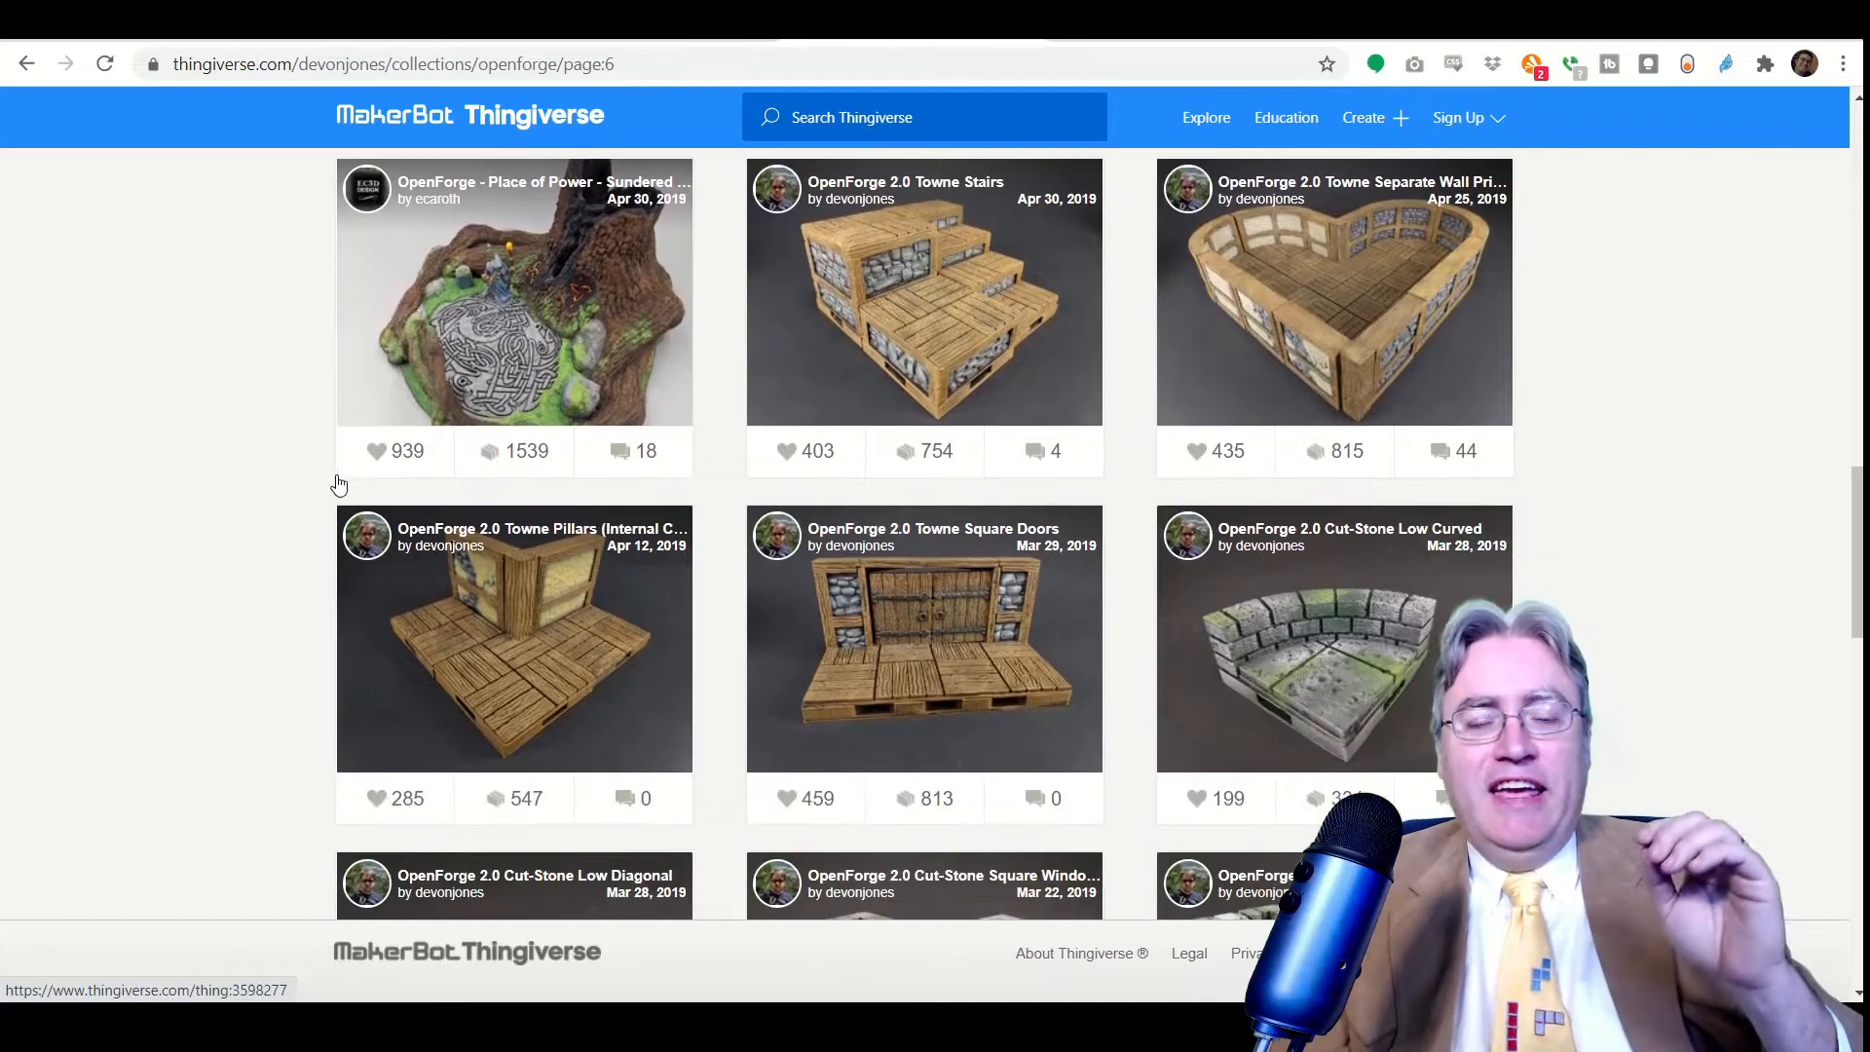
scroll(down, 3)
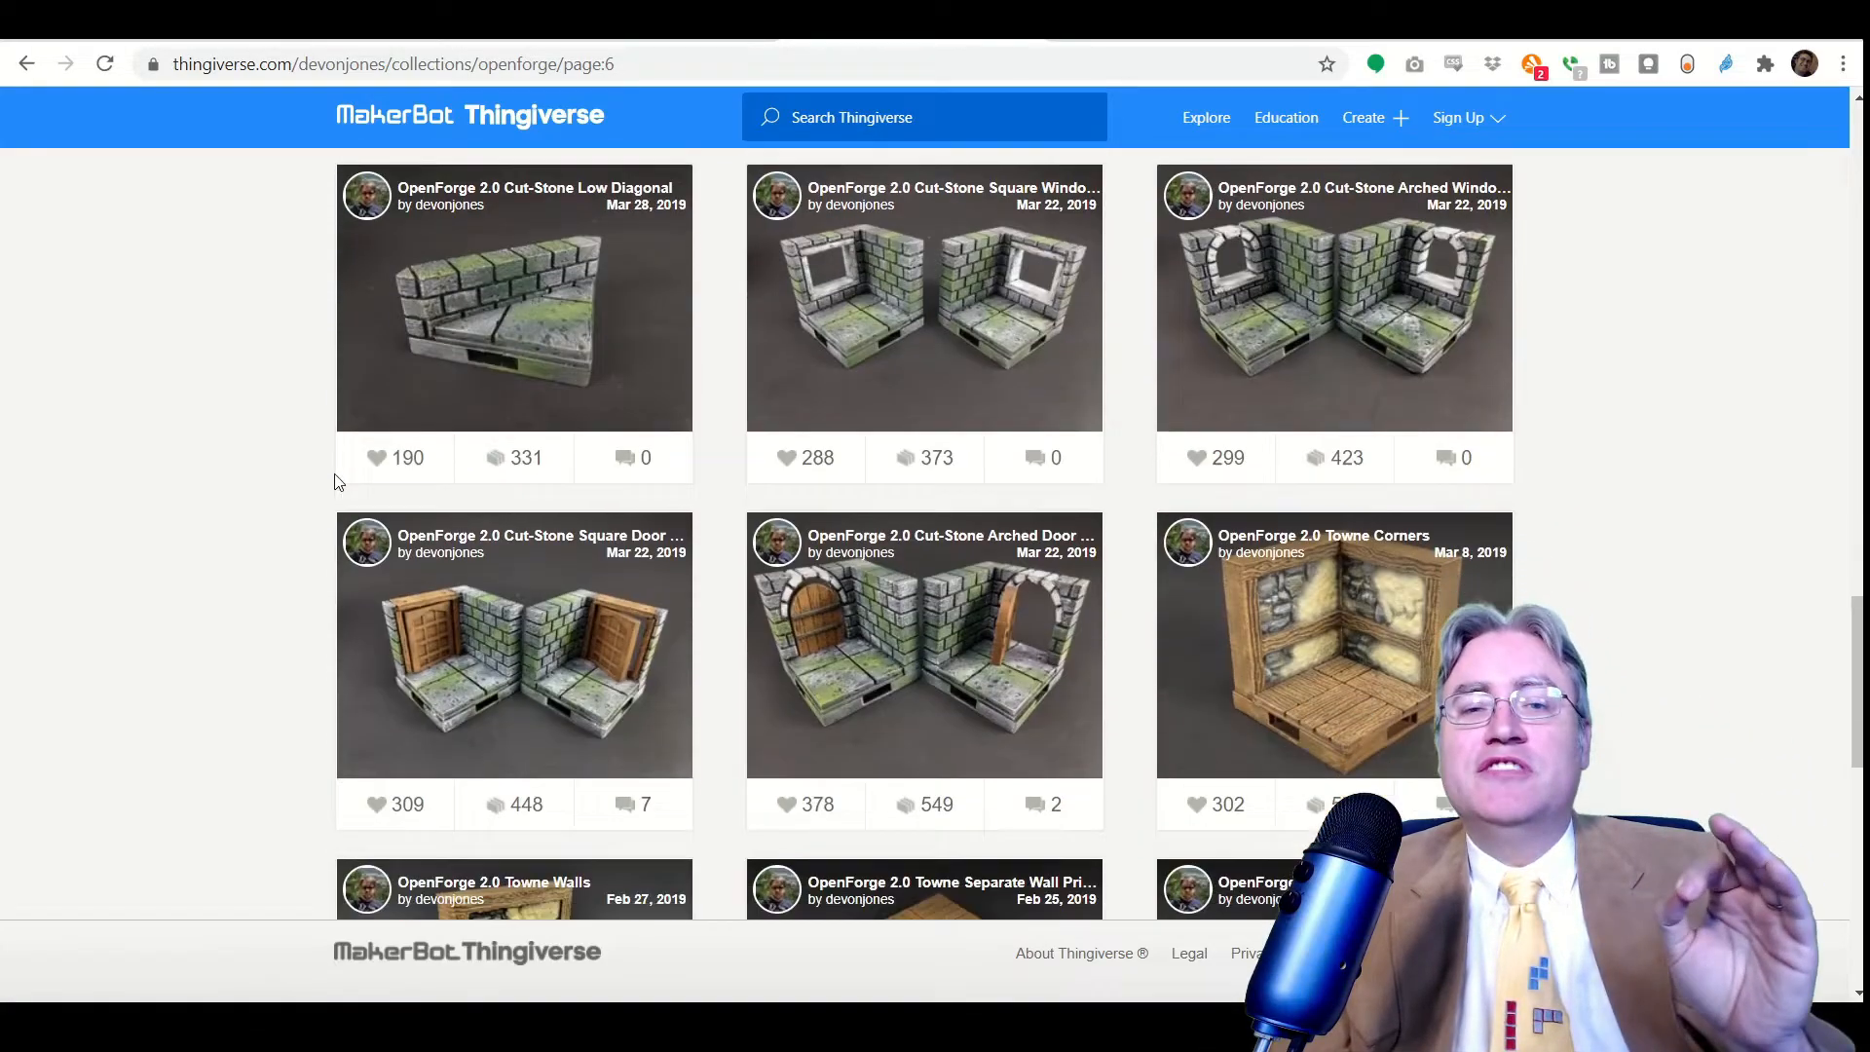
scroll(down, 3)
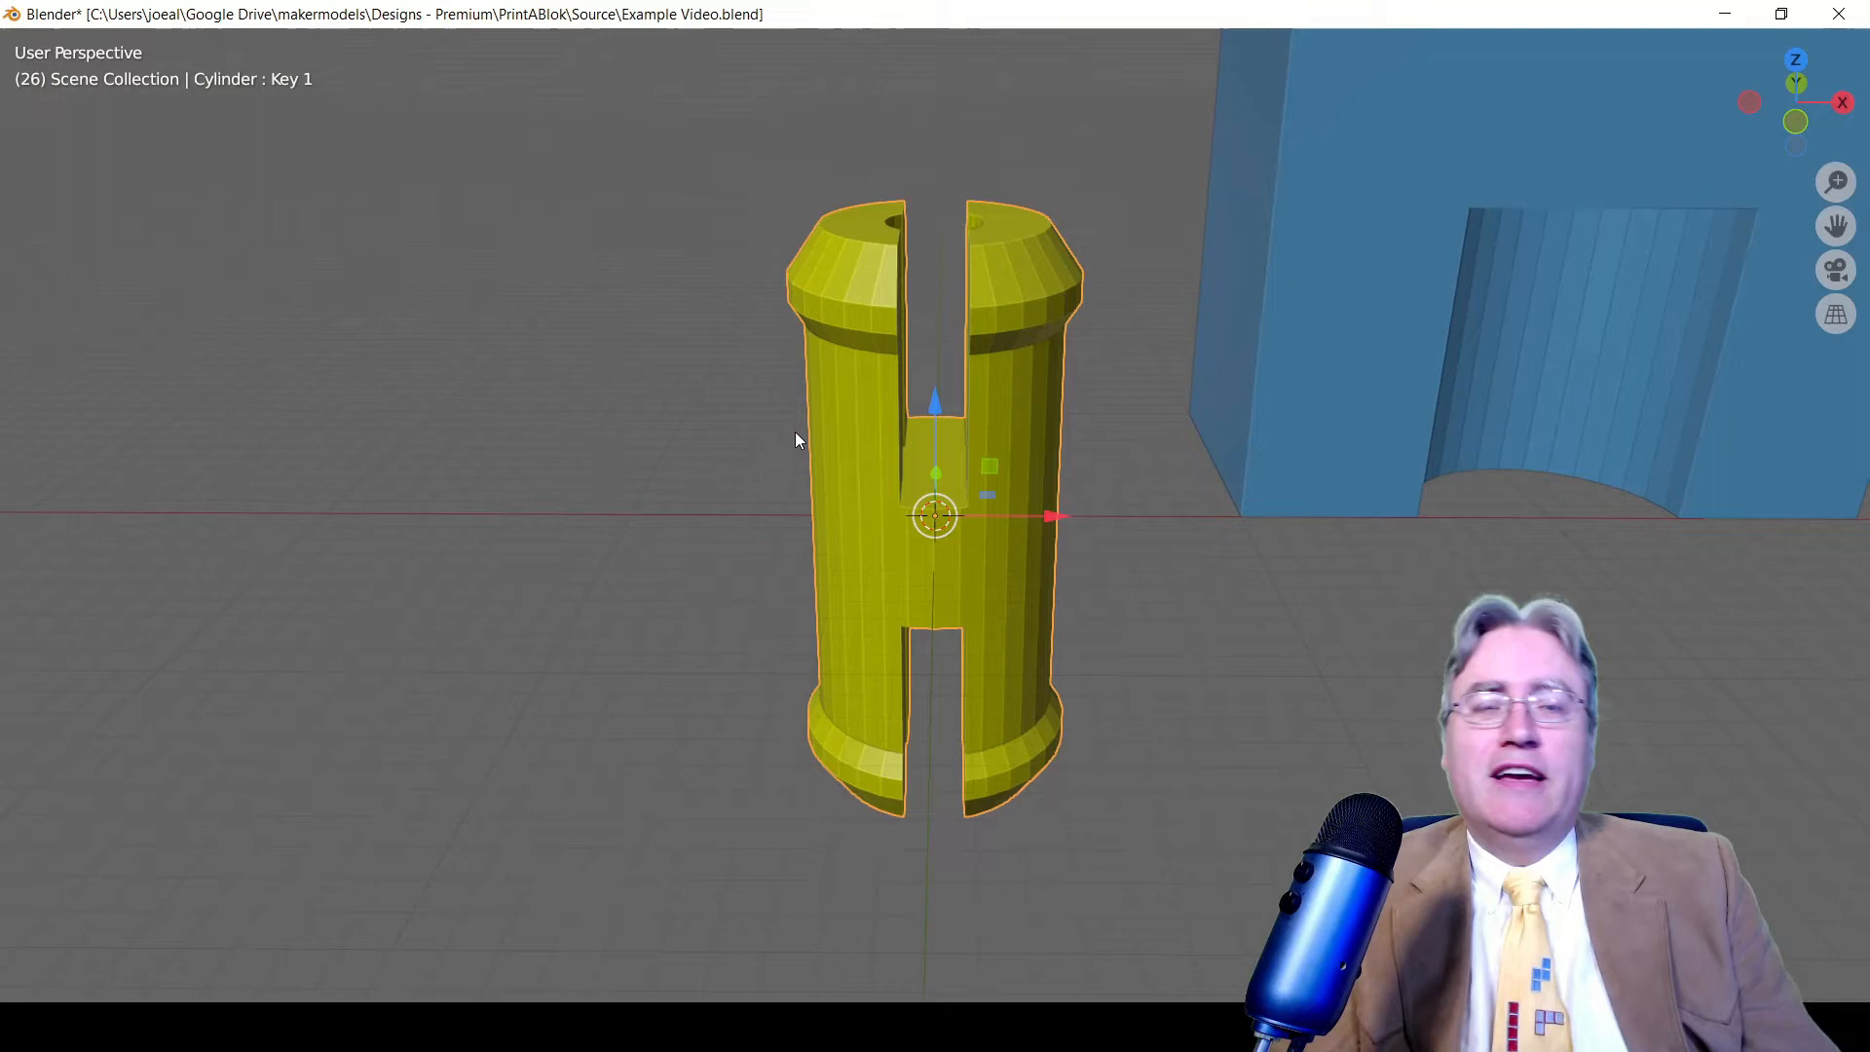
mouse_move(717, 370)
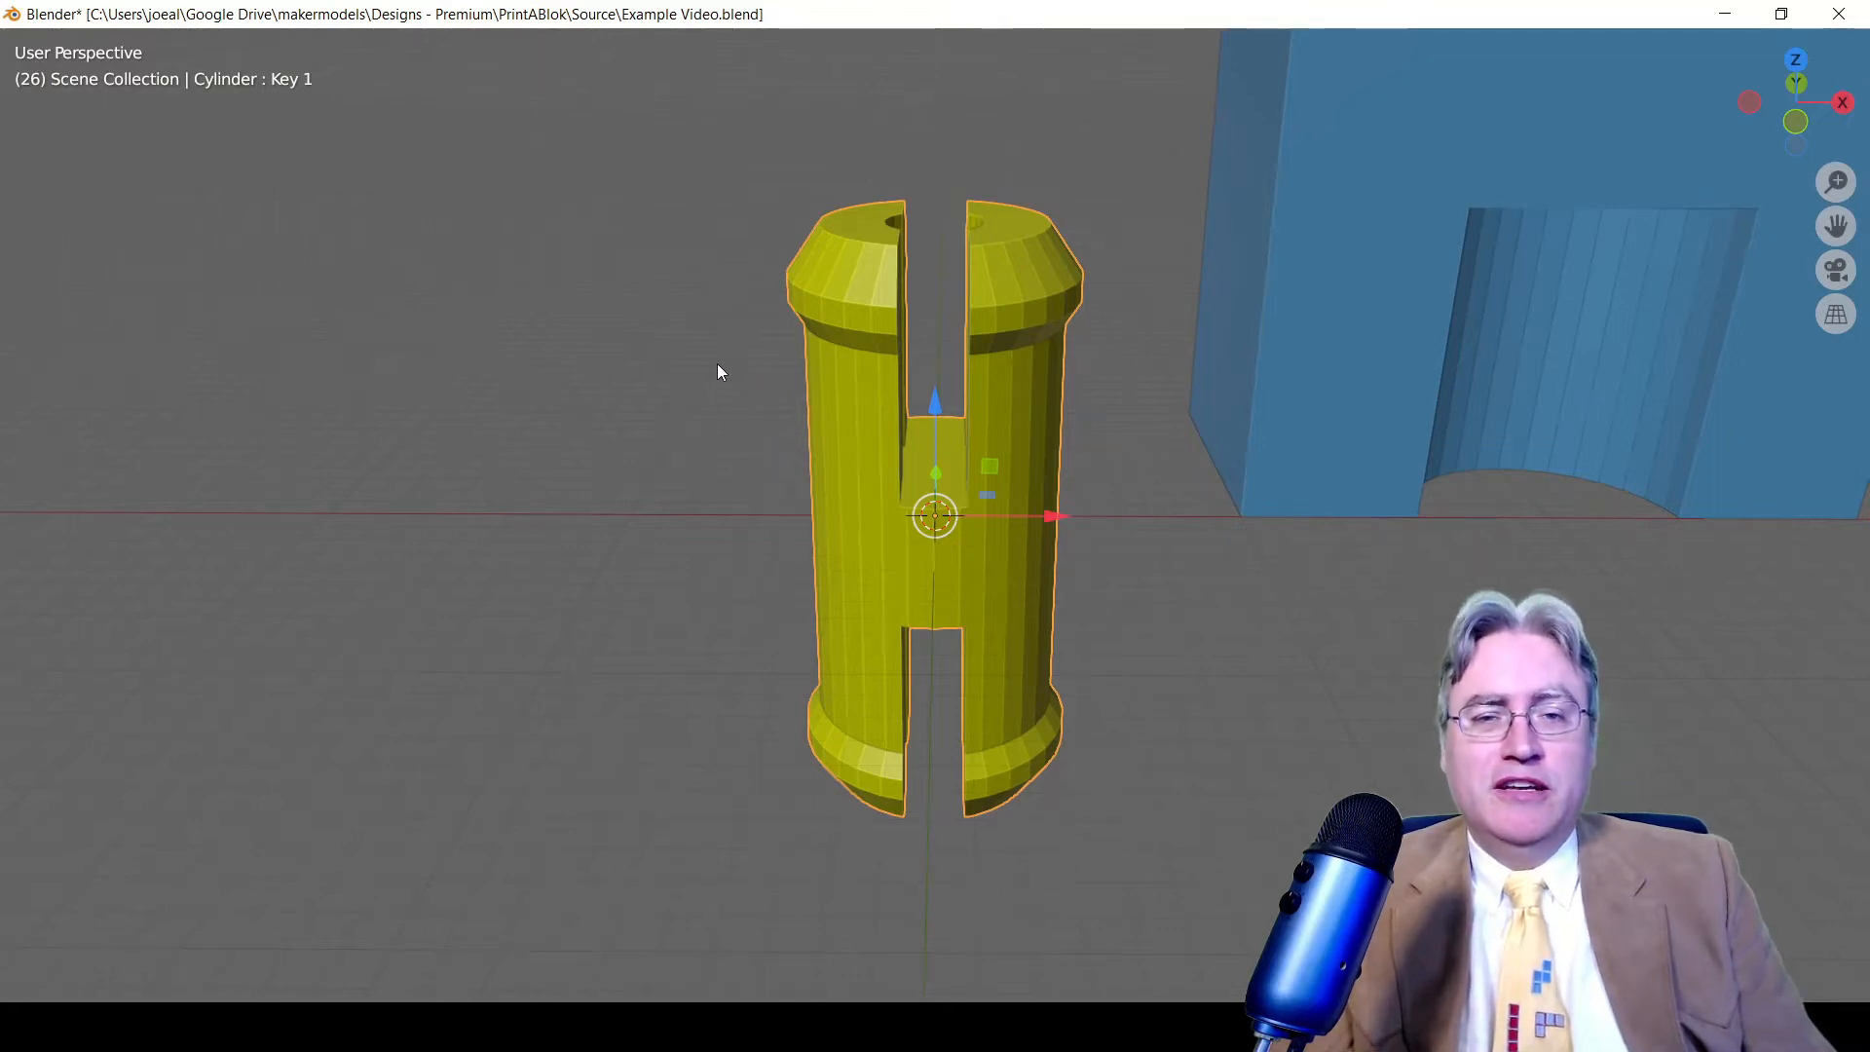
Orbit around the pins from above to inspect the pin fitted in the blue block
drag(716, 371, 652, 457)
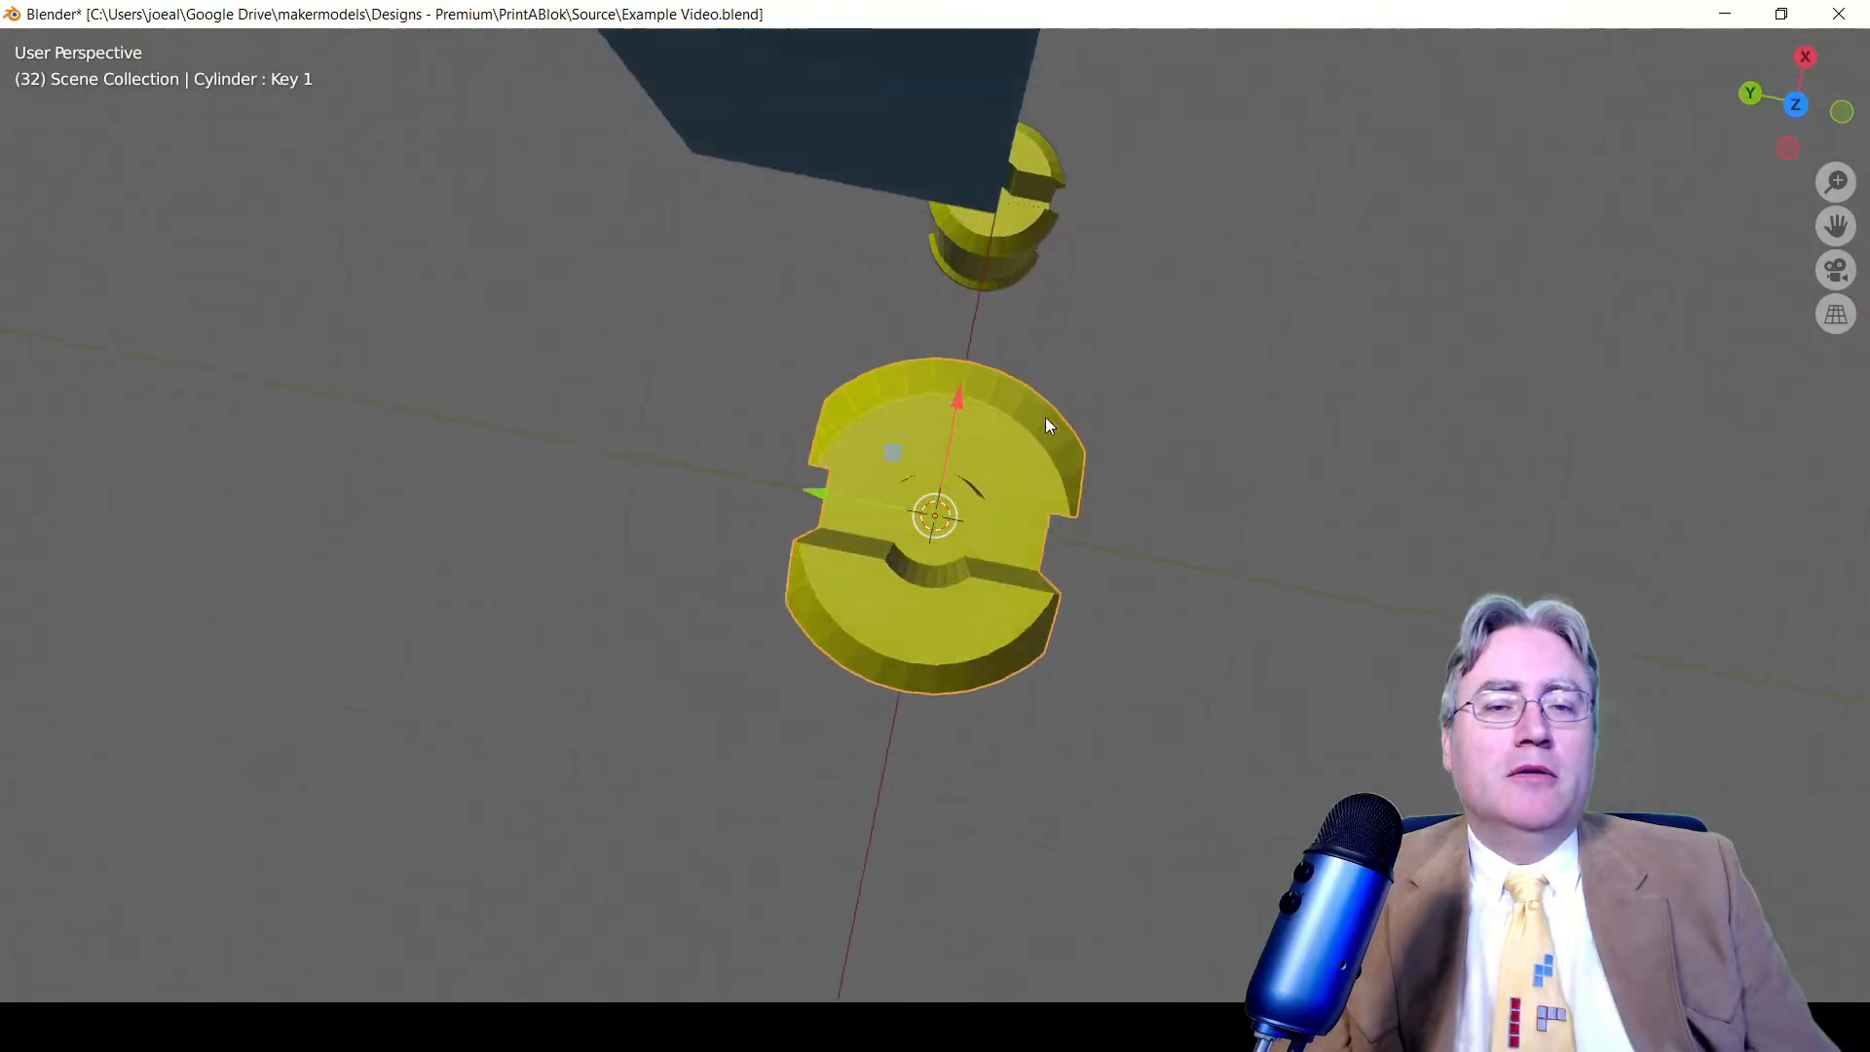
drag(1047, 425, 678, 249)
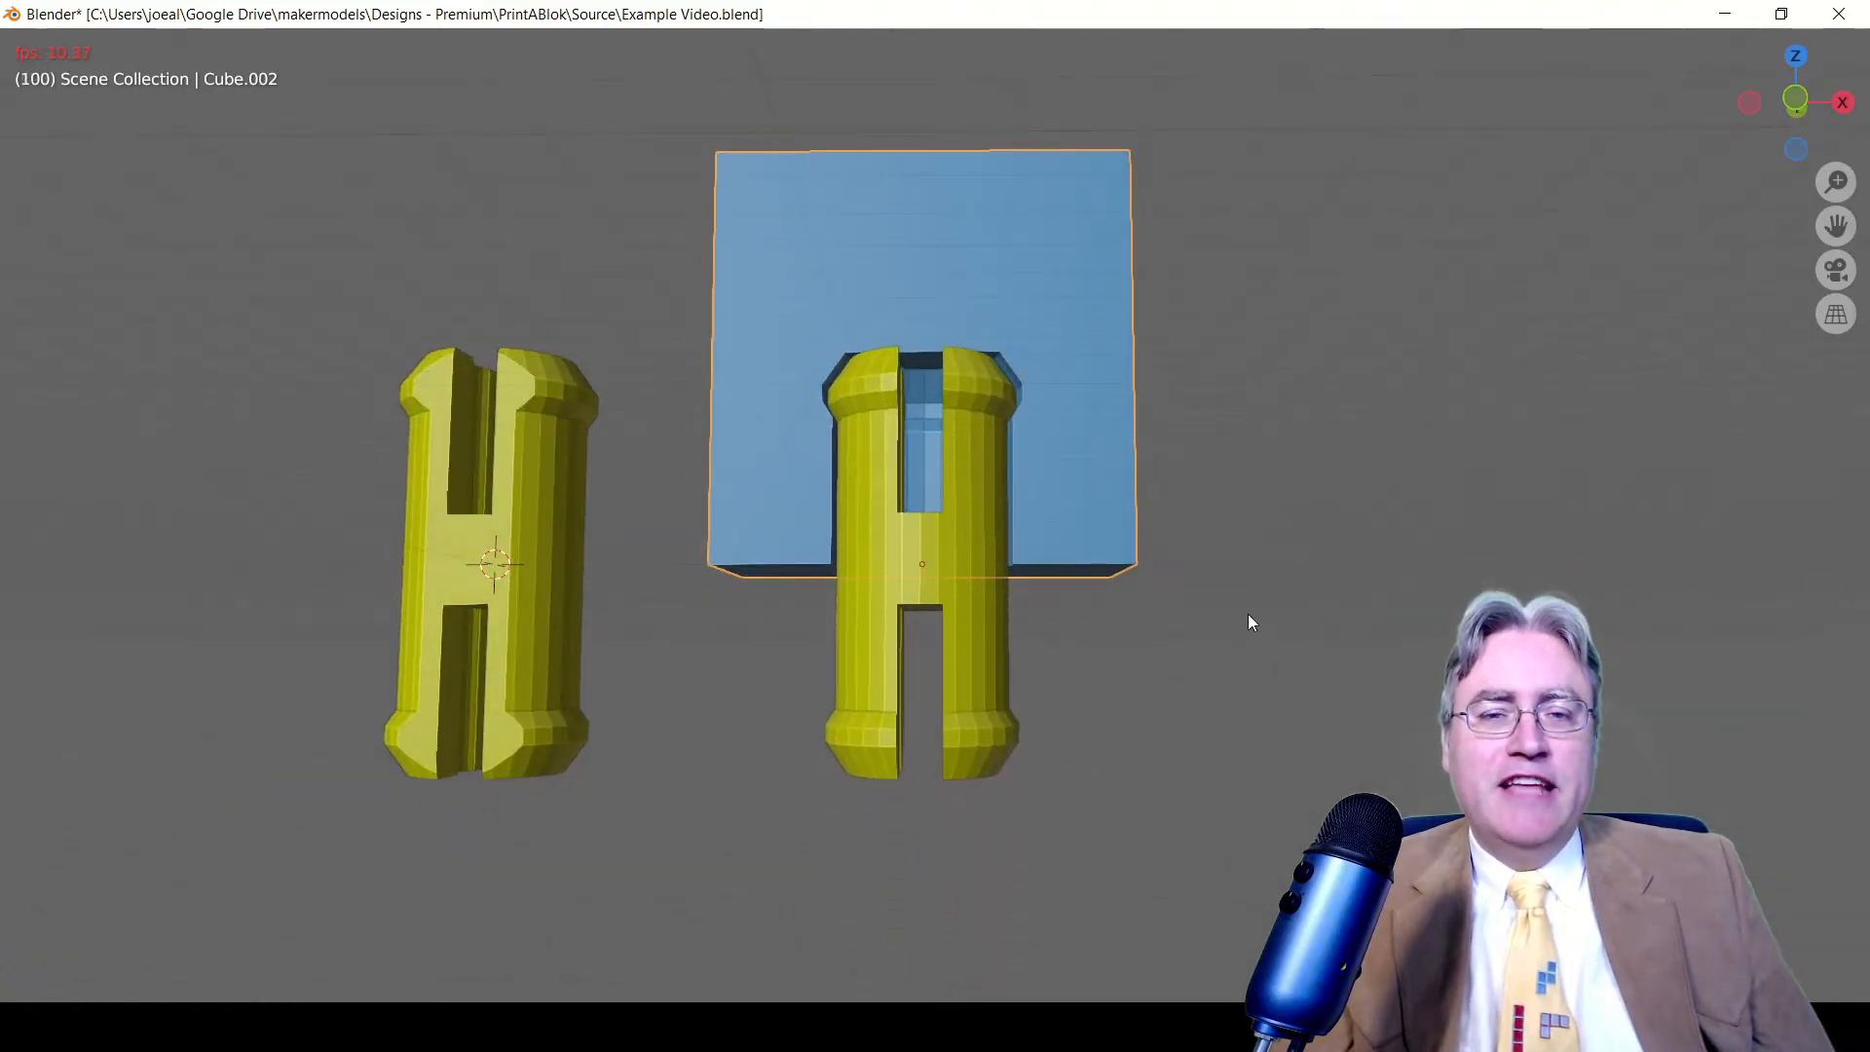
drag(1252, 623, 1242, 570)
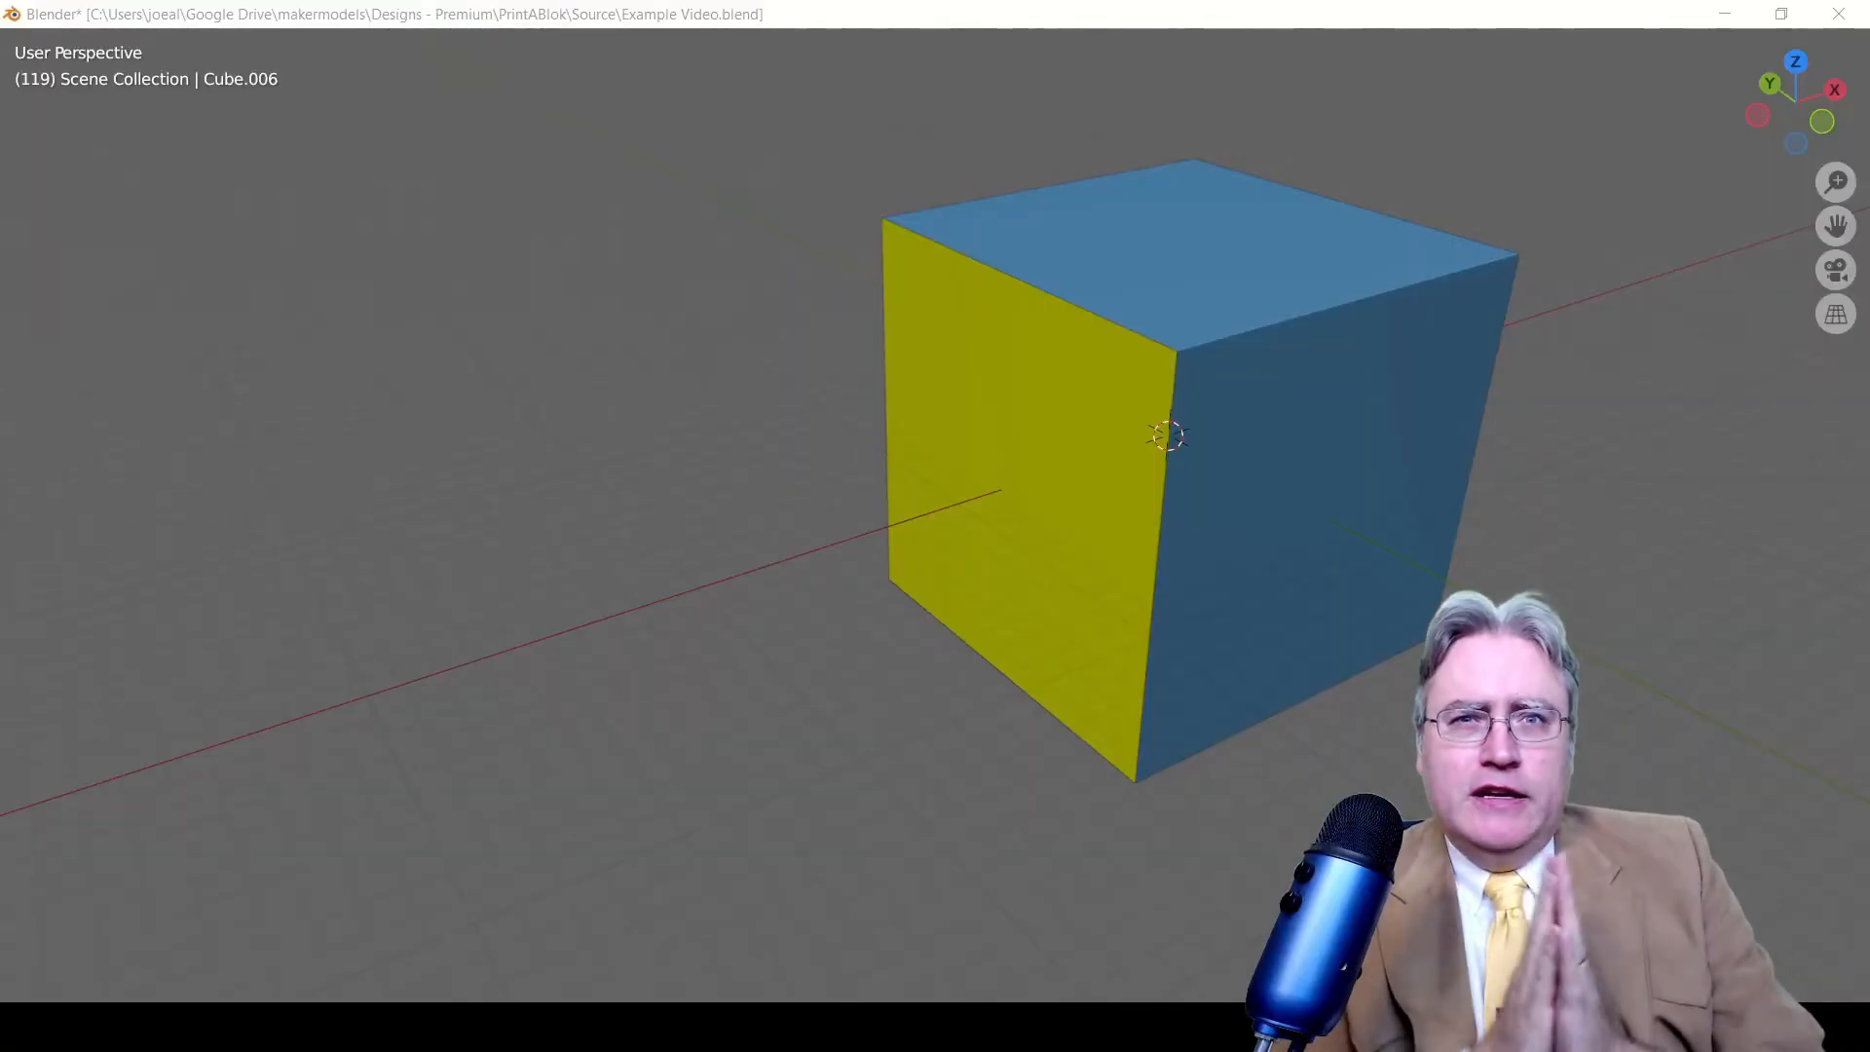
mouse_move(798, 262)
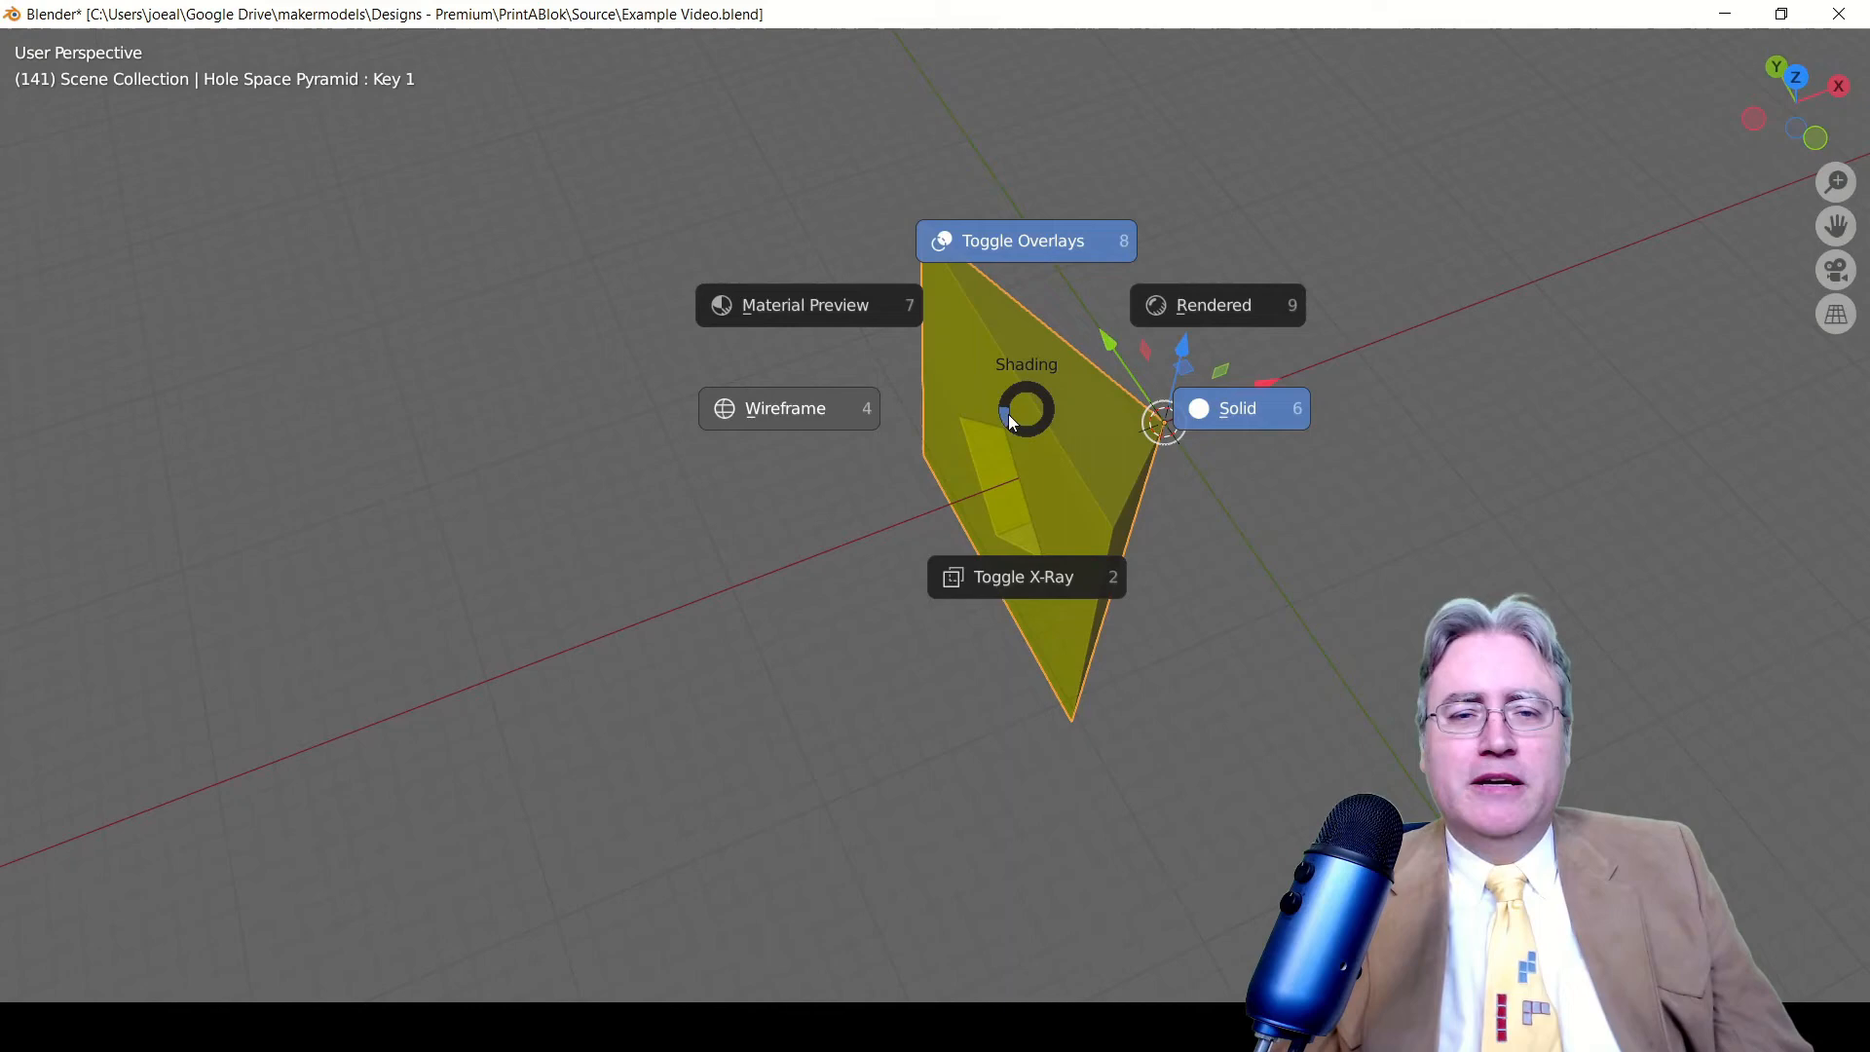
key(7)
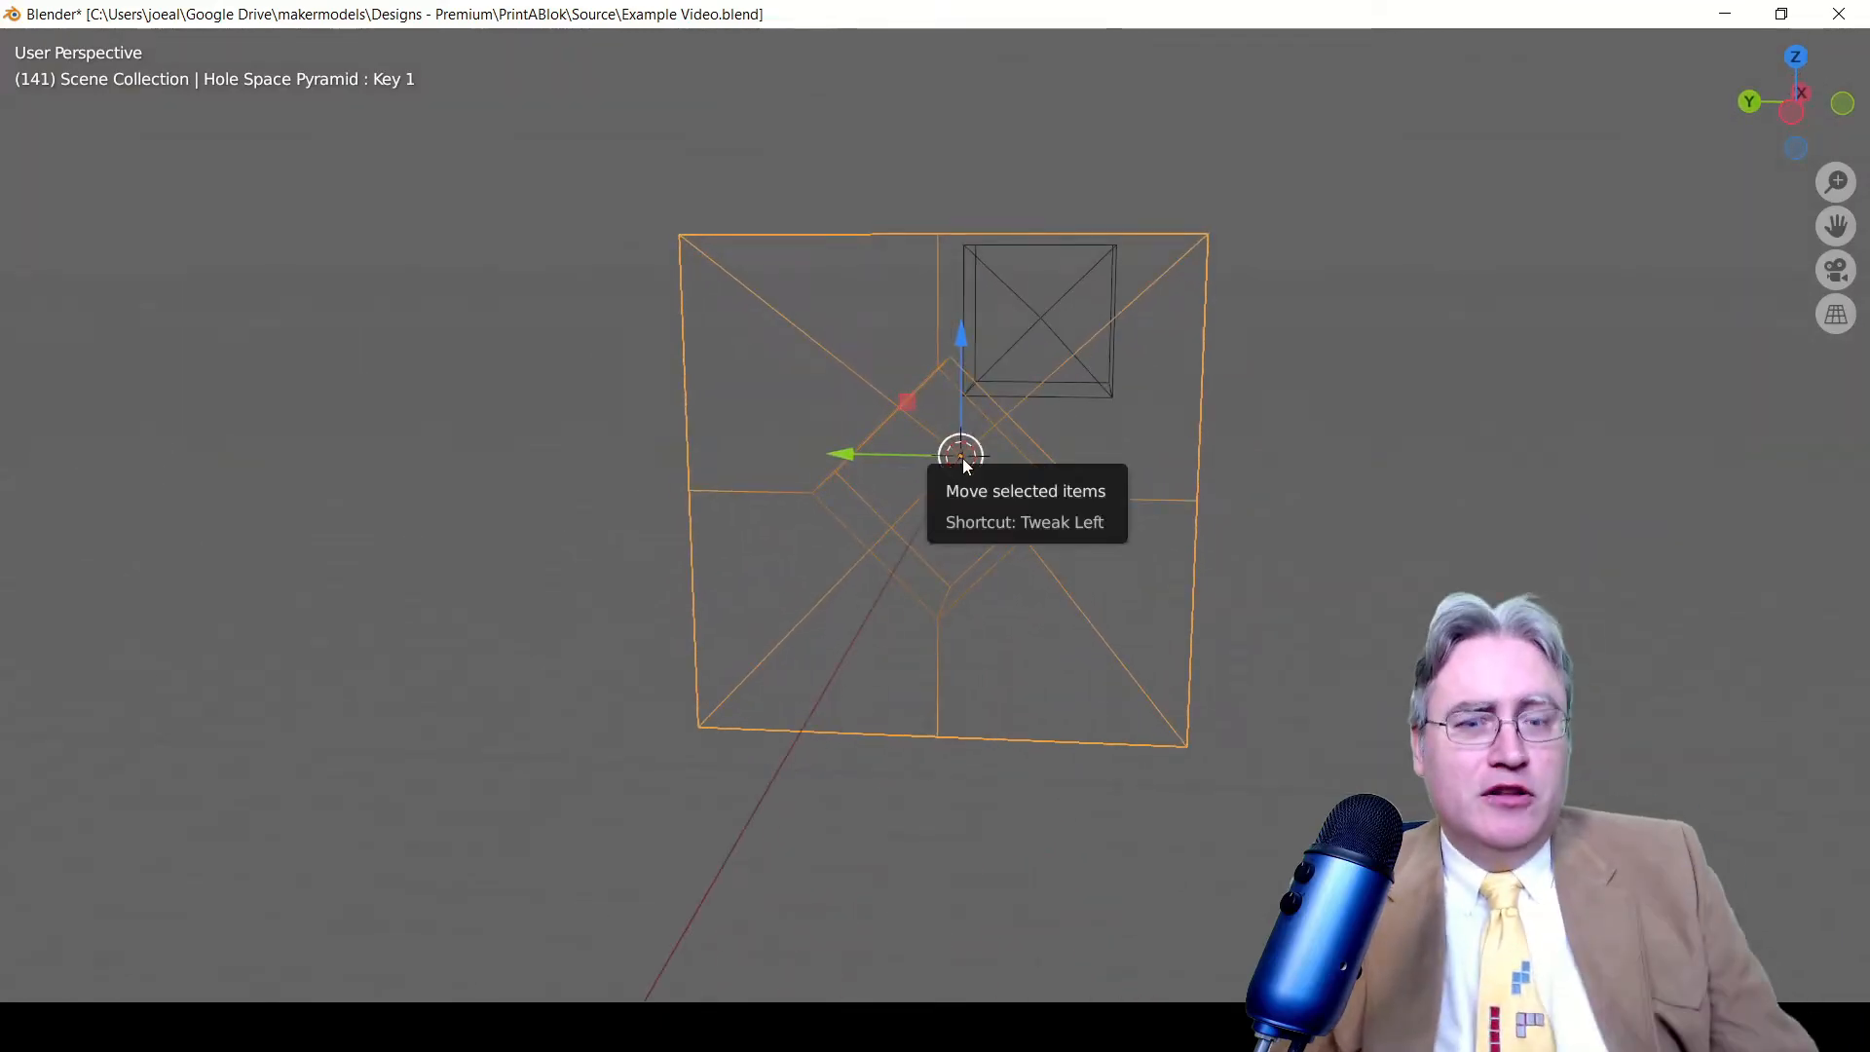
key(z)
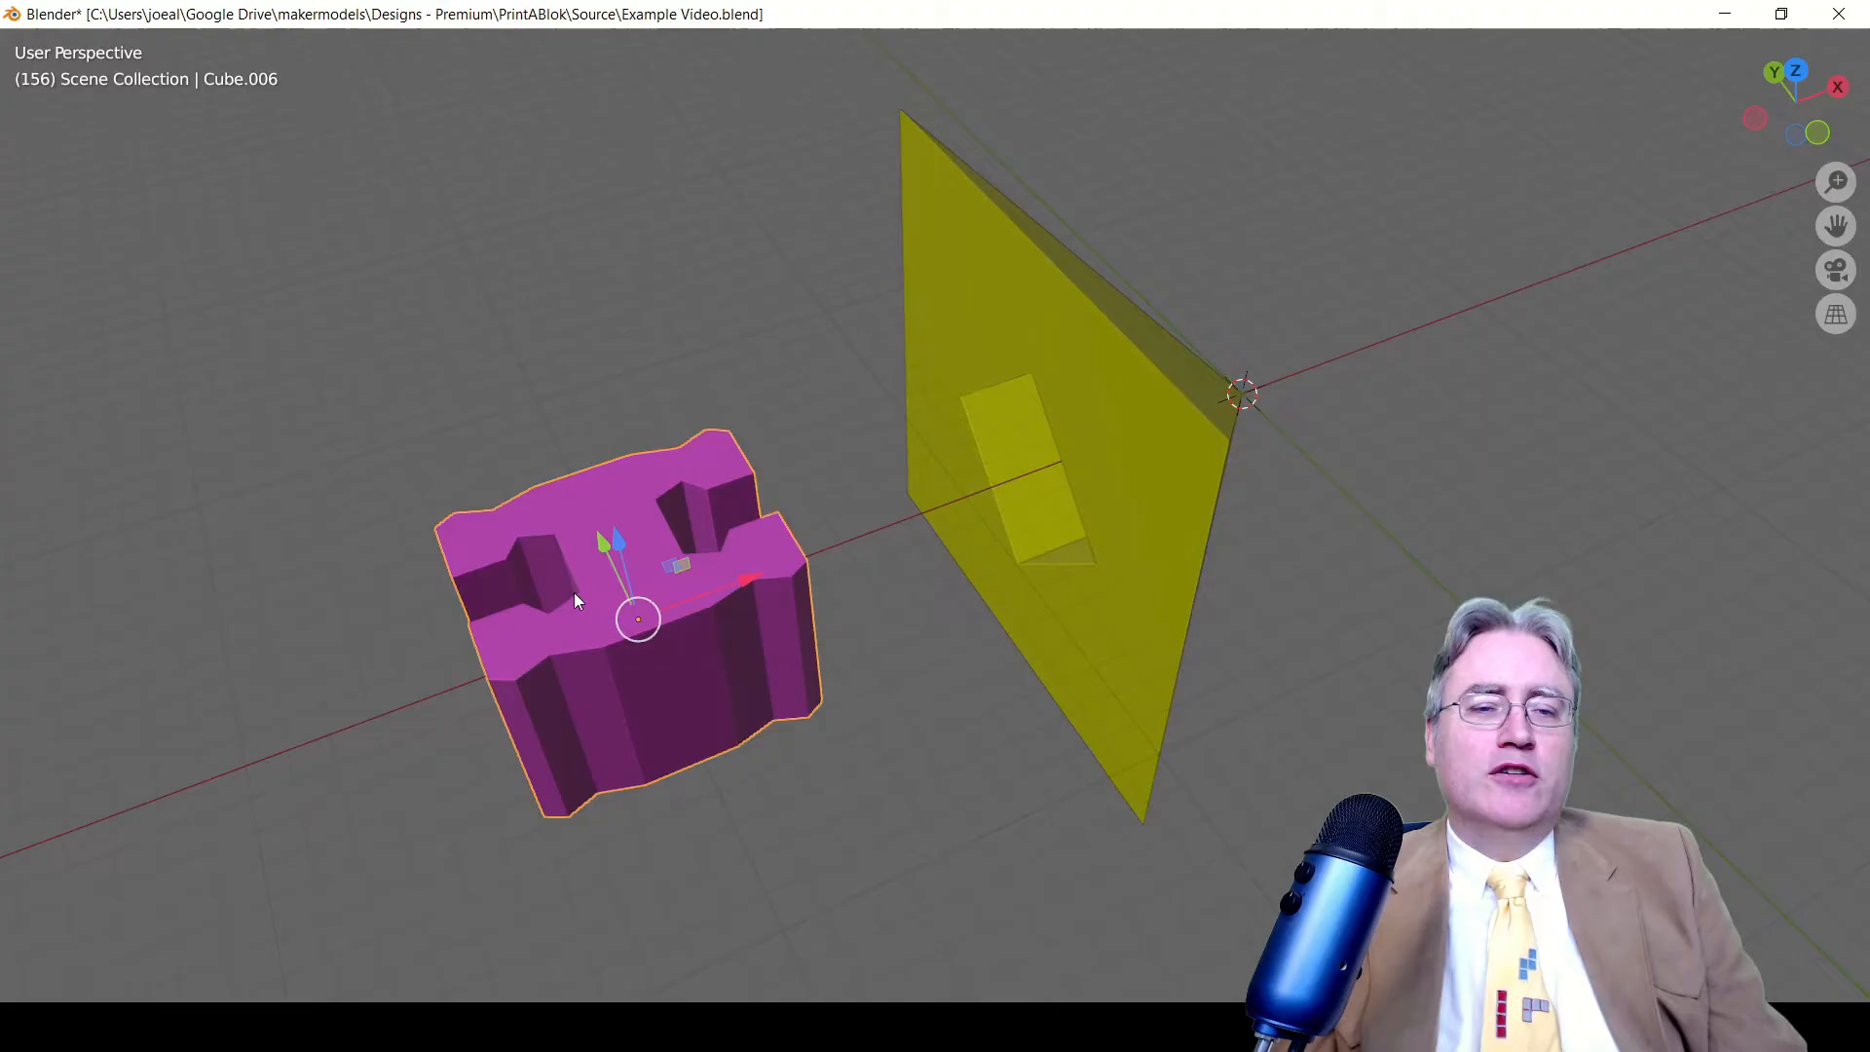
mouse_move(526, 479)
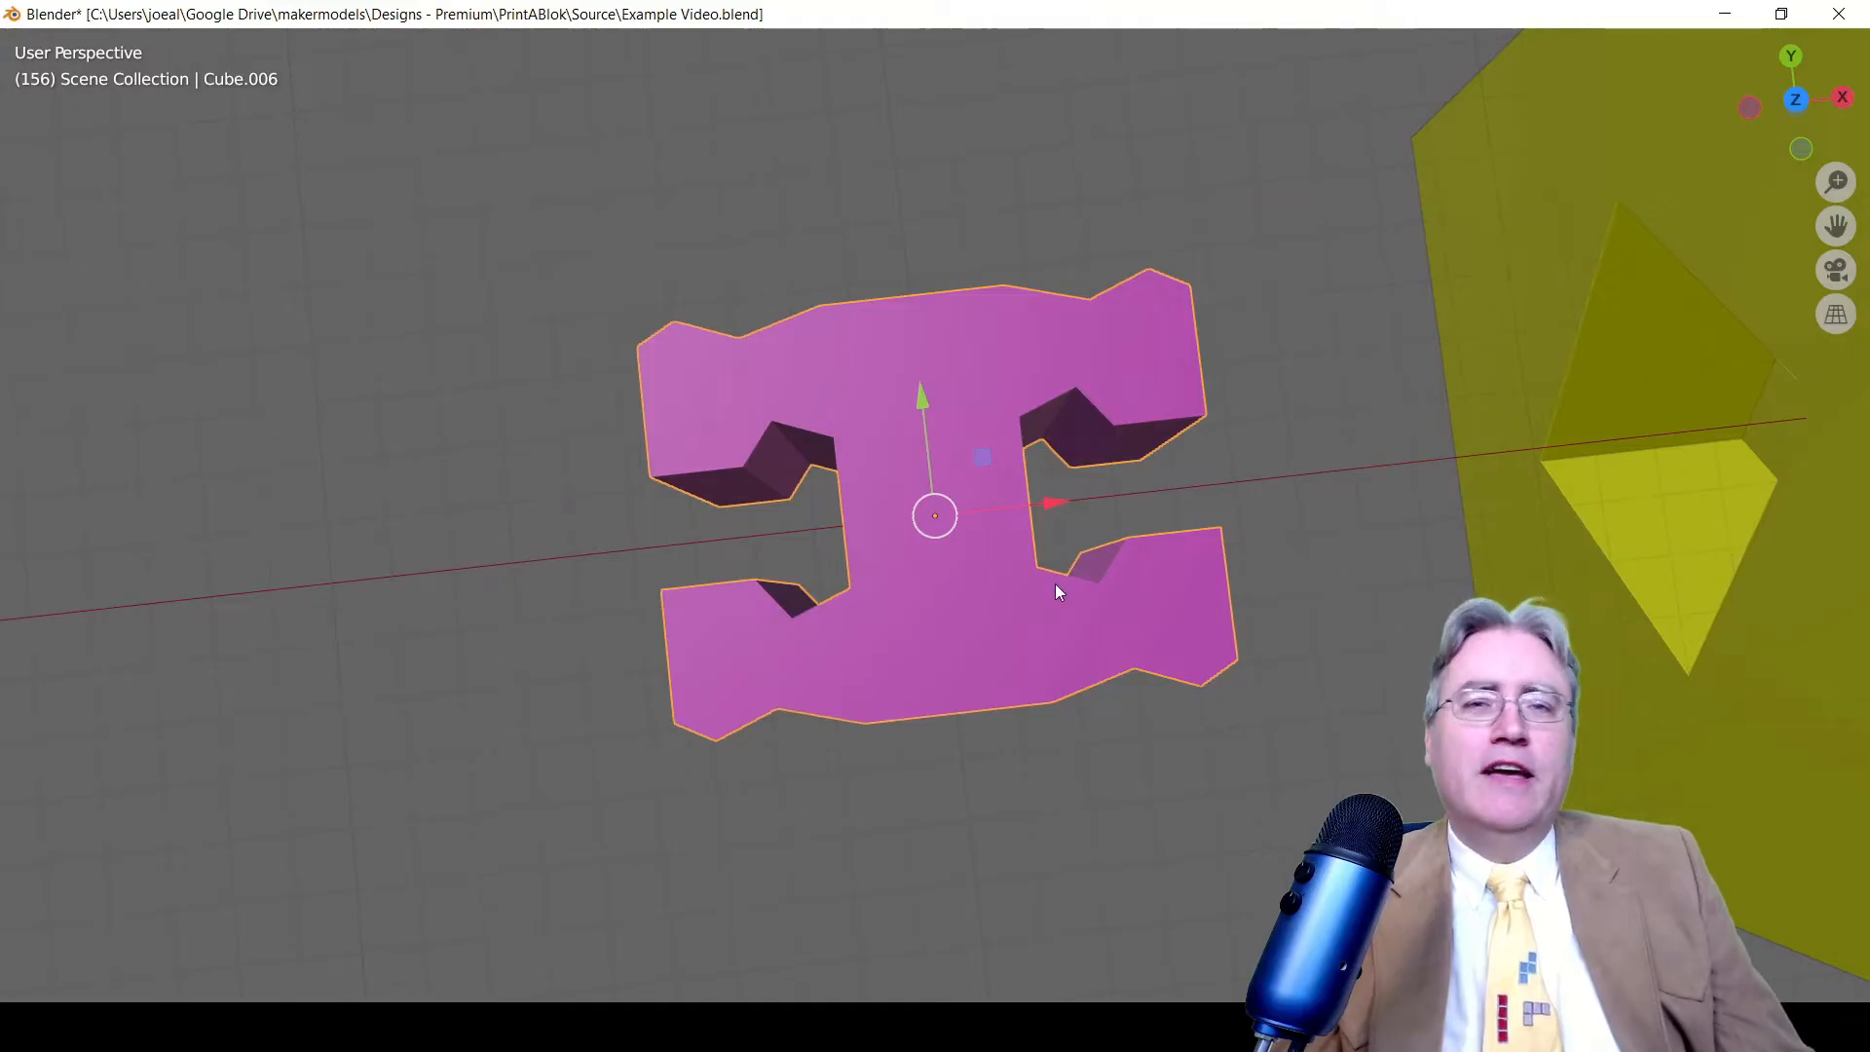
mouse_move(1142, 586)
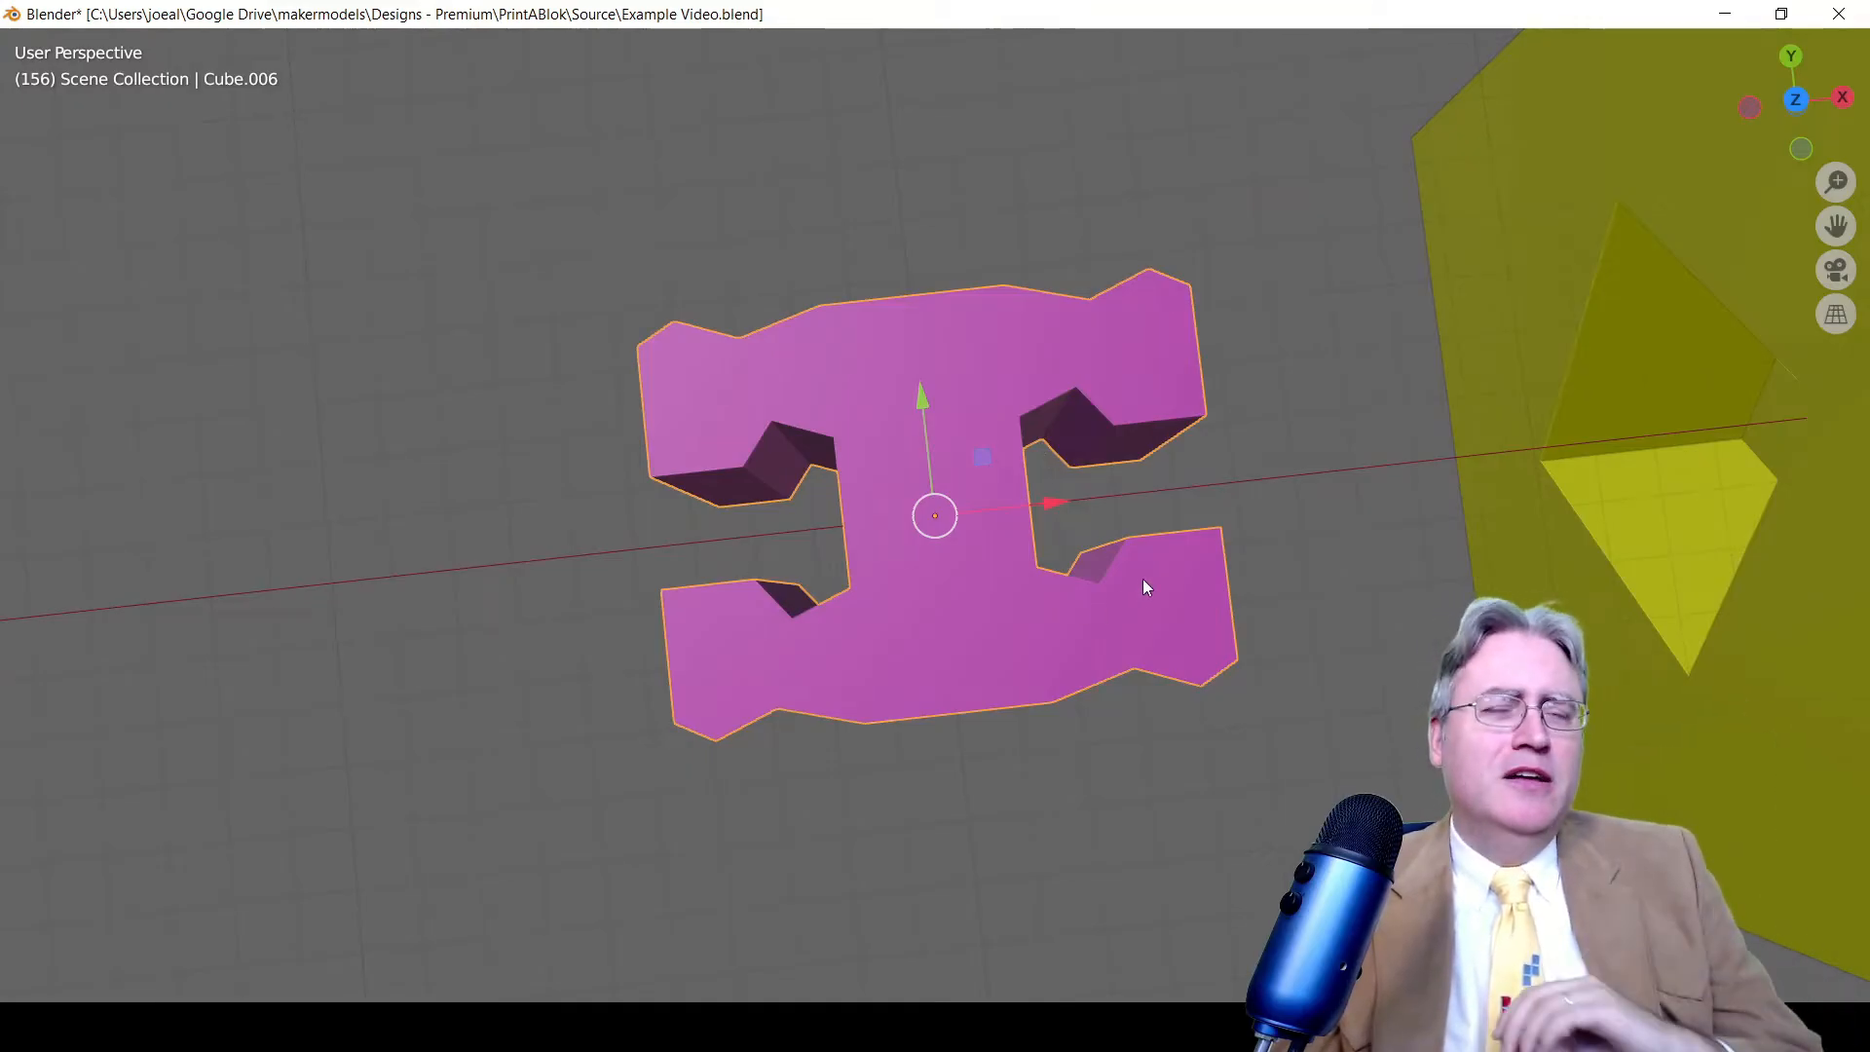
mouse_move(1097, 427)
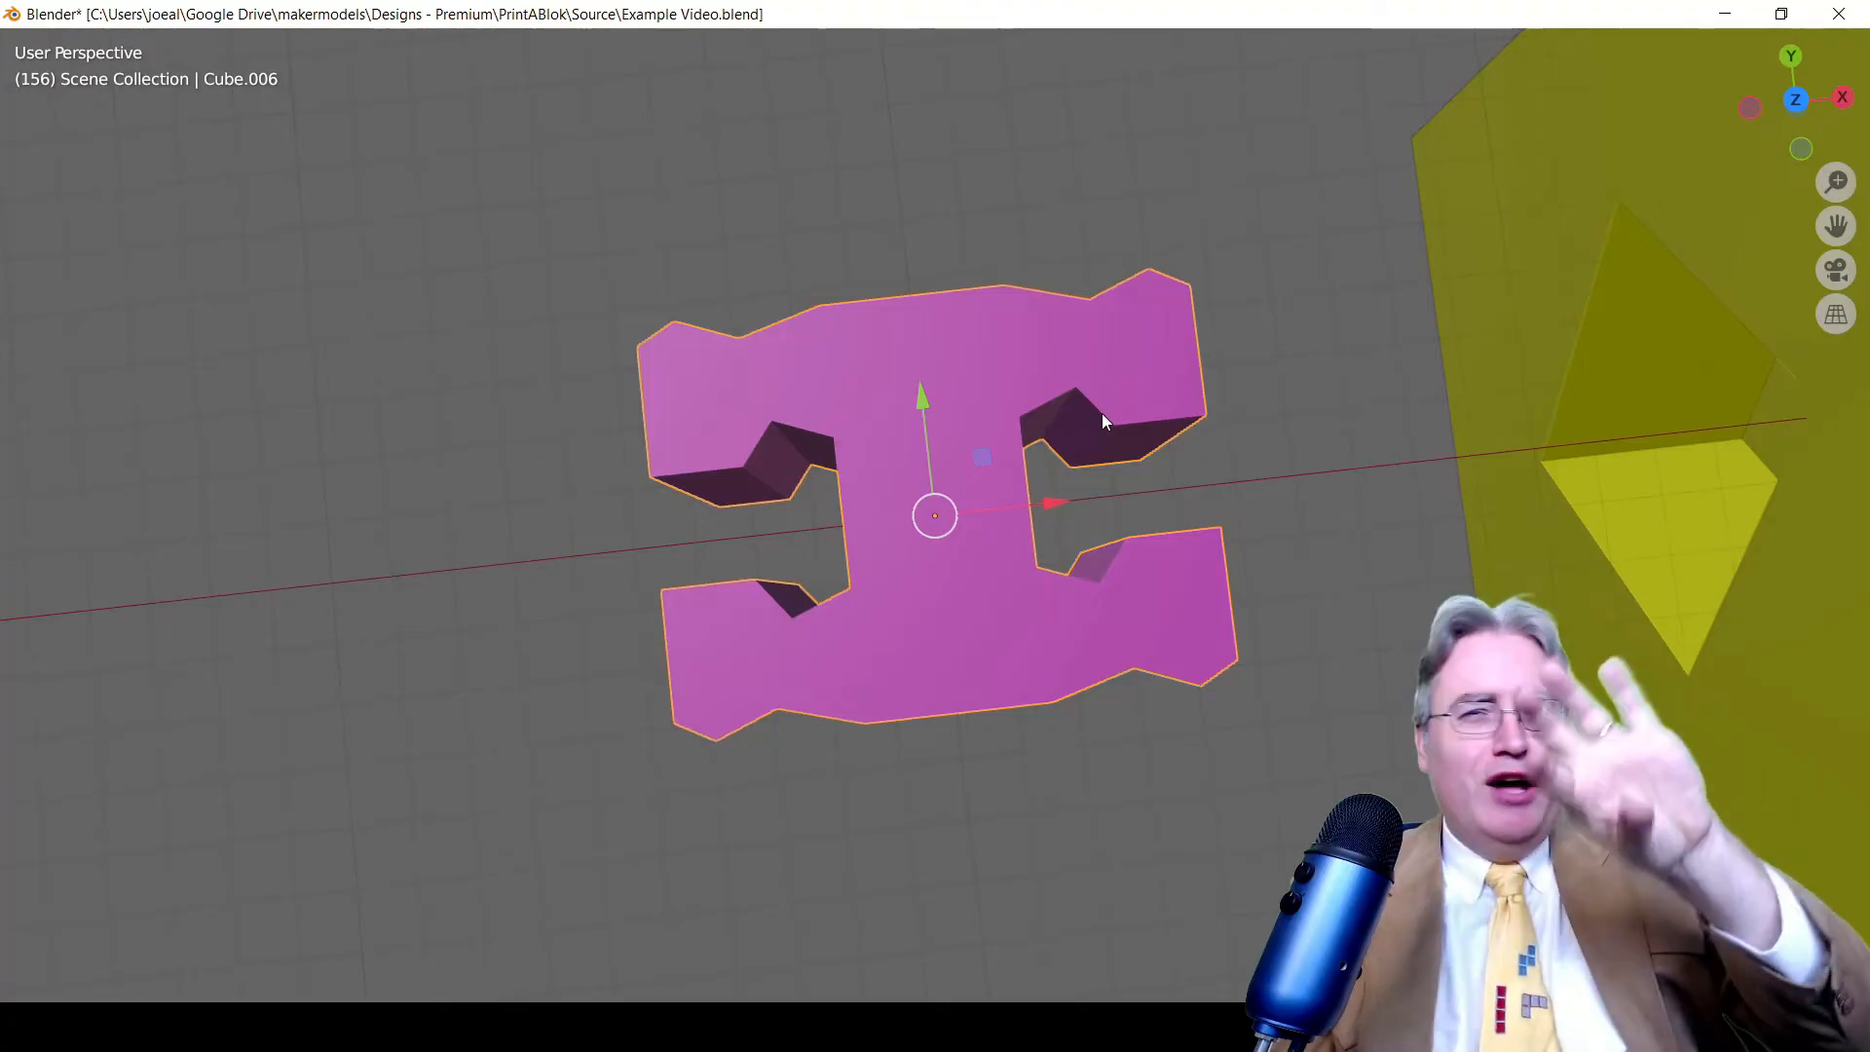
mouse_move(1085, 479)
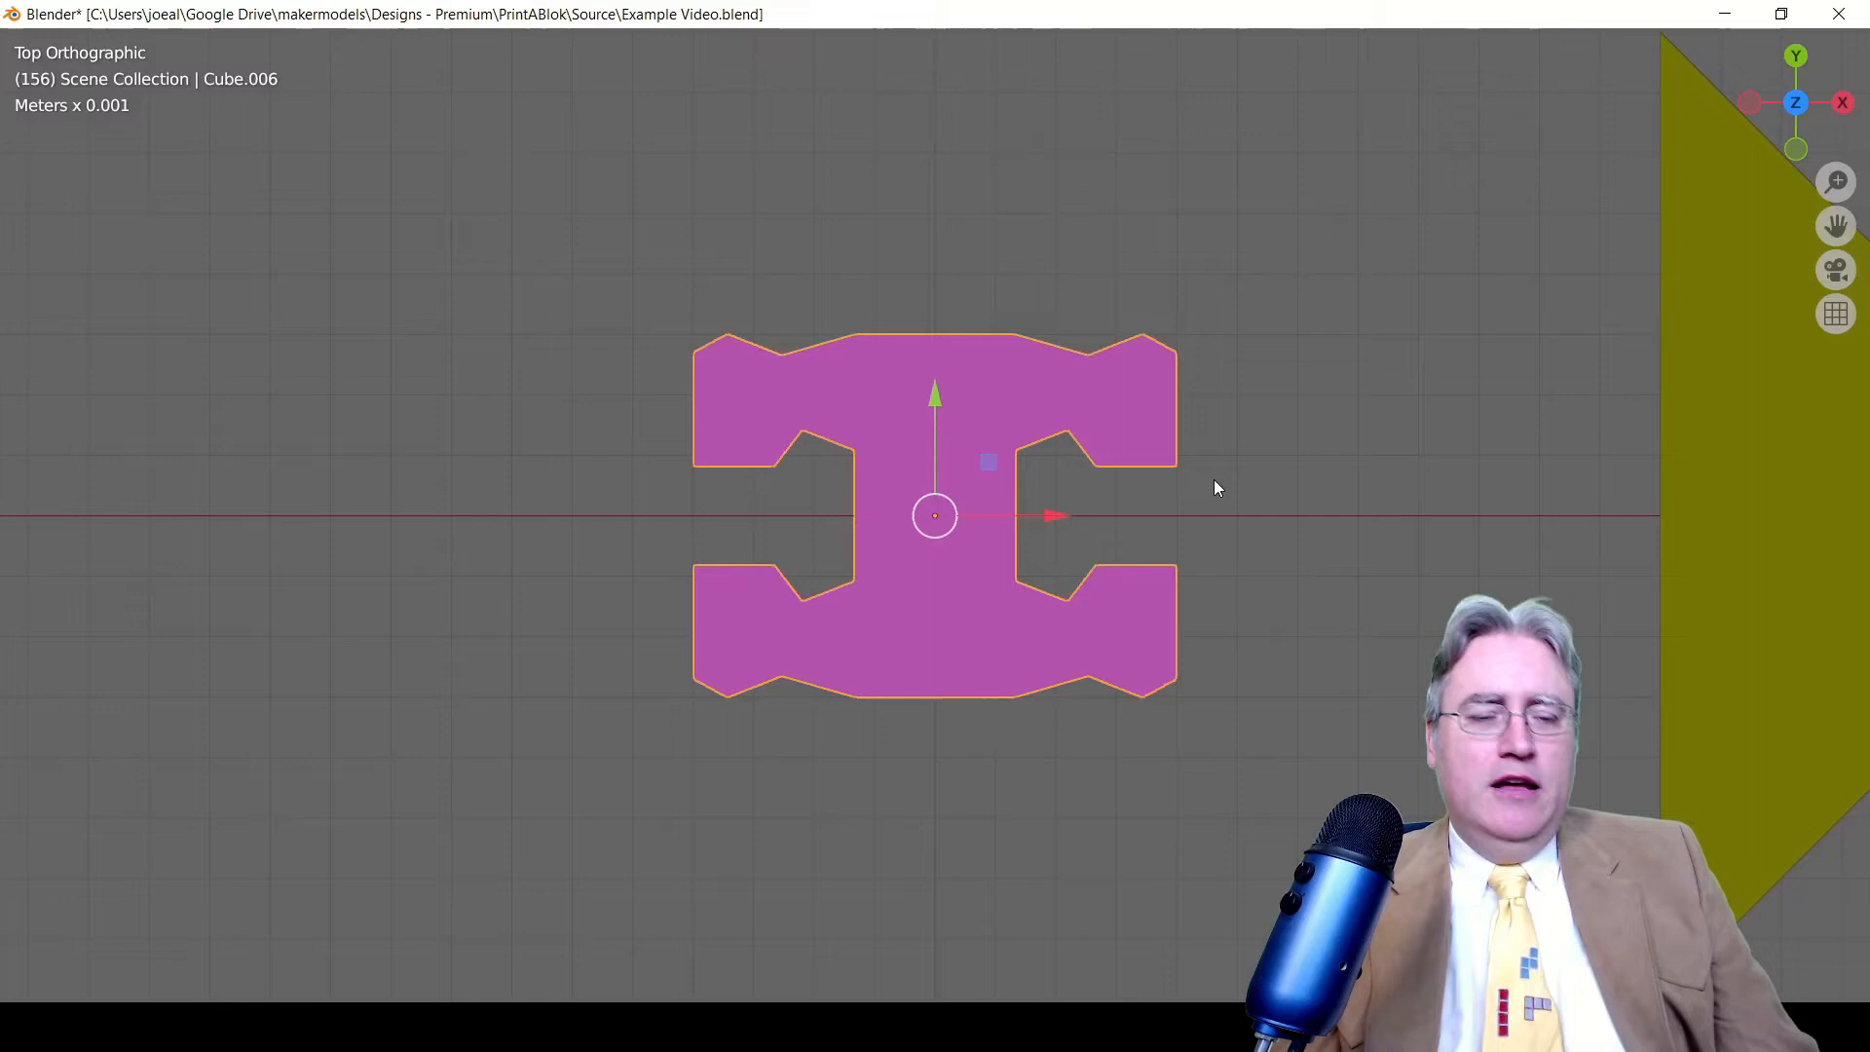
mouse_move(1019, 557)
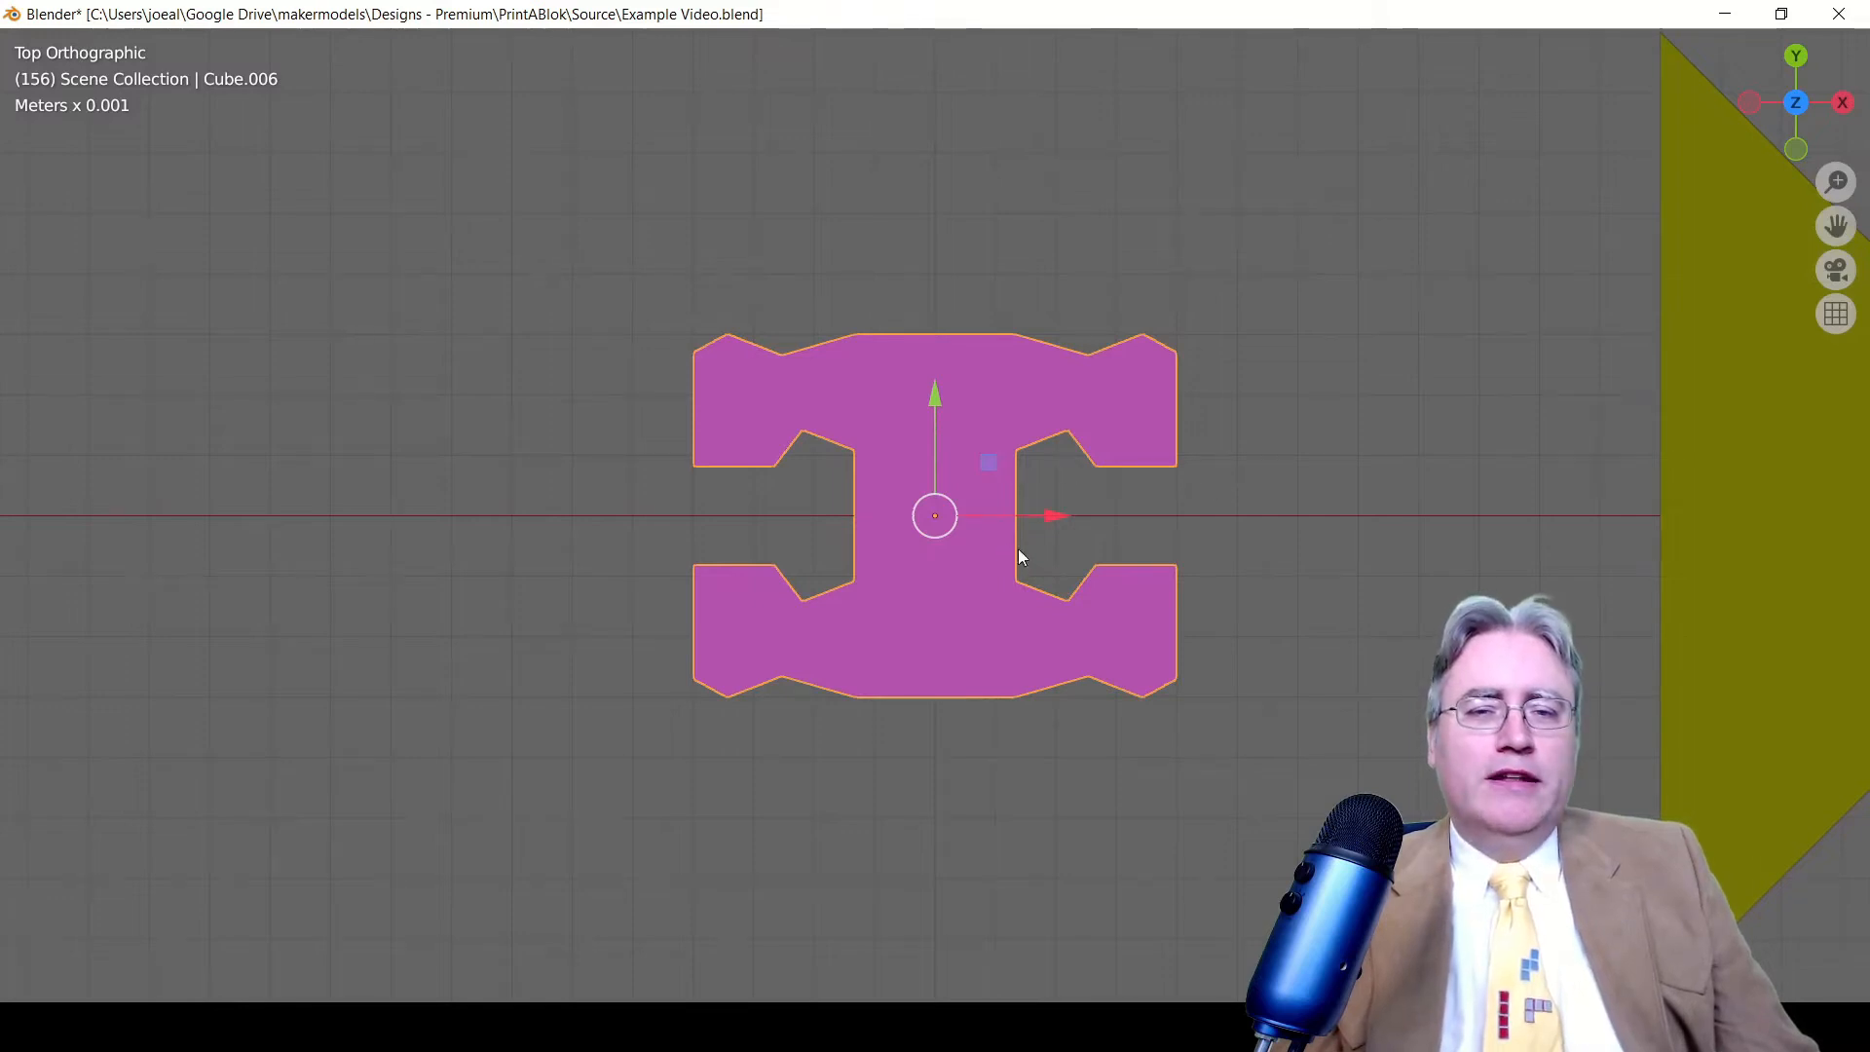
mouse_move(1010, 515)
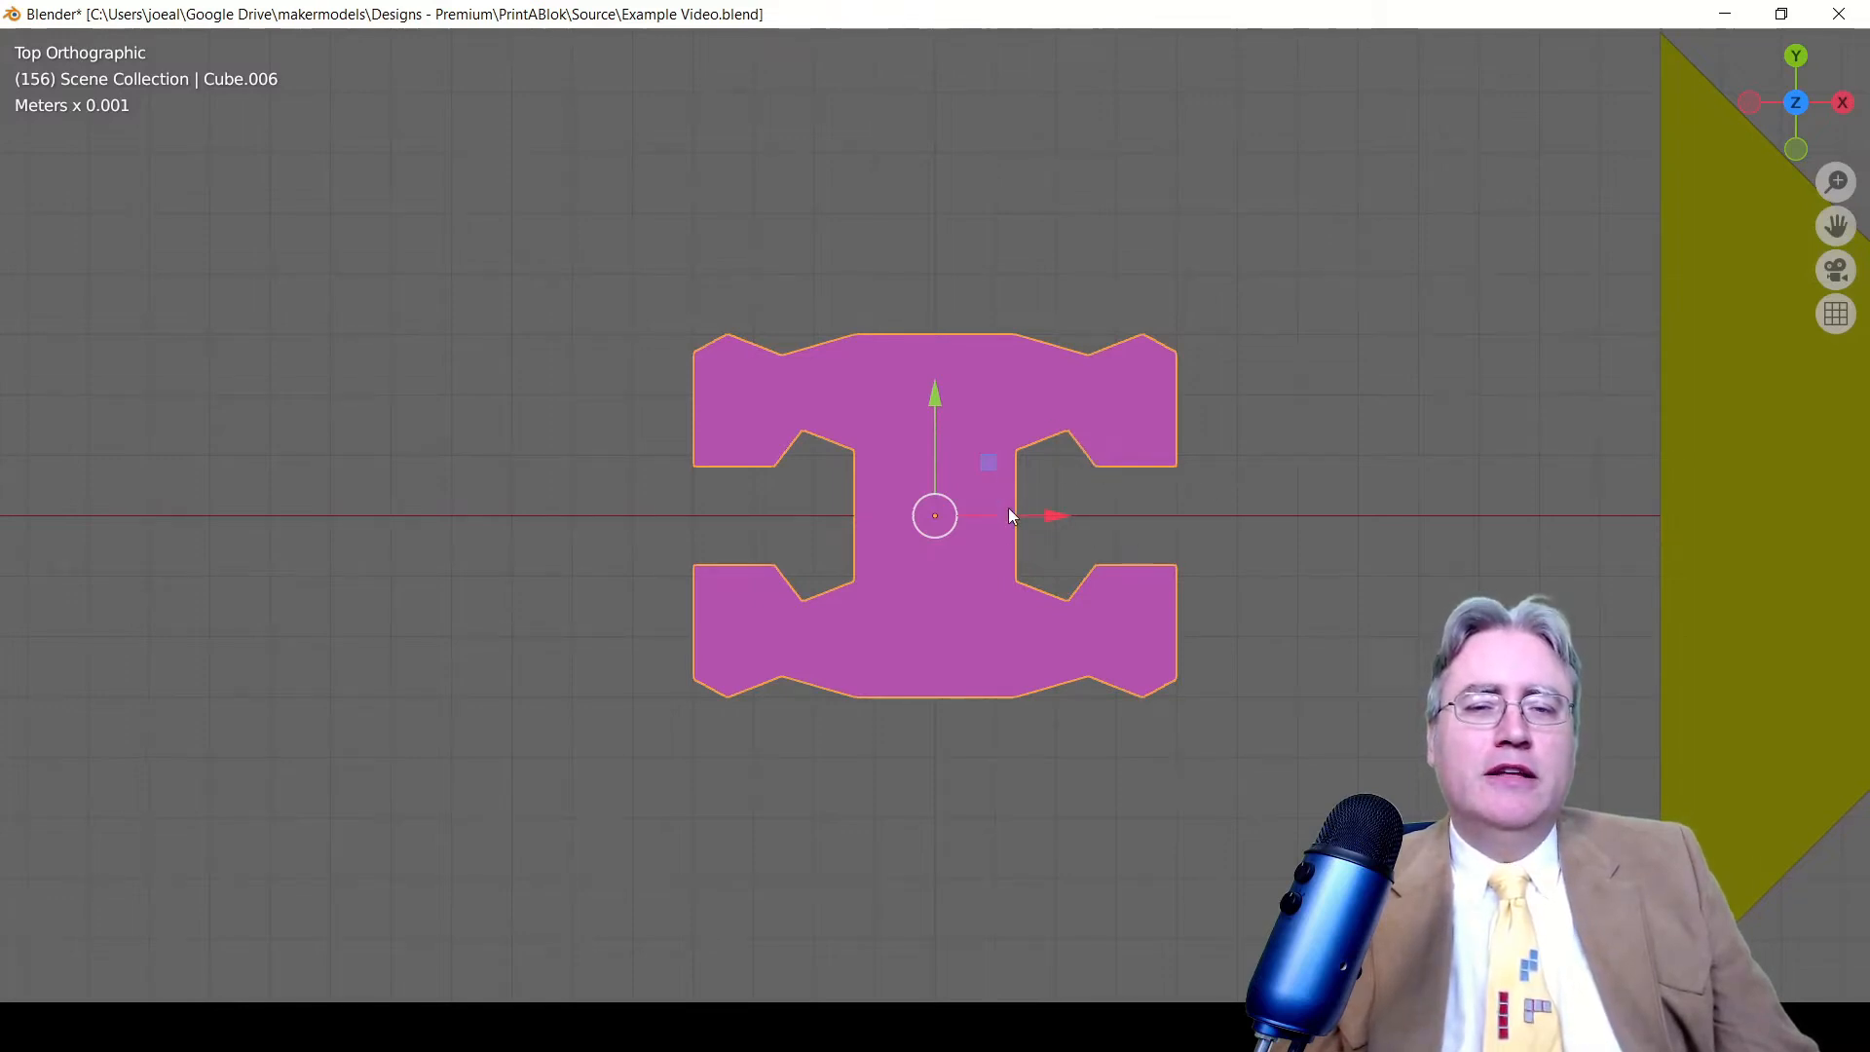
mouse_move(972, 483)
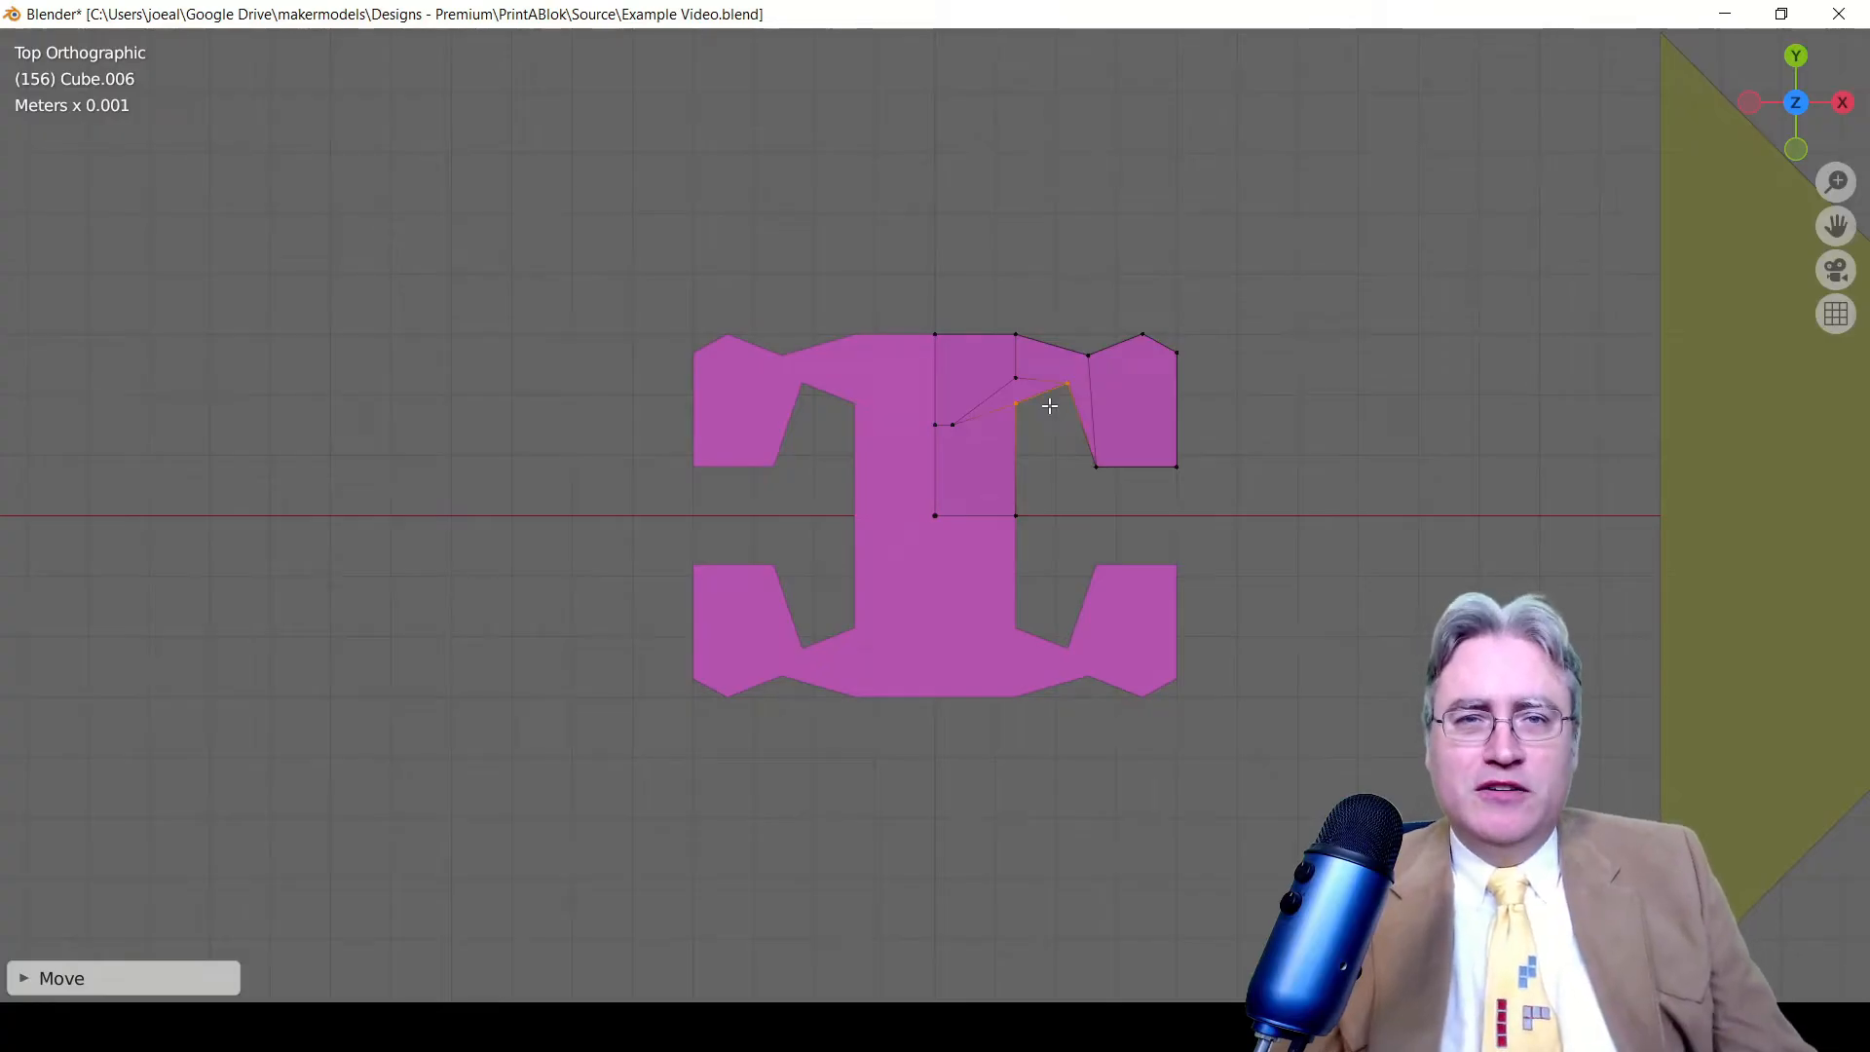
Drag a notch corner of the magenta connector outline, then view the block in perspective
drag(1050, 405, 1046, 465)
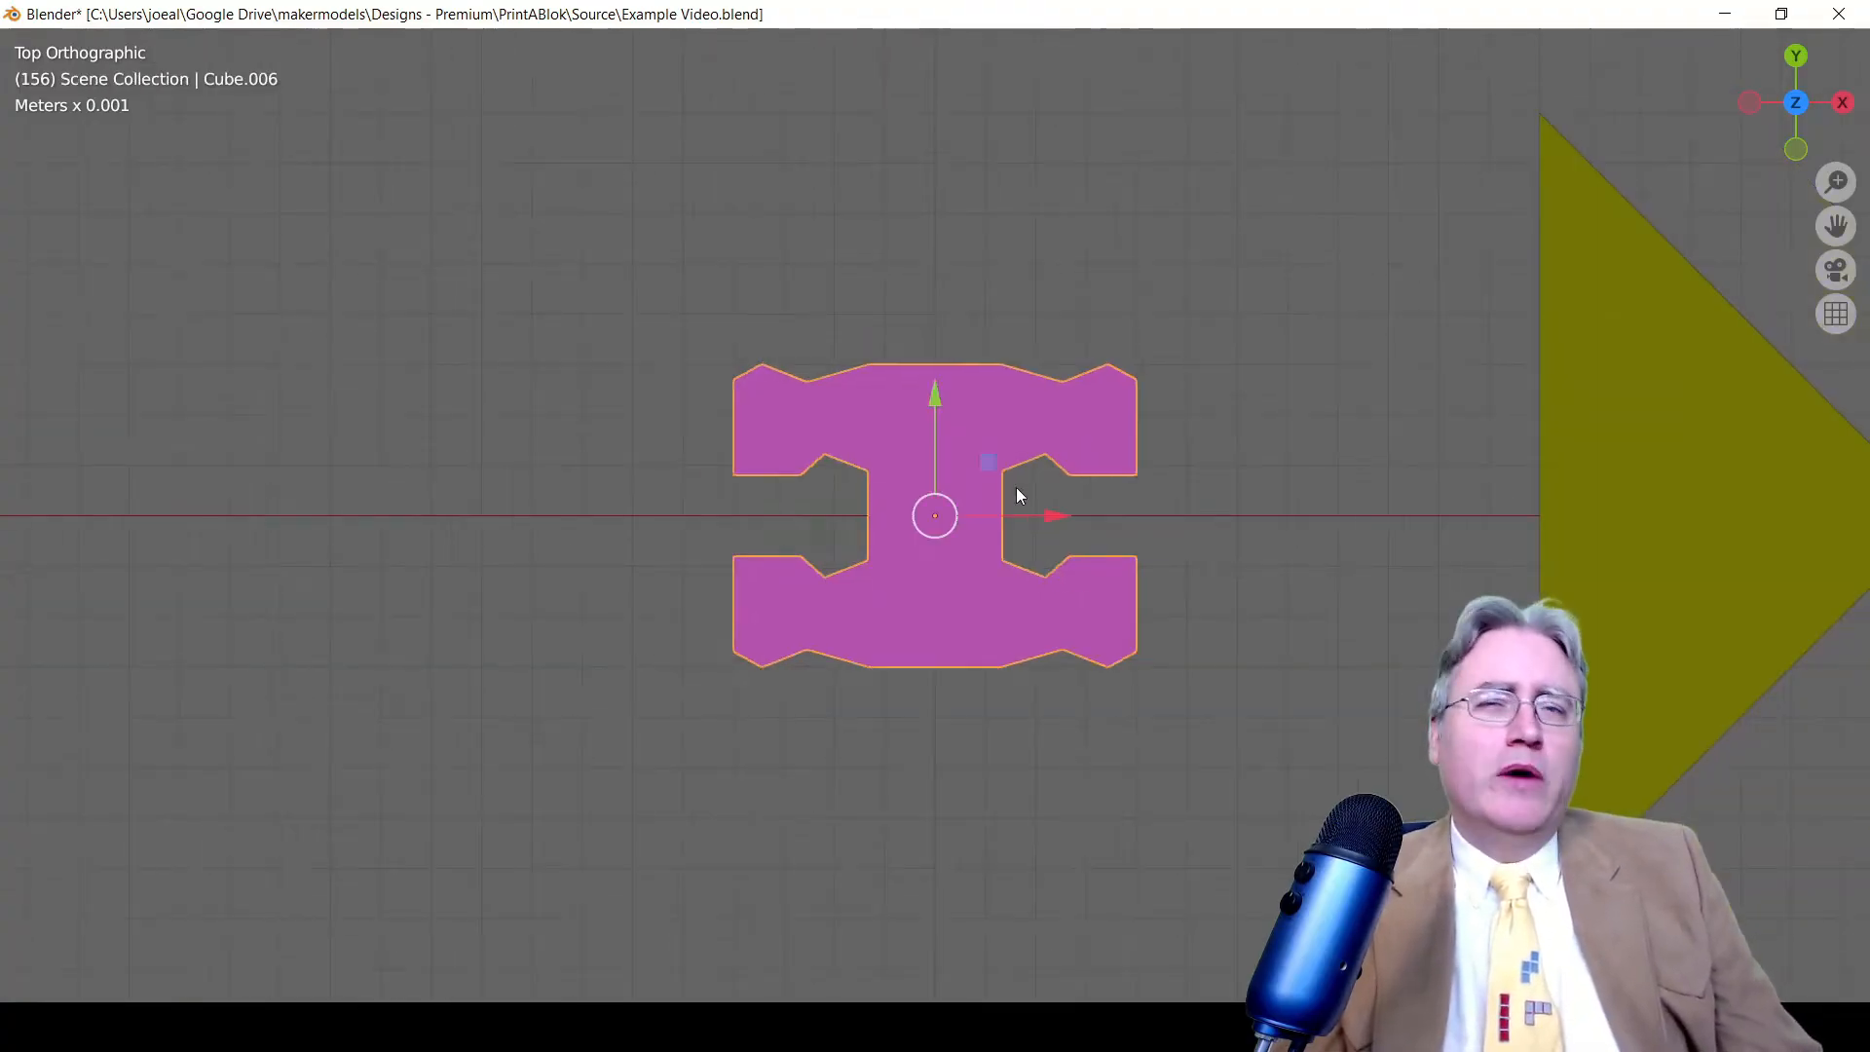
drag(941, 500, 1025, 430)
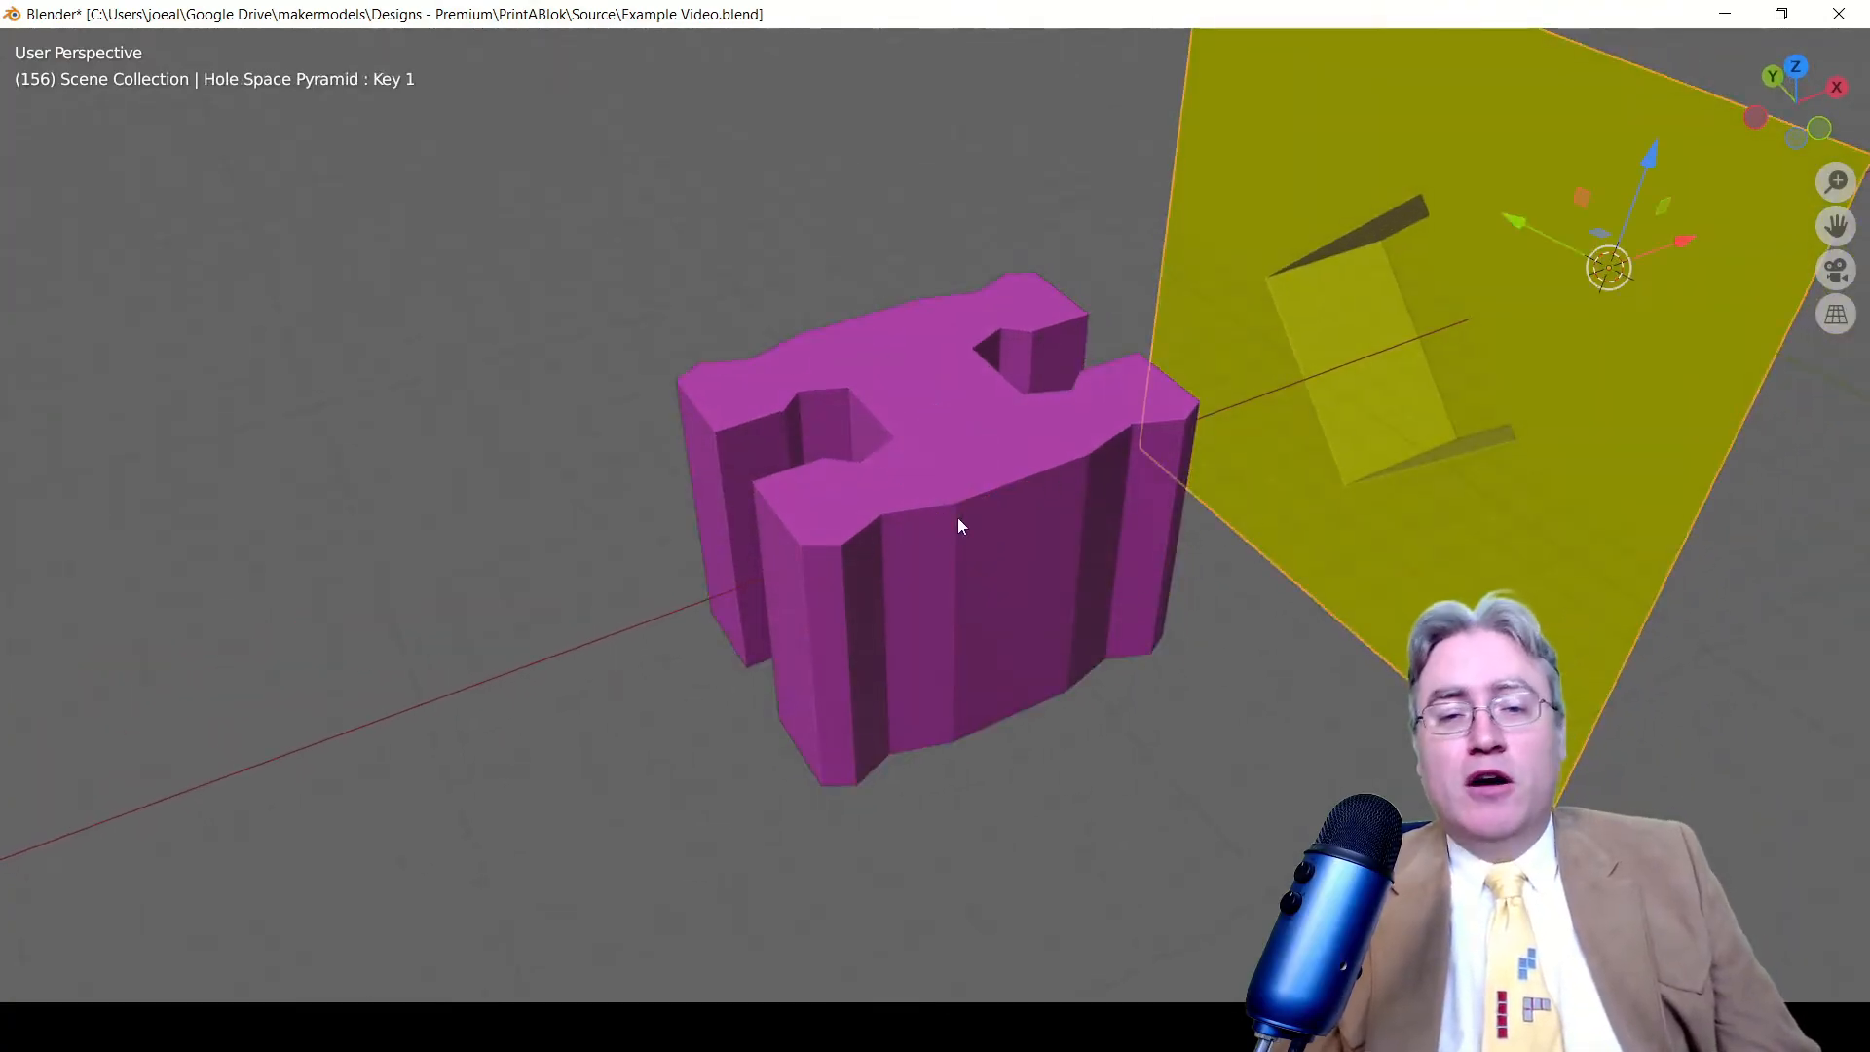
Select the blue ProtoBlok connector object
click(955, 525)
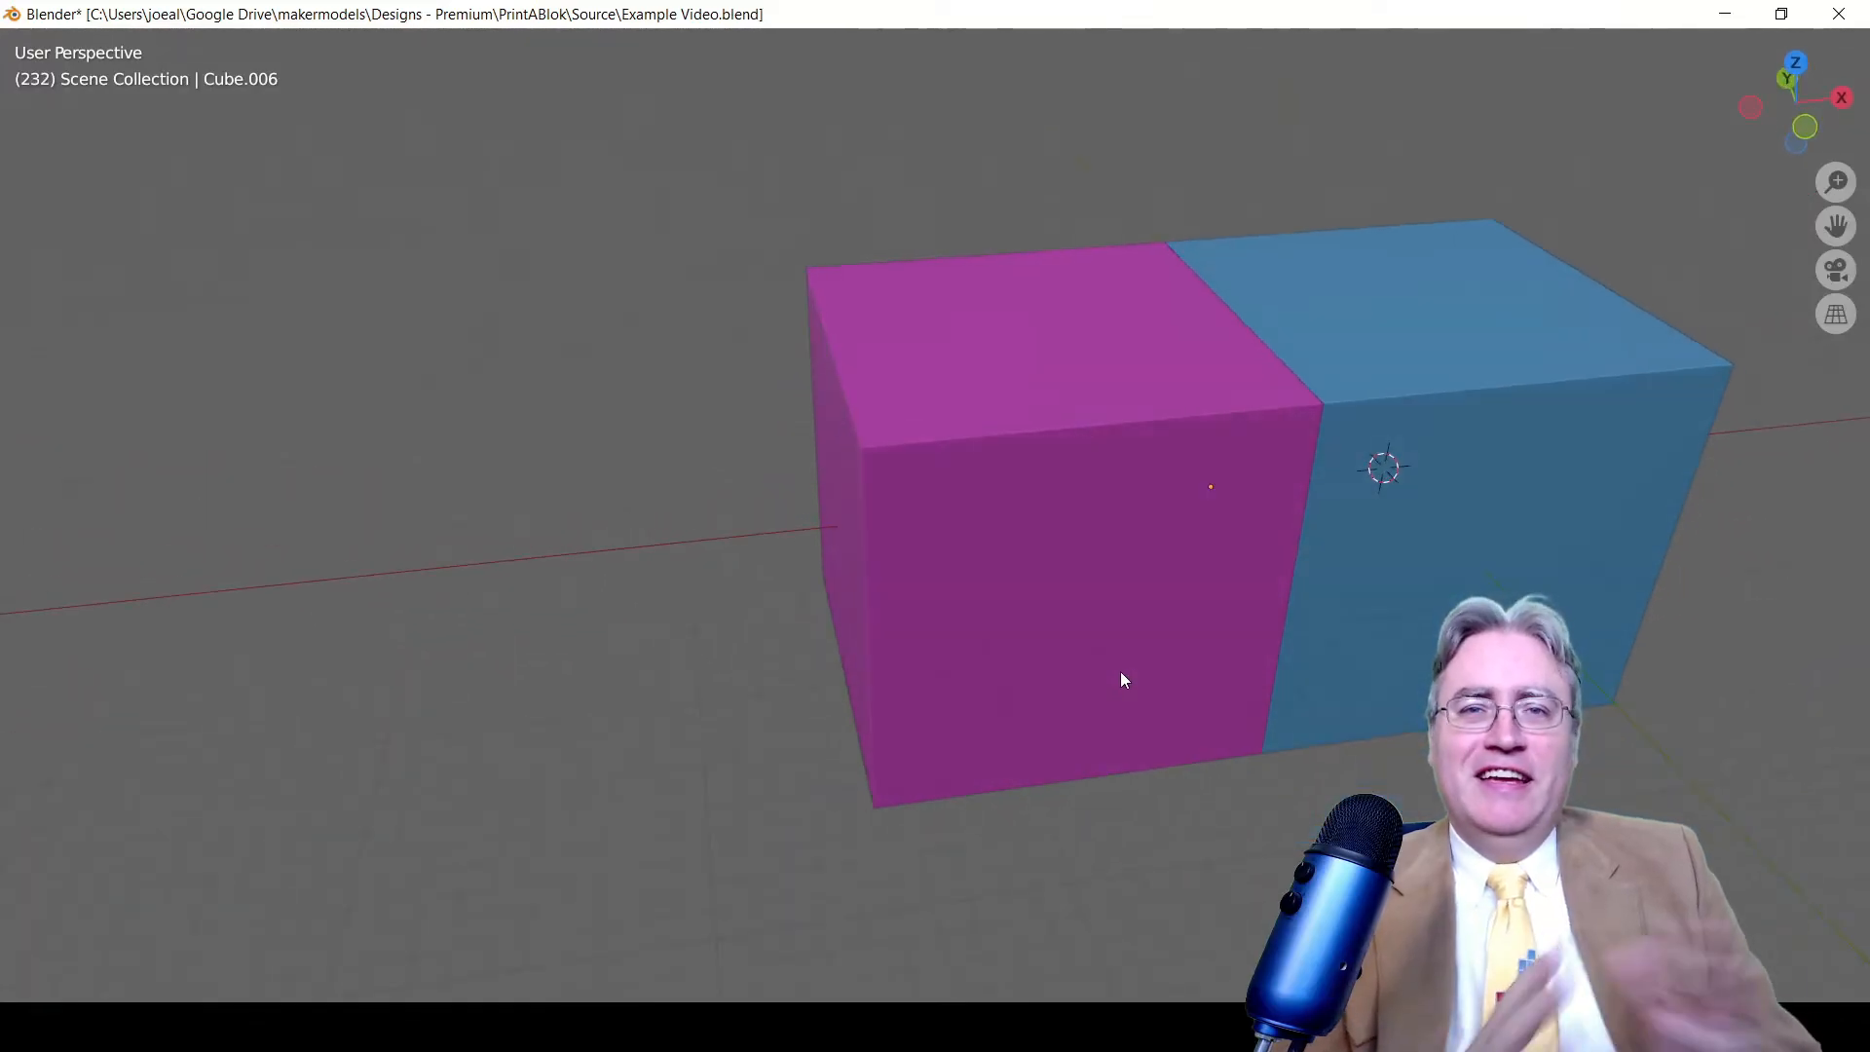
mouse_move(1138, 652)
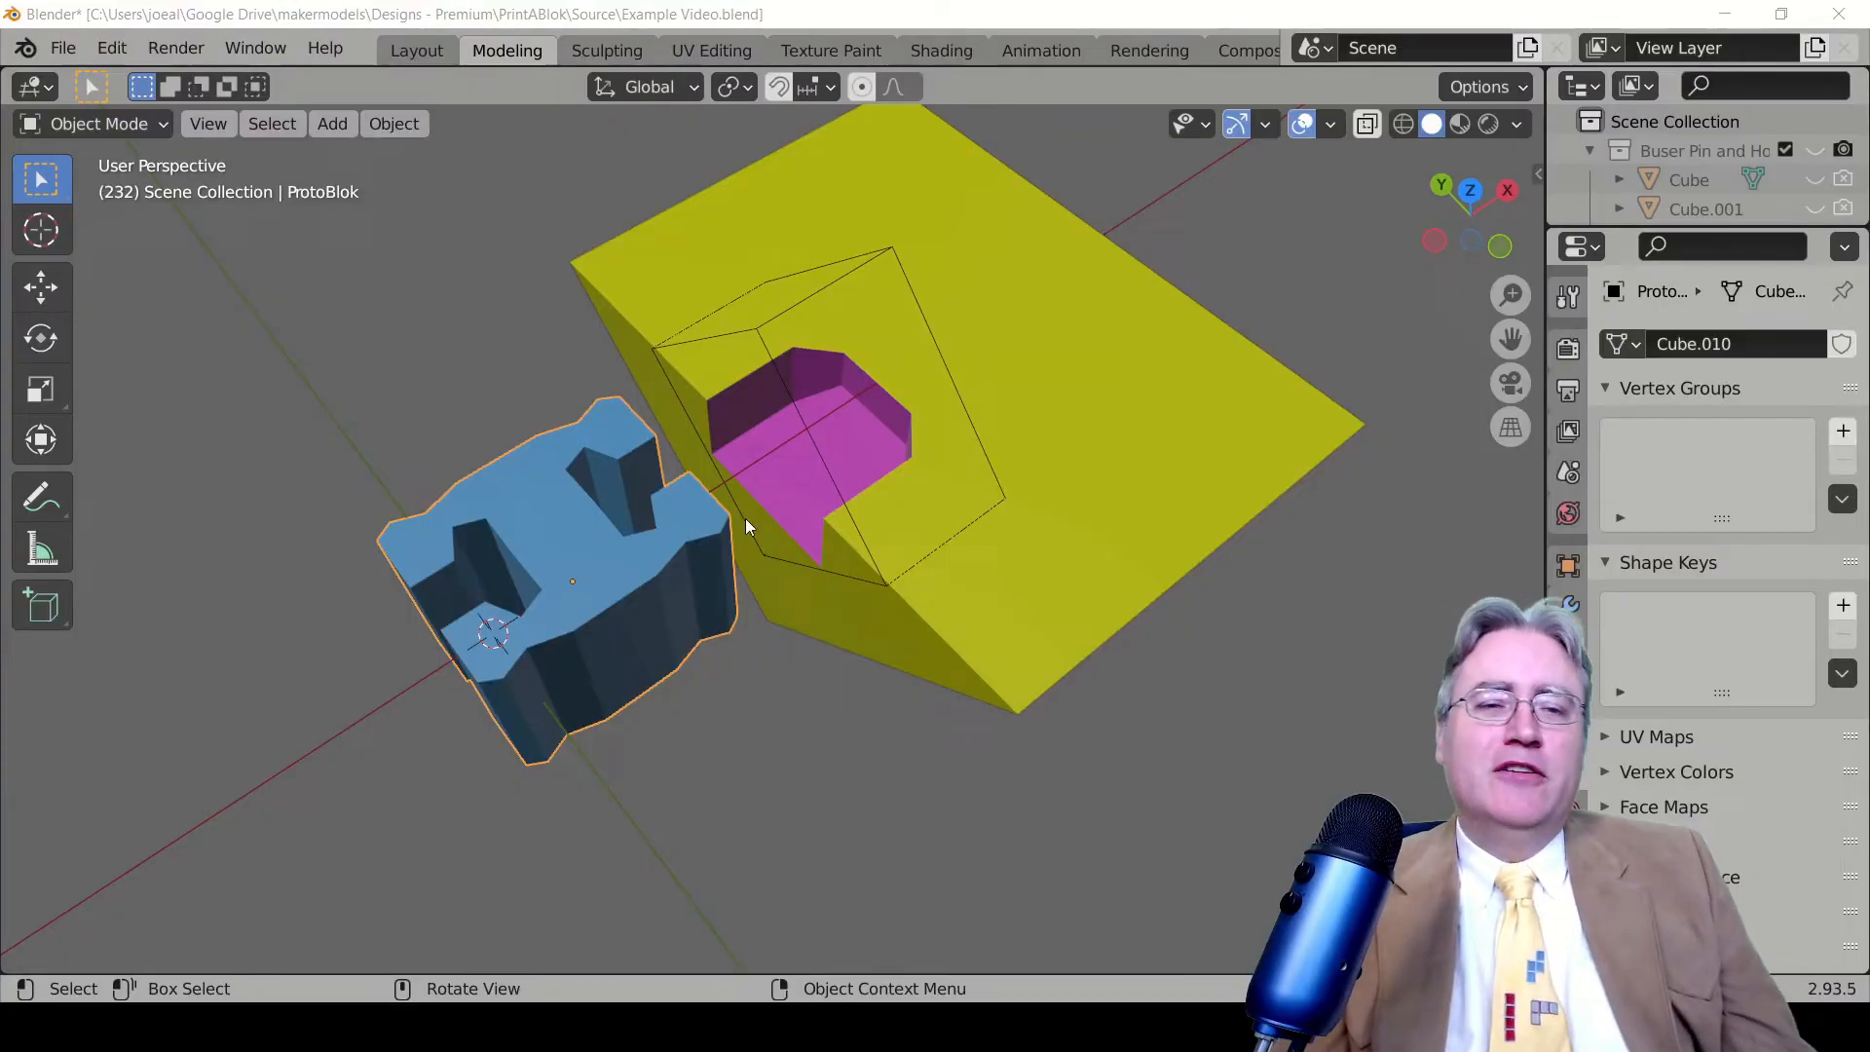
mouse_move(871, 462)
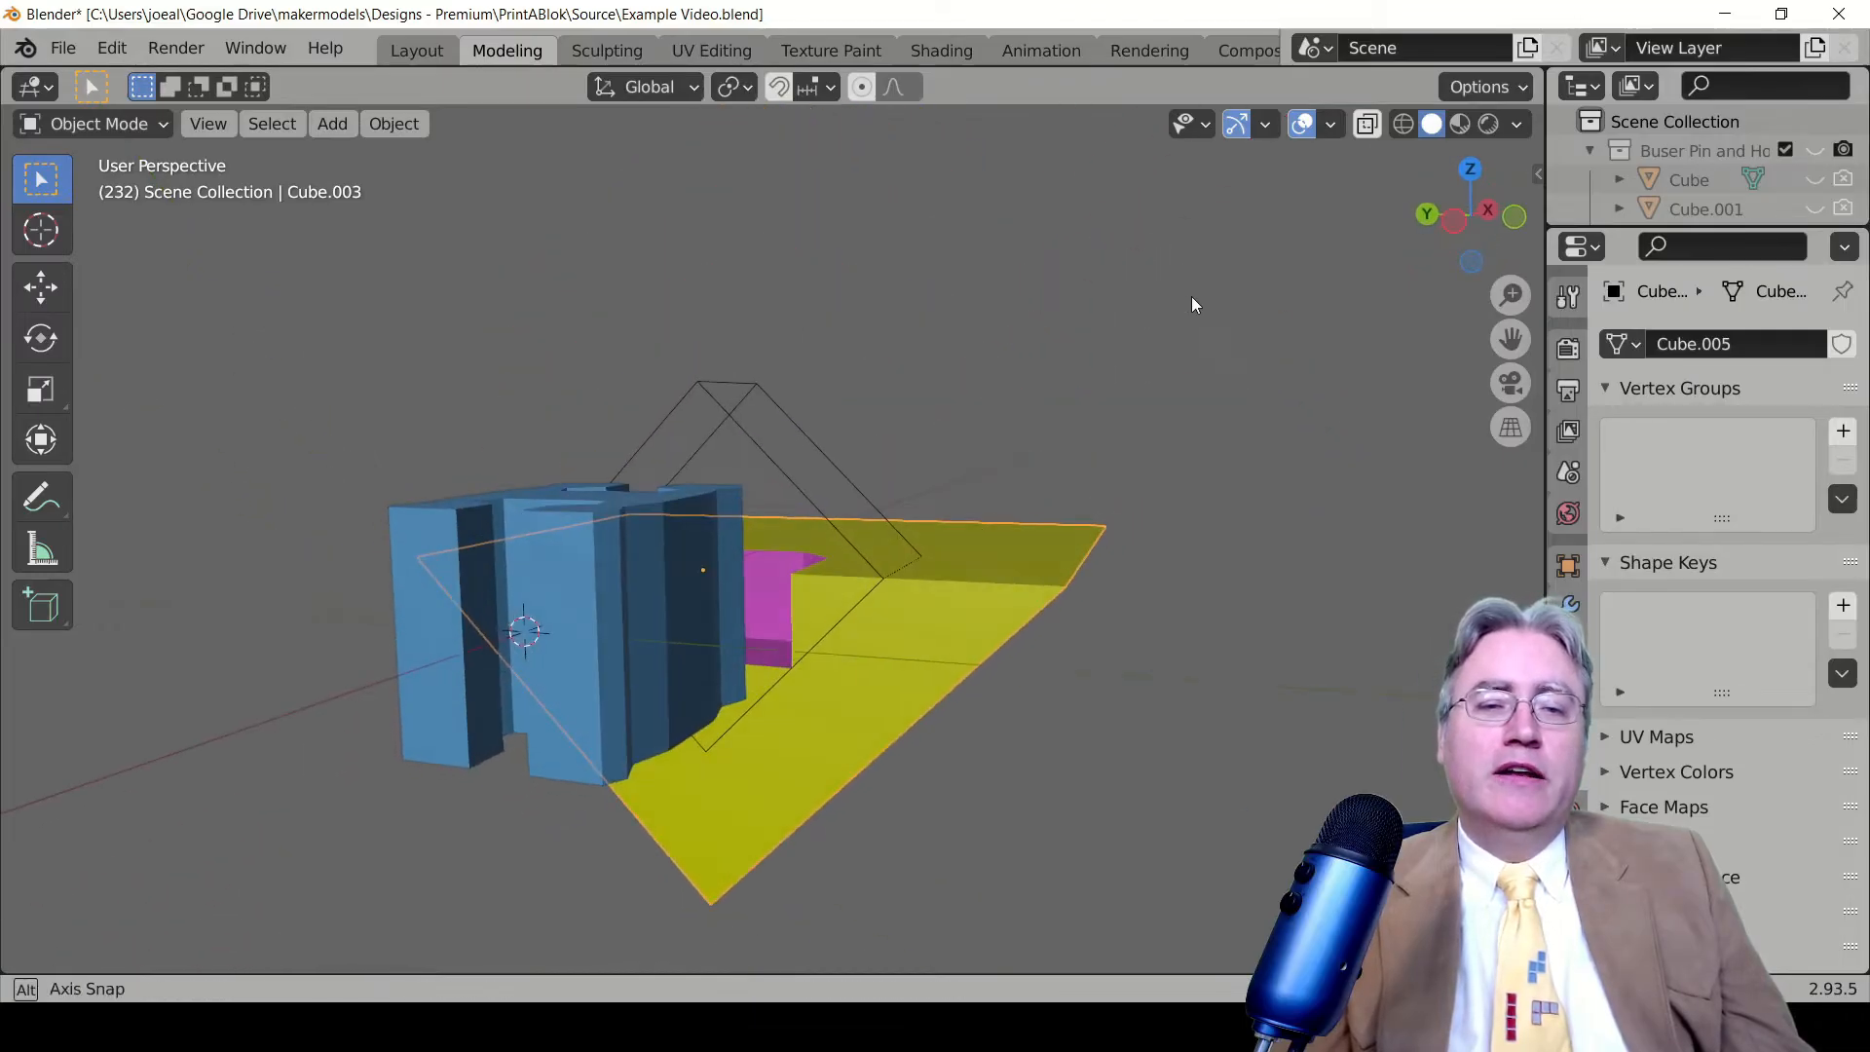
Move the blue connector partly into the yellow block beside the magenta hole
drag(1192, 304, 1037, 513)
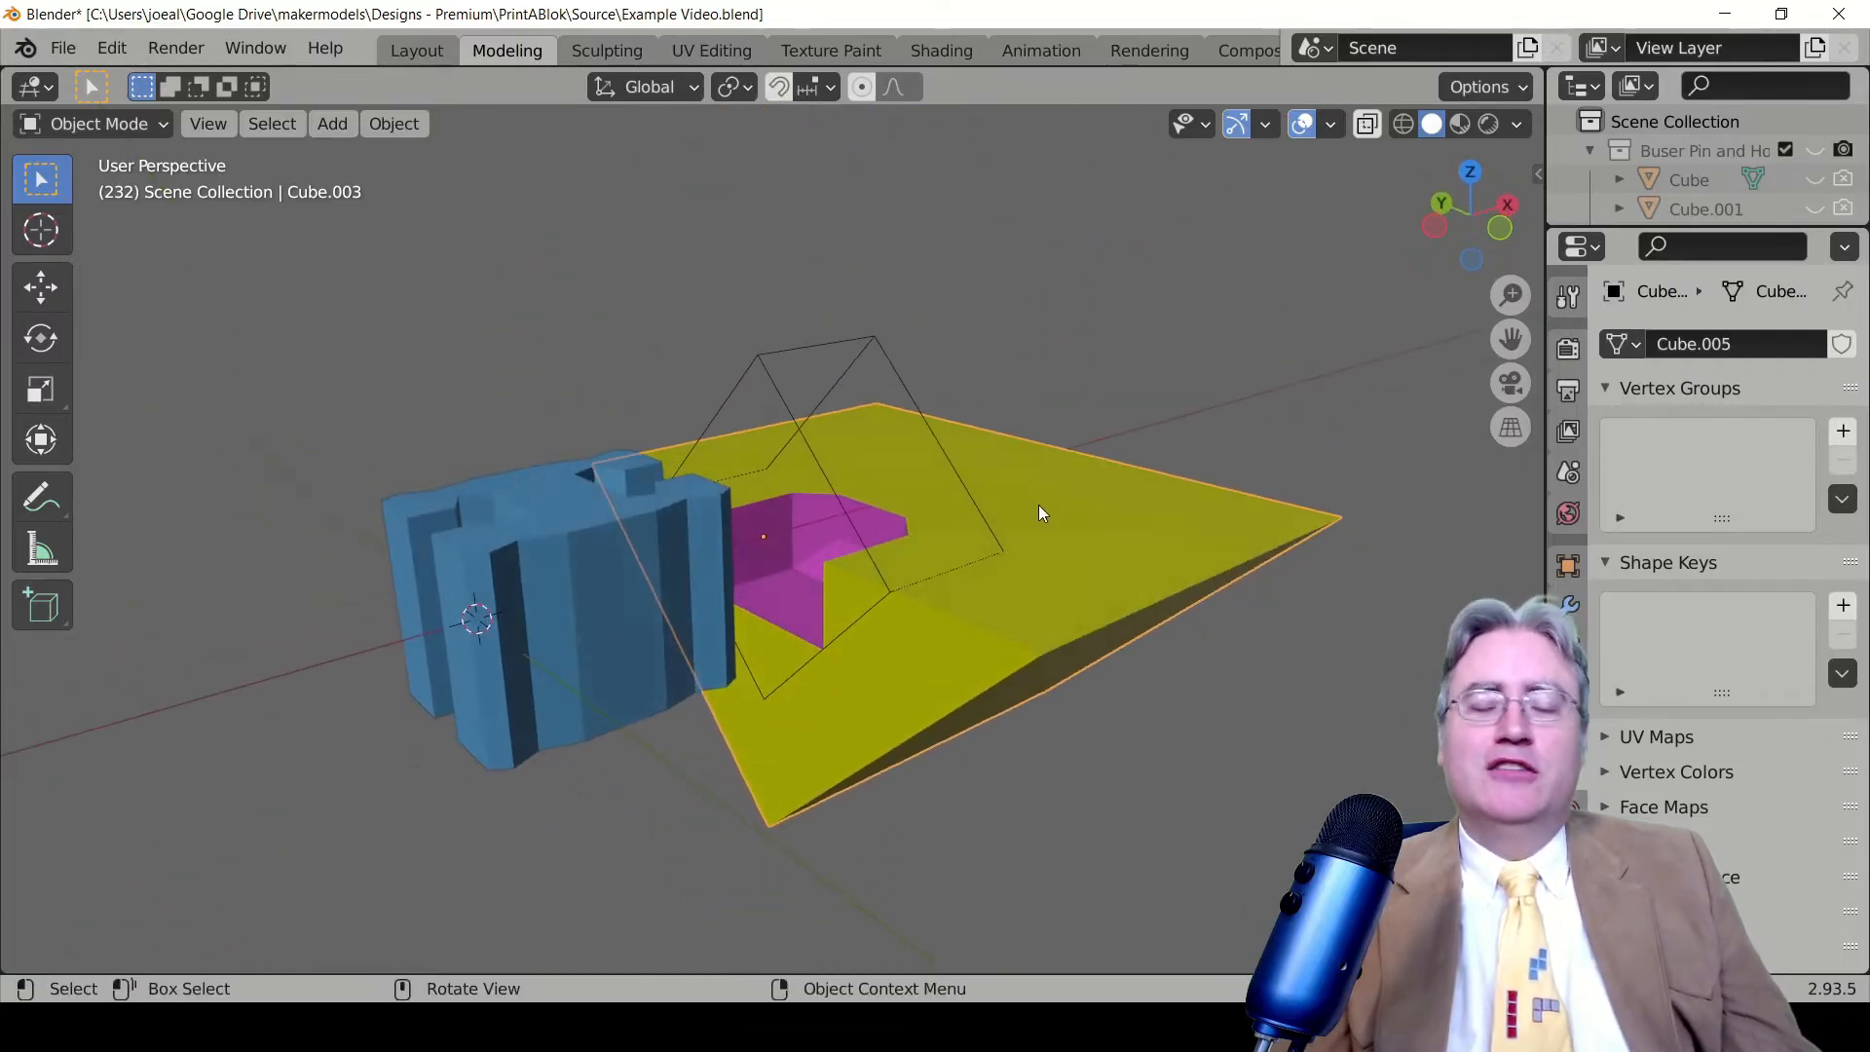
drag(1037, 513, 984, 495)
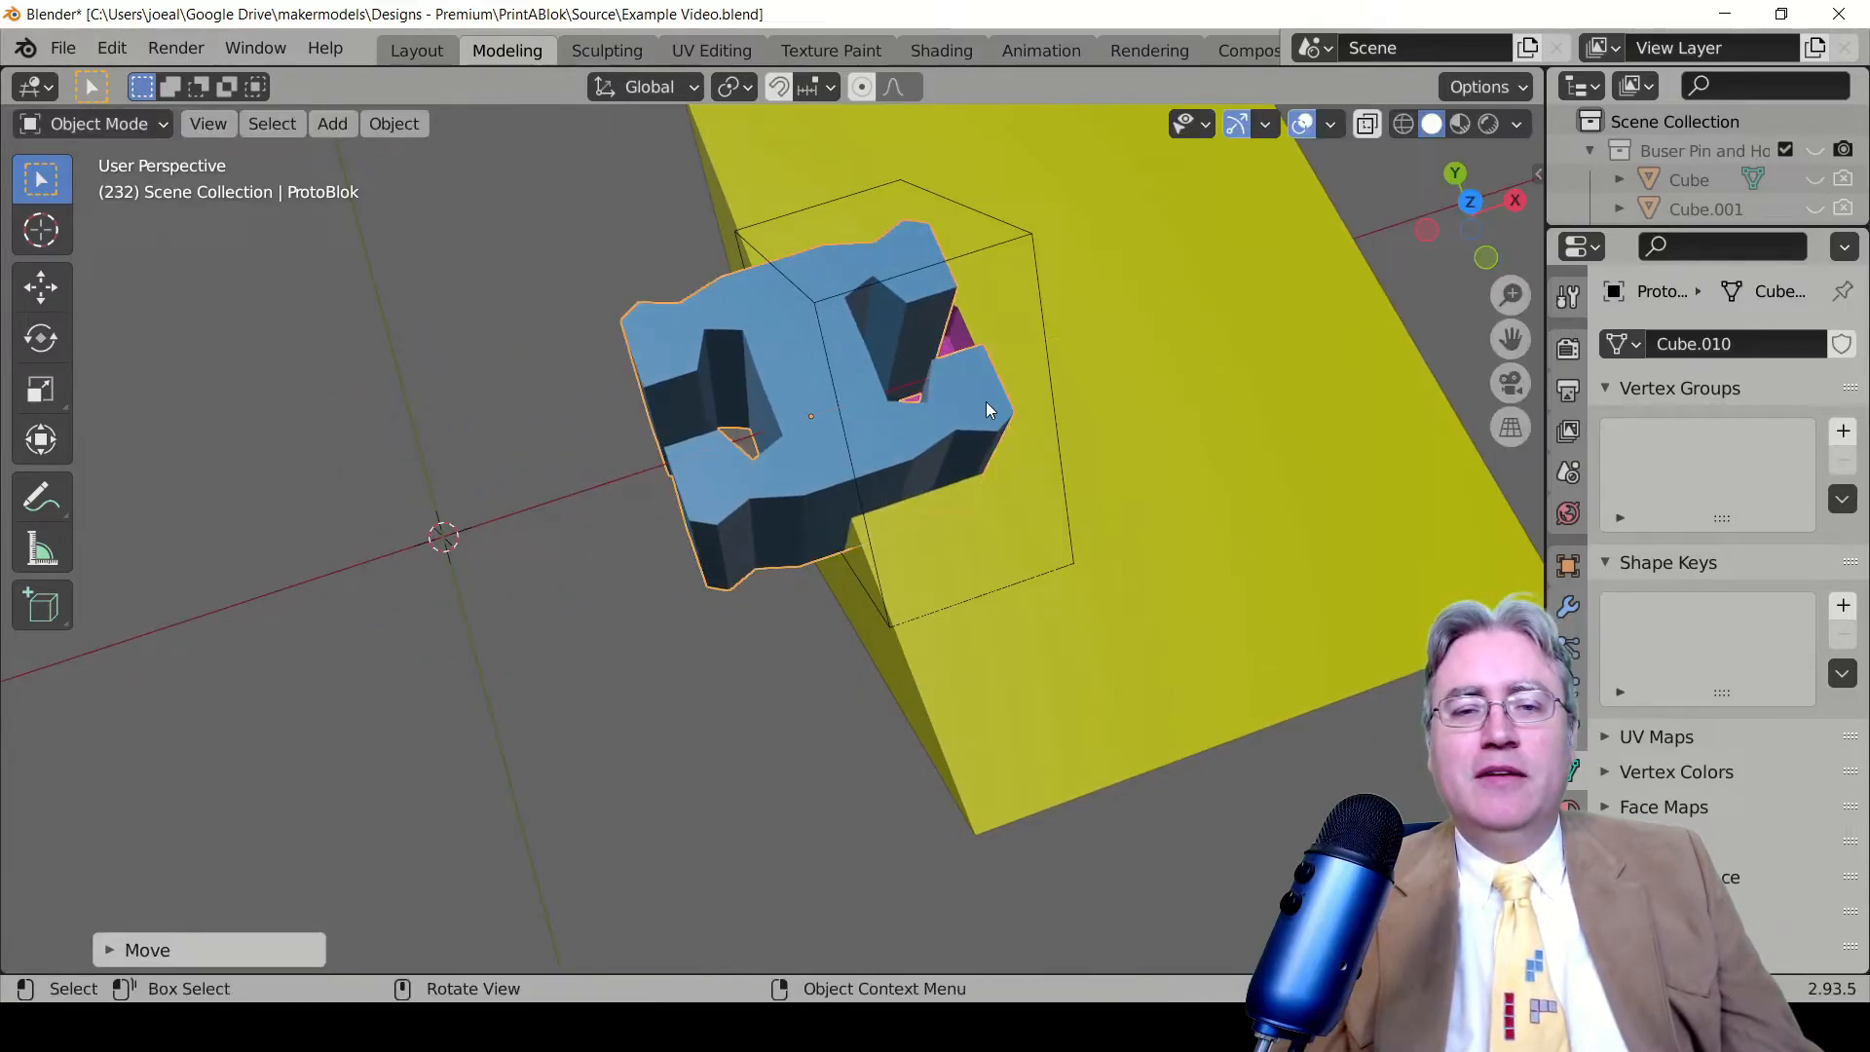
drag(988, 409, 728, 483)
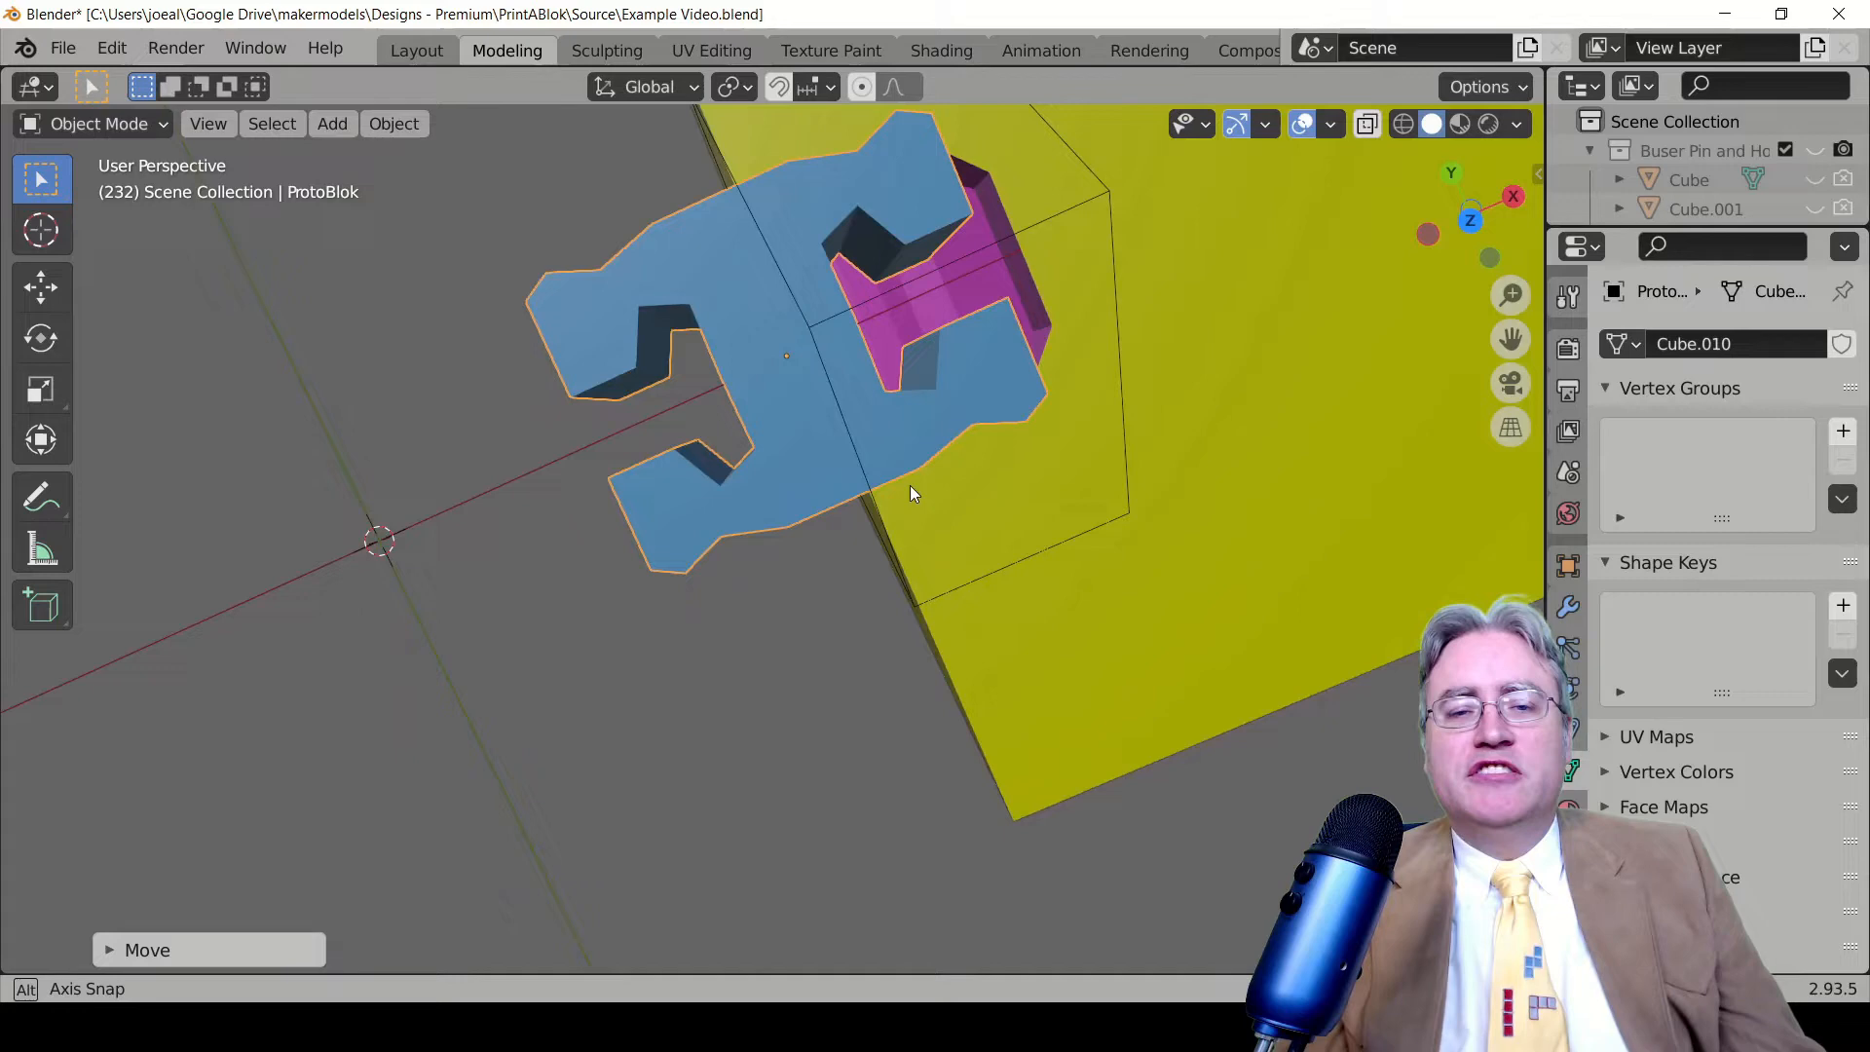
In top view, start sliding the blue connector along X toward the hole
key(7)
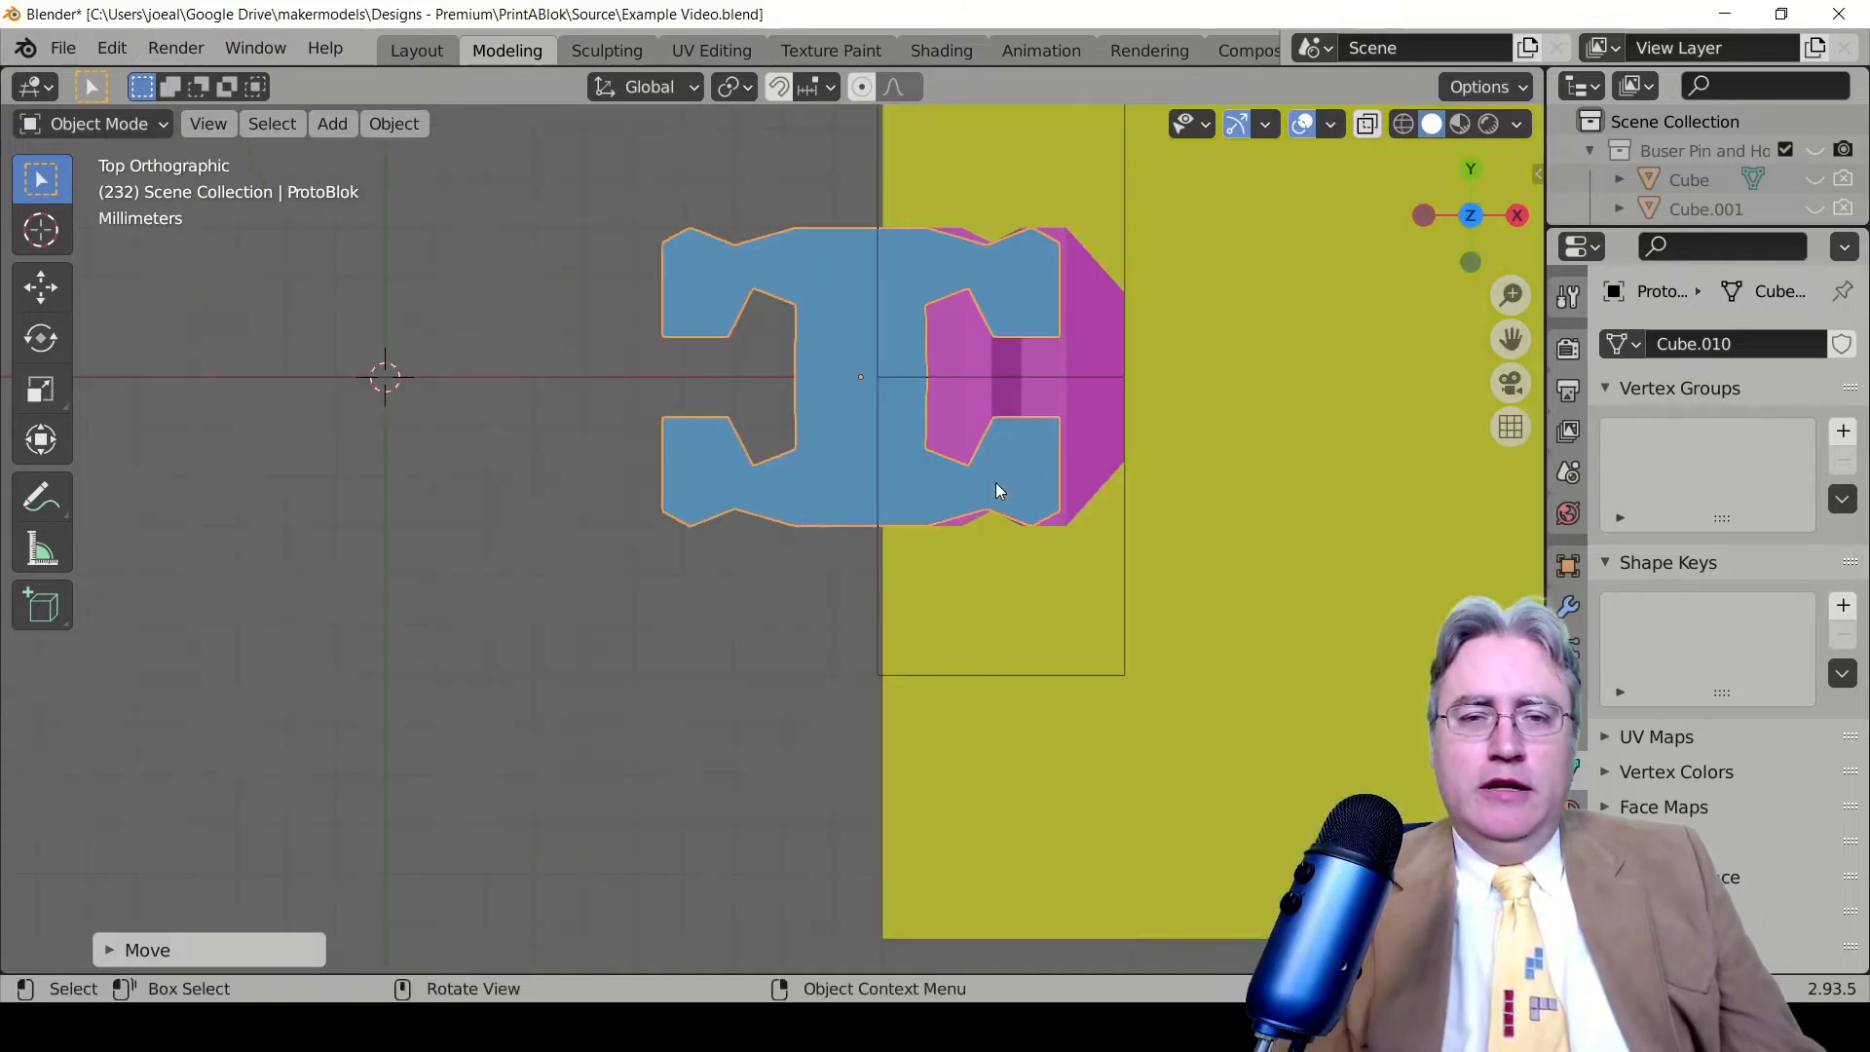
key(g)
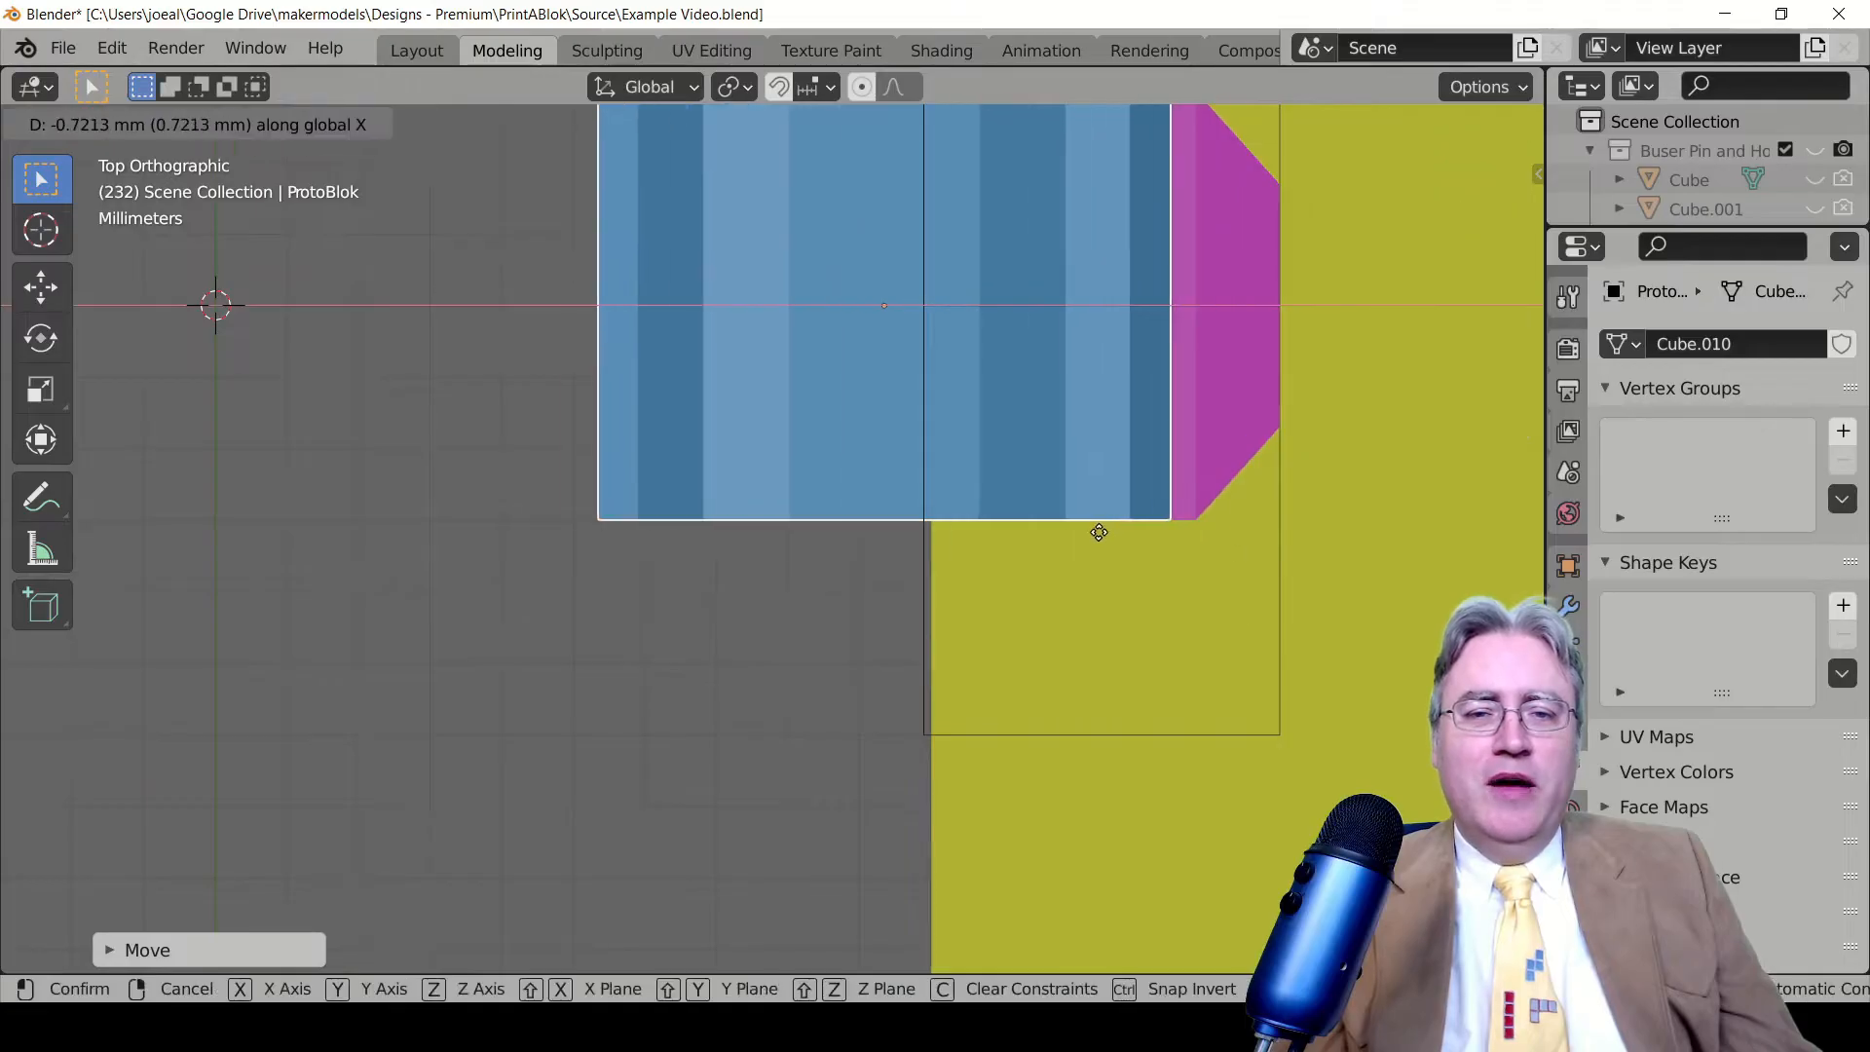
mouse_move(987, 553)
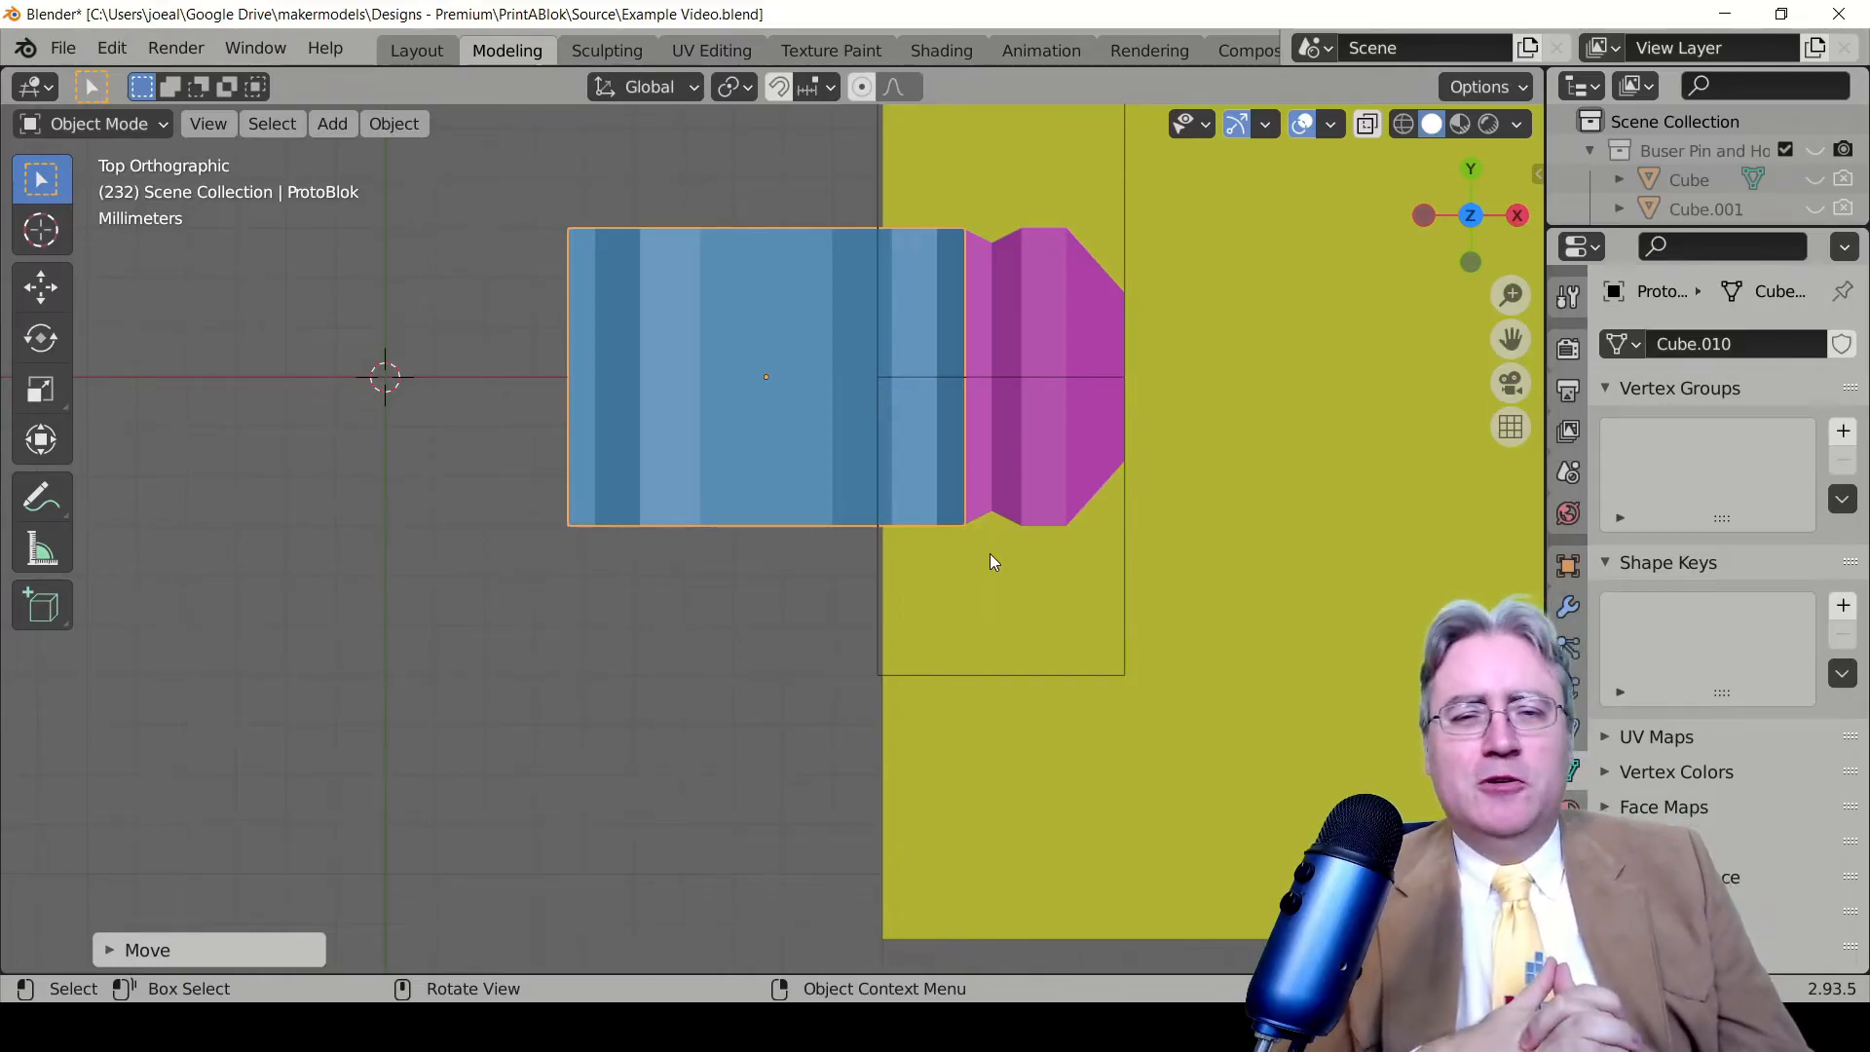
mouse_move(915, 554)
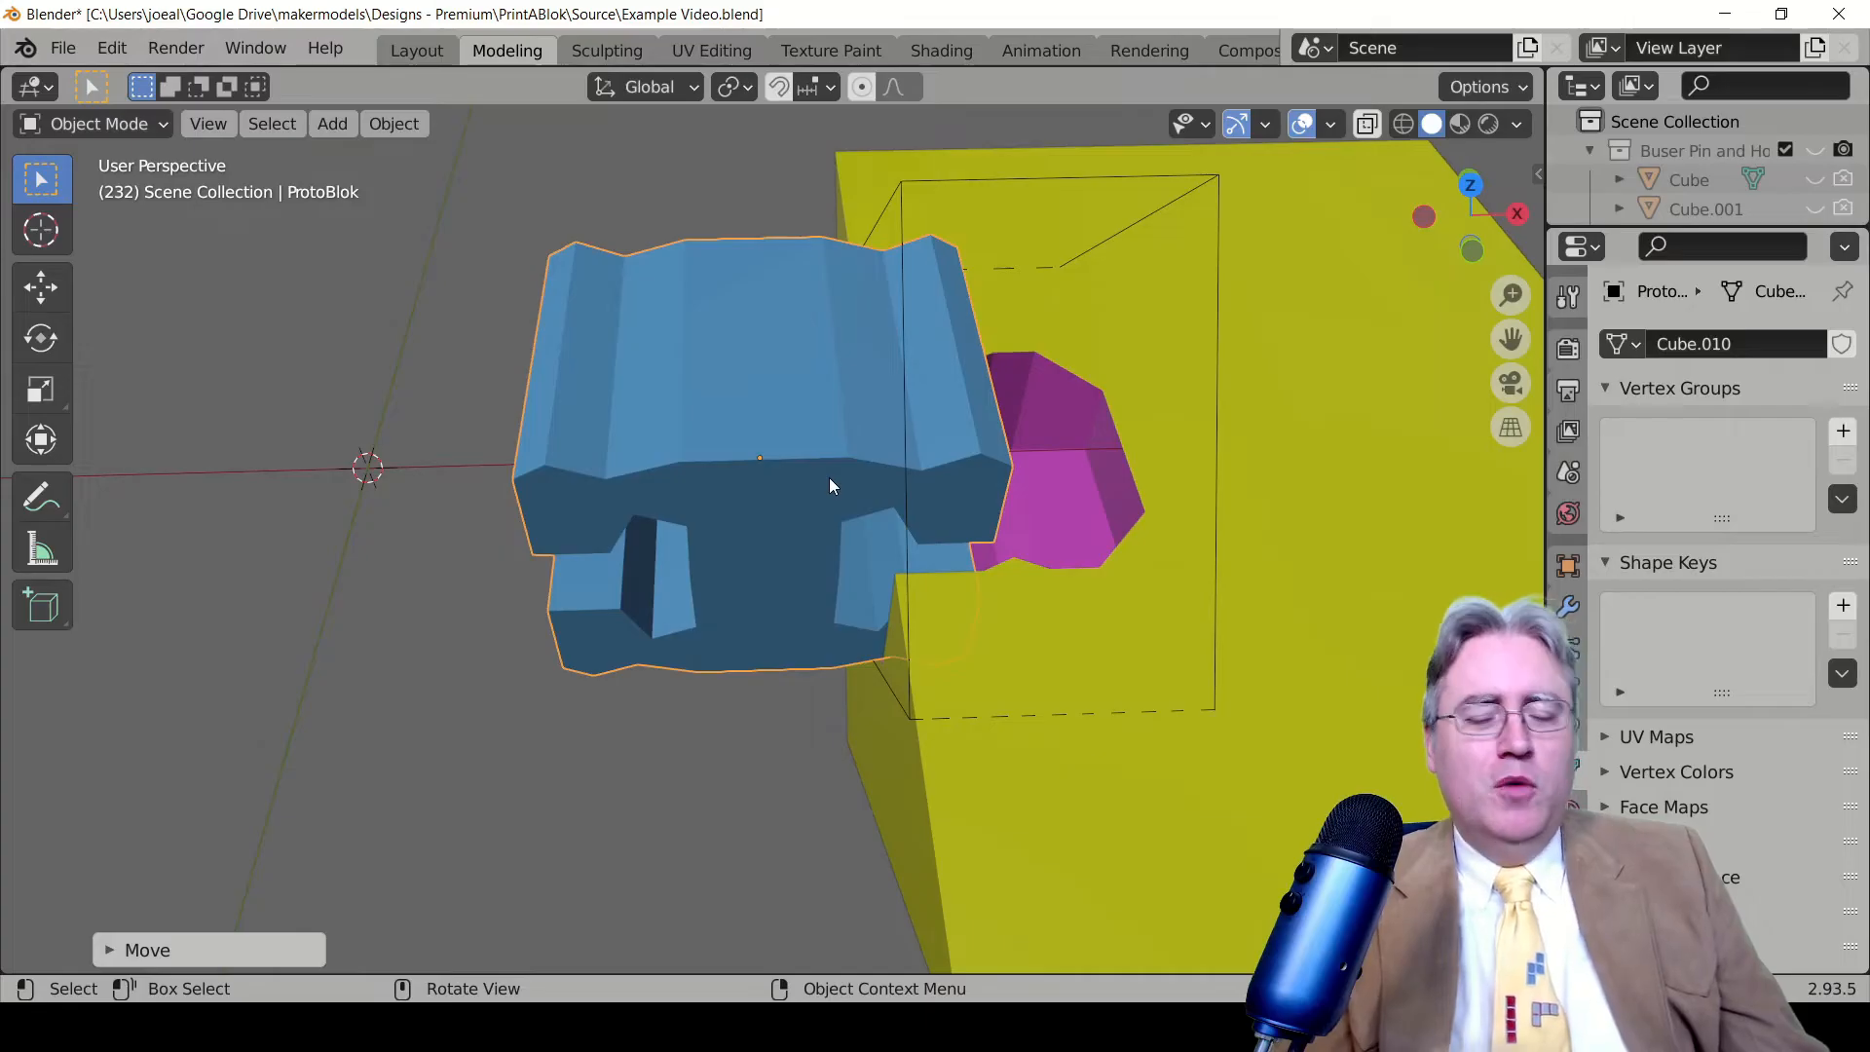
In top view, scale the connector along Y, then rescale it to about 1.05
key(7)
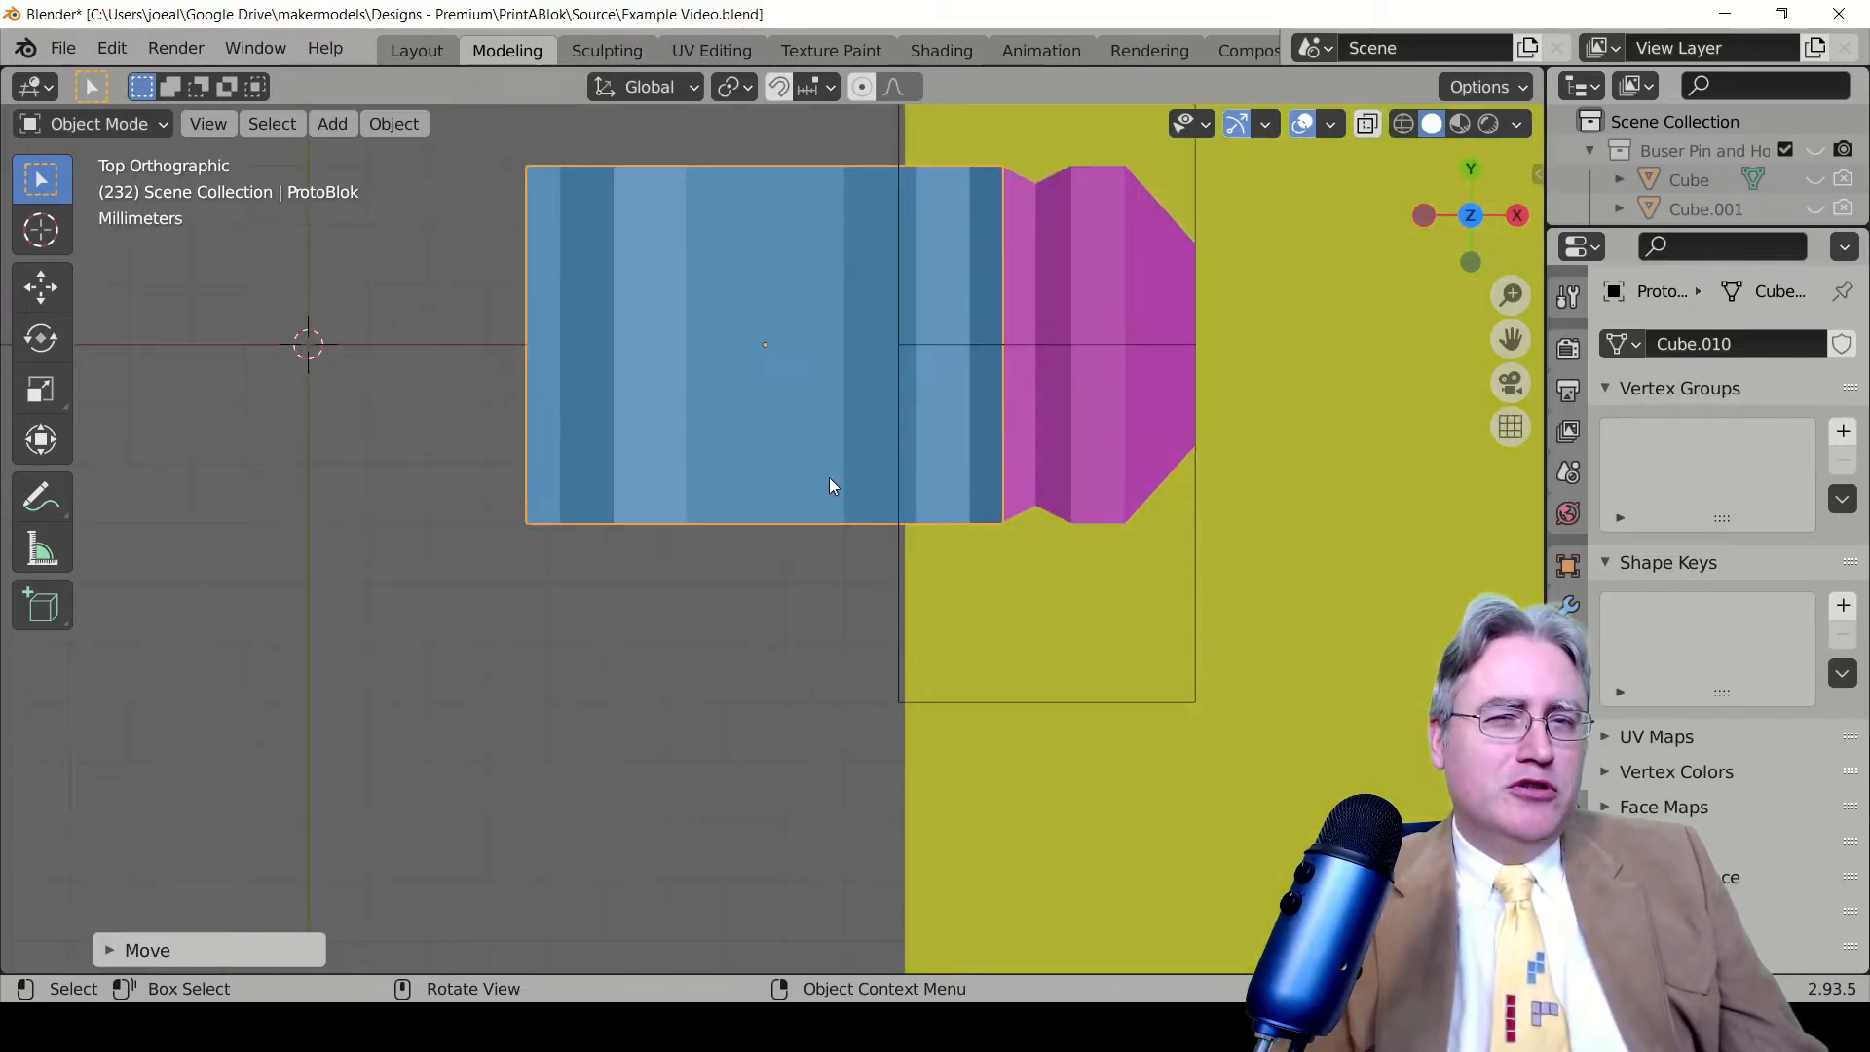
key(s)
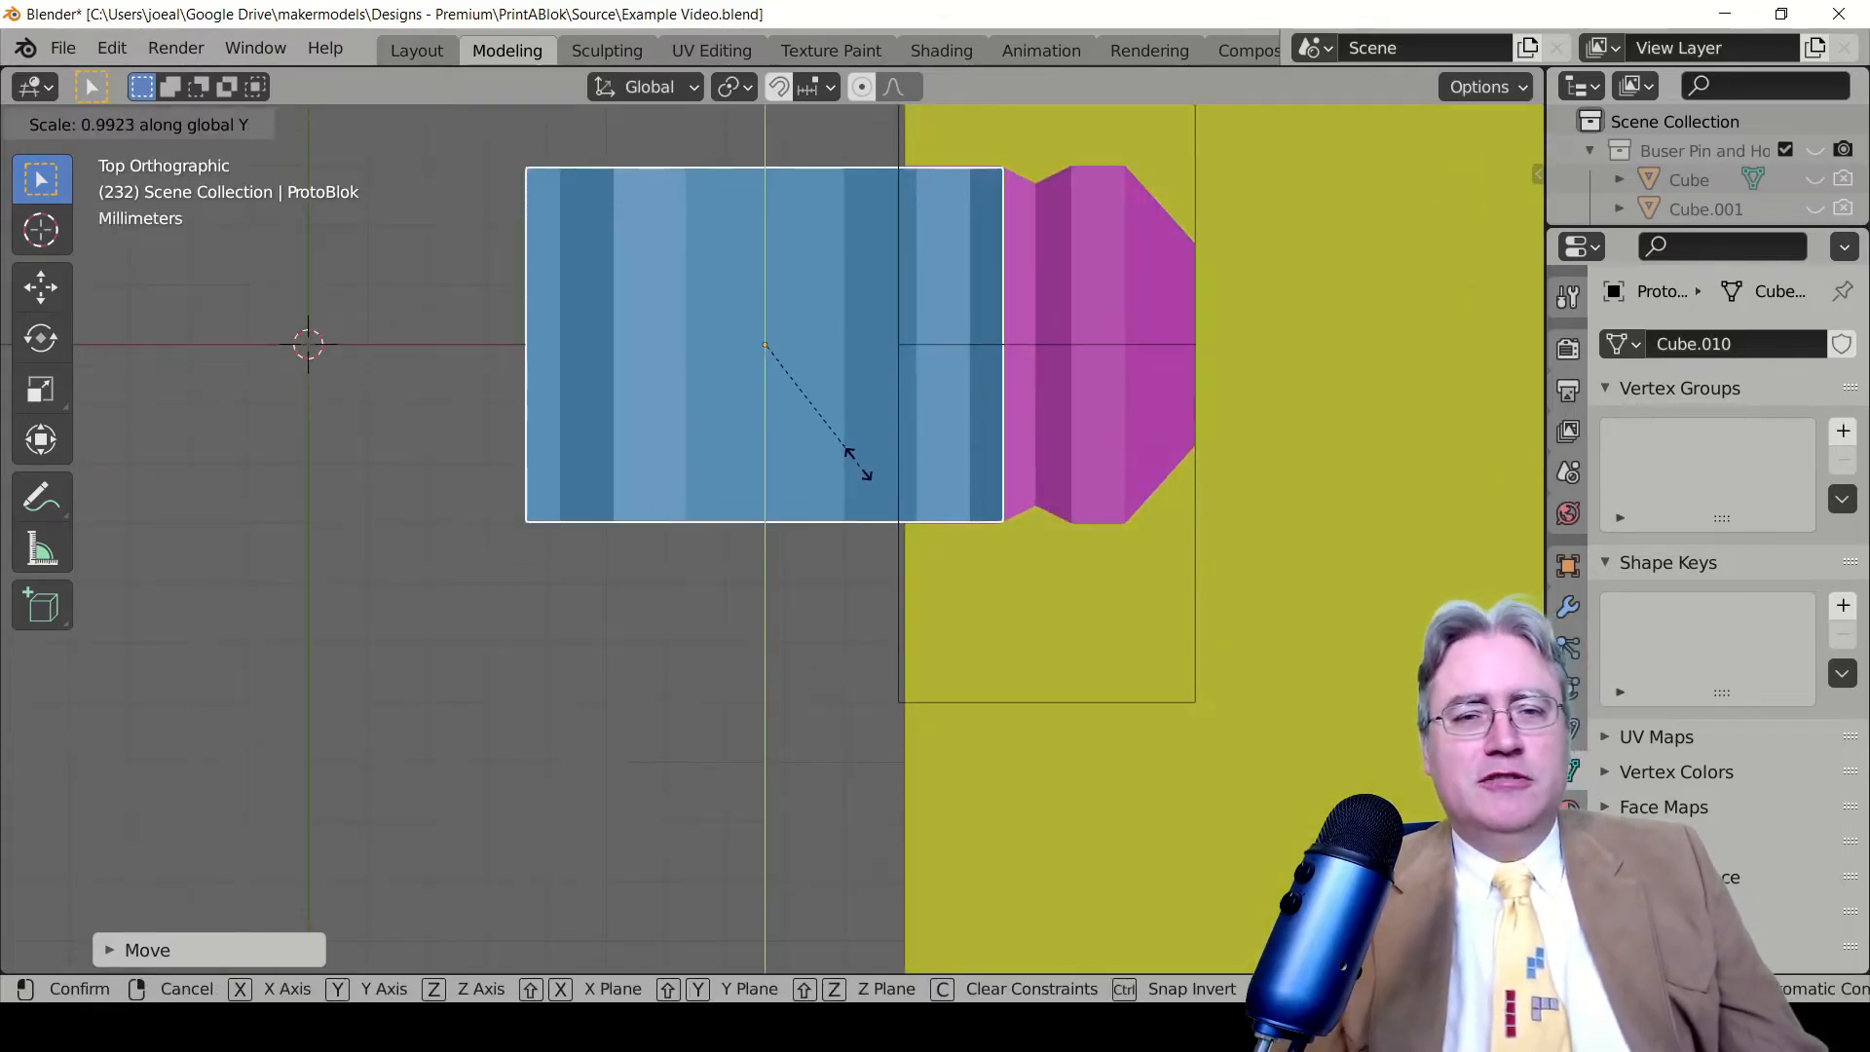
click(853, 451)
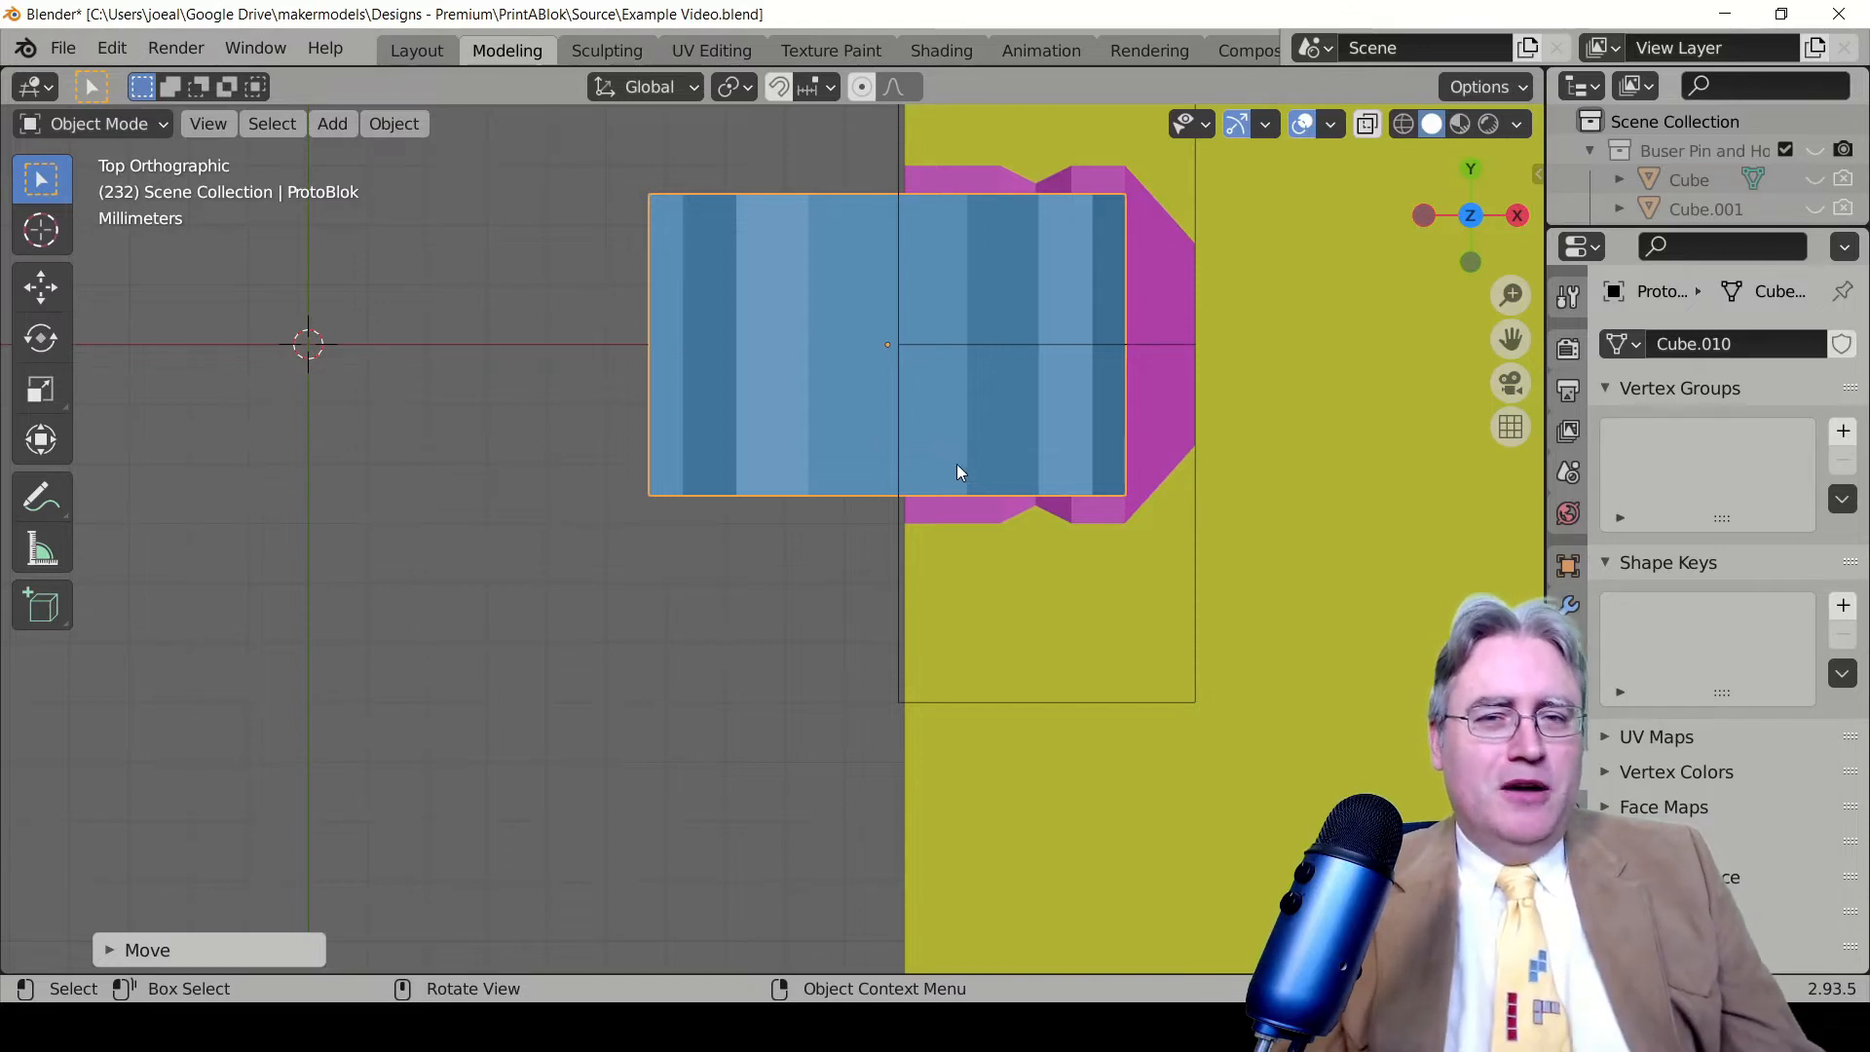
mouse_move(910, 499)
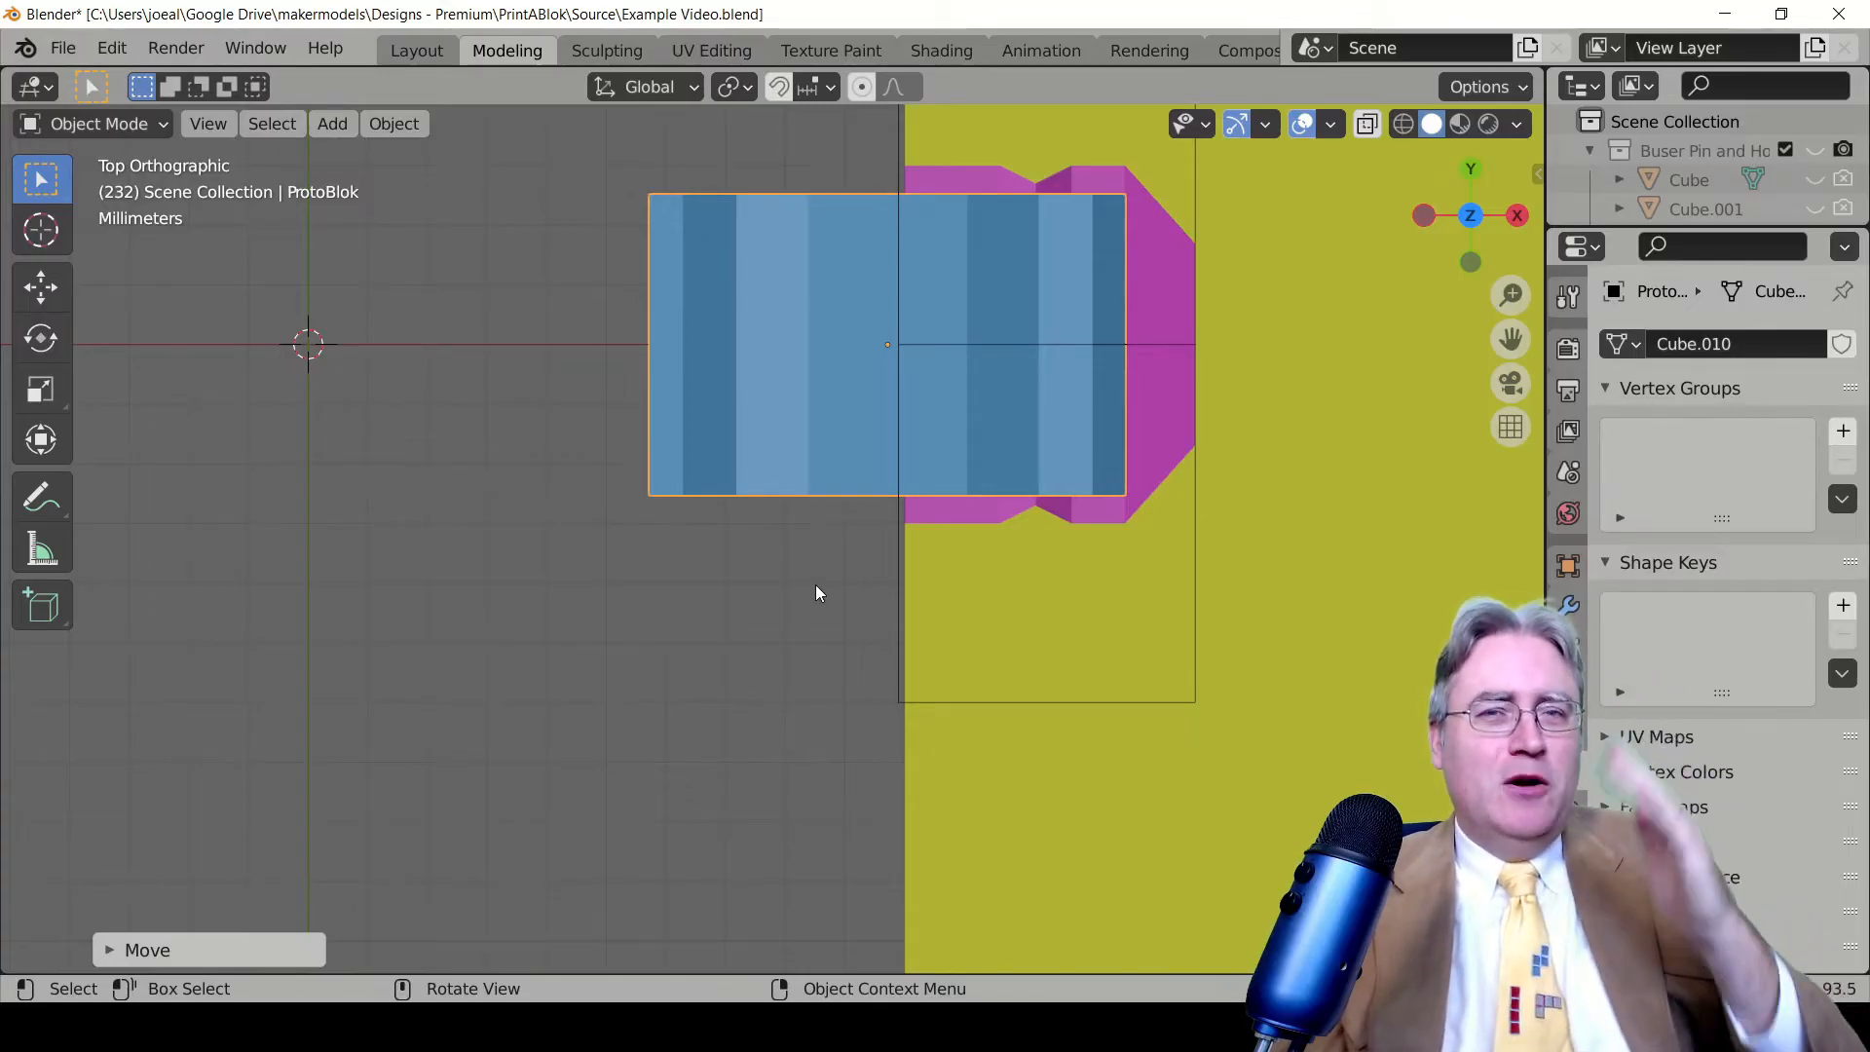
mouse_move(1153, 552)
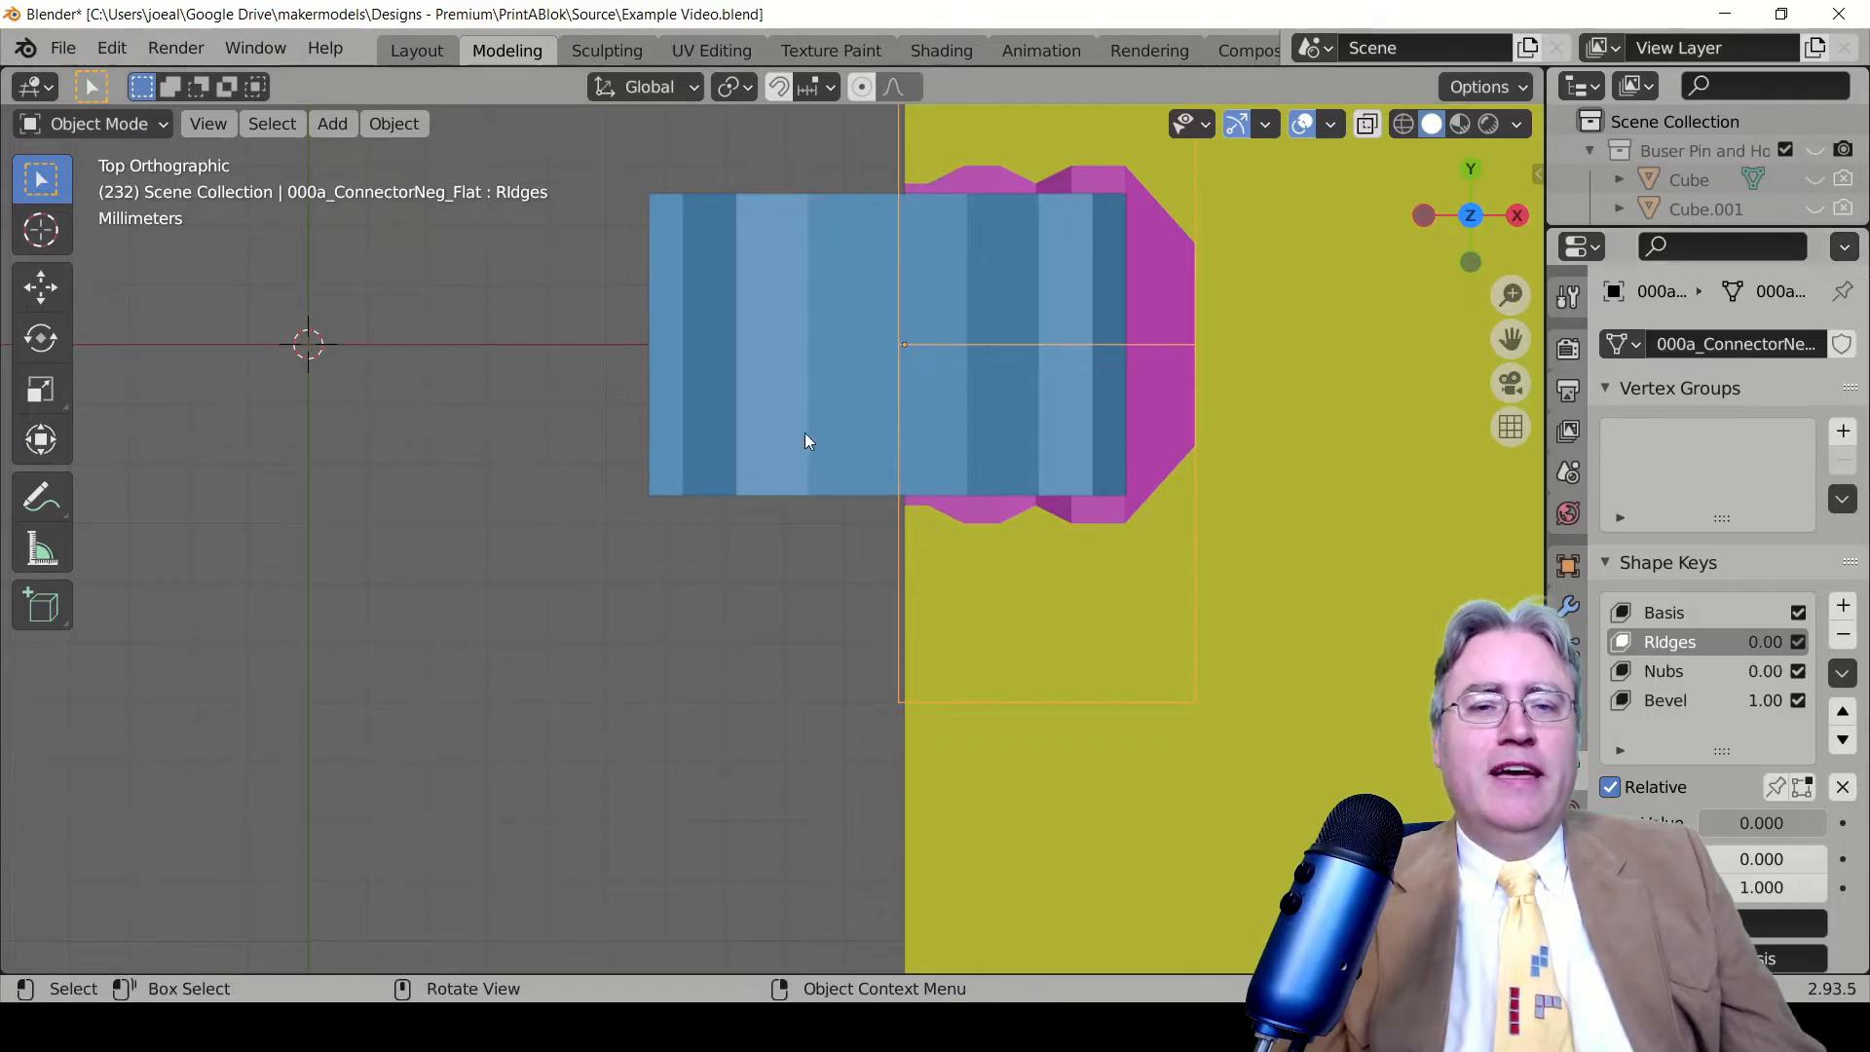
key(s)
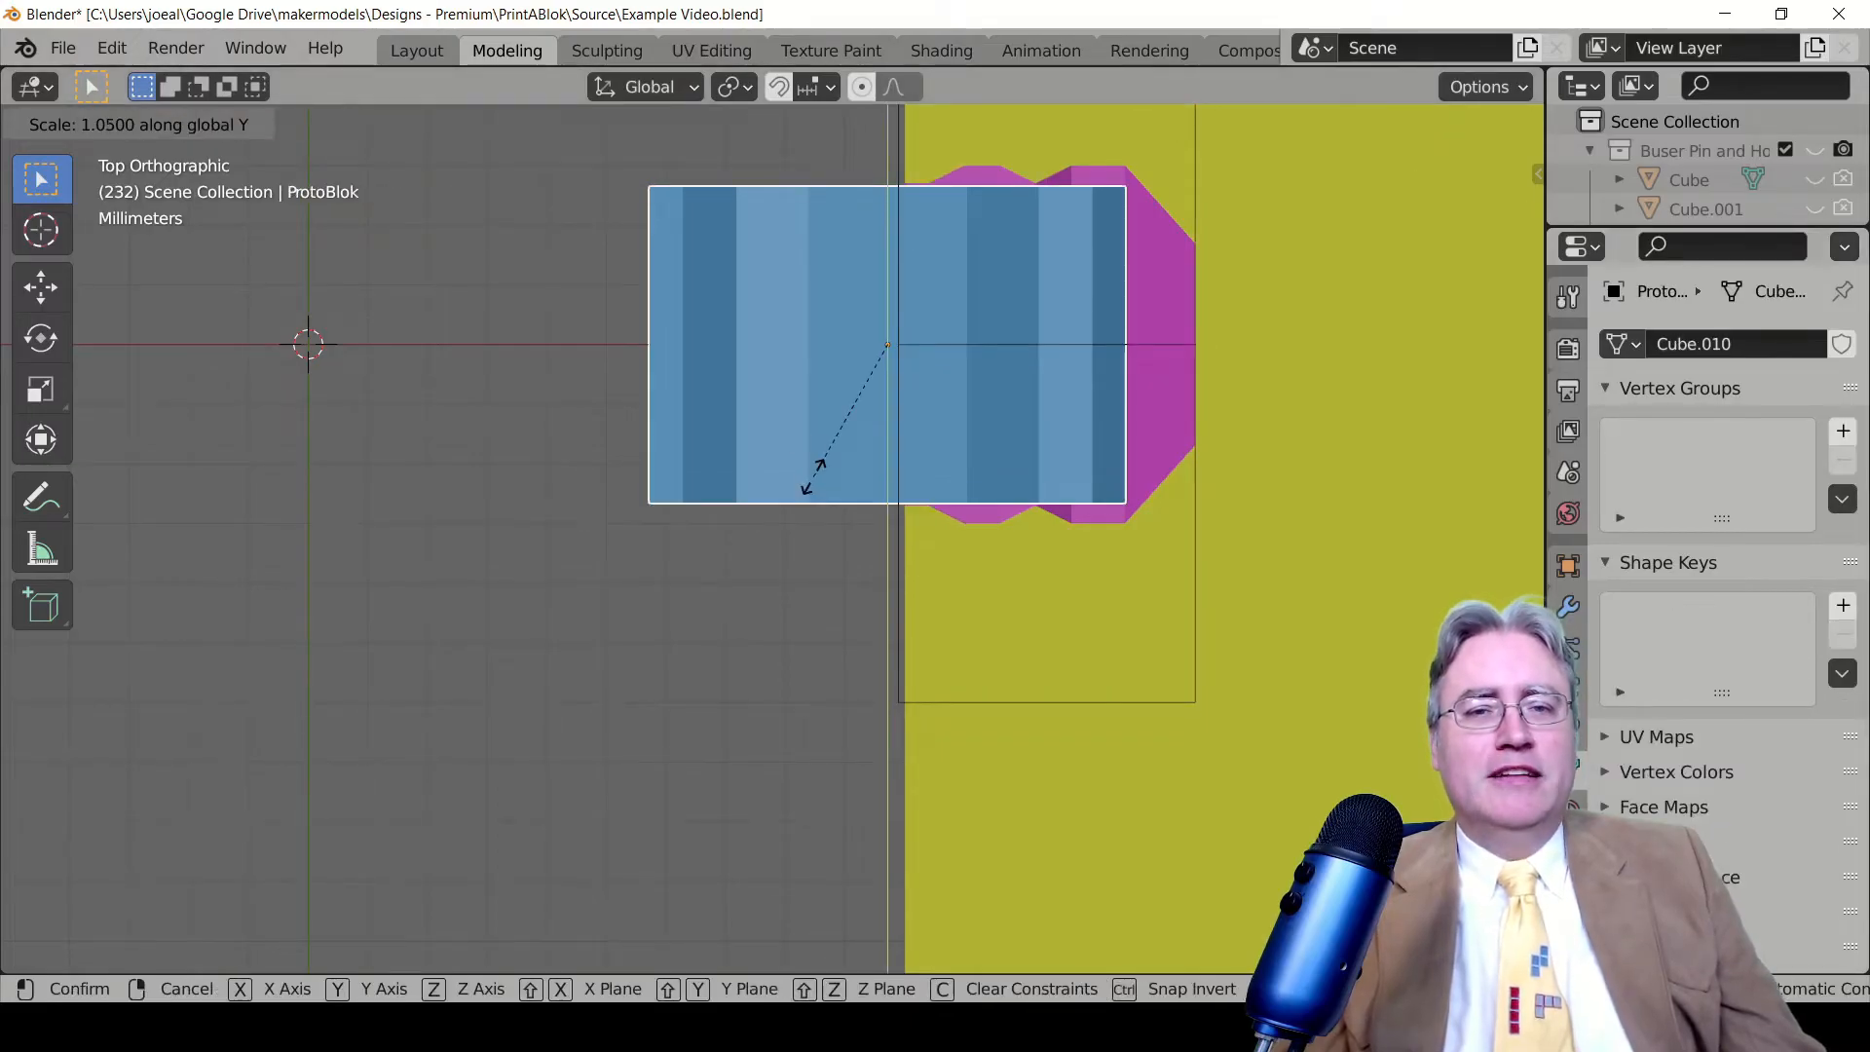
click(750, 654)
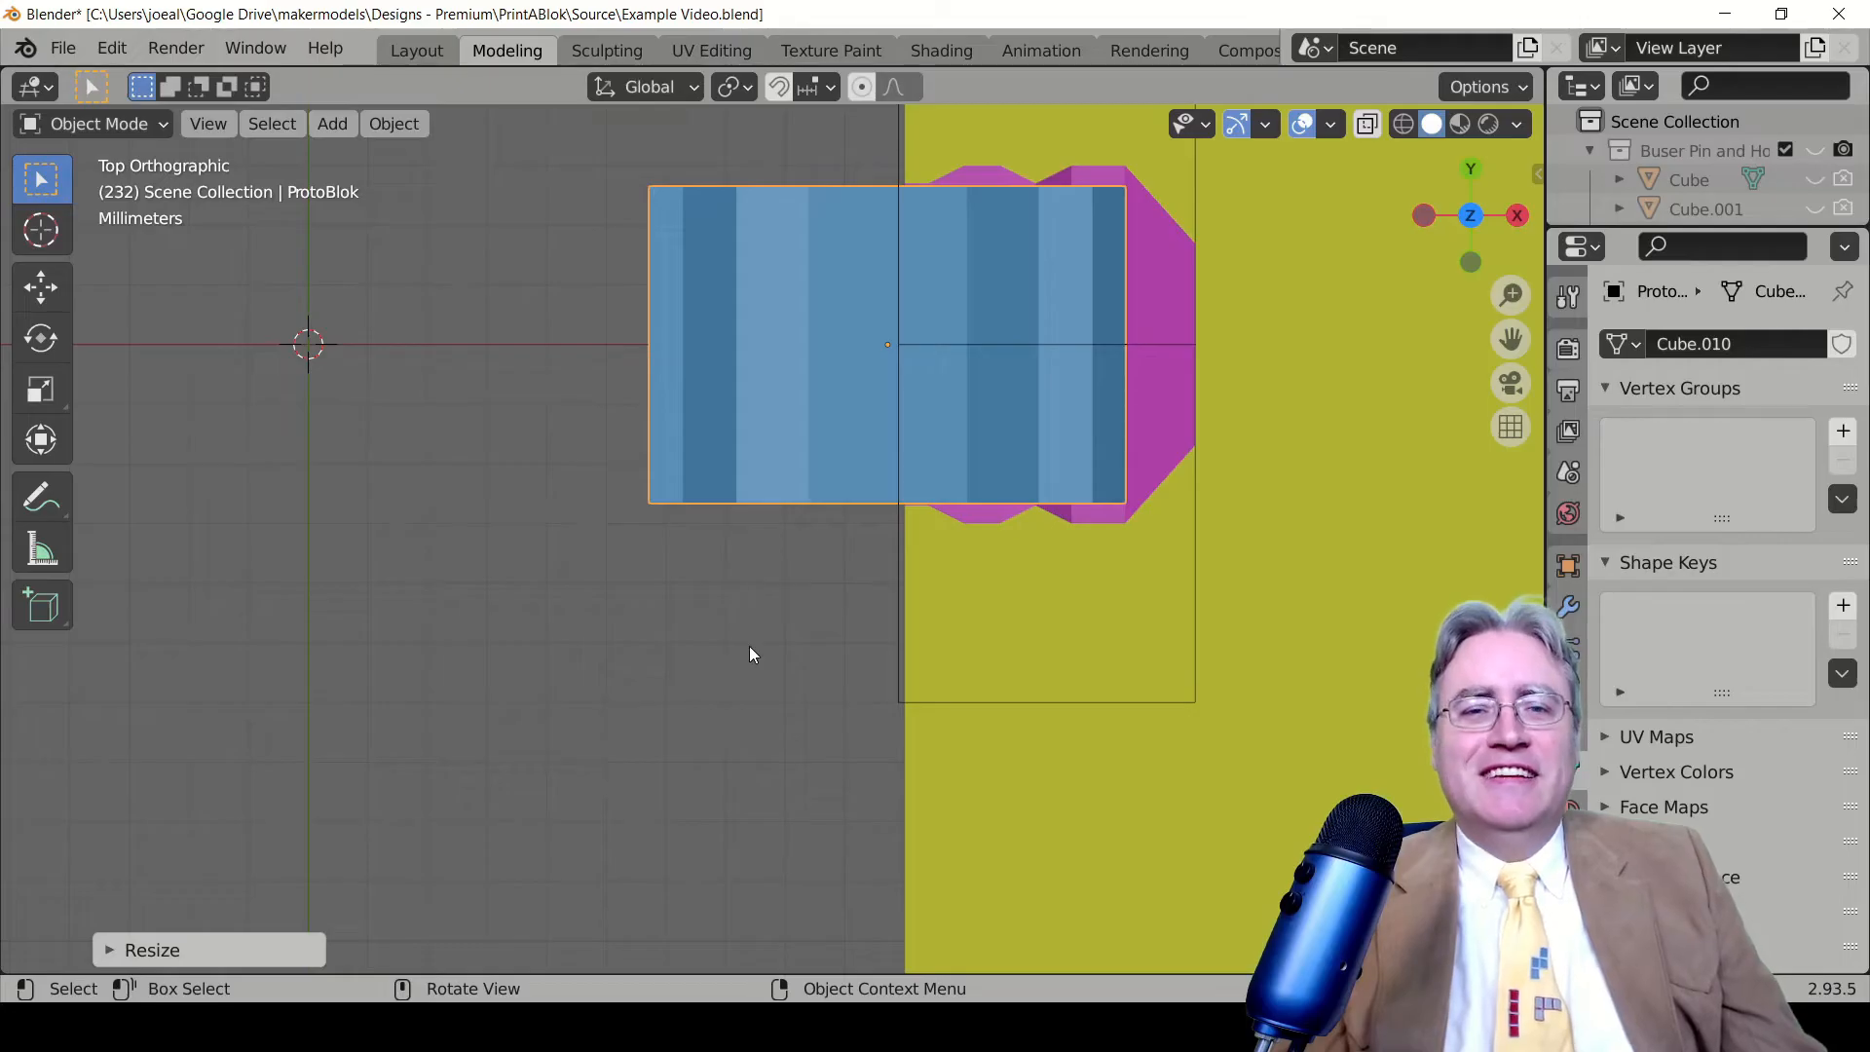
mouse_move(777, 642)
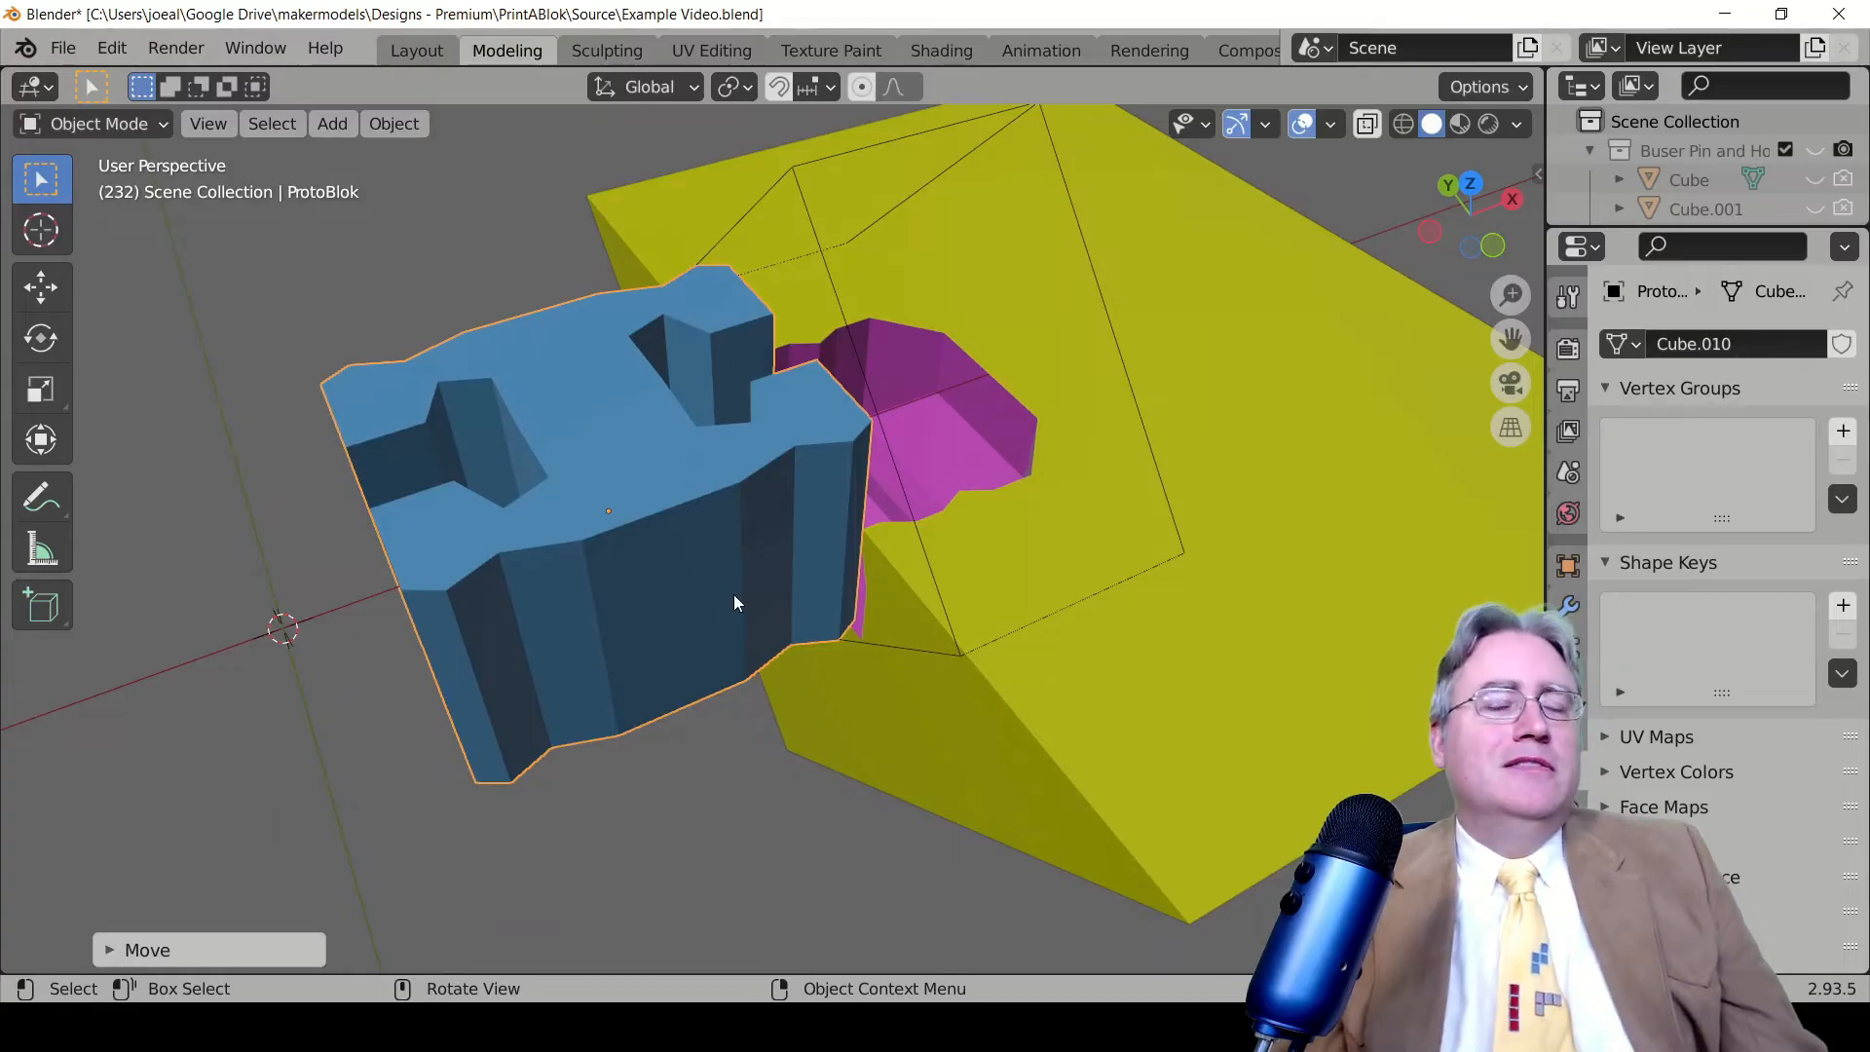
mouse_move(617, 596)
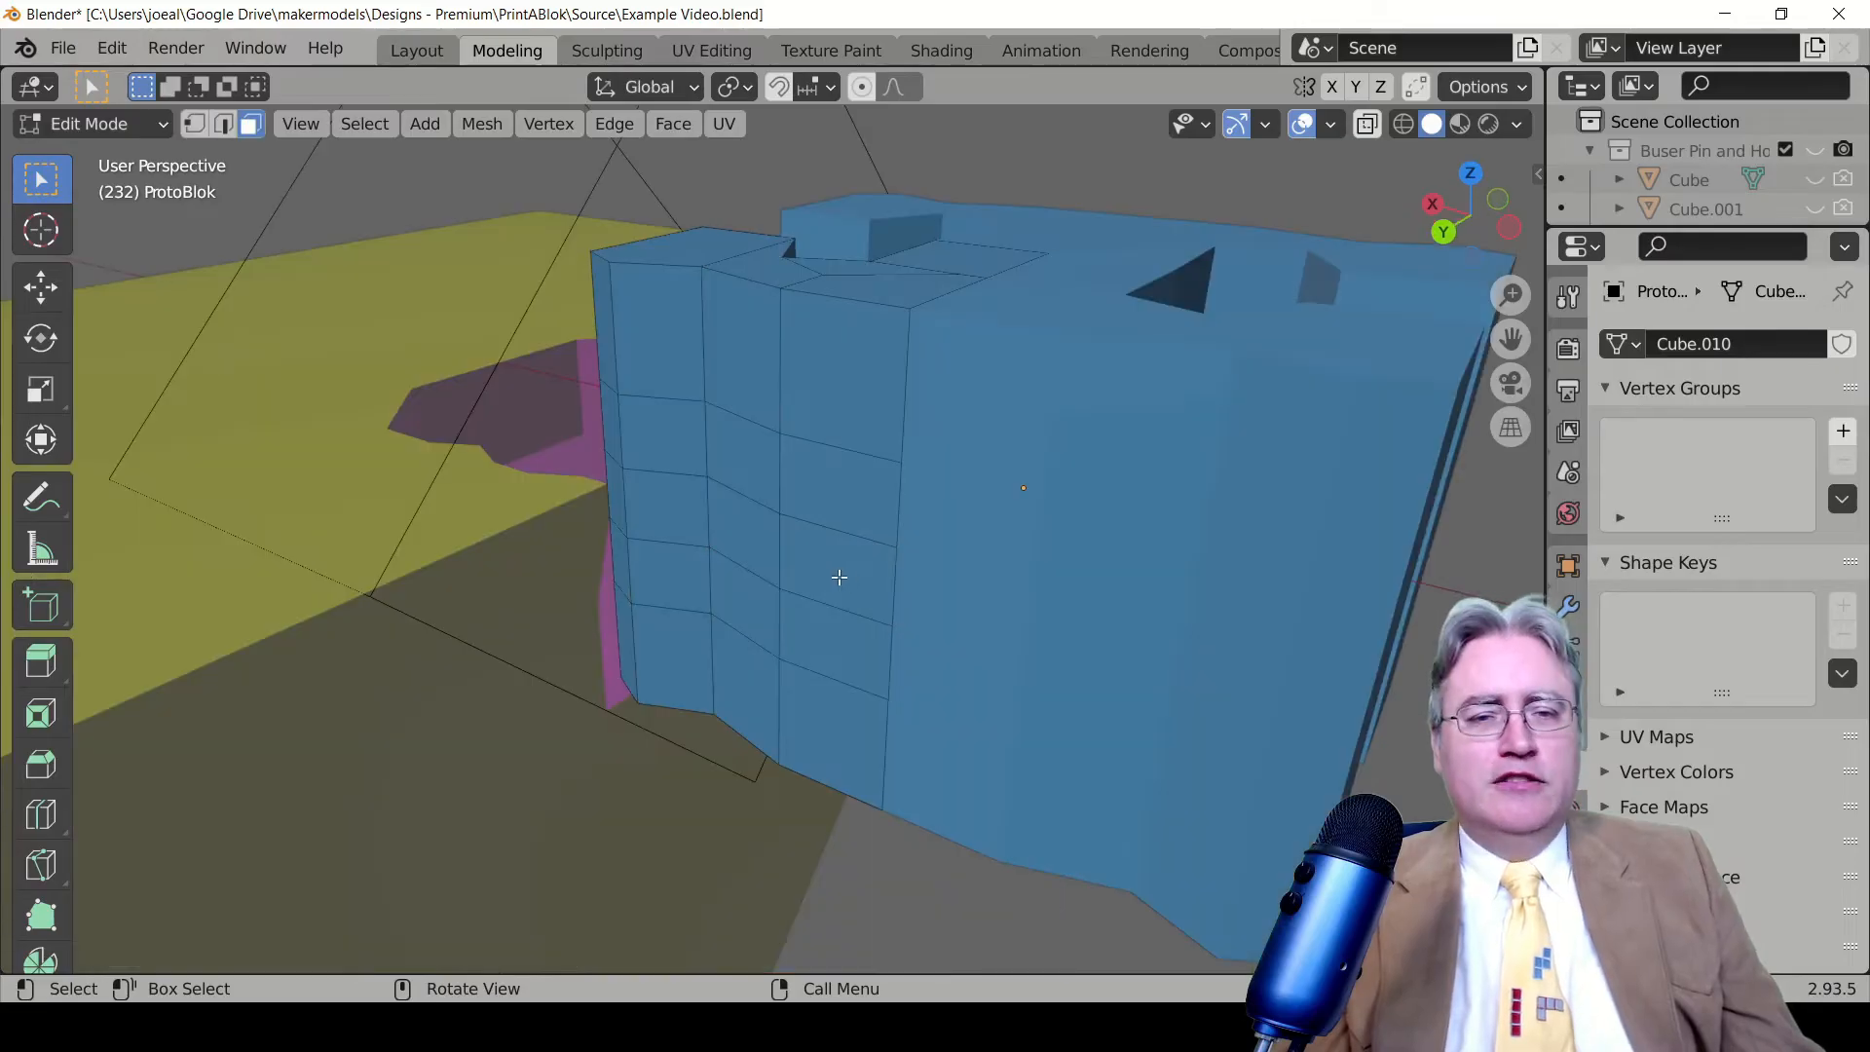
Select the connector's middle face band, check it in perspective, and leave Edit Mode
click(657, 513)
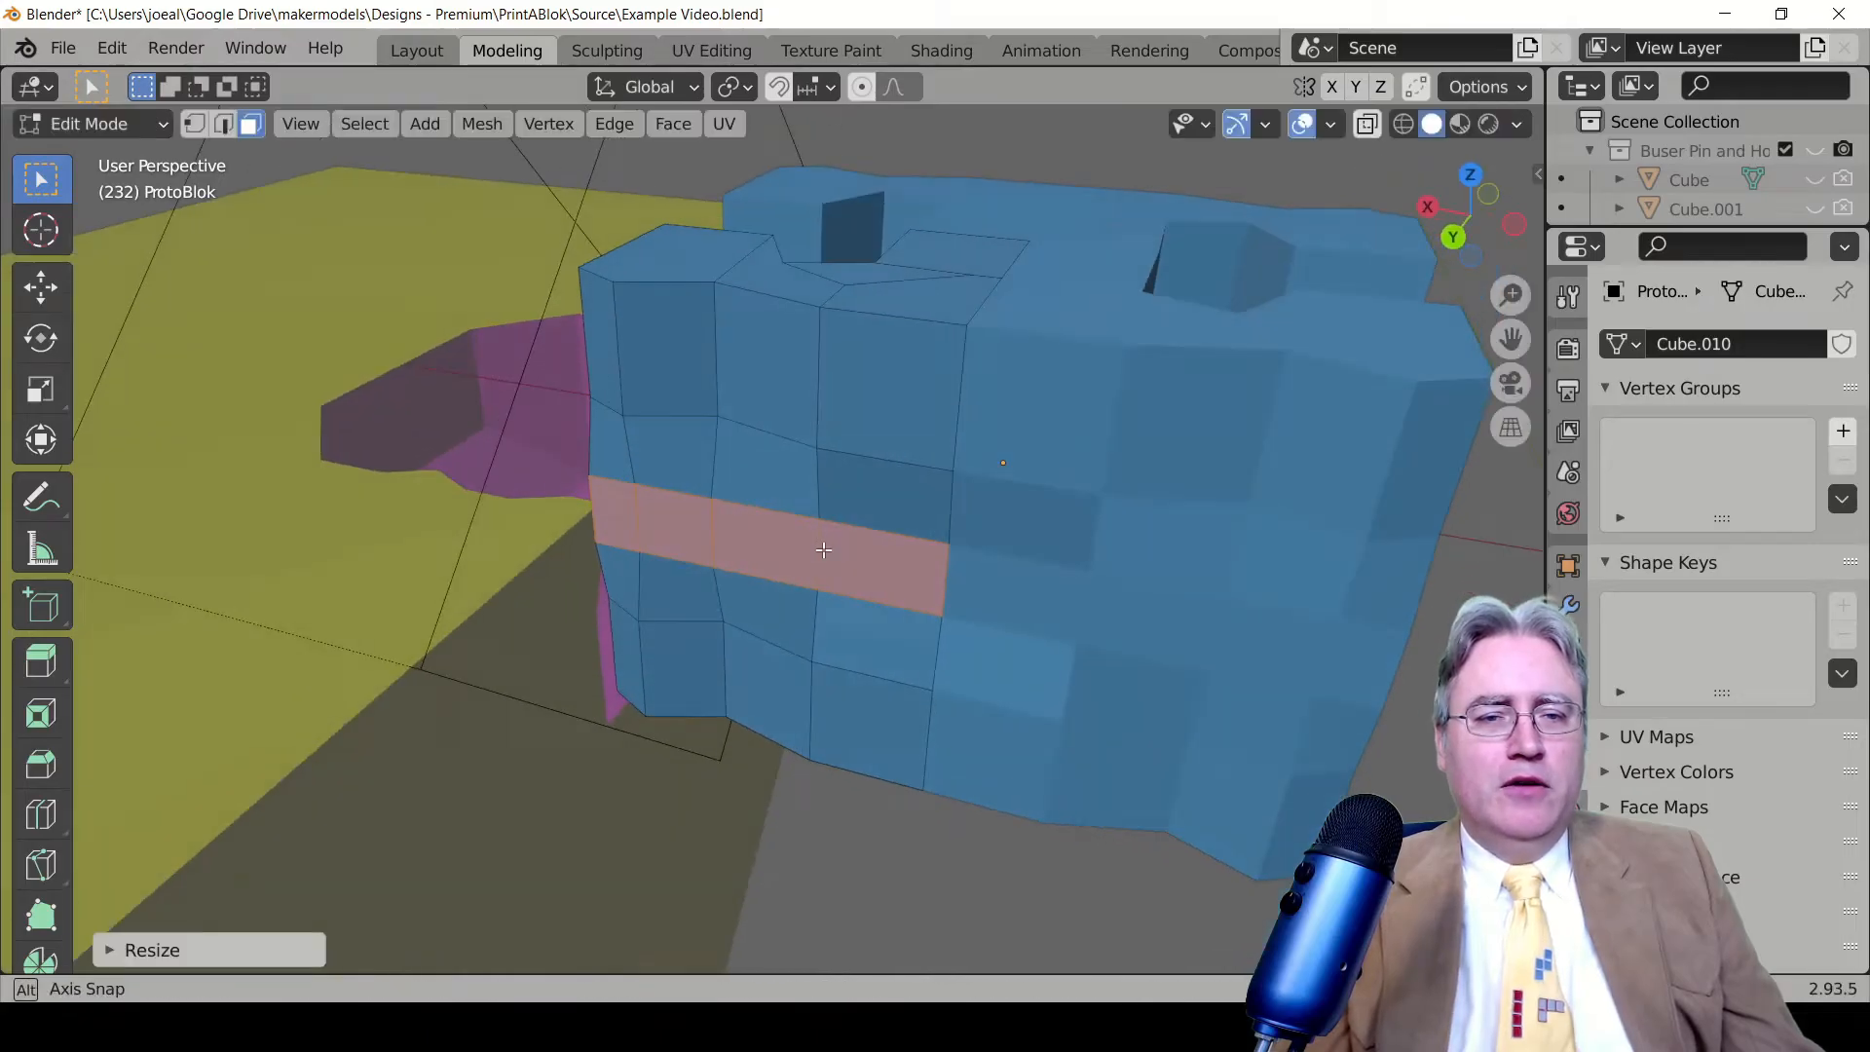
drag(823, 549, 851, 584)
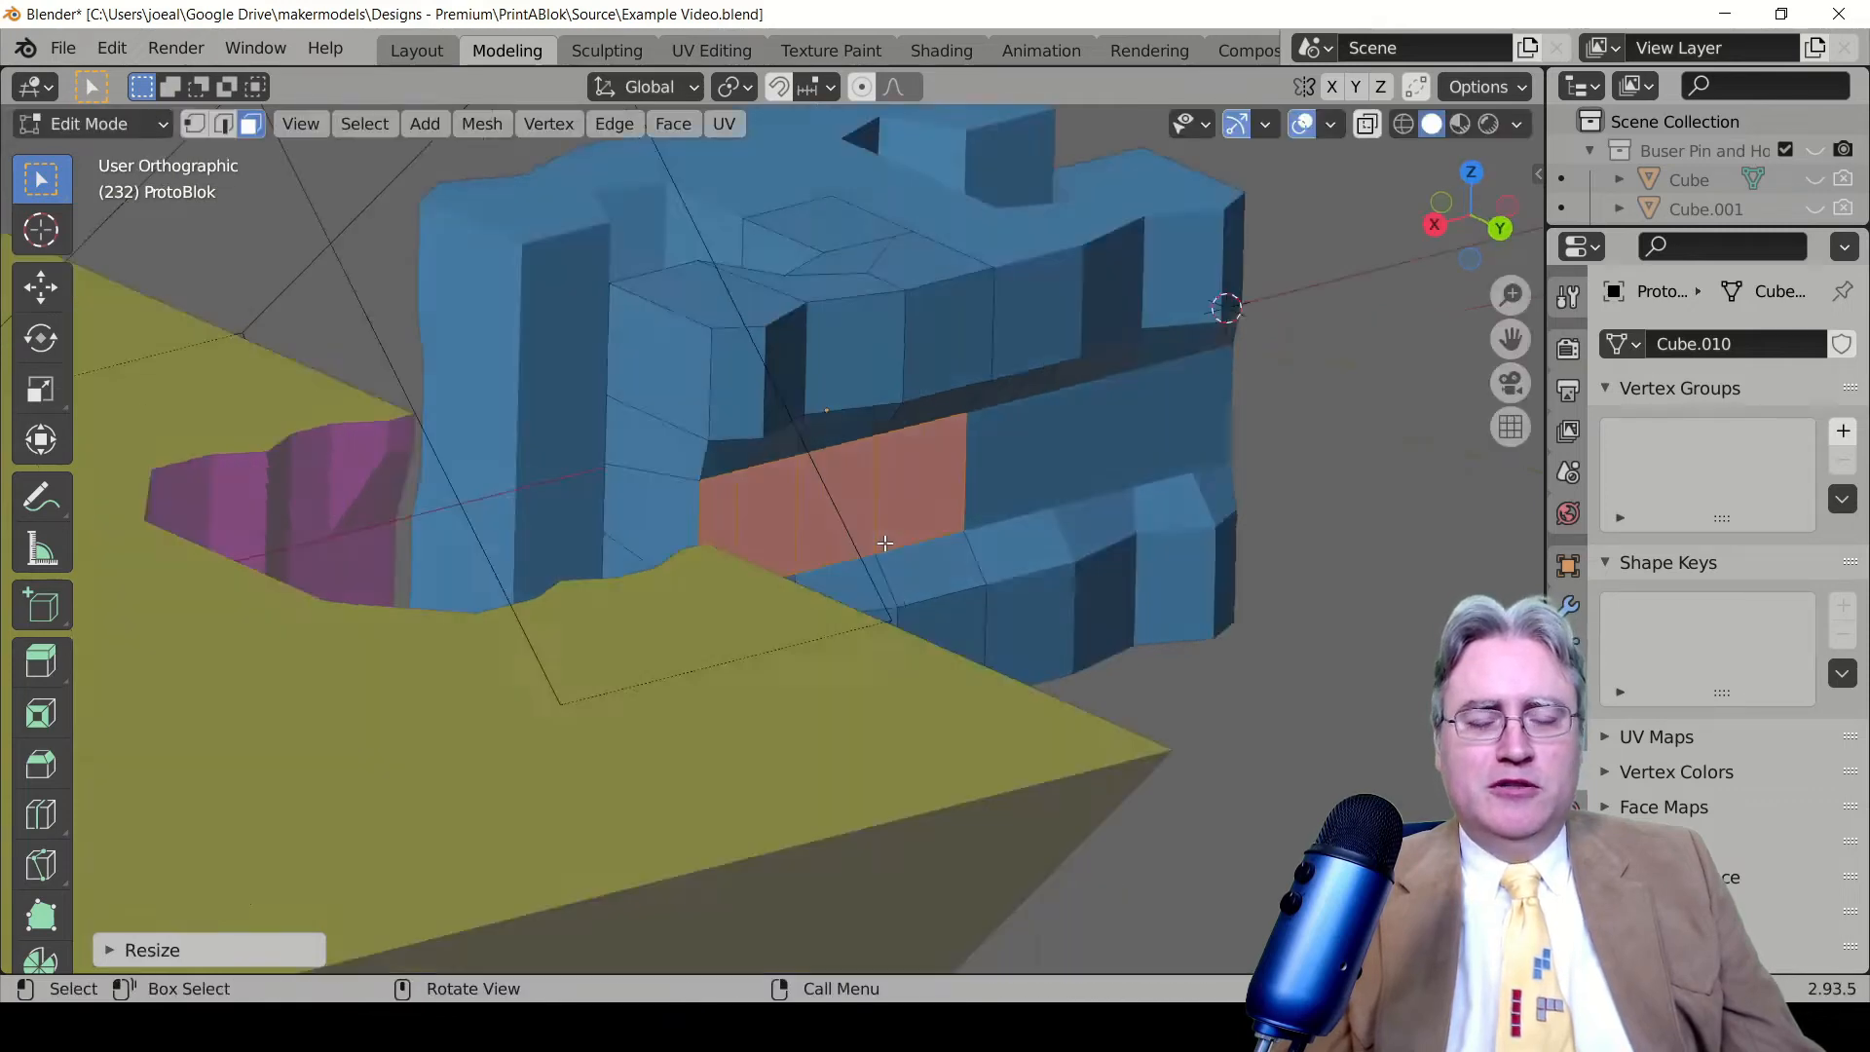
key(3)
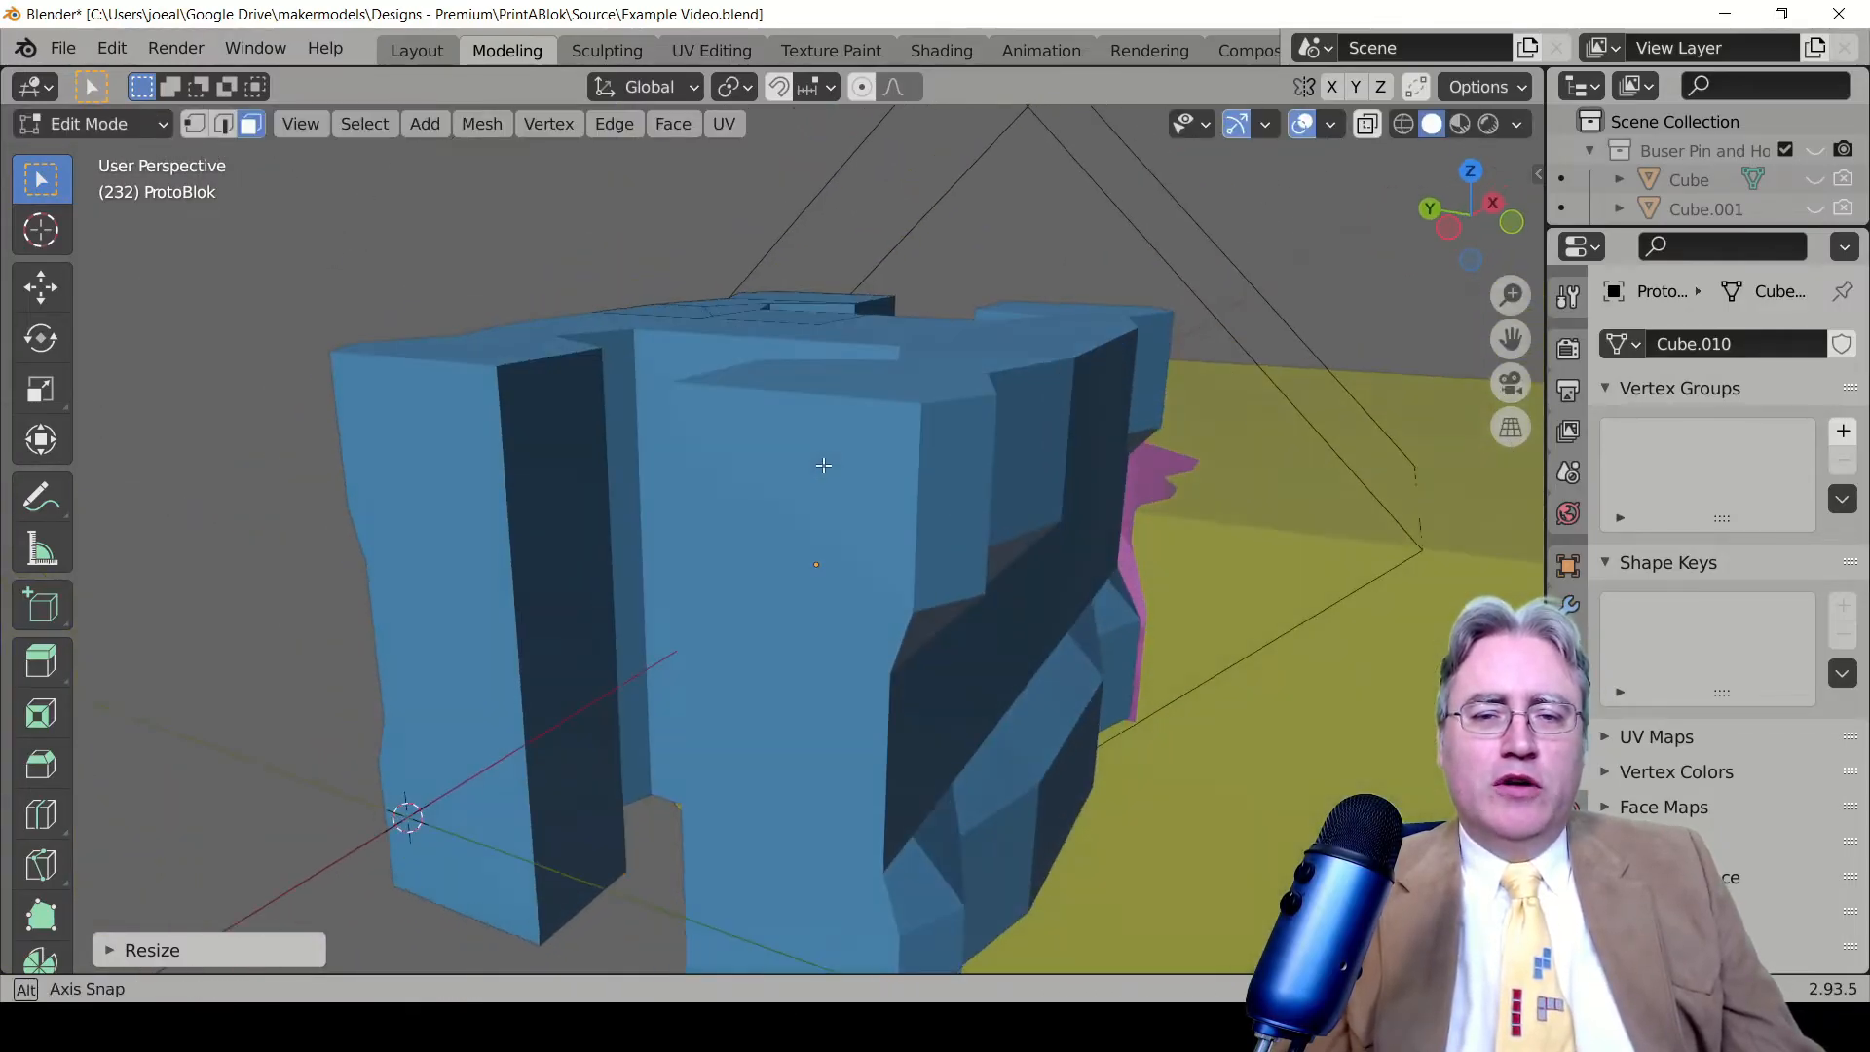
key(Tab)
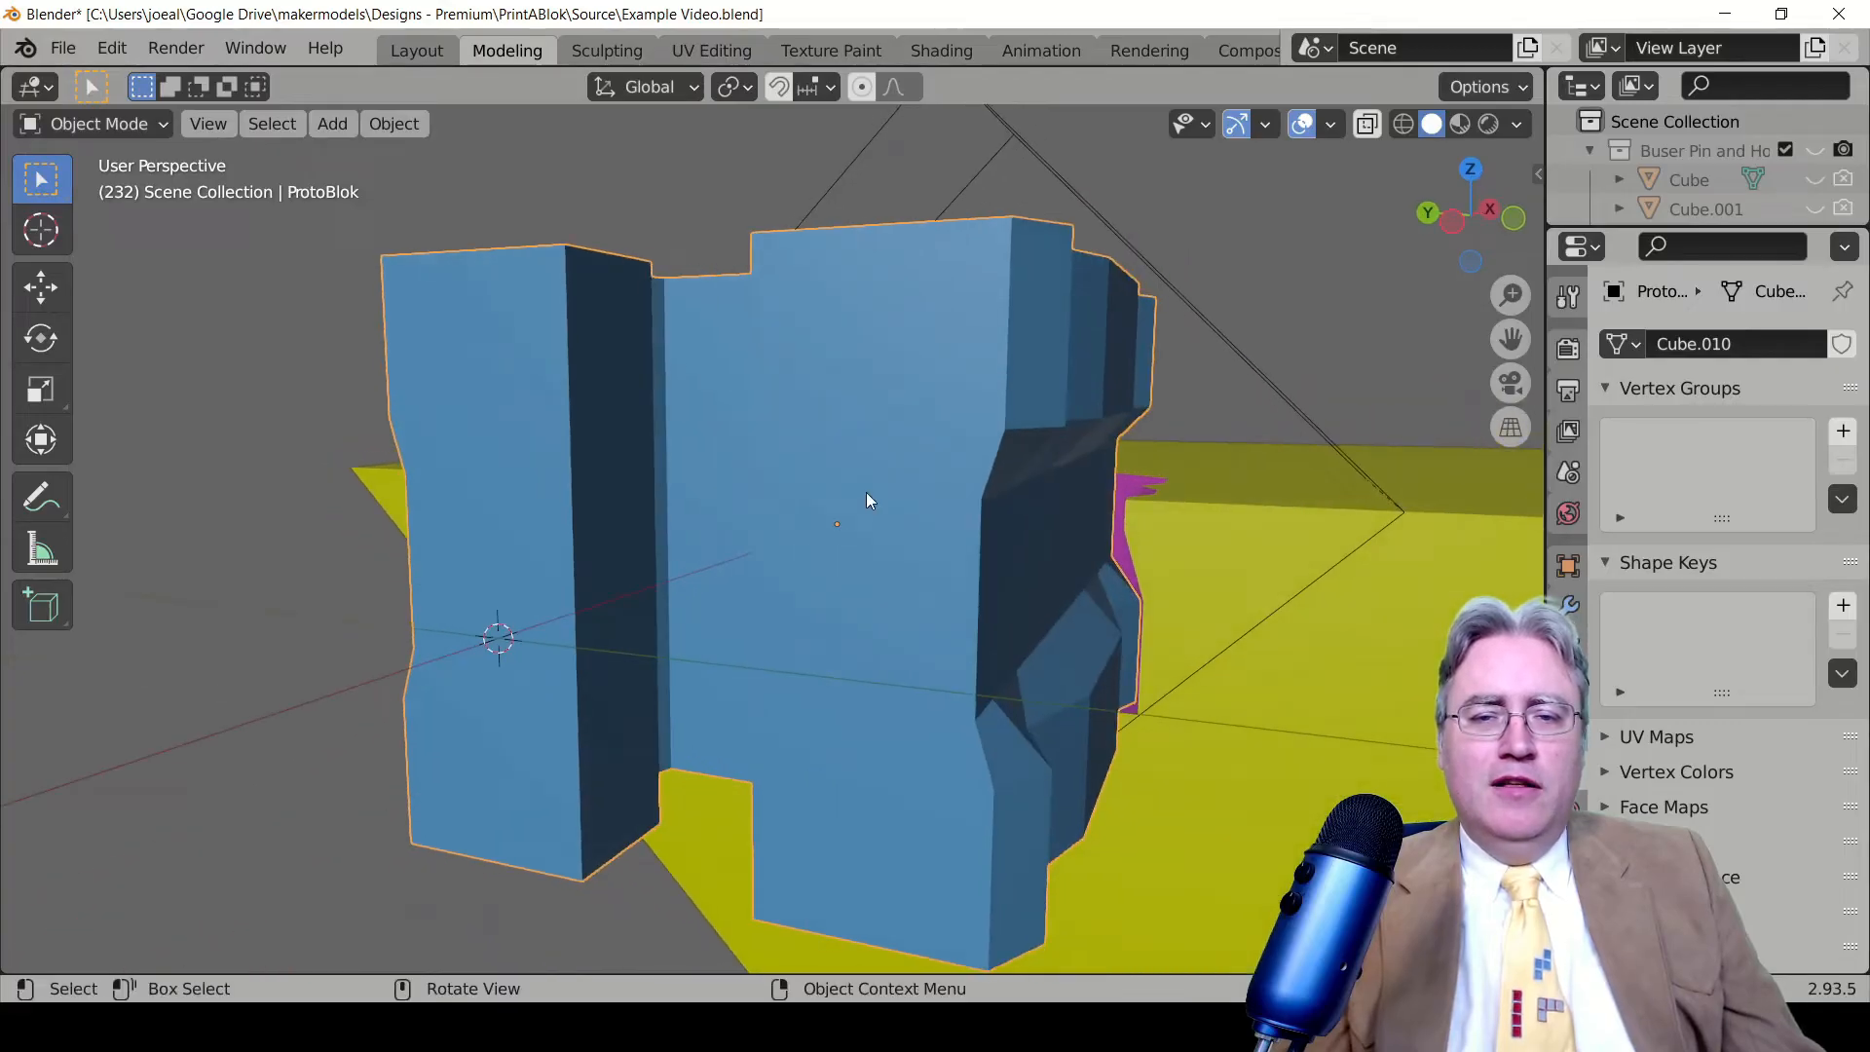
From top view, add a mesh cylinder at the blue connector's centre
key(g)
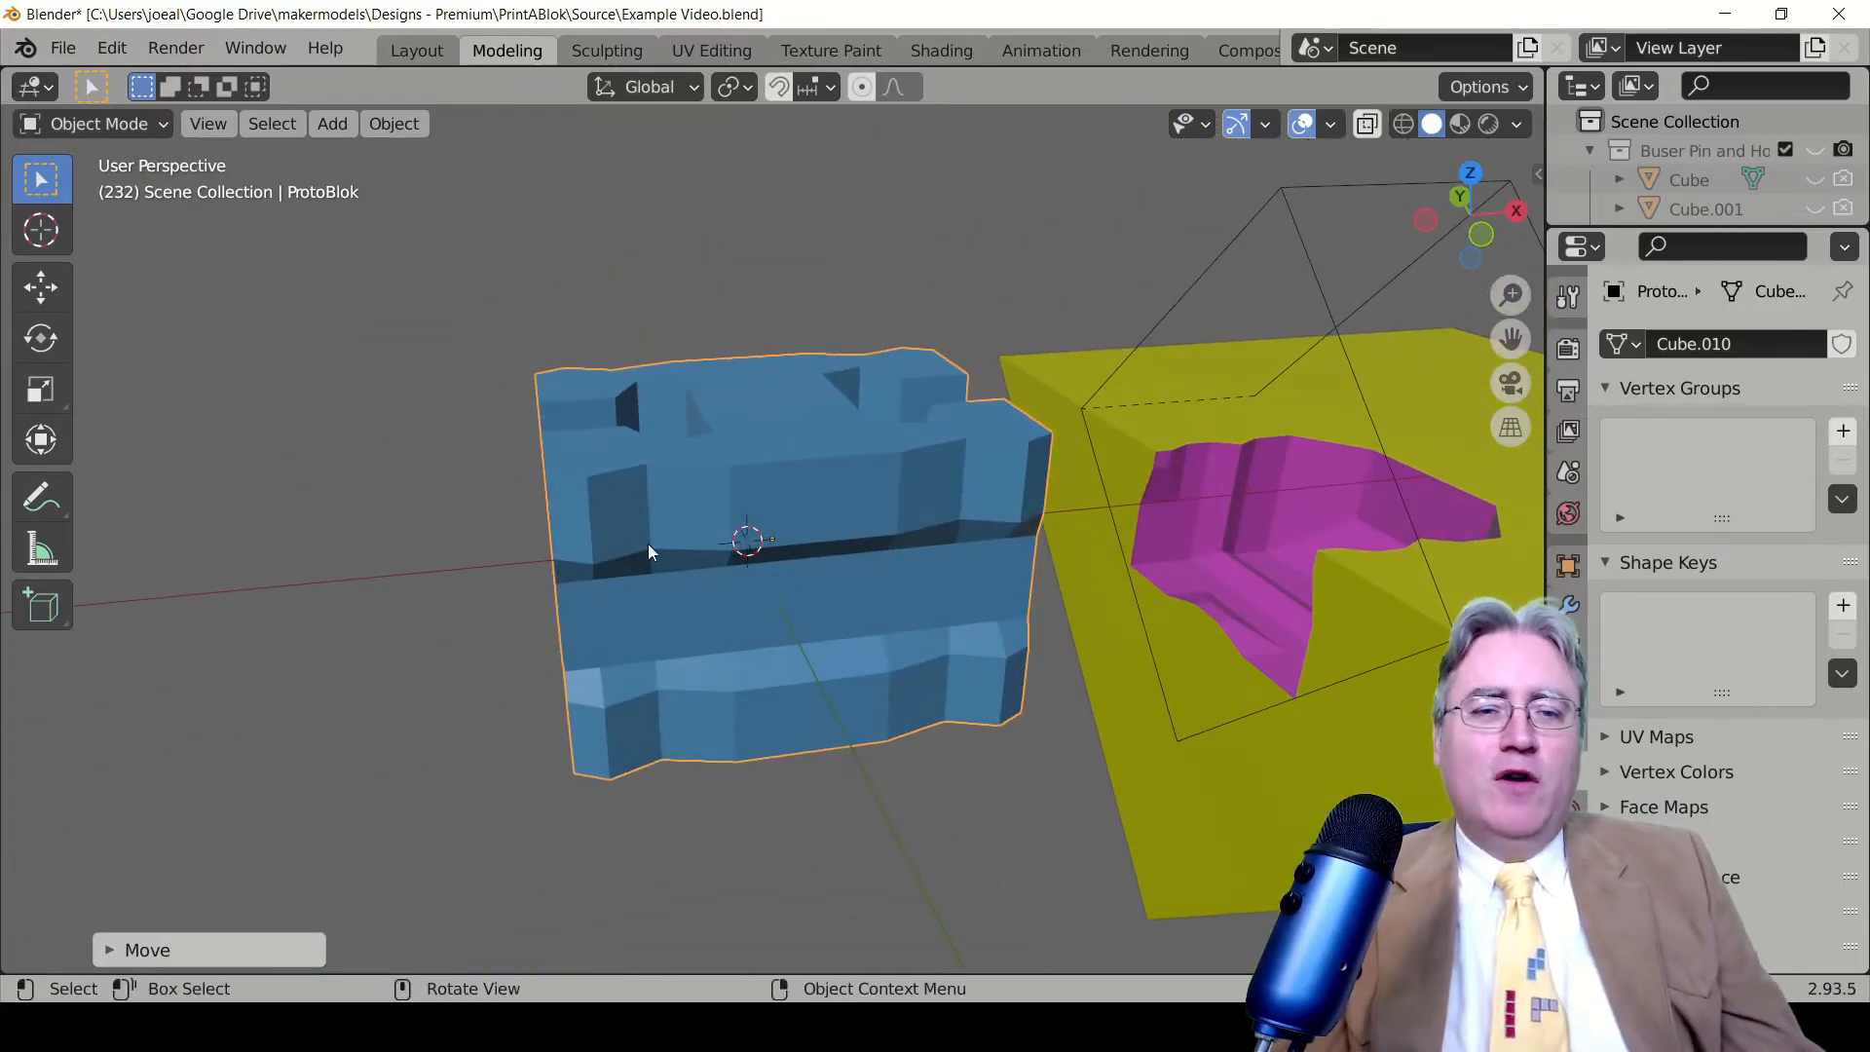
mouse_move(786, 543)
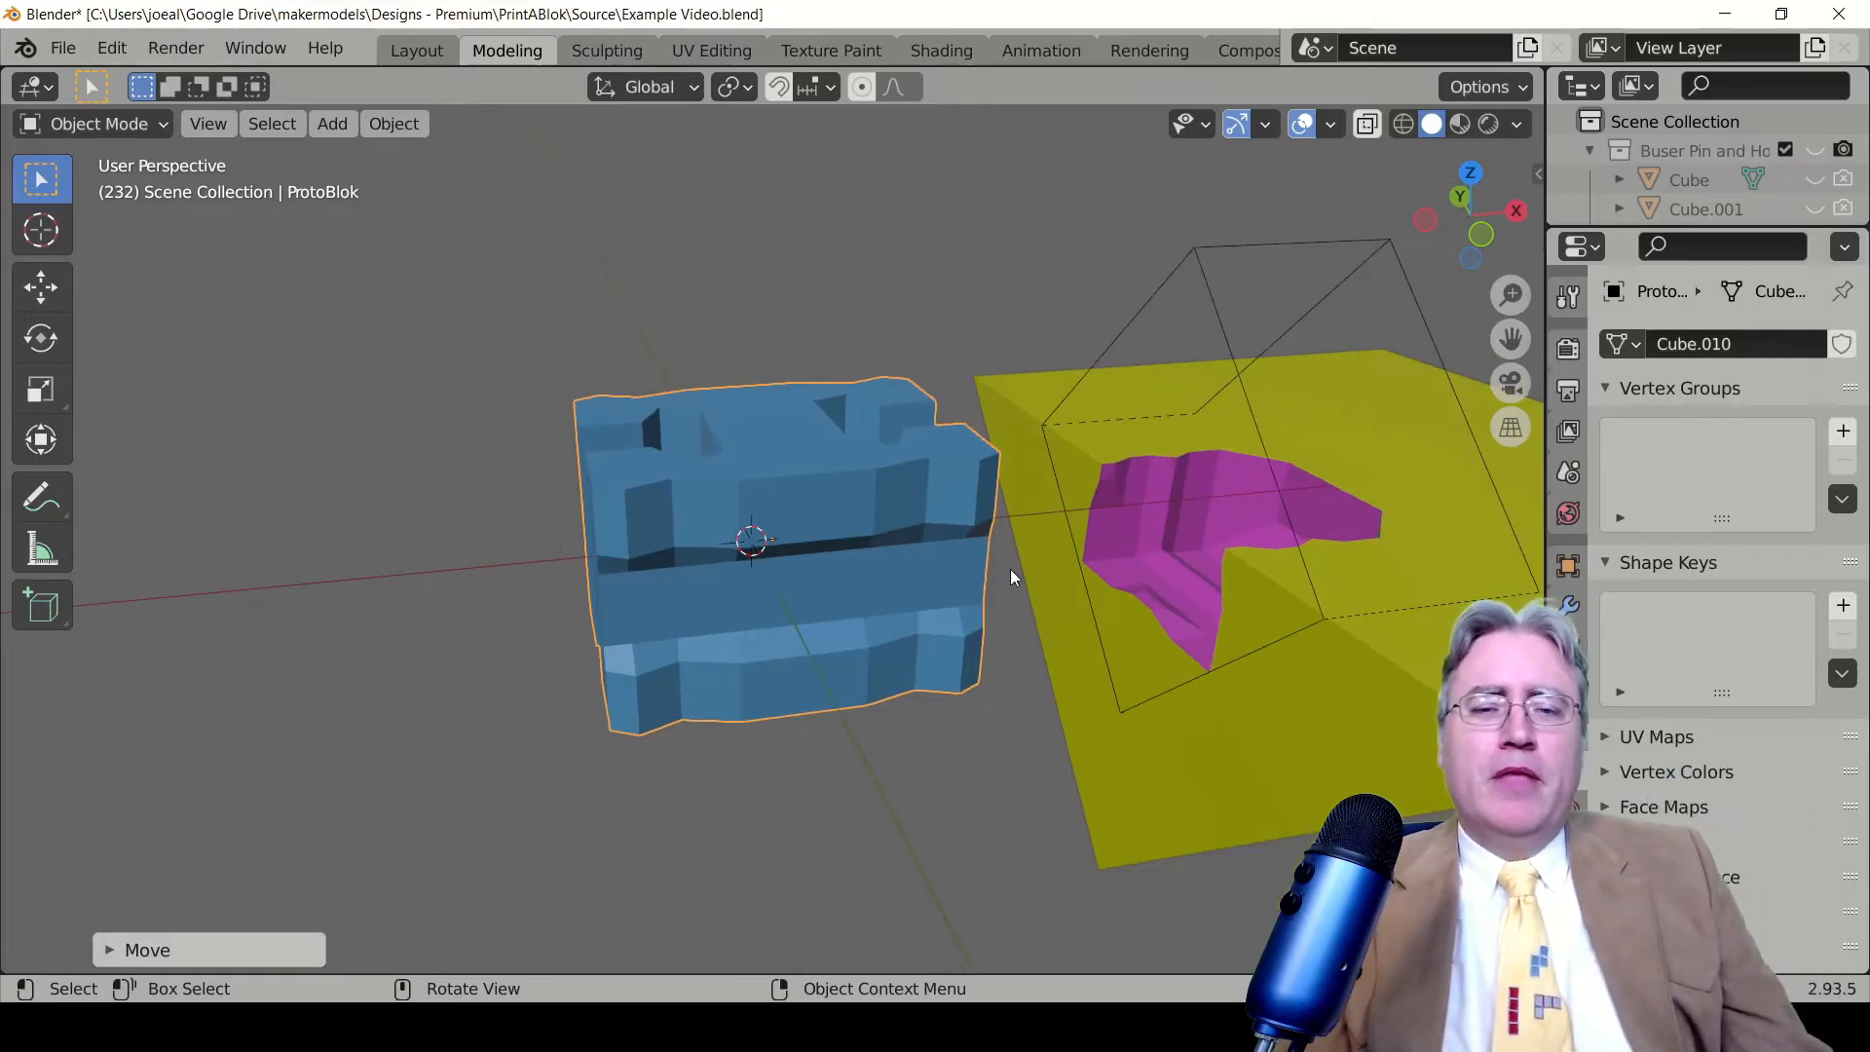
key(7)
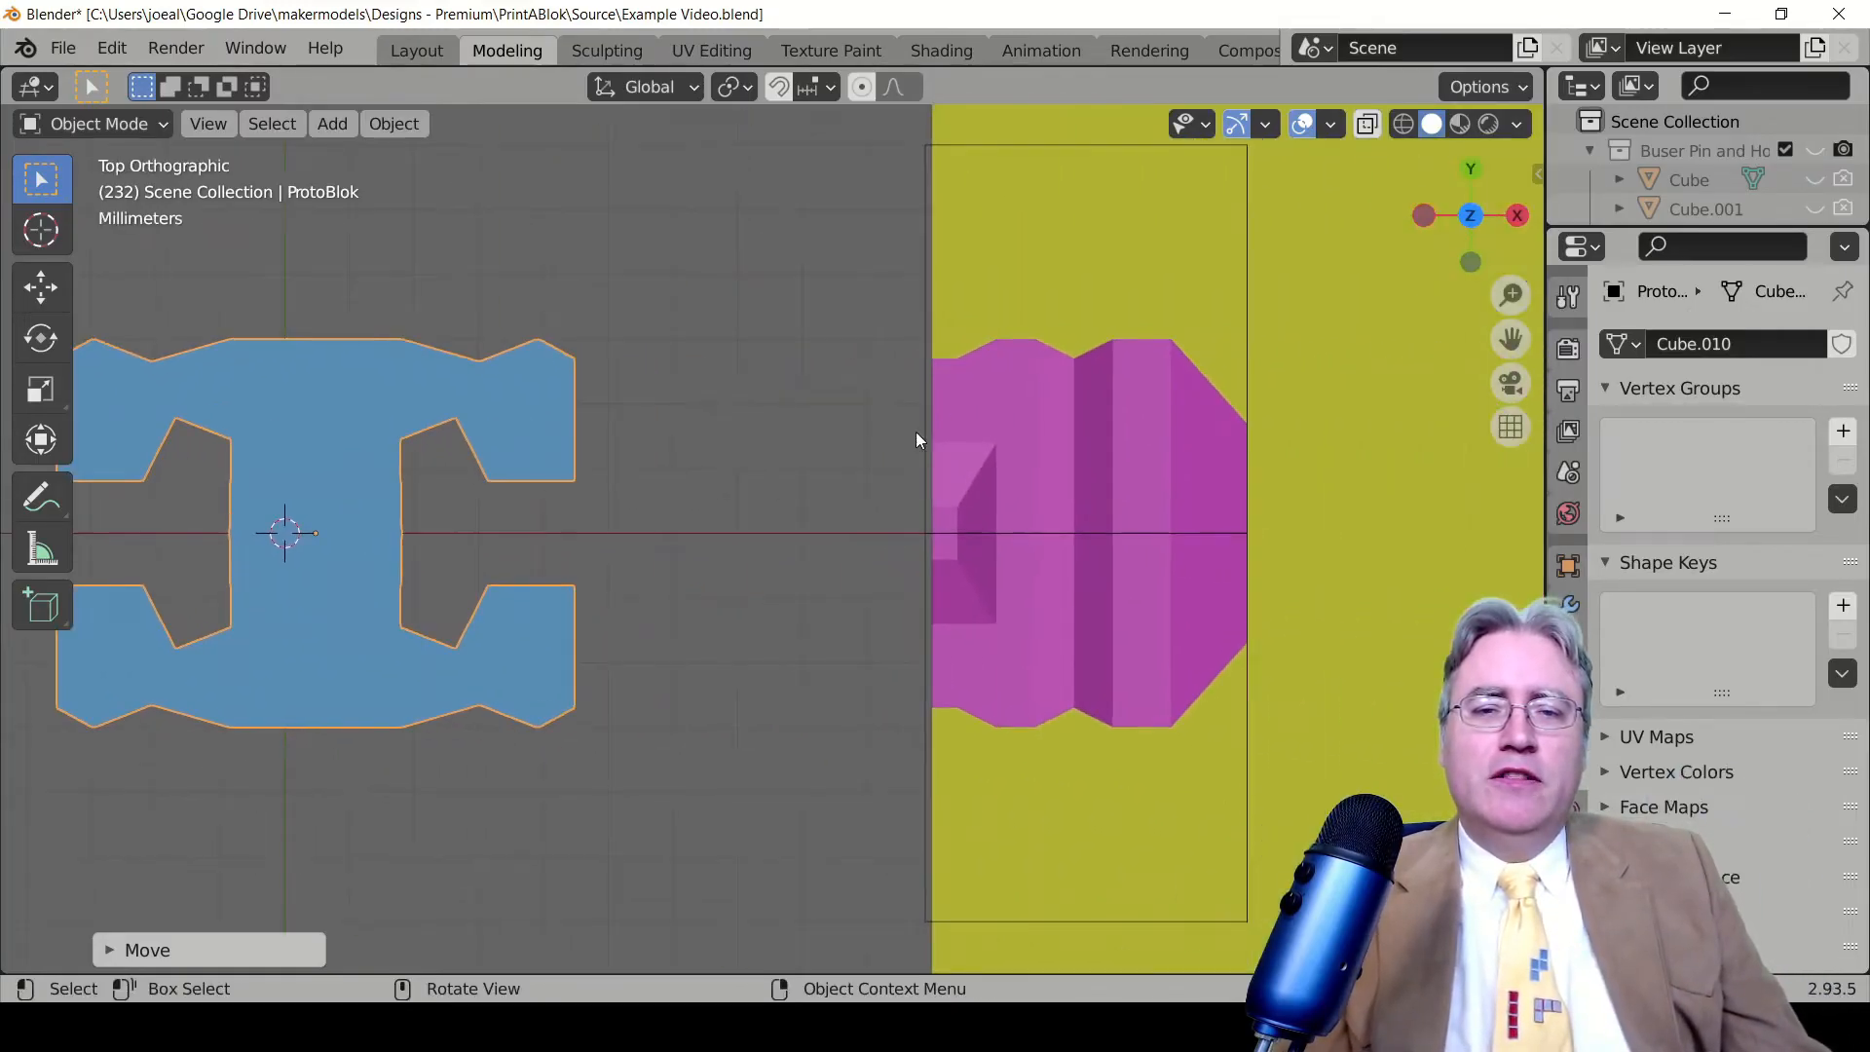
mouse_move(1021, 366)
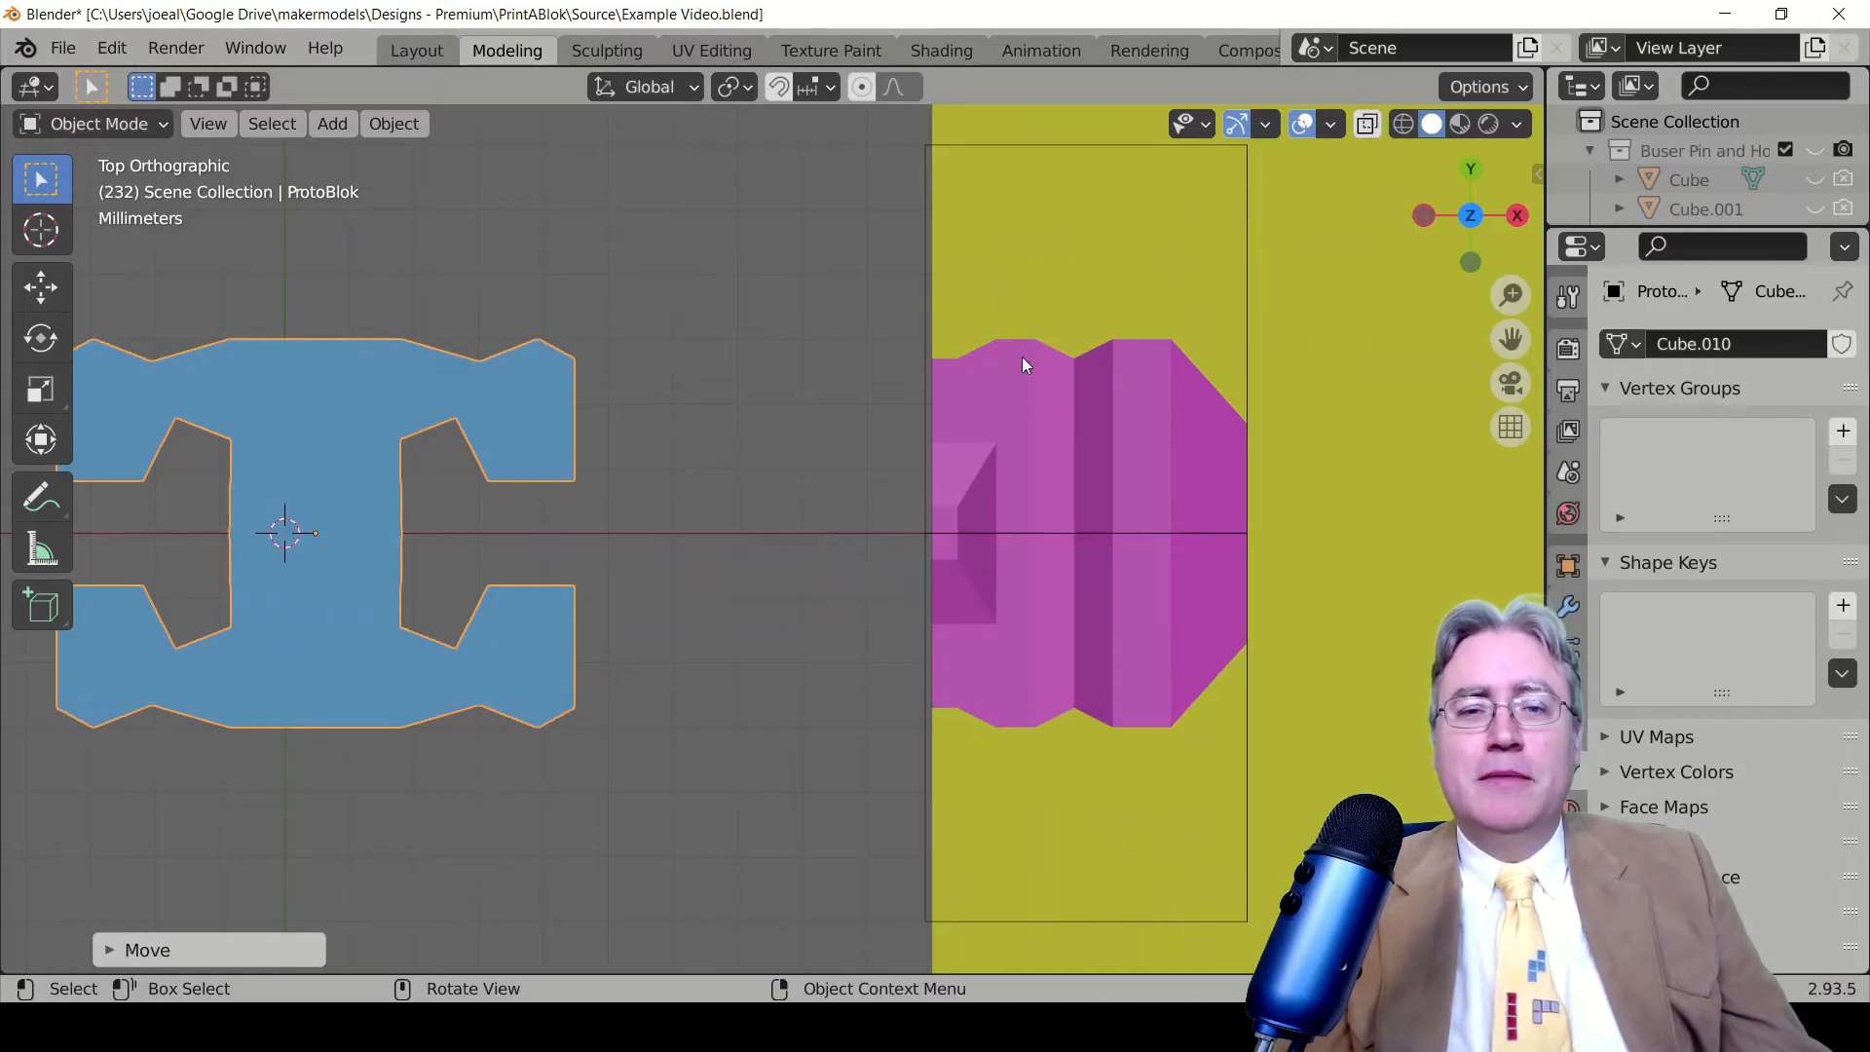
mouse_move(1059, 370)
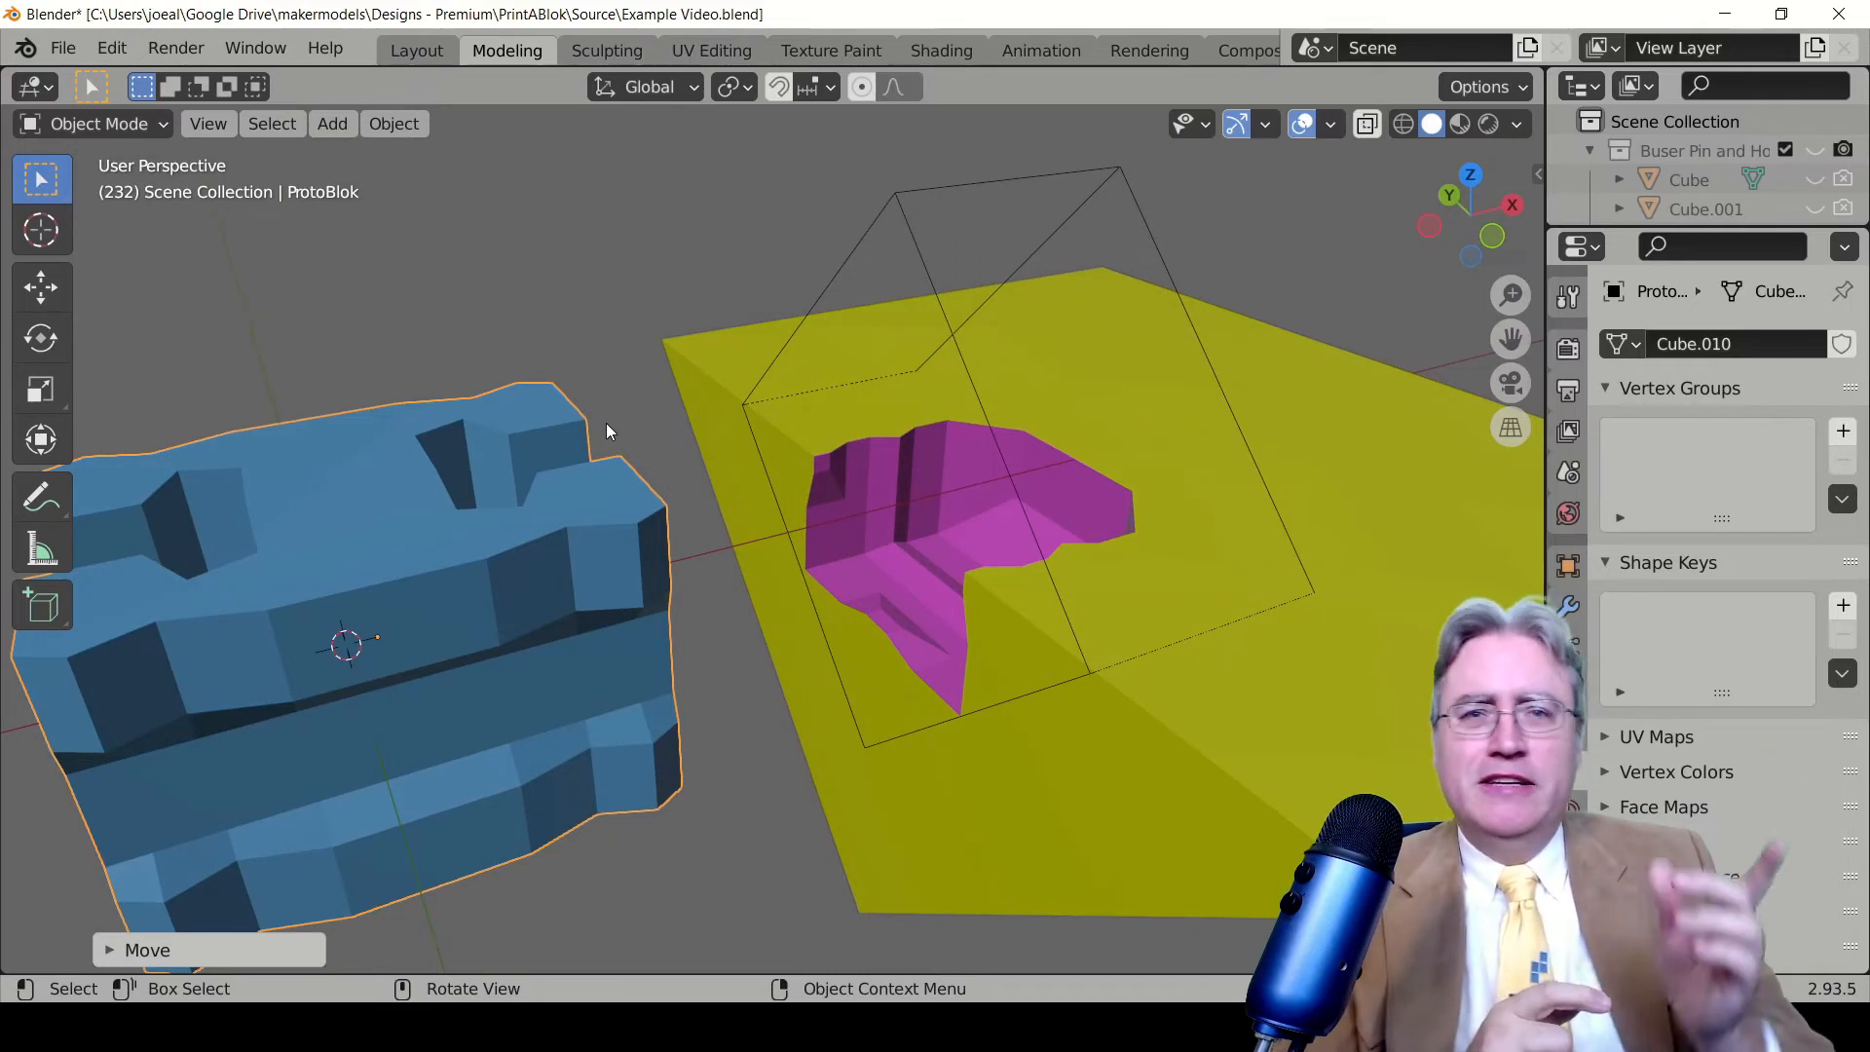
click(331, 123)
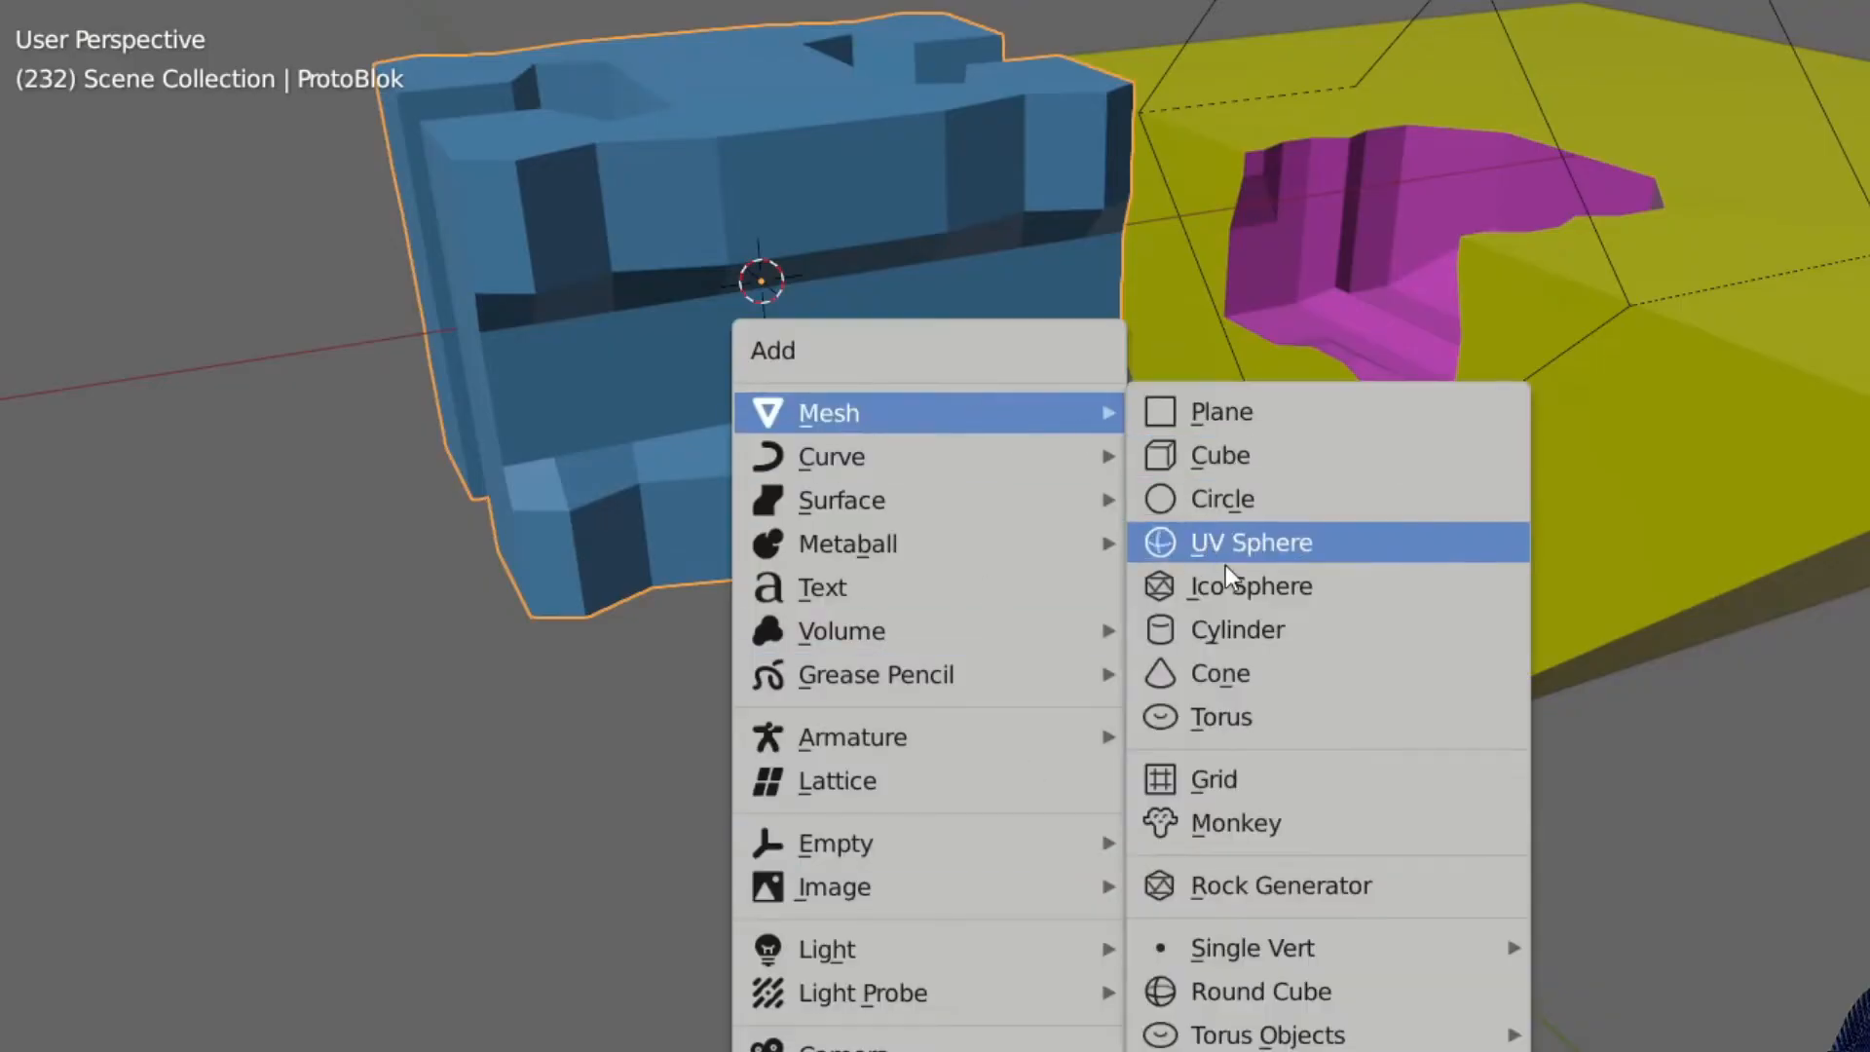
click(1236, 630)
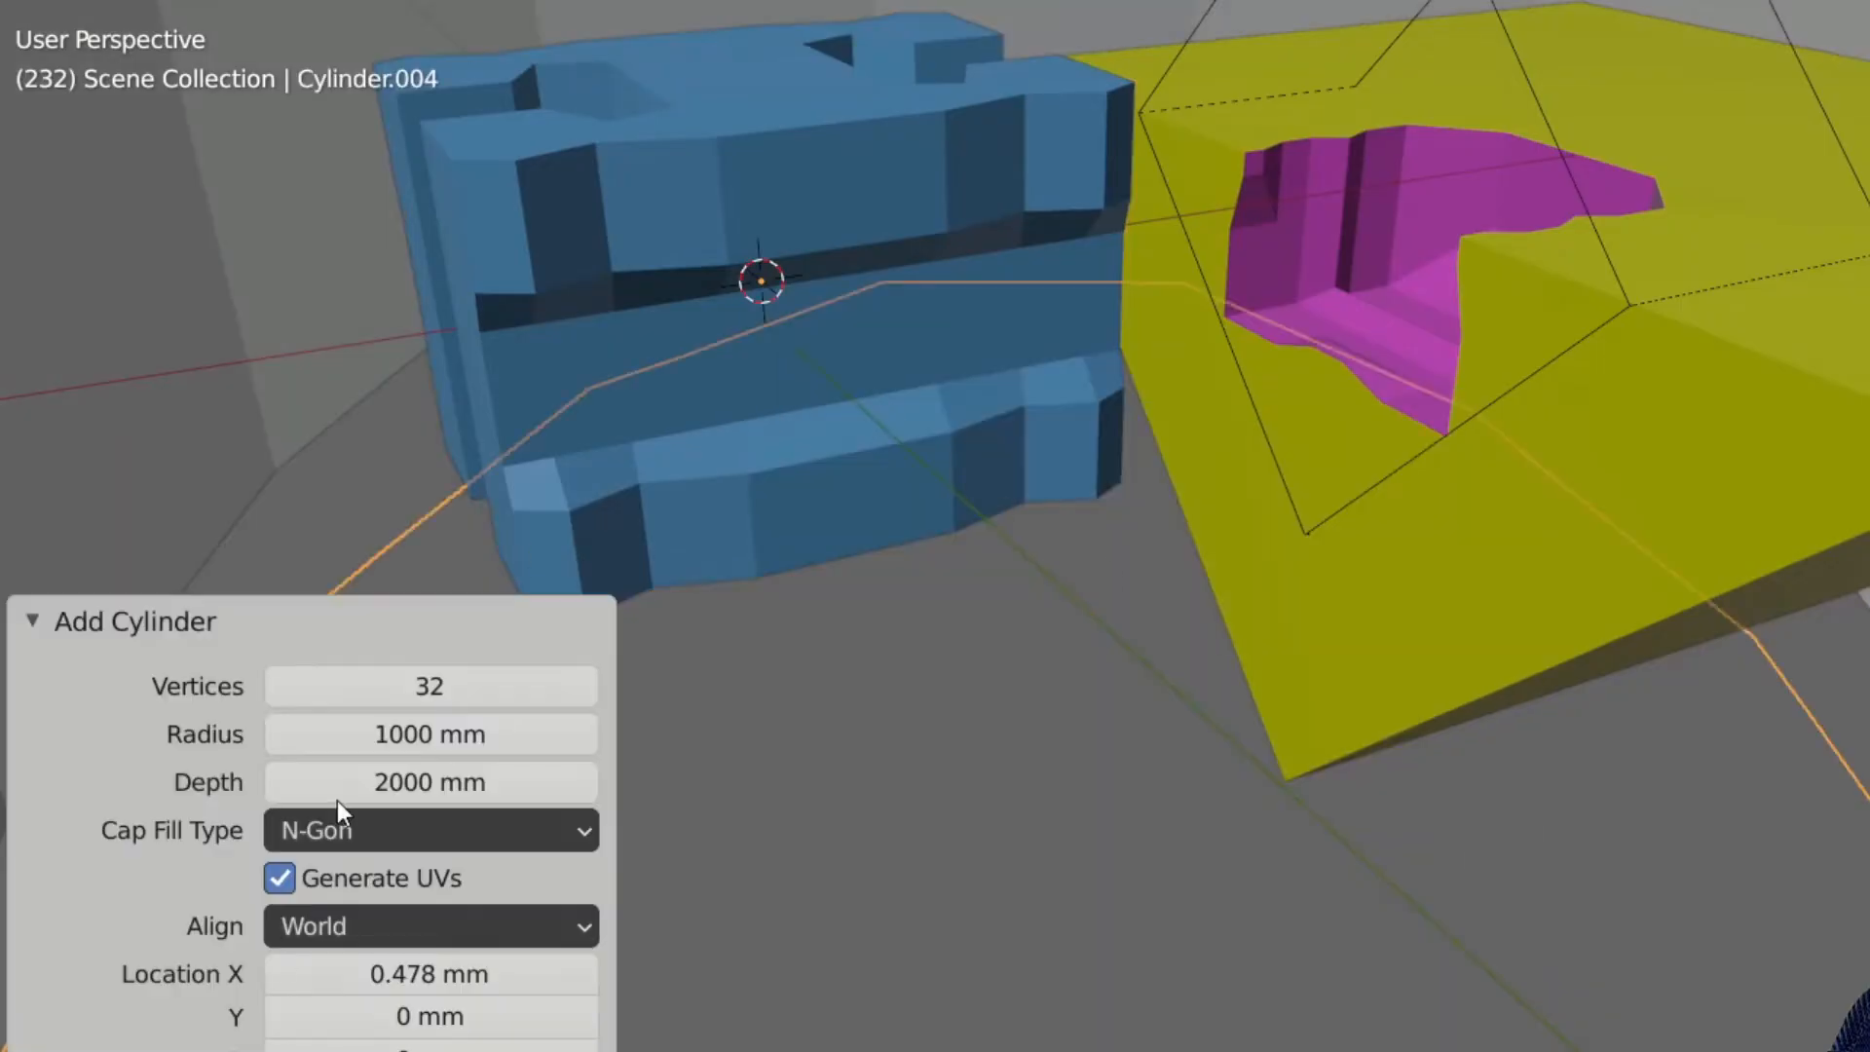